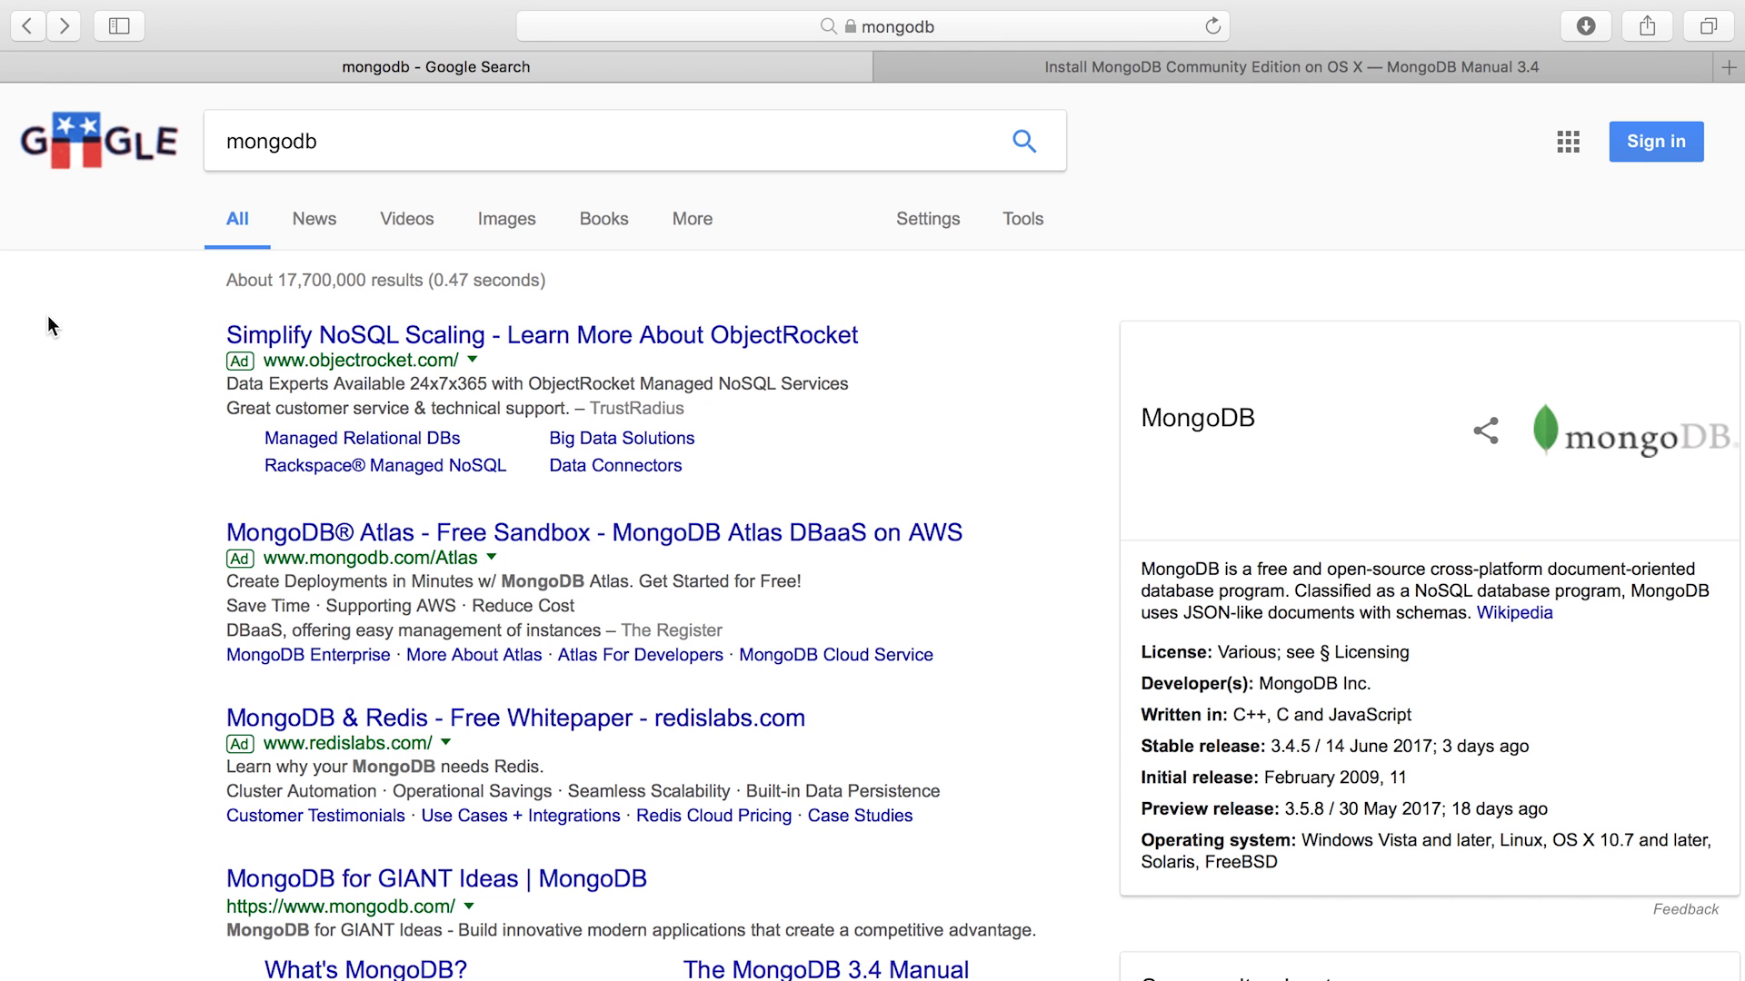
pyautogui.moveTo(78, 418)
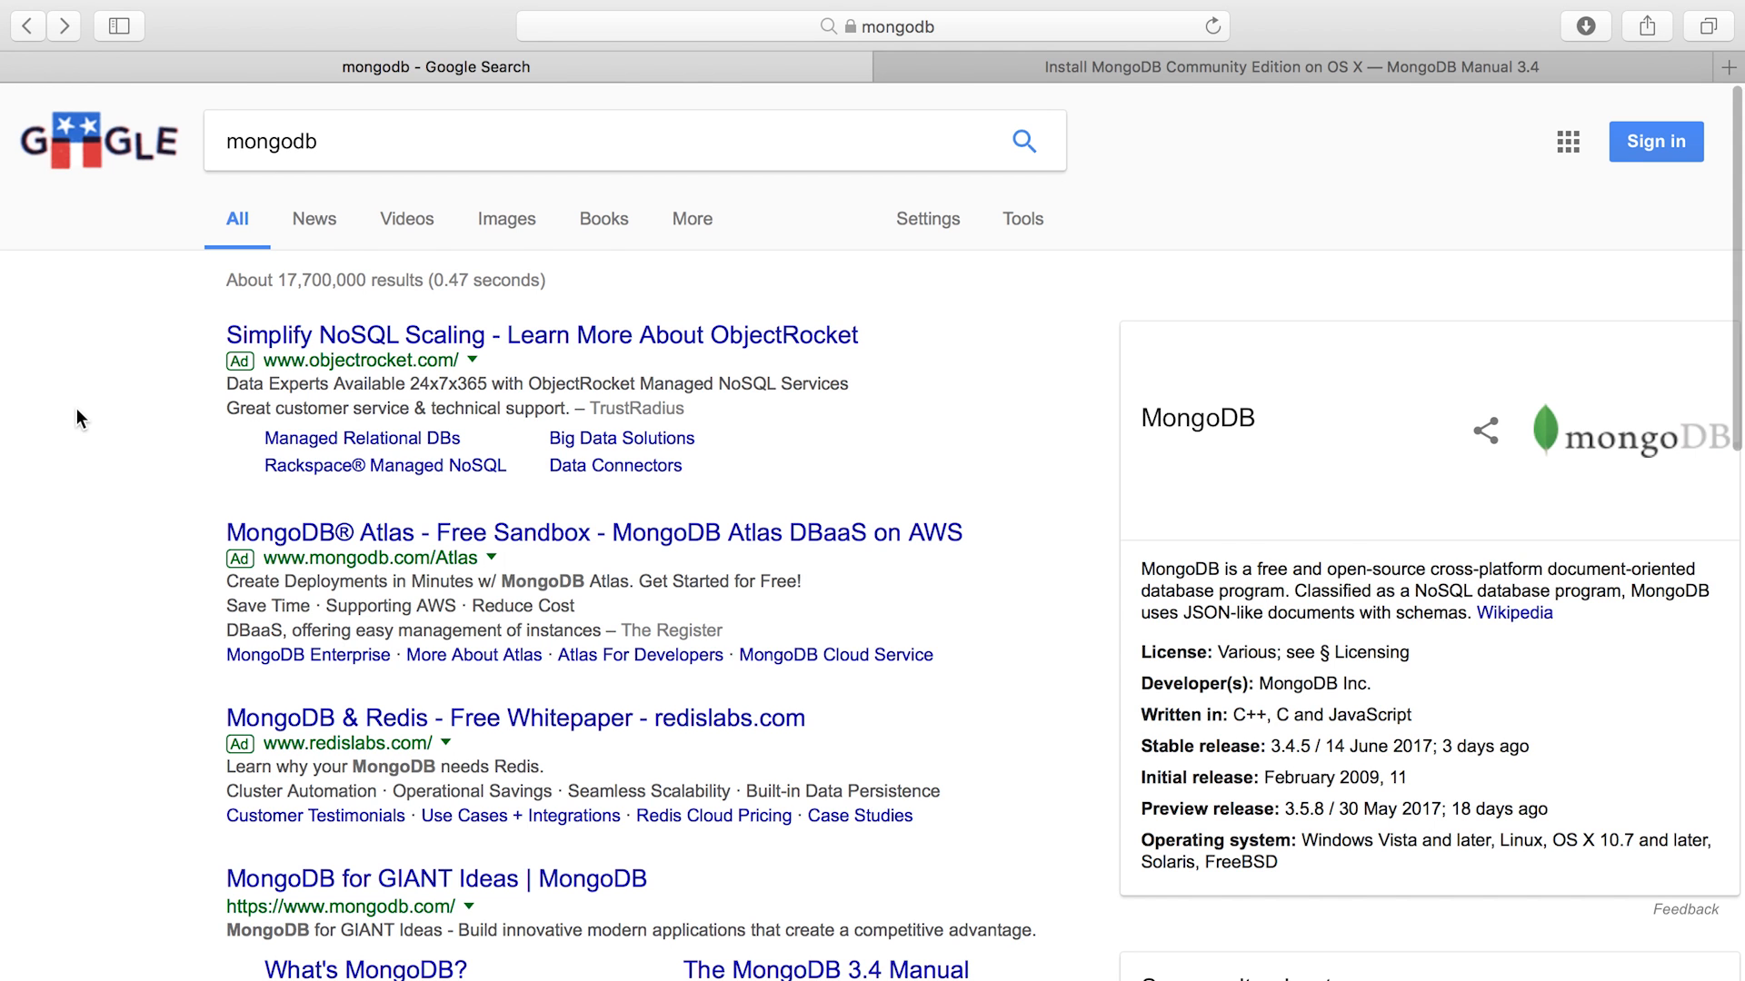
# - Reach the MongoDB 3.4 page via the mongodb.com sitelink in the Google results
pyautogui.scroll(-3)
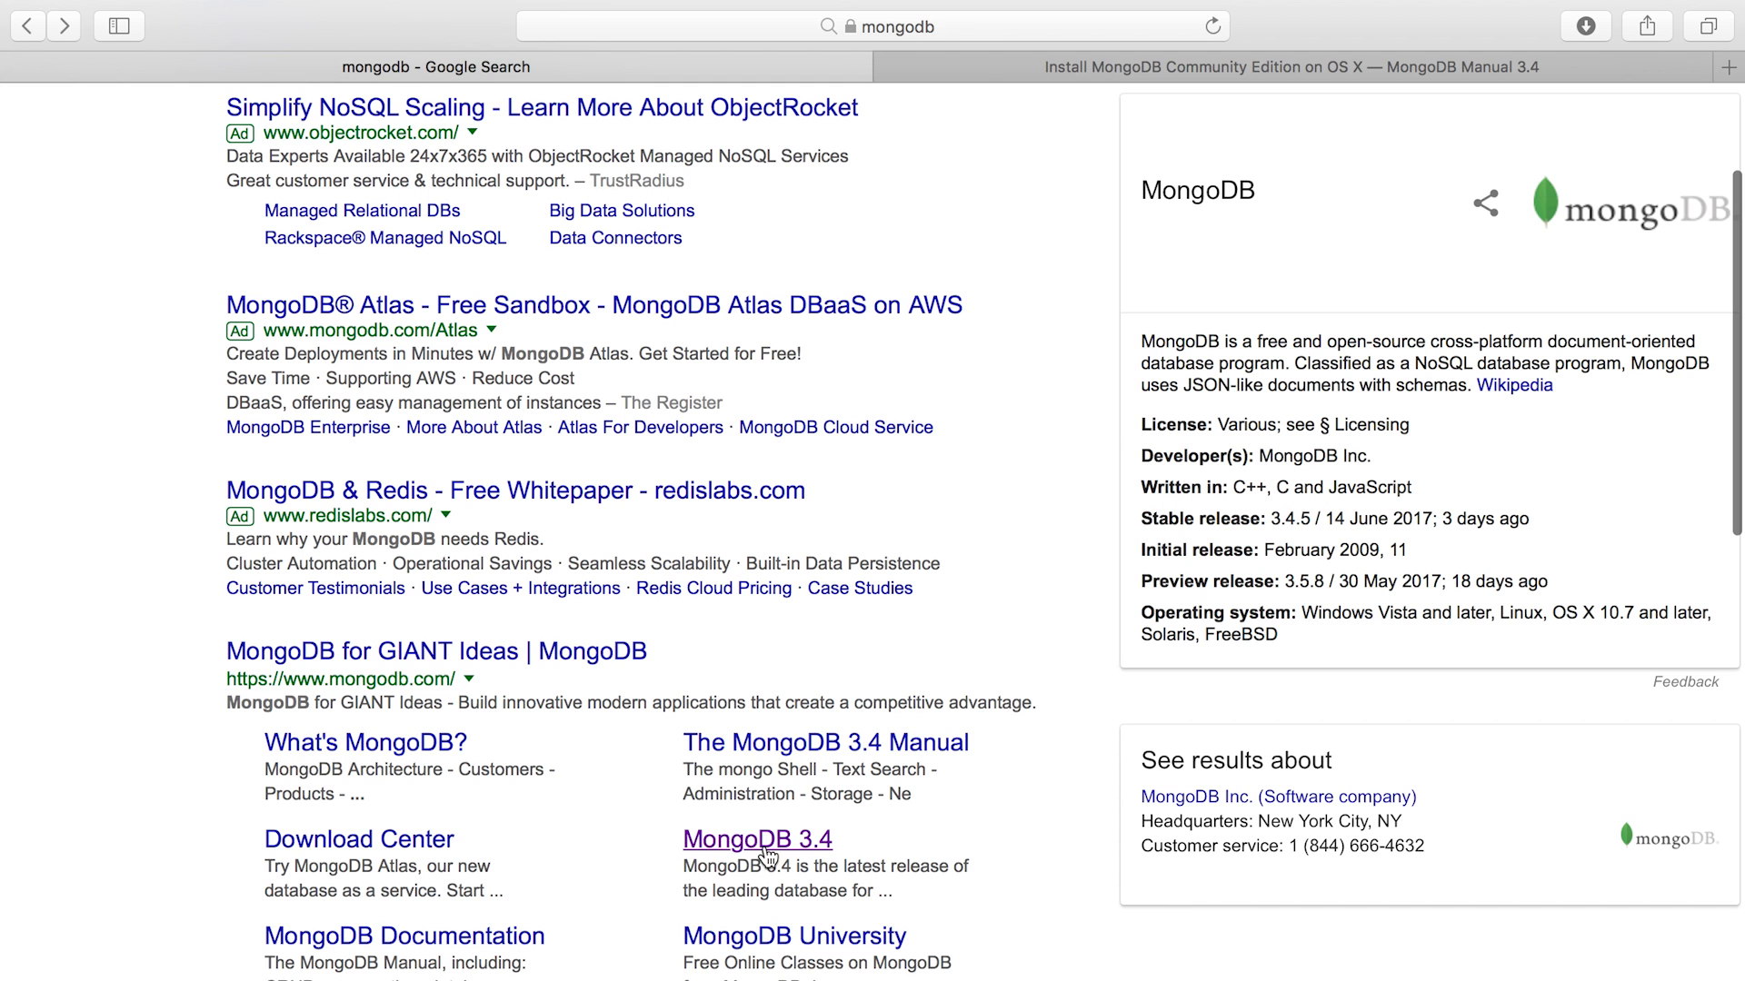
pyautogui.click(758, 840)
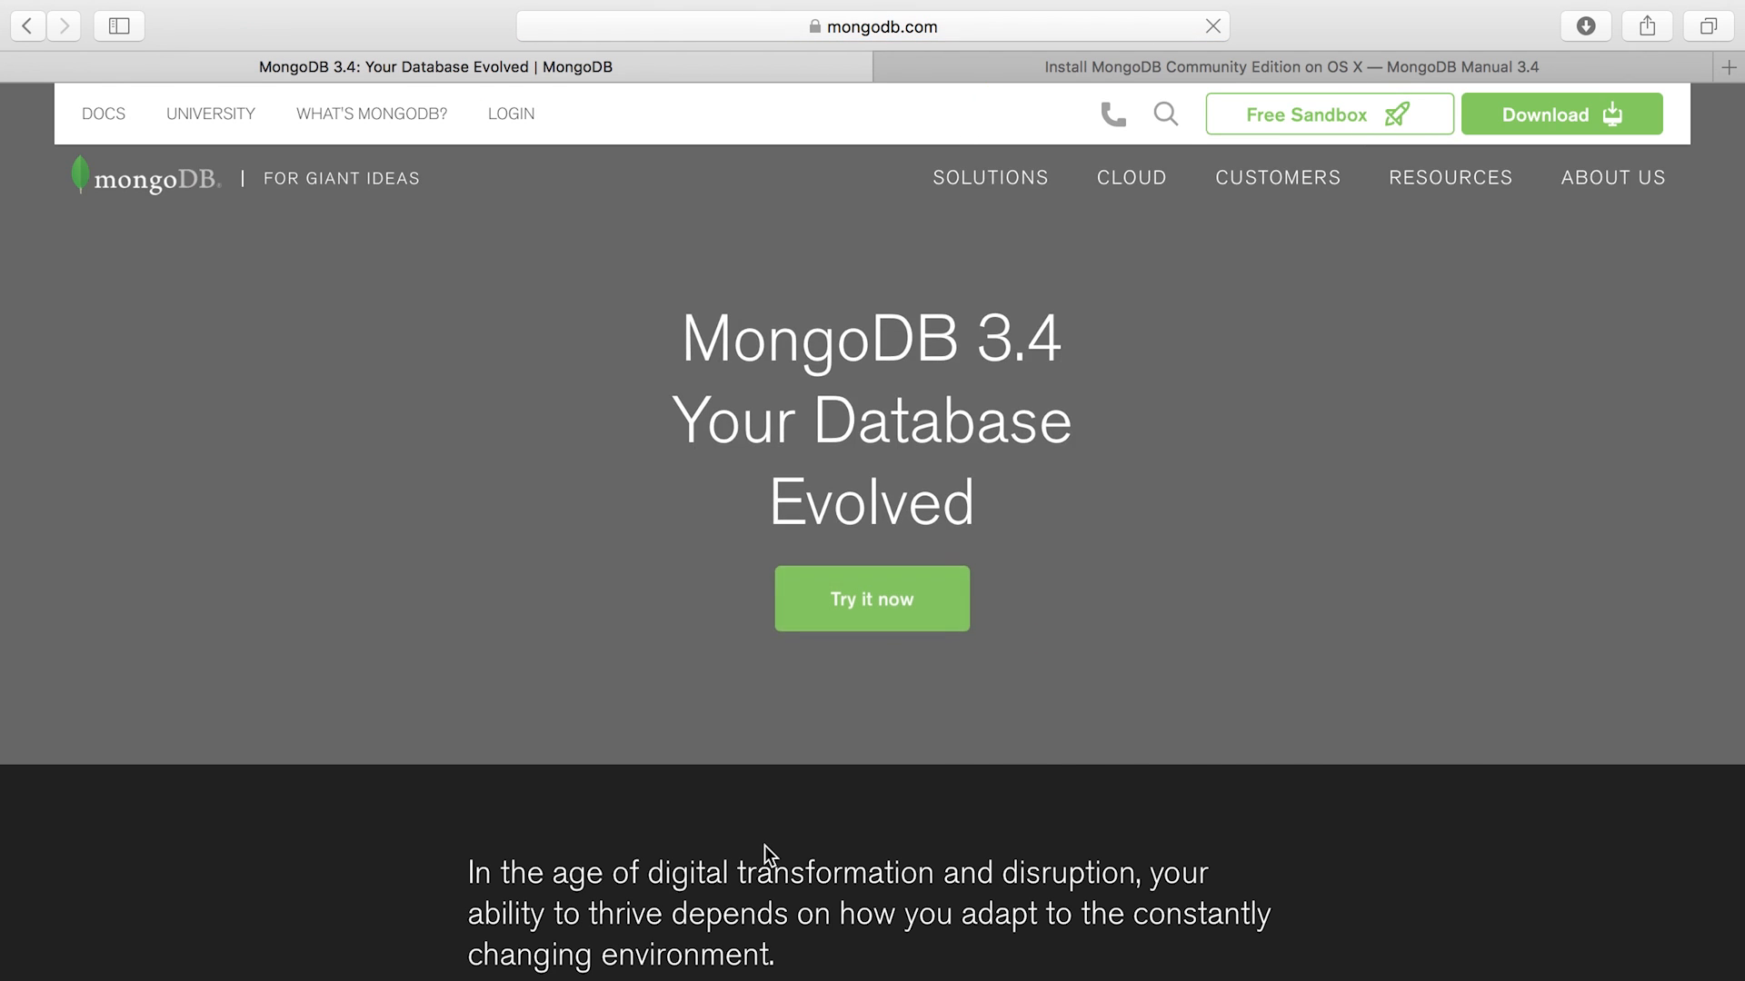
pyautogui.click(1560, 113)
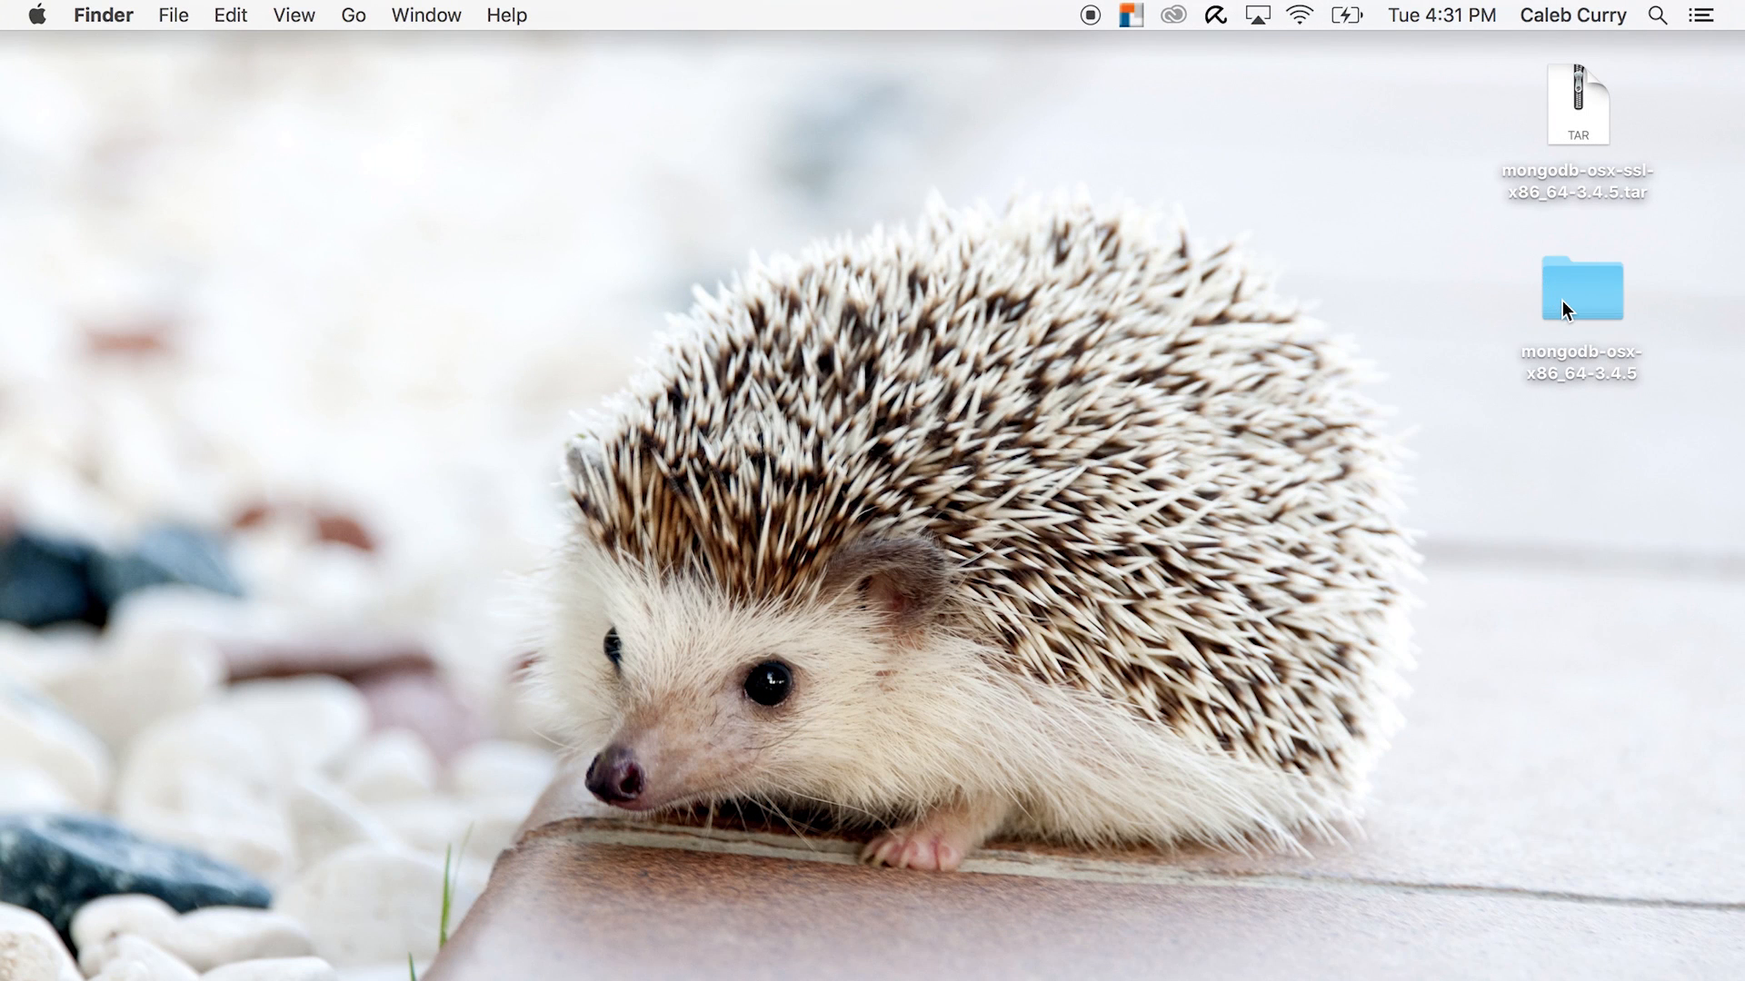
# - Browse into mongodb-osx-x86_64-3.4.5/bin and highlight the mongod server program
pyautogui.doubleClick(1579, 288)
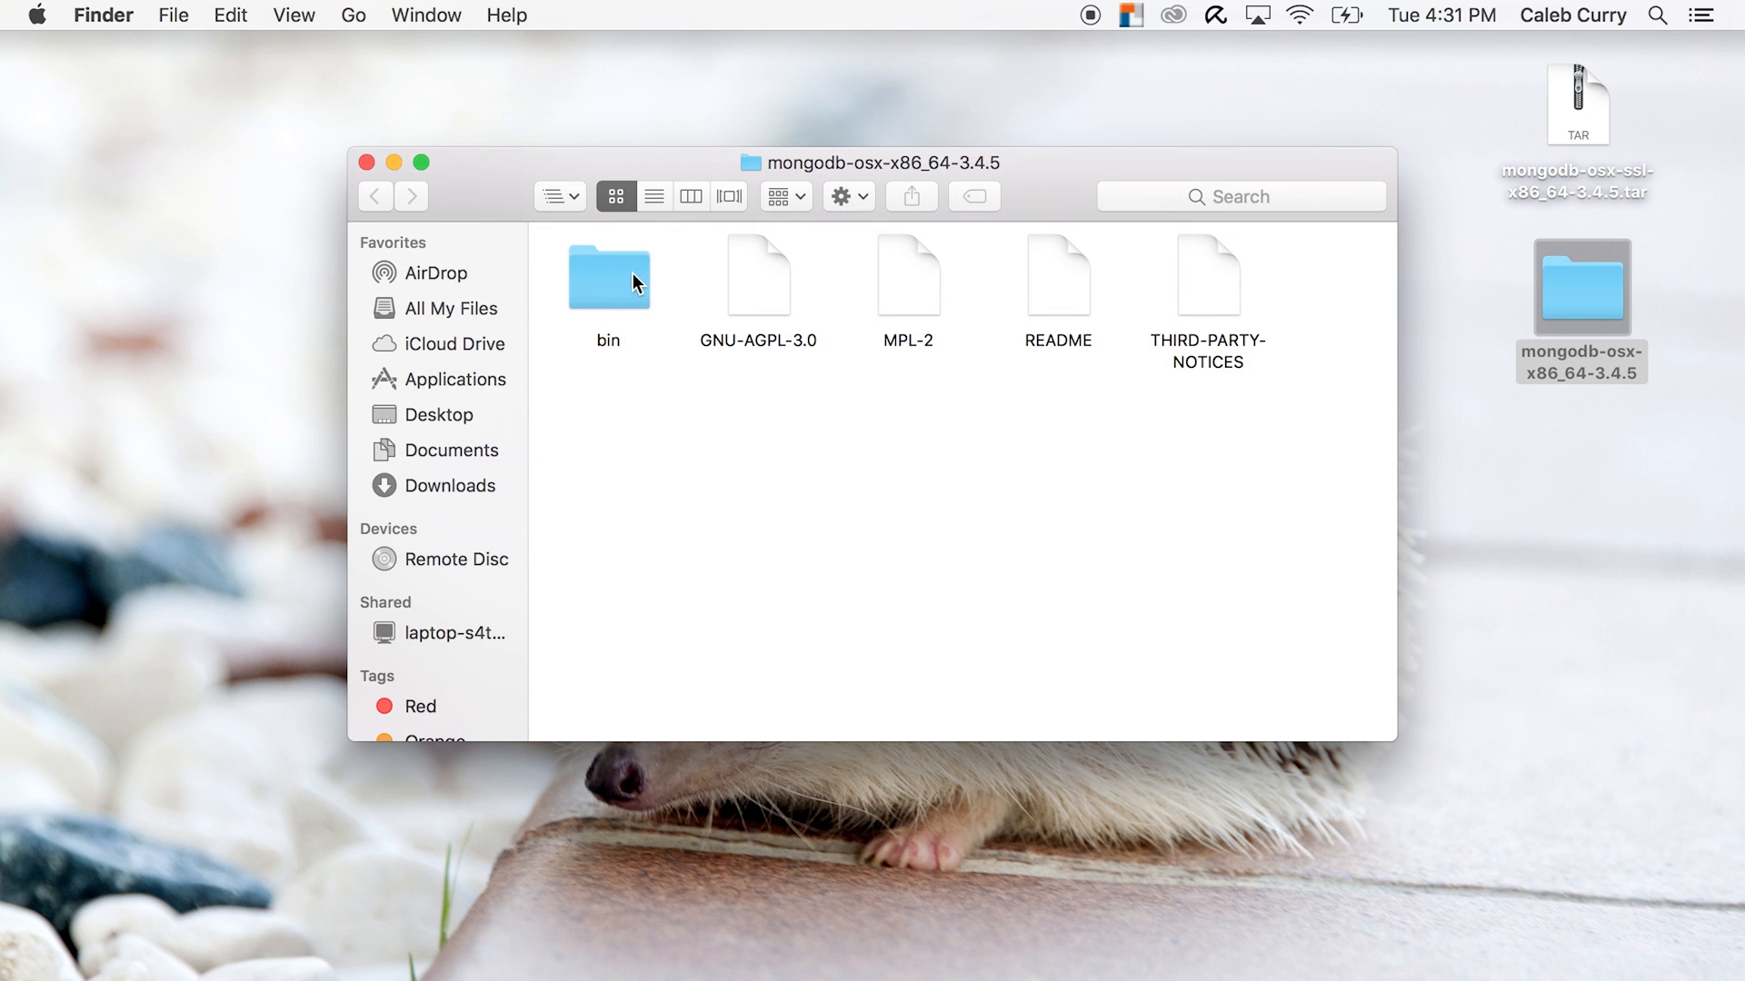
pyautogui.doubleClick(607, 276)
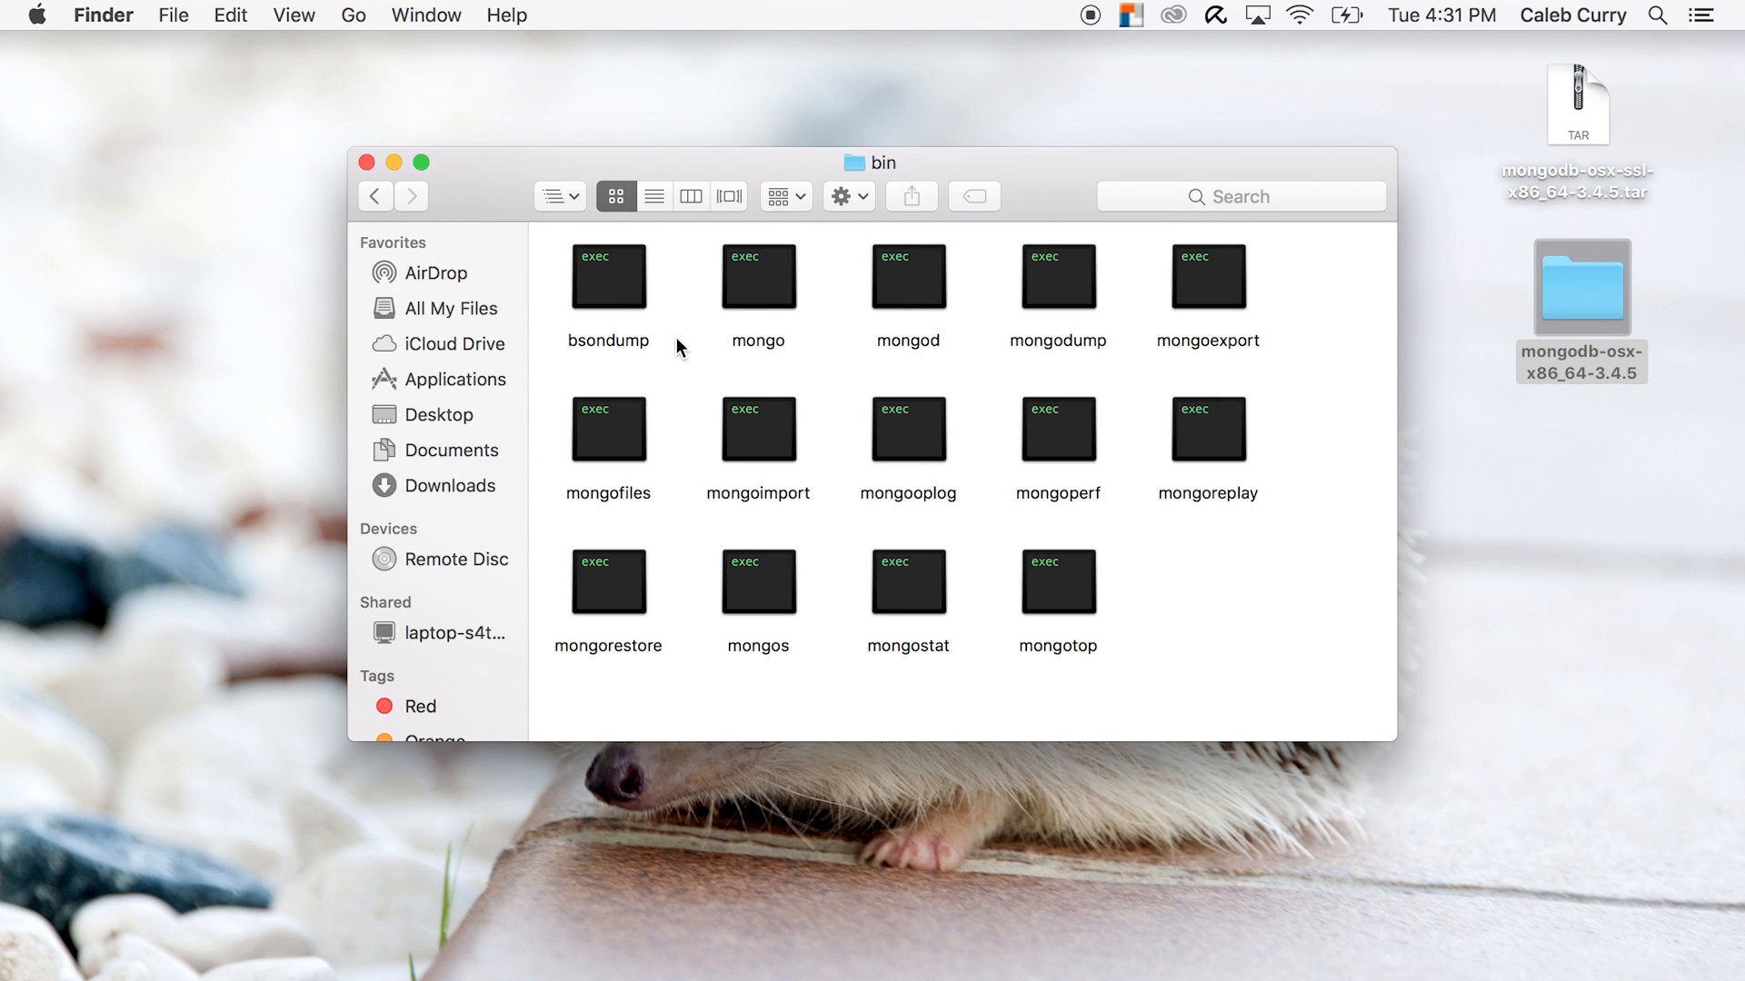
pyautogui.moveTo(911, 302)
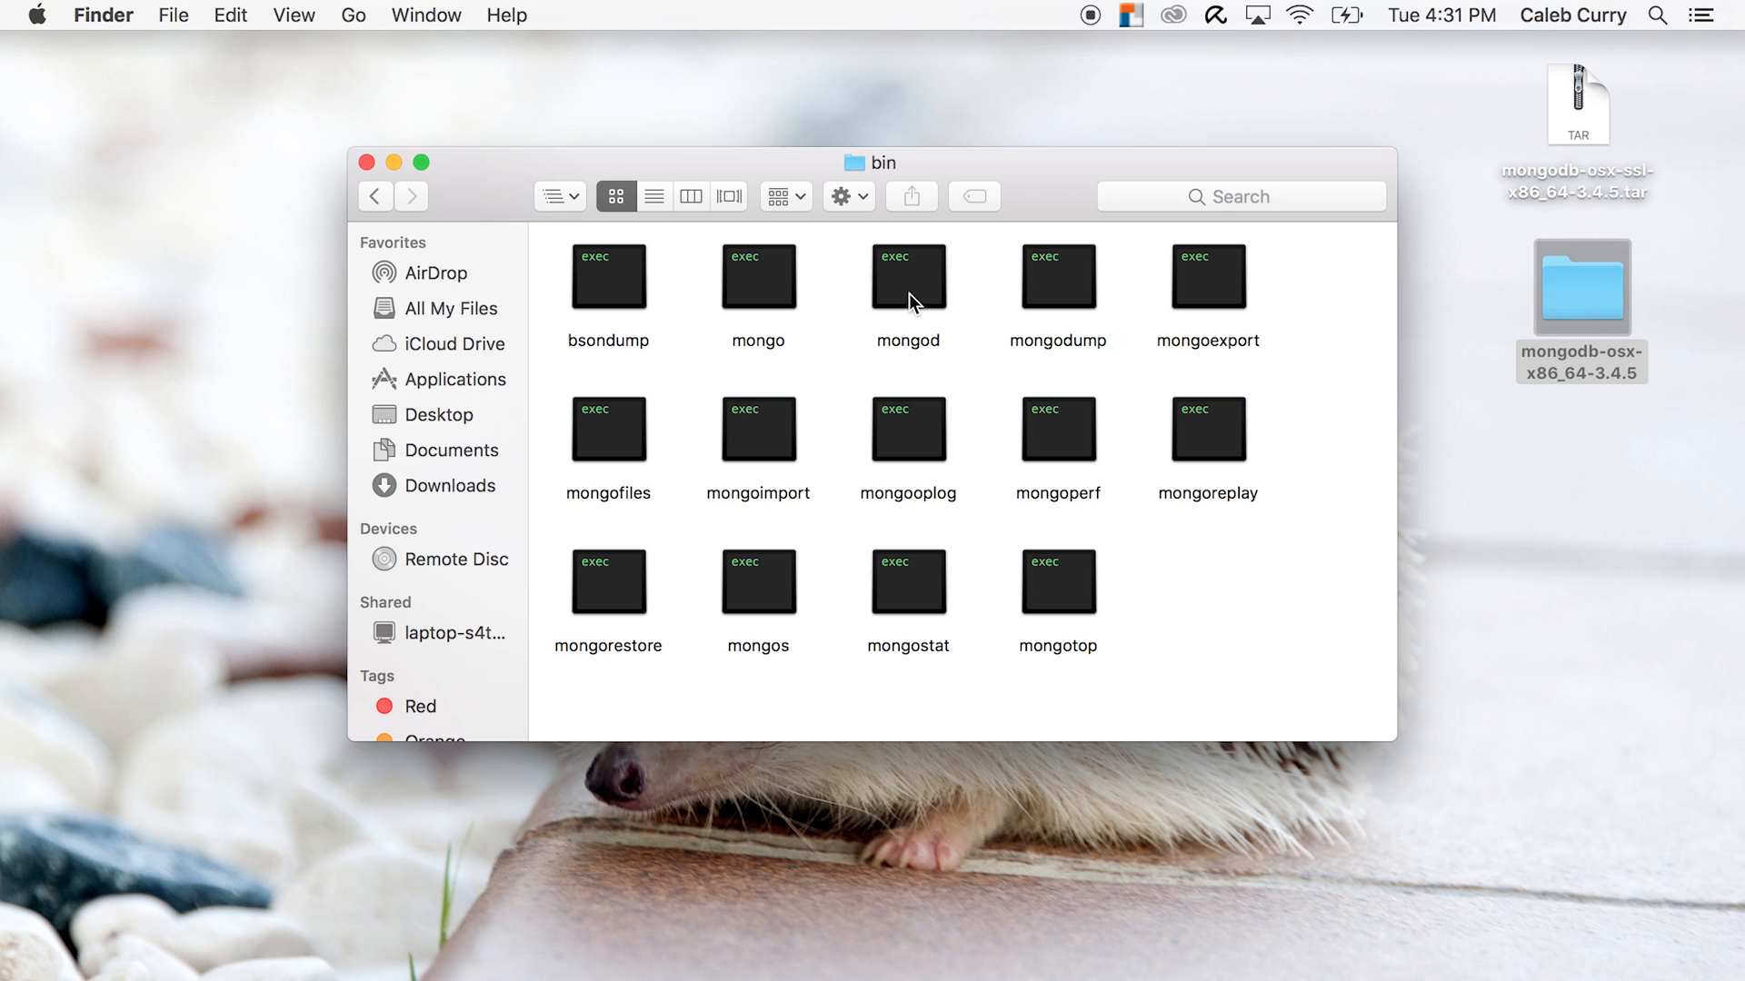
pyautogui.click(756, 274)
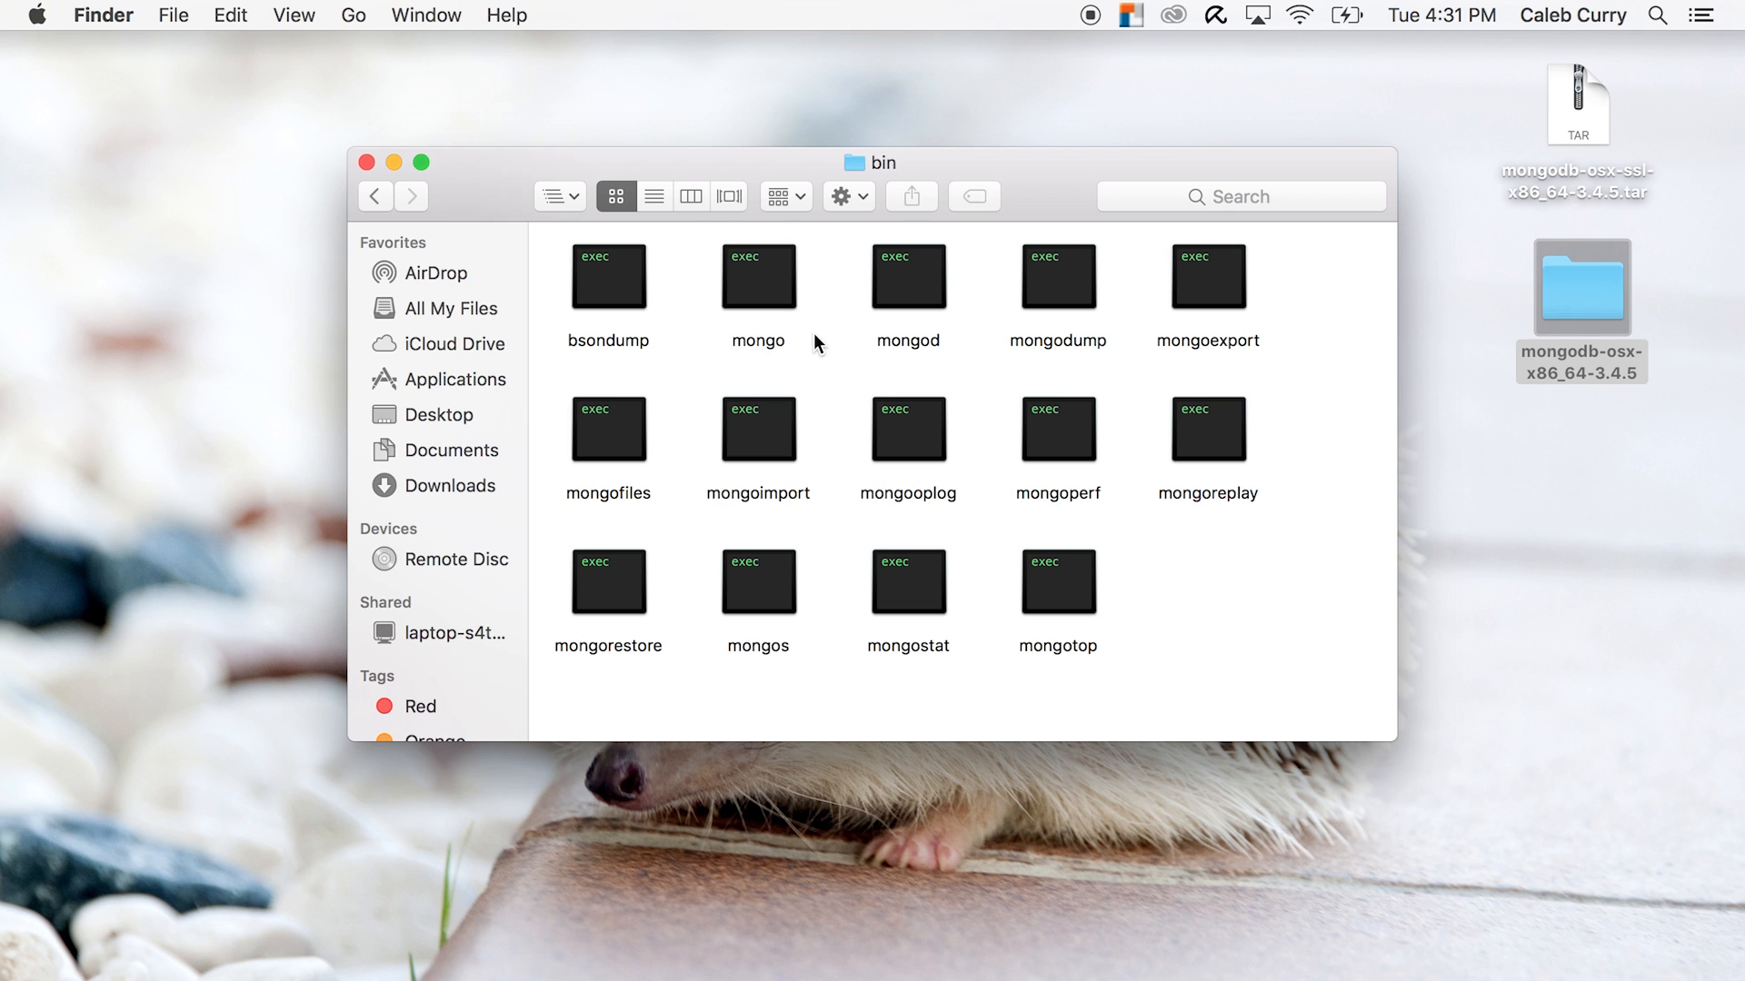
pyautogui.click(907, 276)
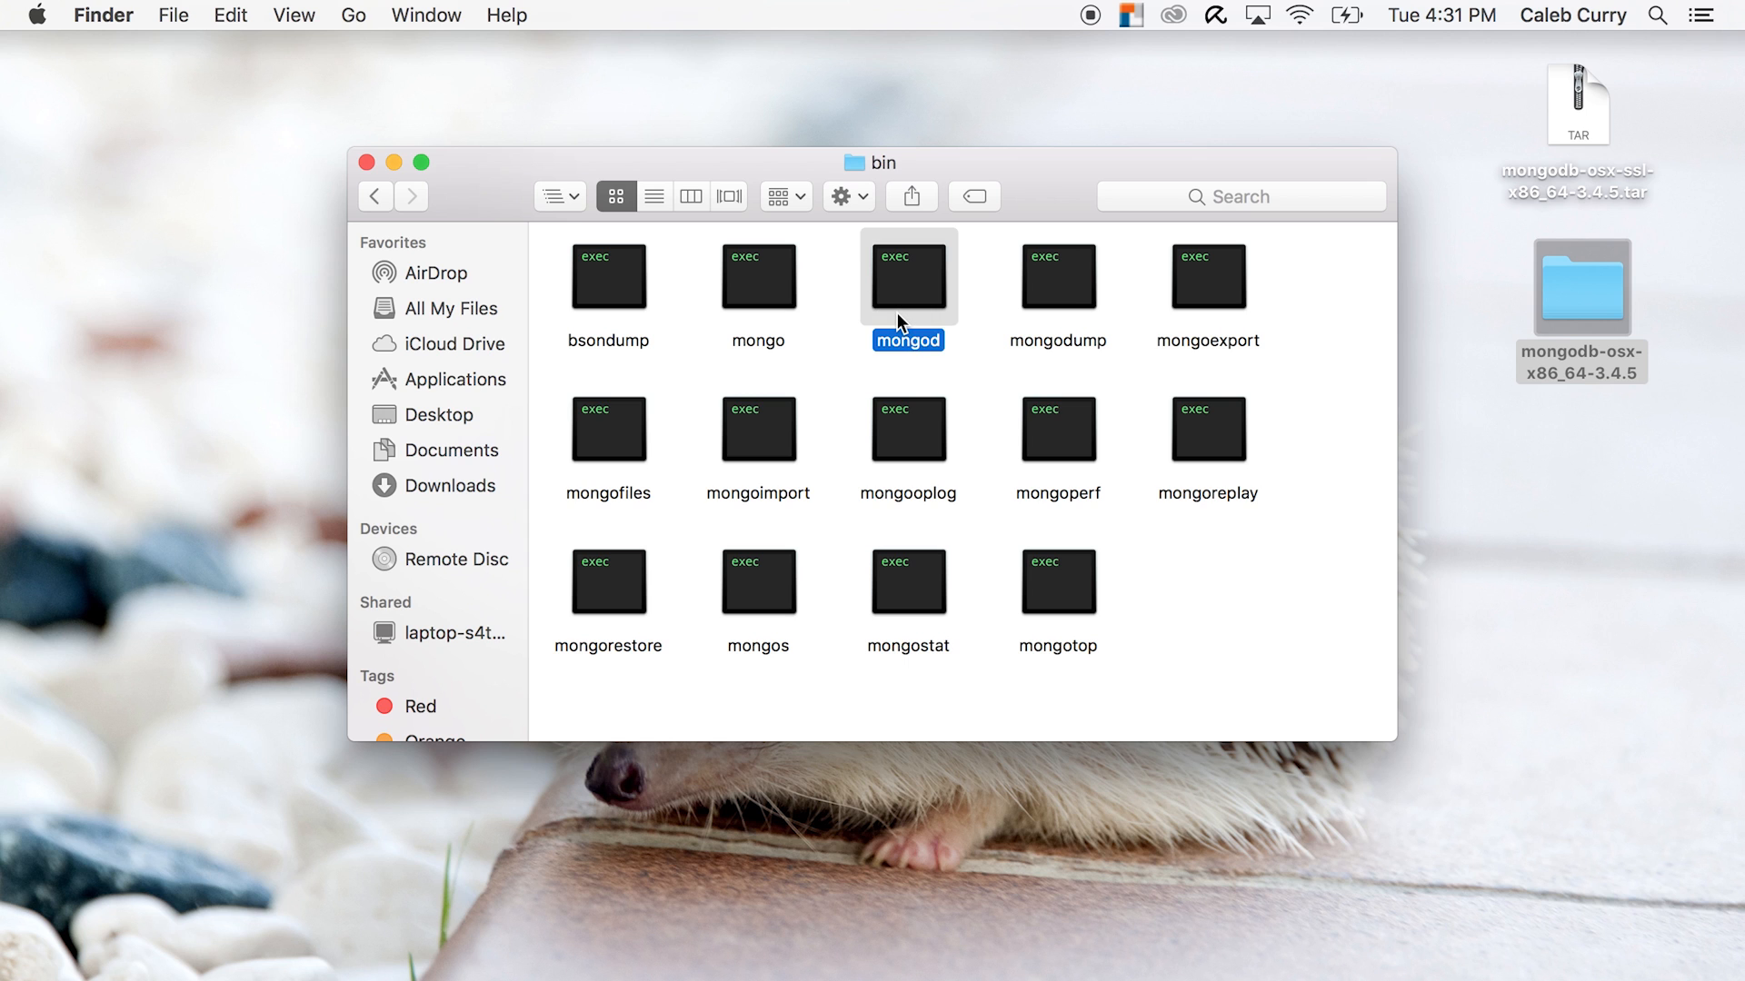
pyautogui.moveTo(747, 309)
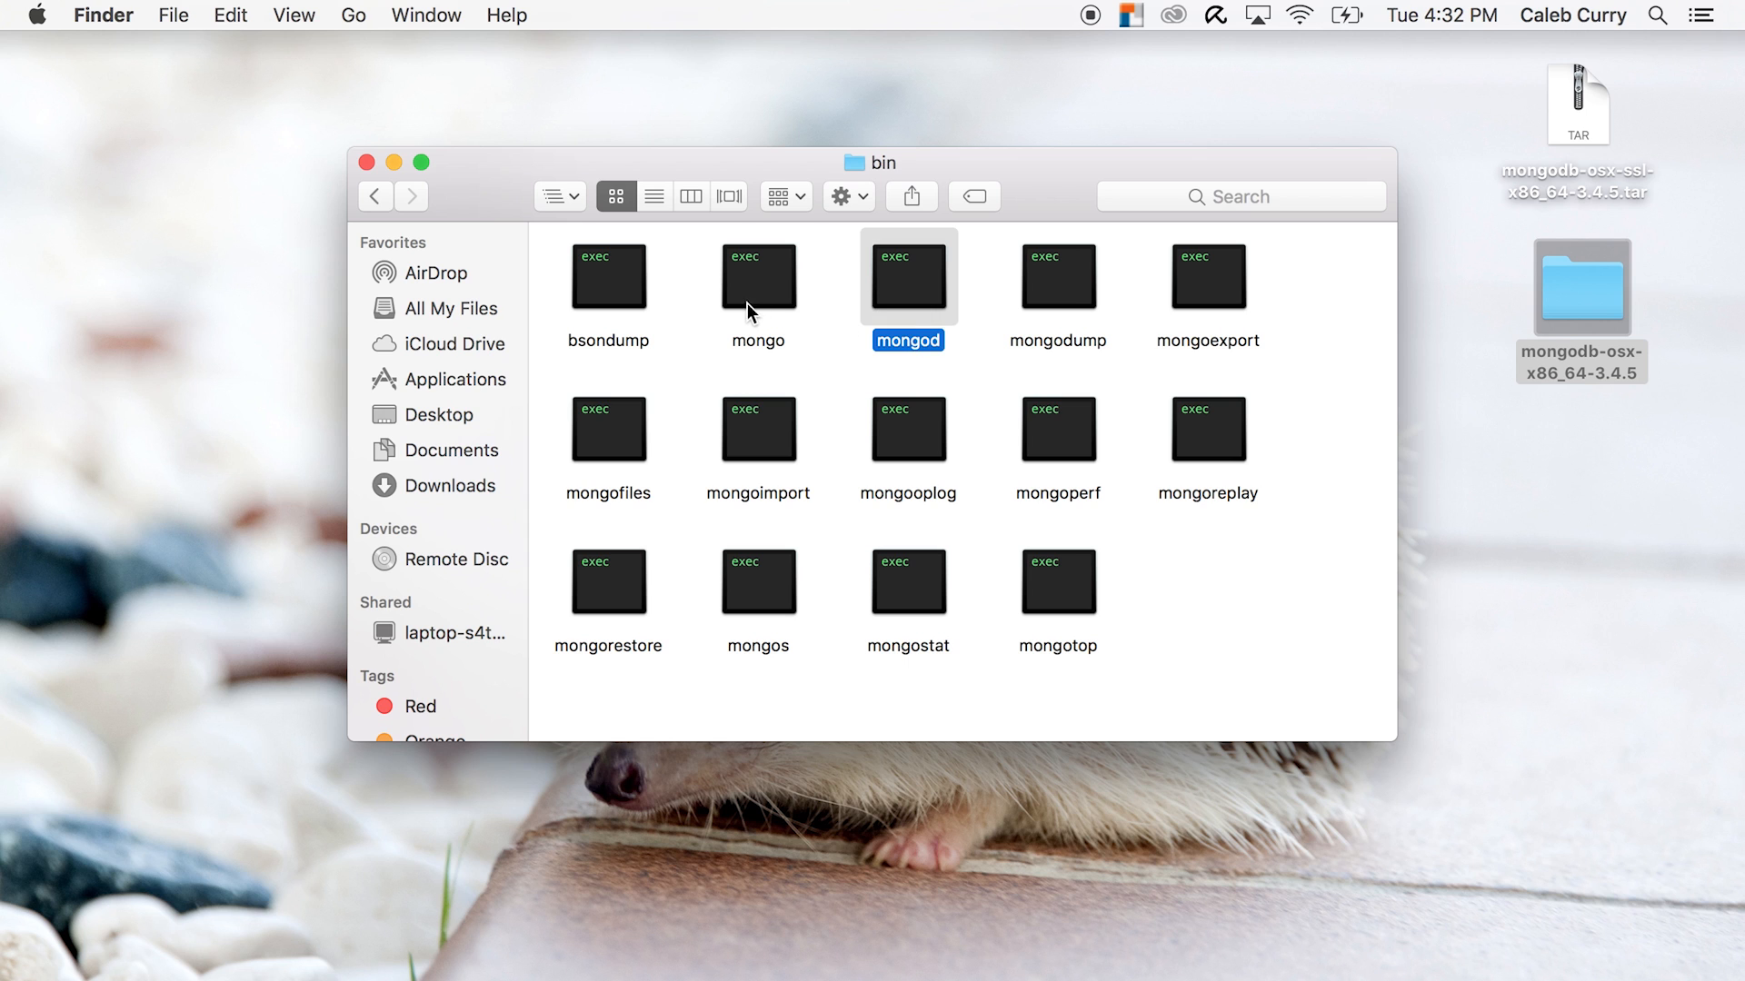
pyautogui.moveTo(836, 324)
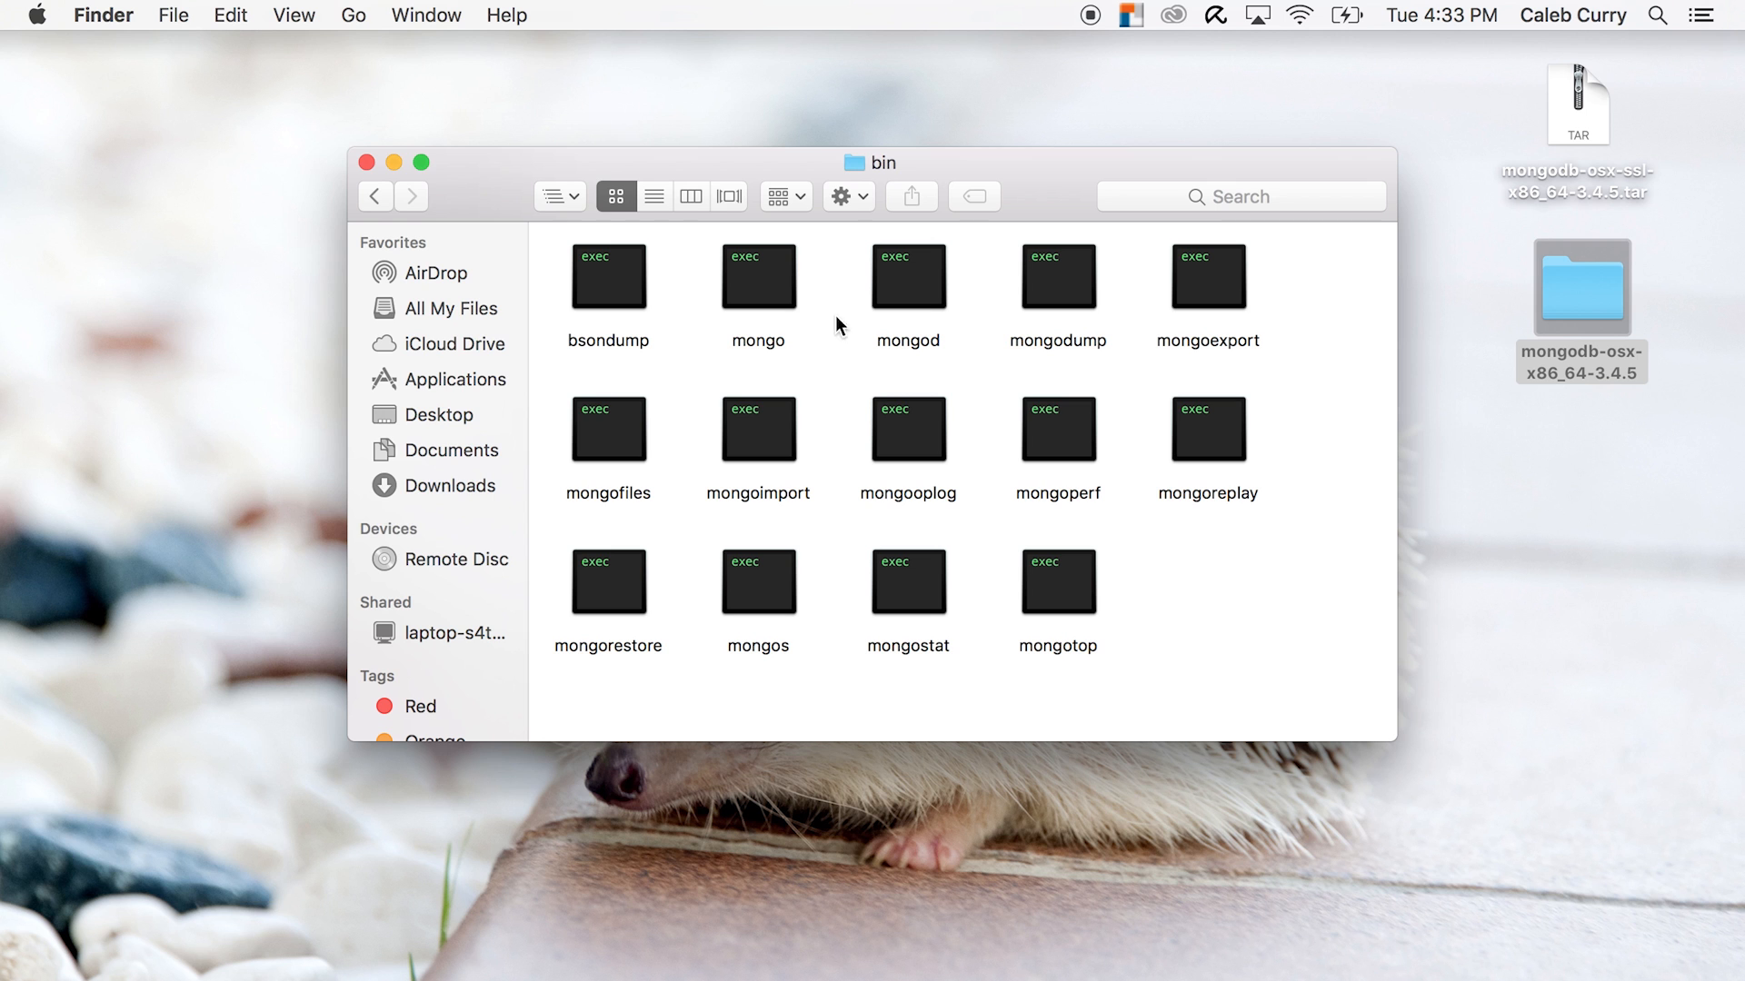
# - Jump to Macintosh HD via Go to Folder and create a new folder named data there
pyautogui.click(353, 15)
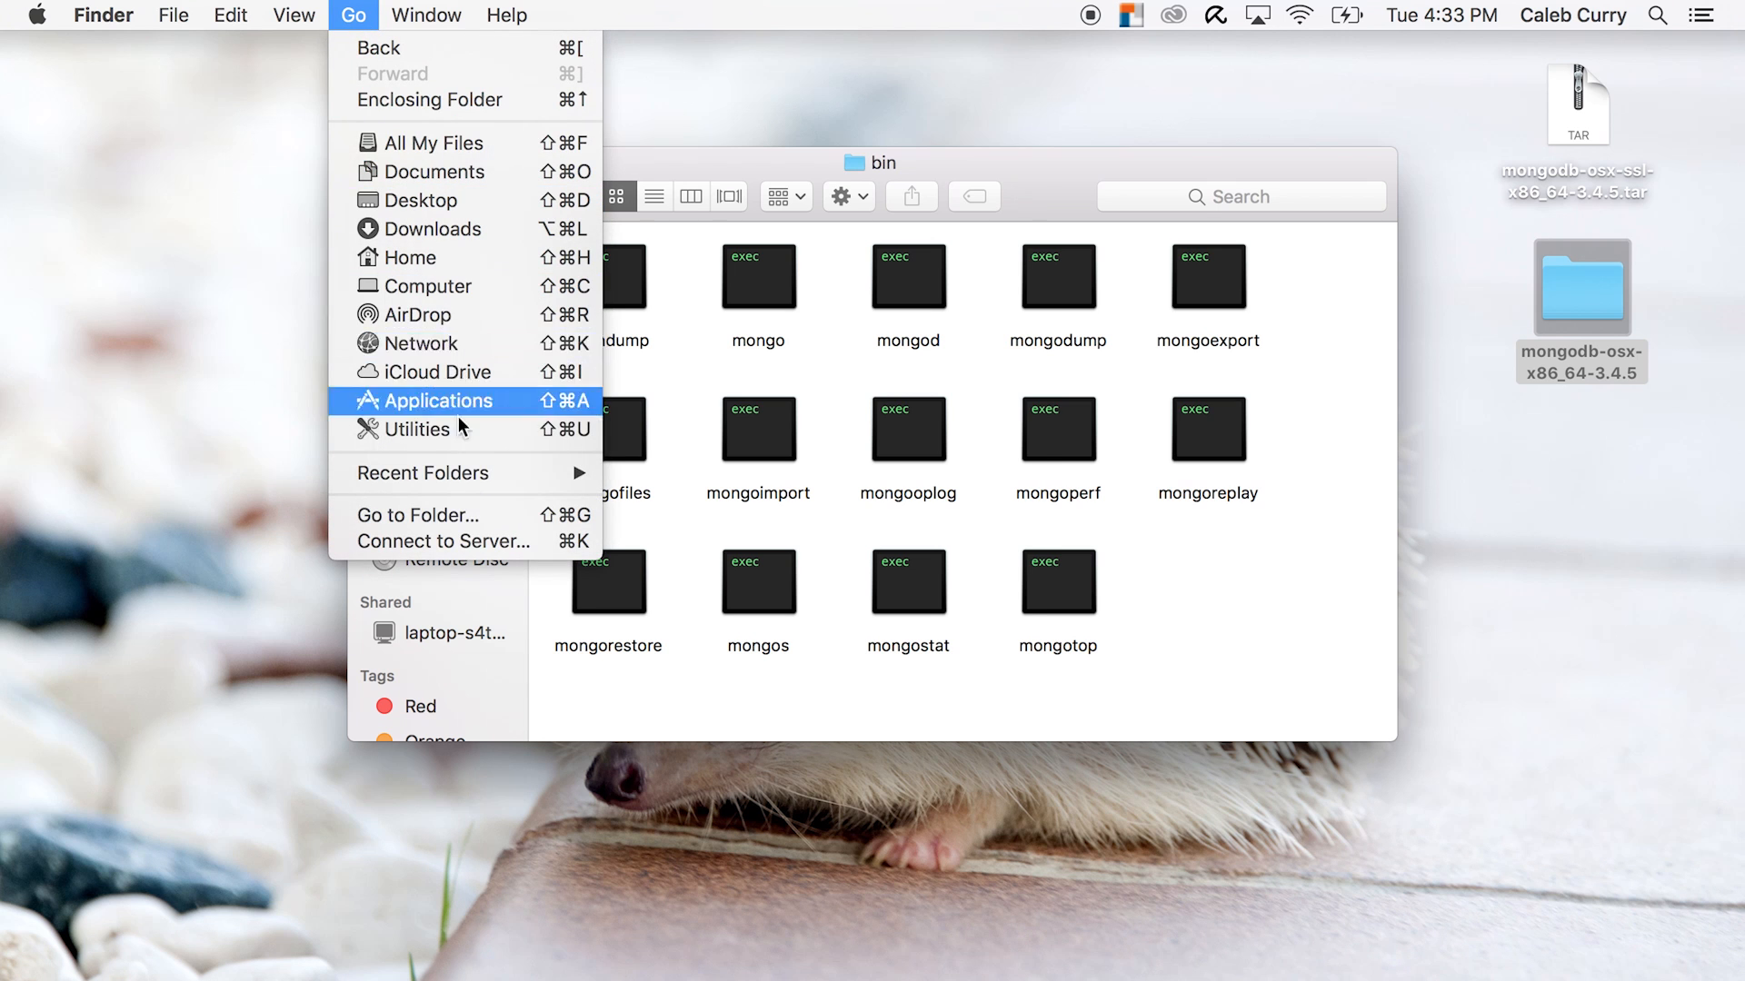
pyautogui.moveTo(451, 514)
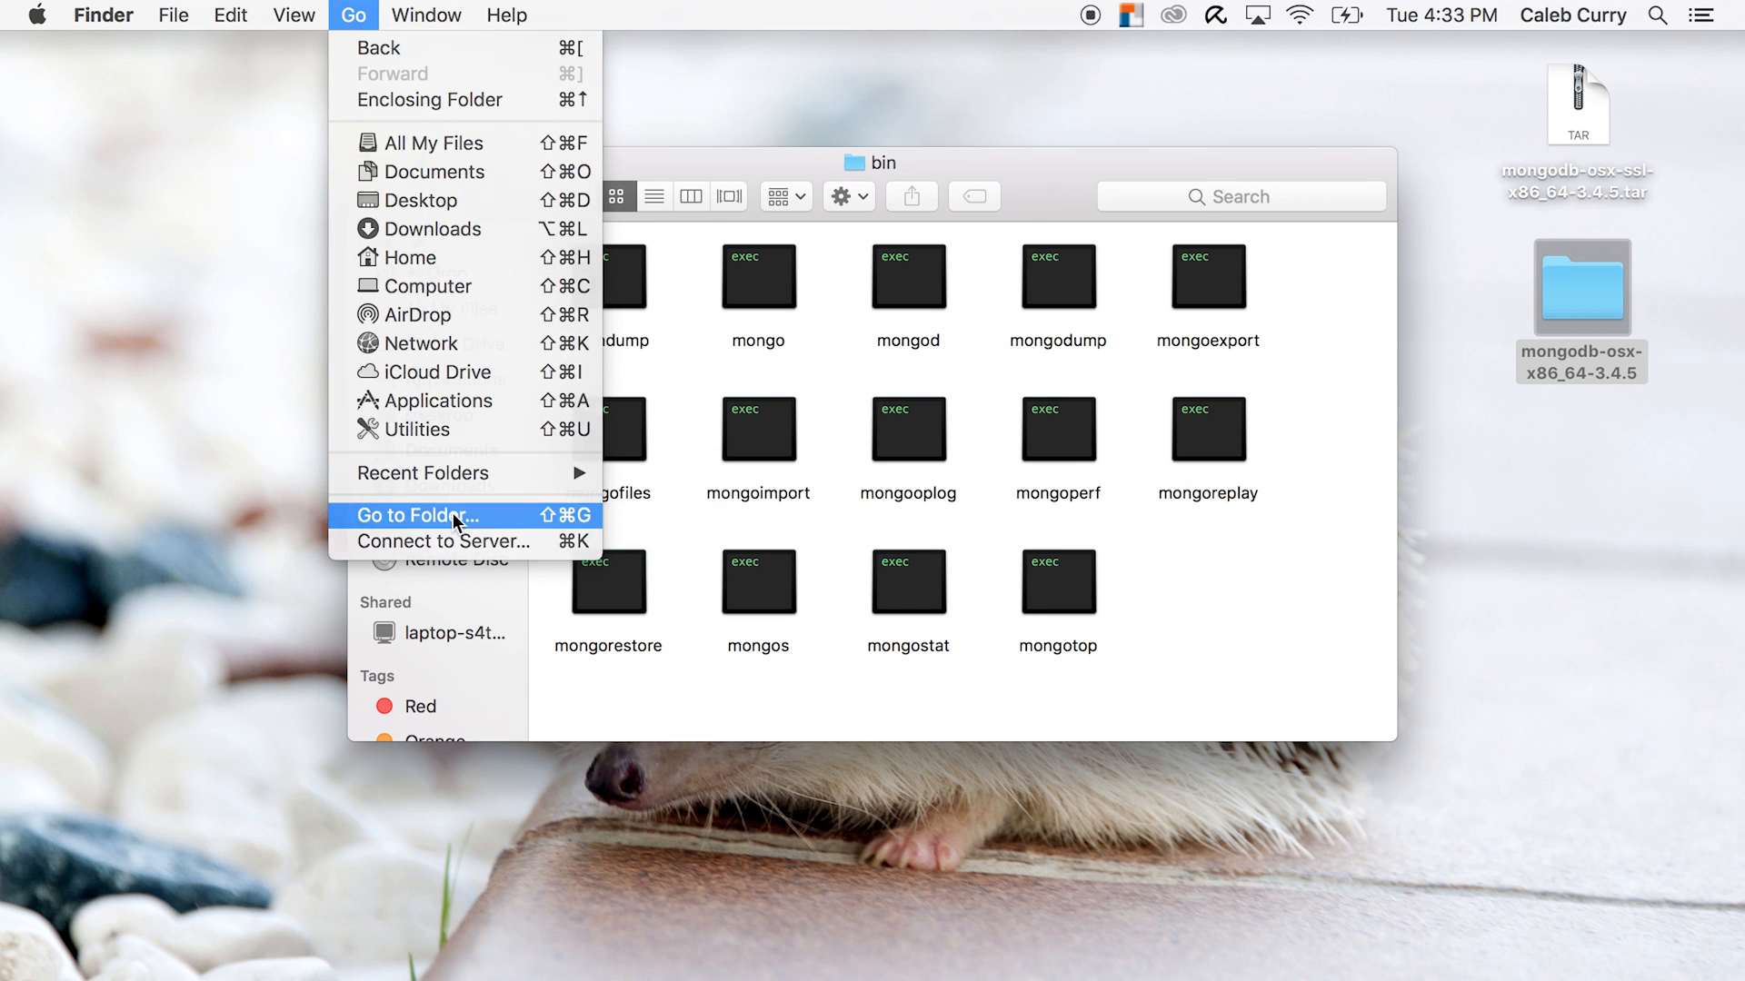
pyautogui.click(418, 514)
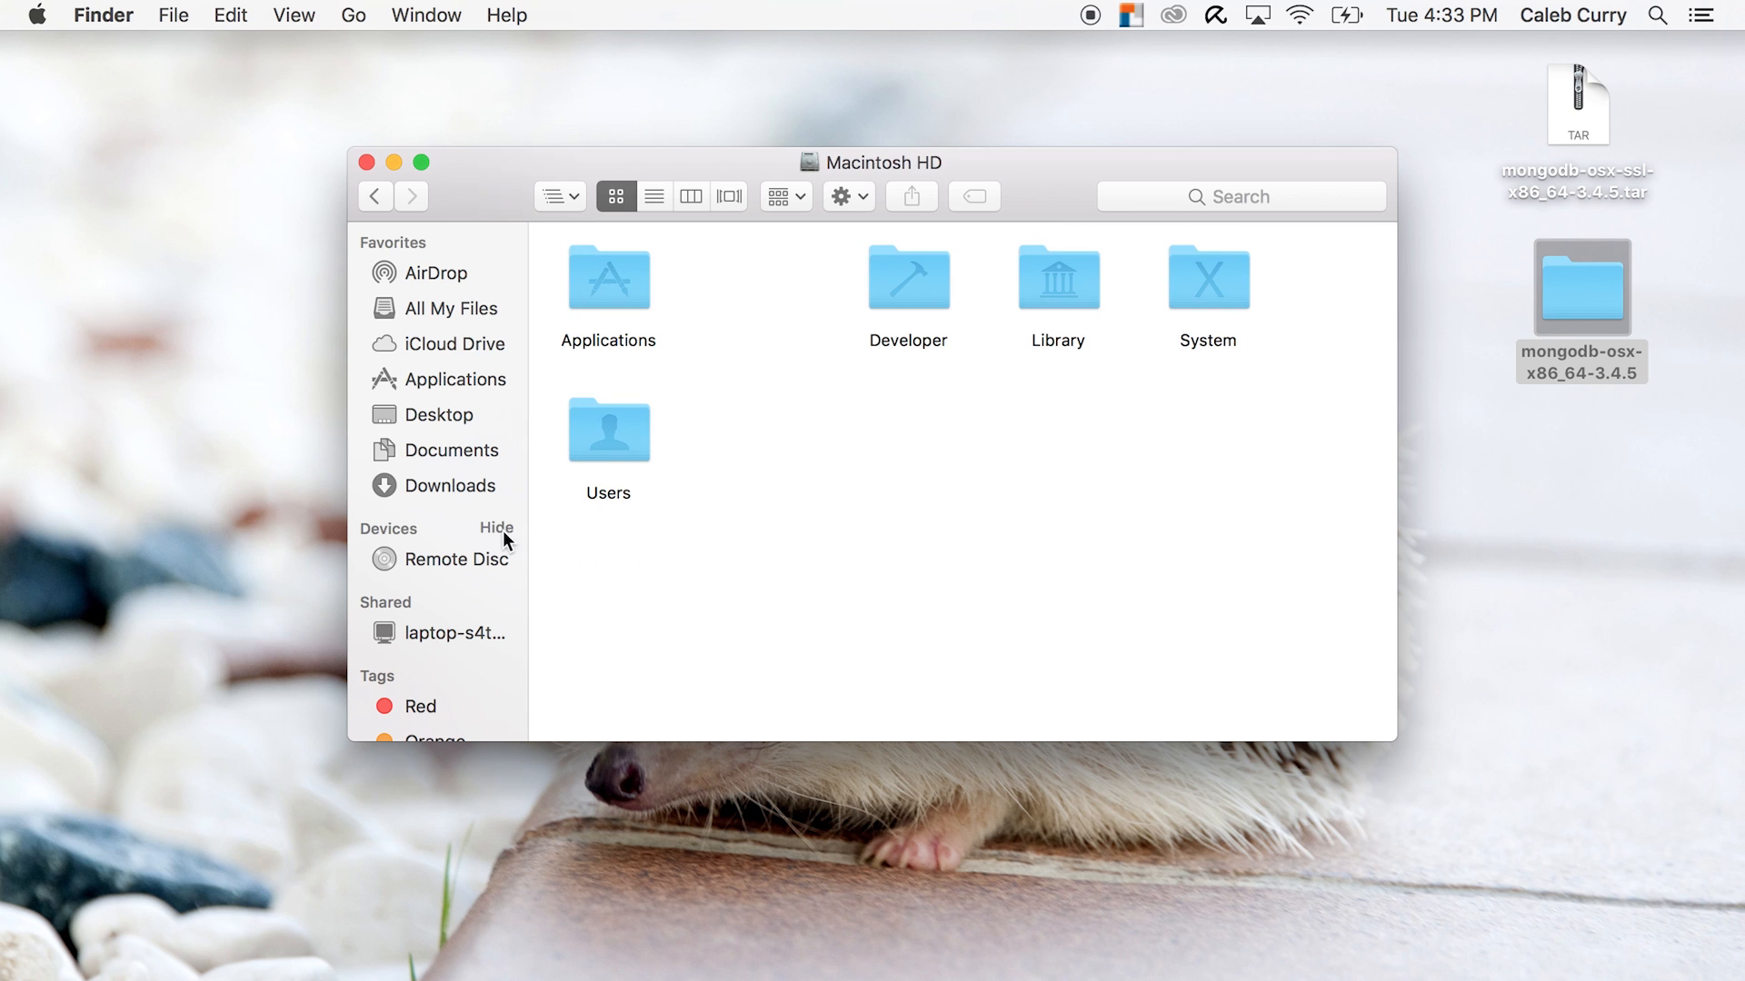
pyautogui.click(496, 529)
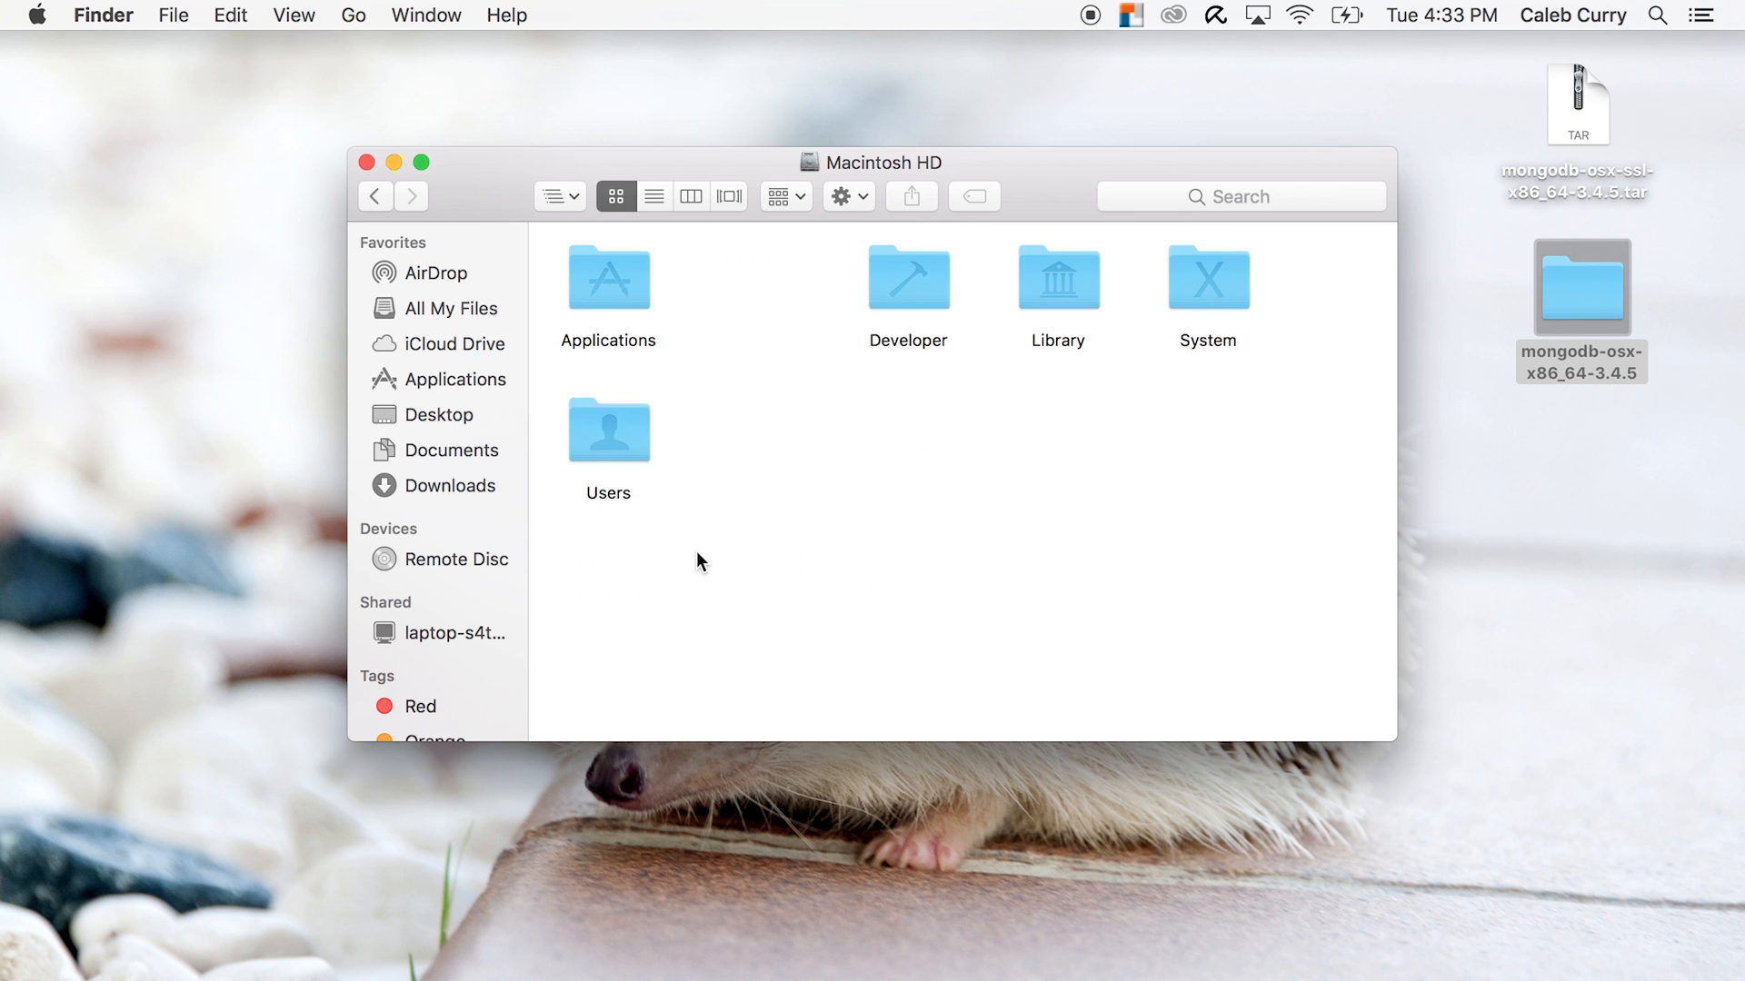
pyautogui.moveTo(730, 557)
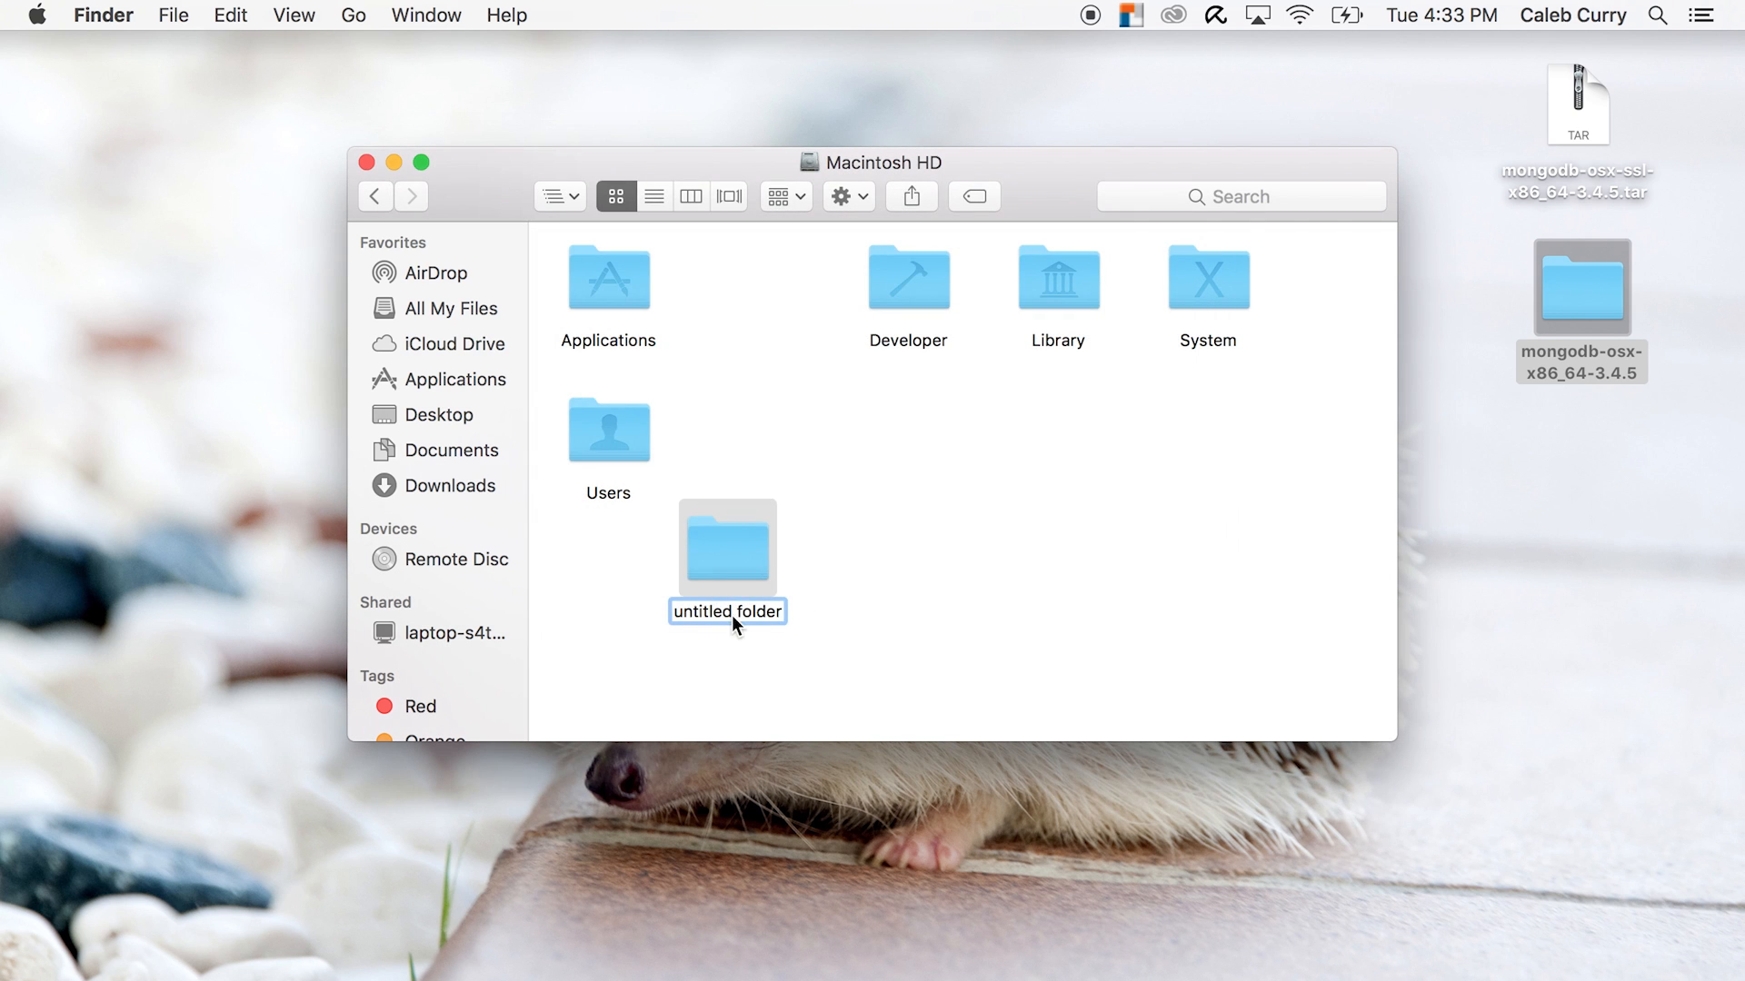
pyautogui.write('data')
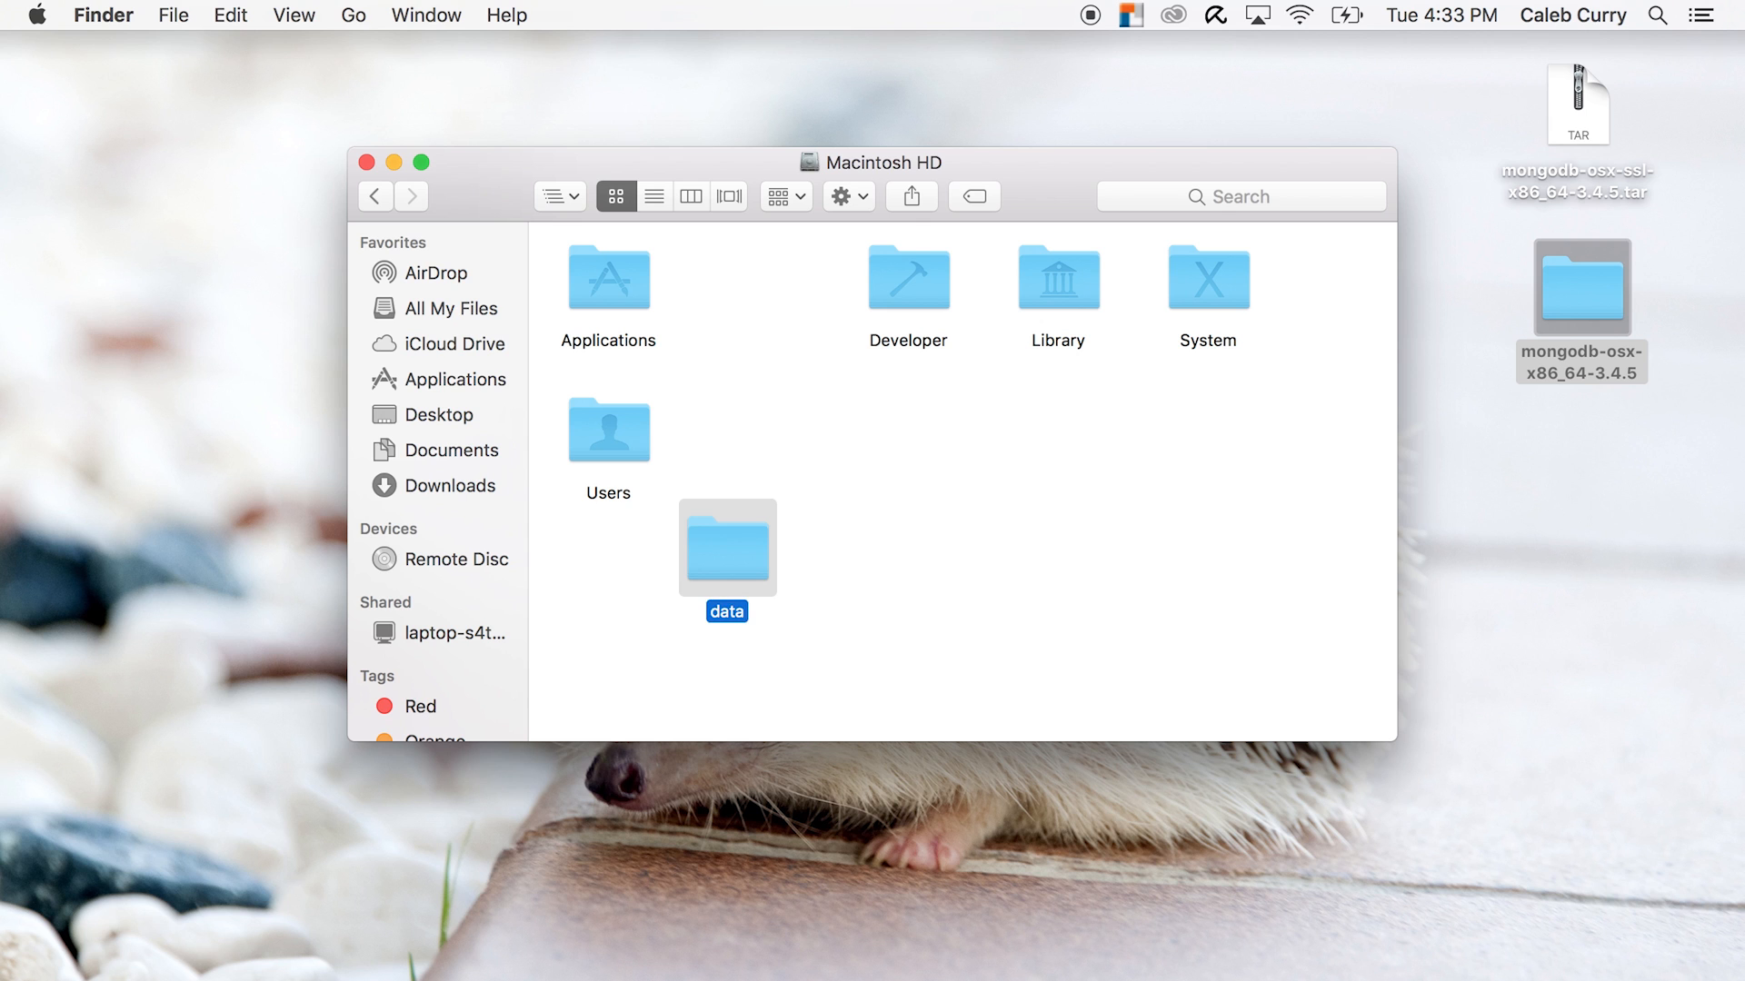
pyautogui.doubleClick(725, 547)
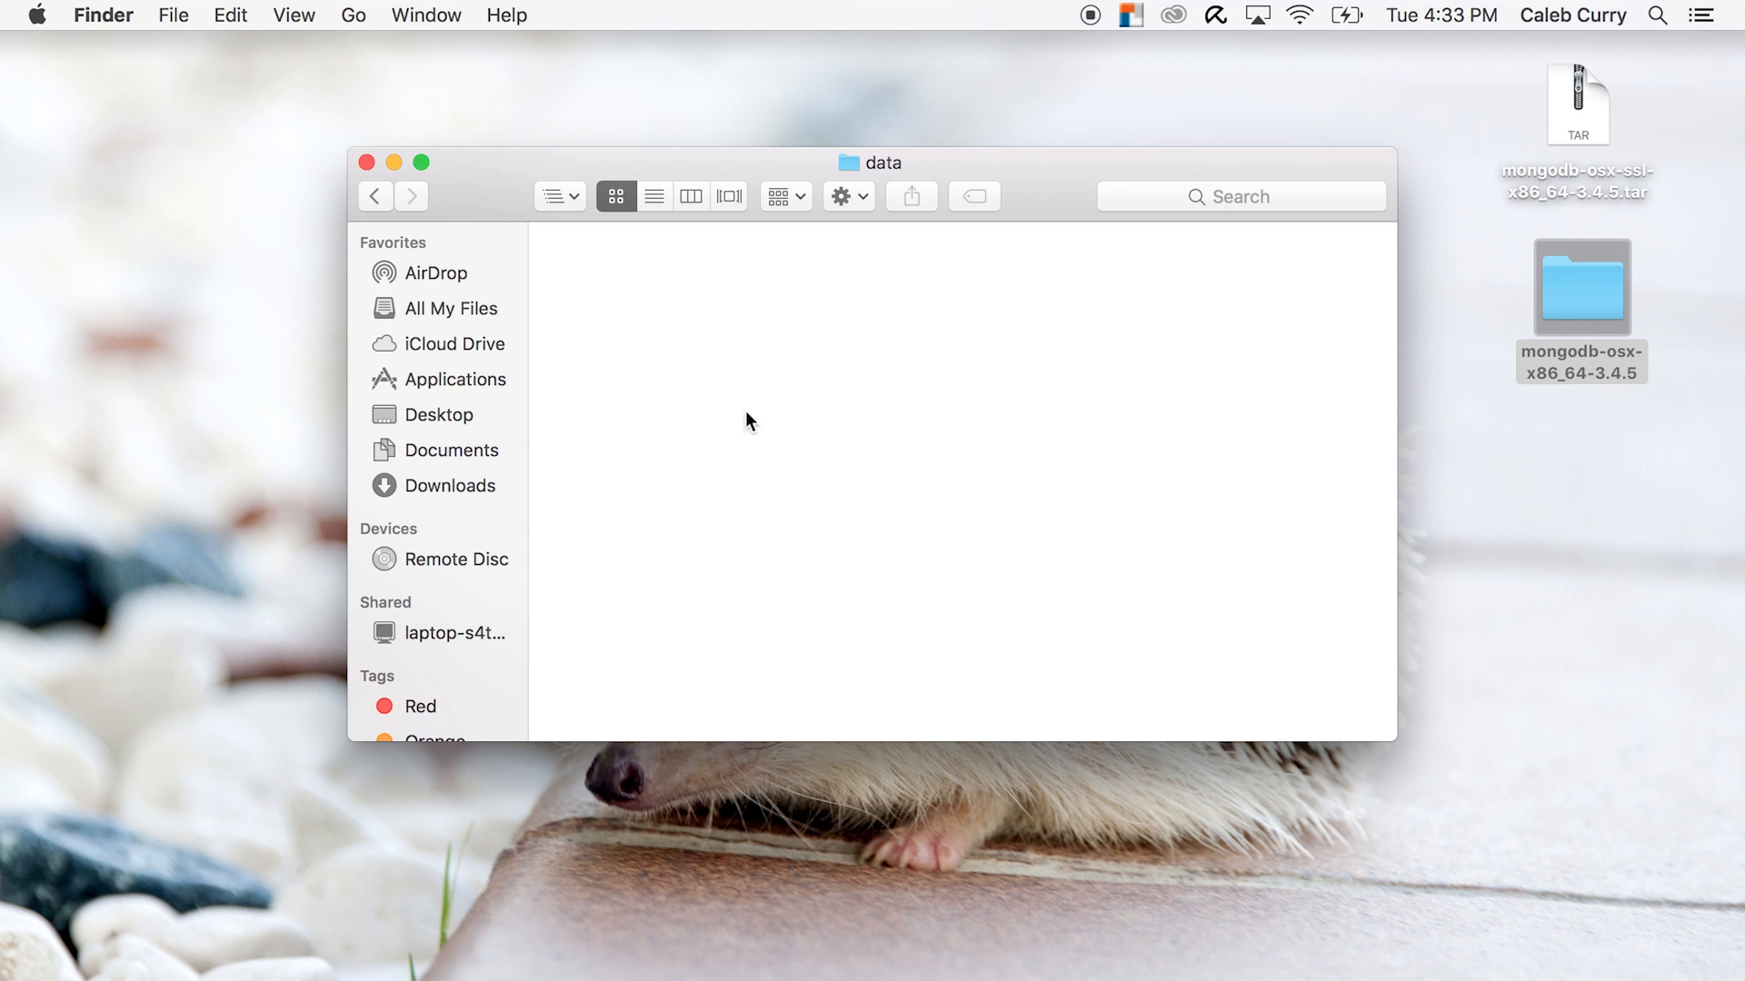
# - Inside data, create a new subfolder named db
pyautogui.rightClick(747, 419)
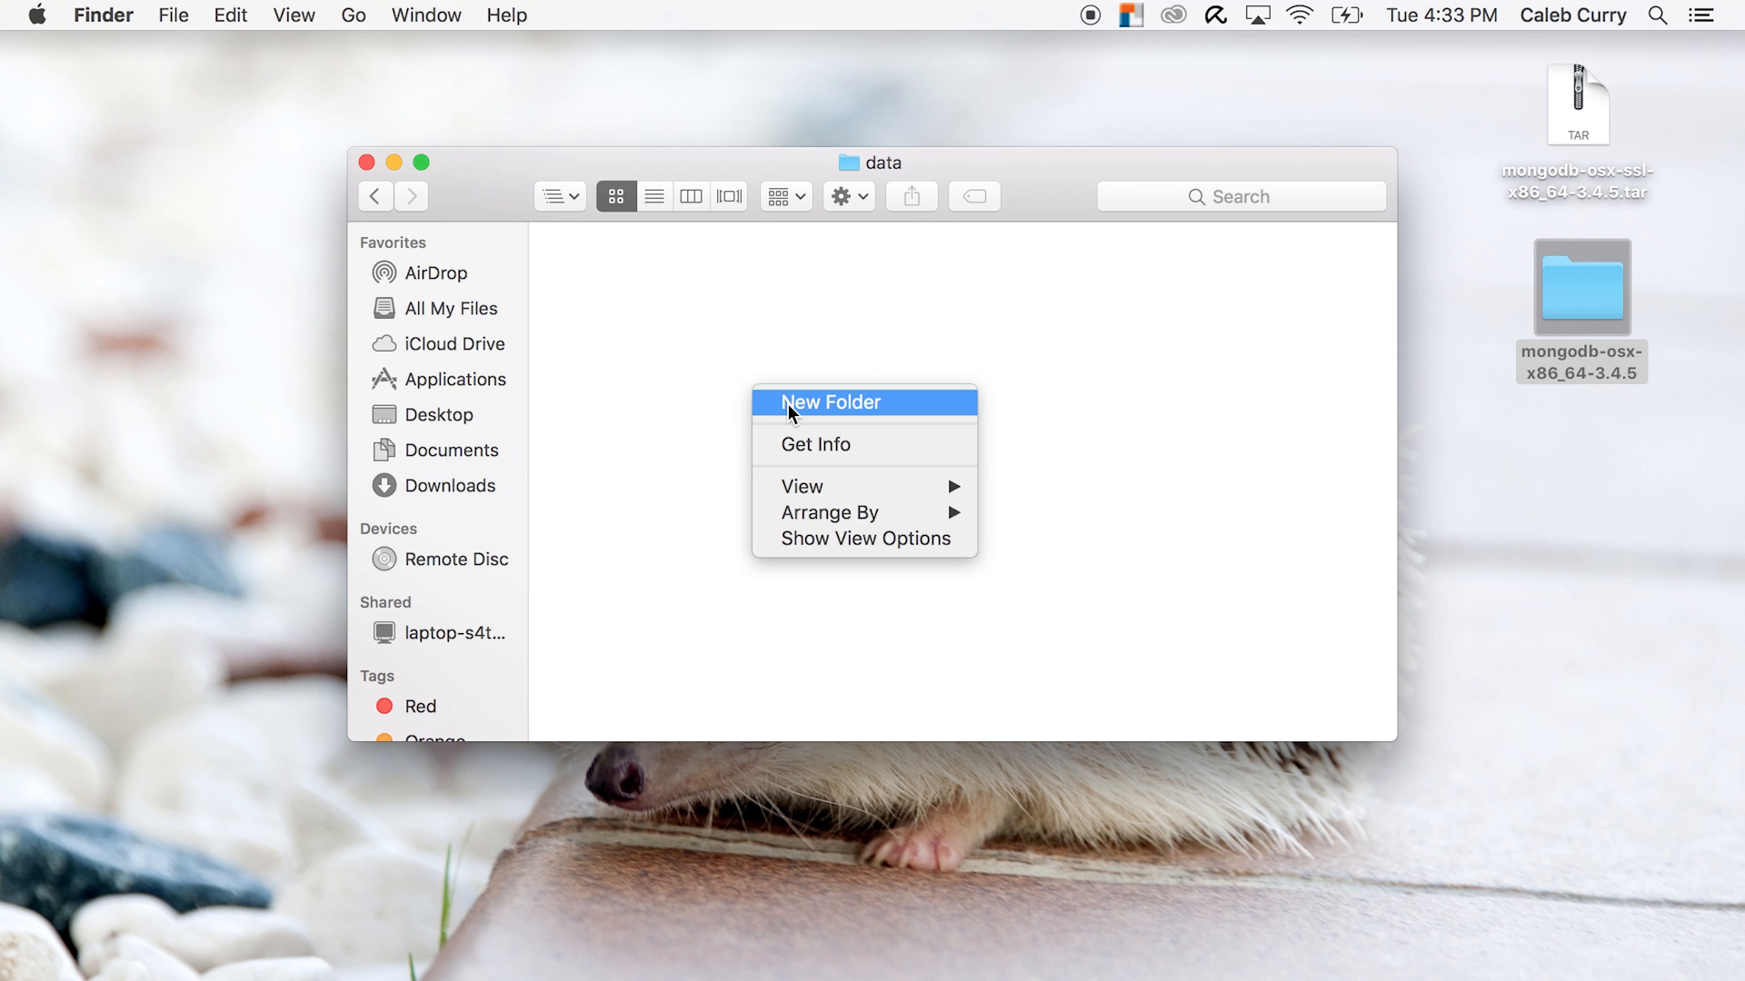
pyautogui.click(829, 402)
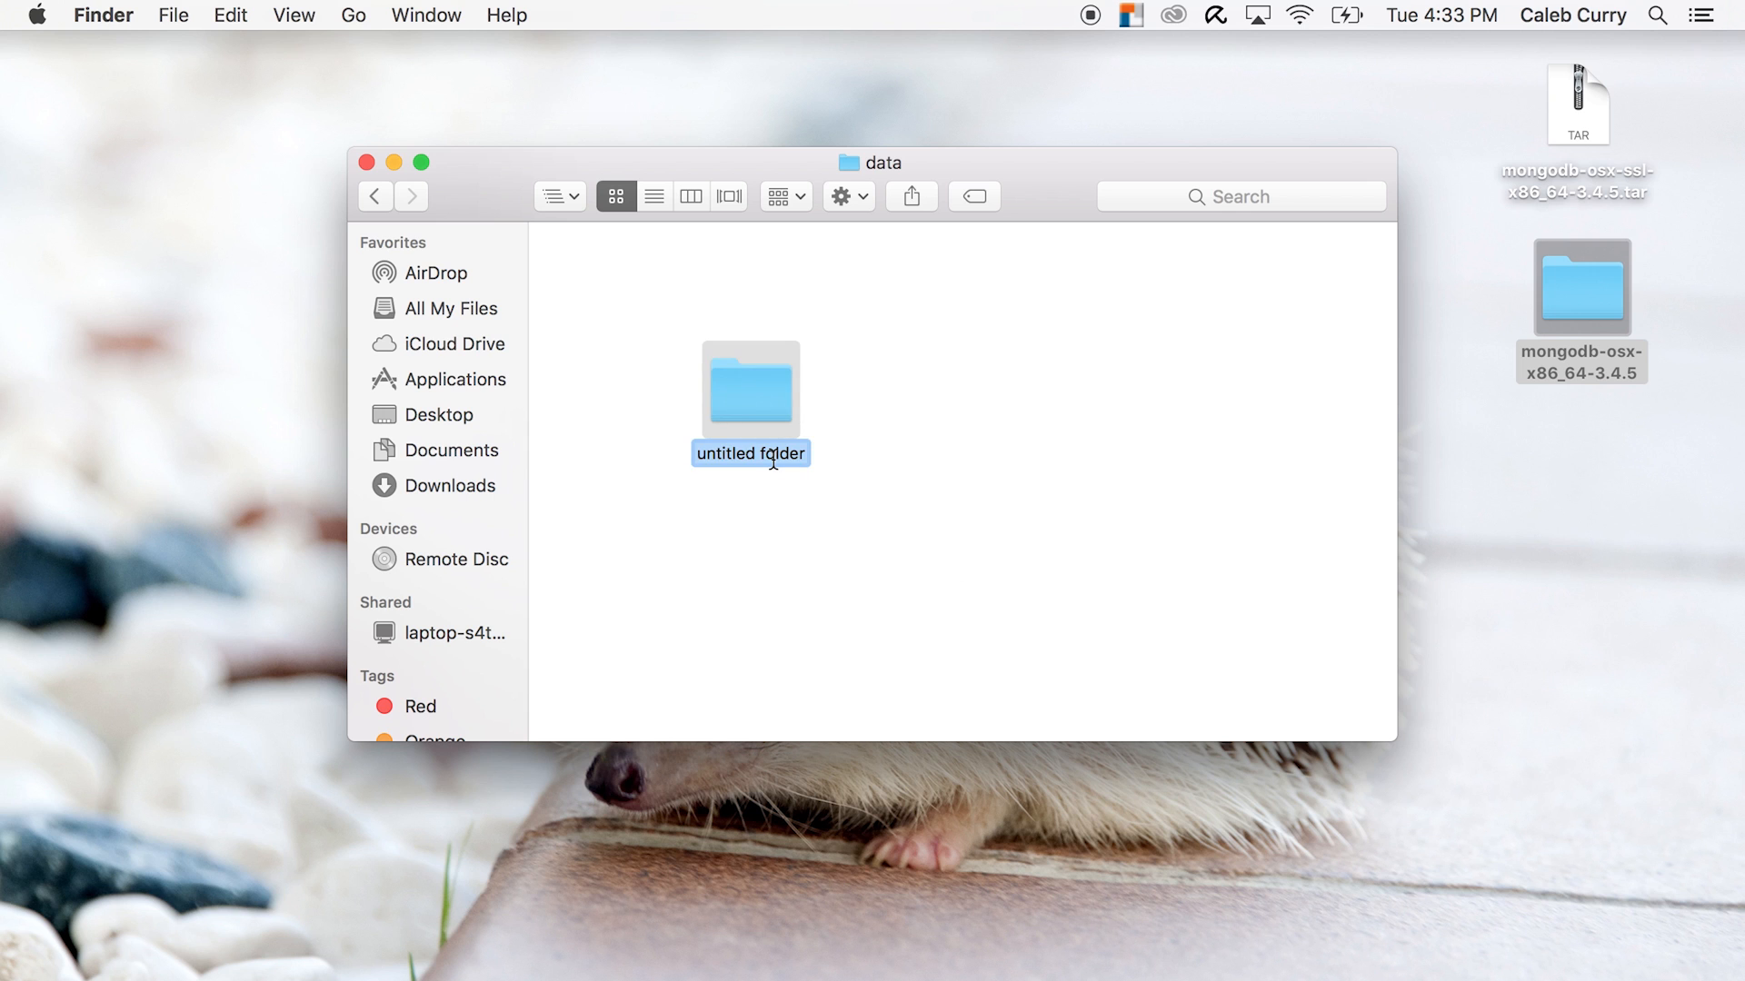
pyautogui.write('db')
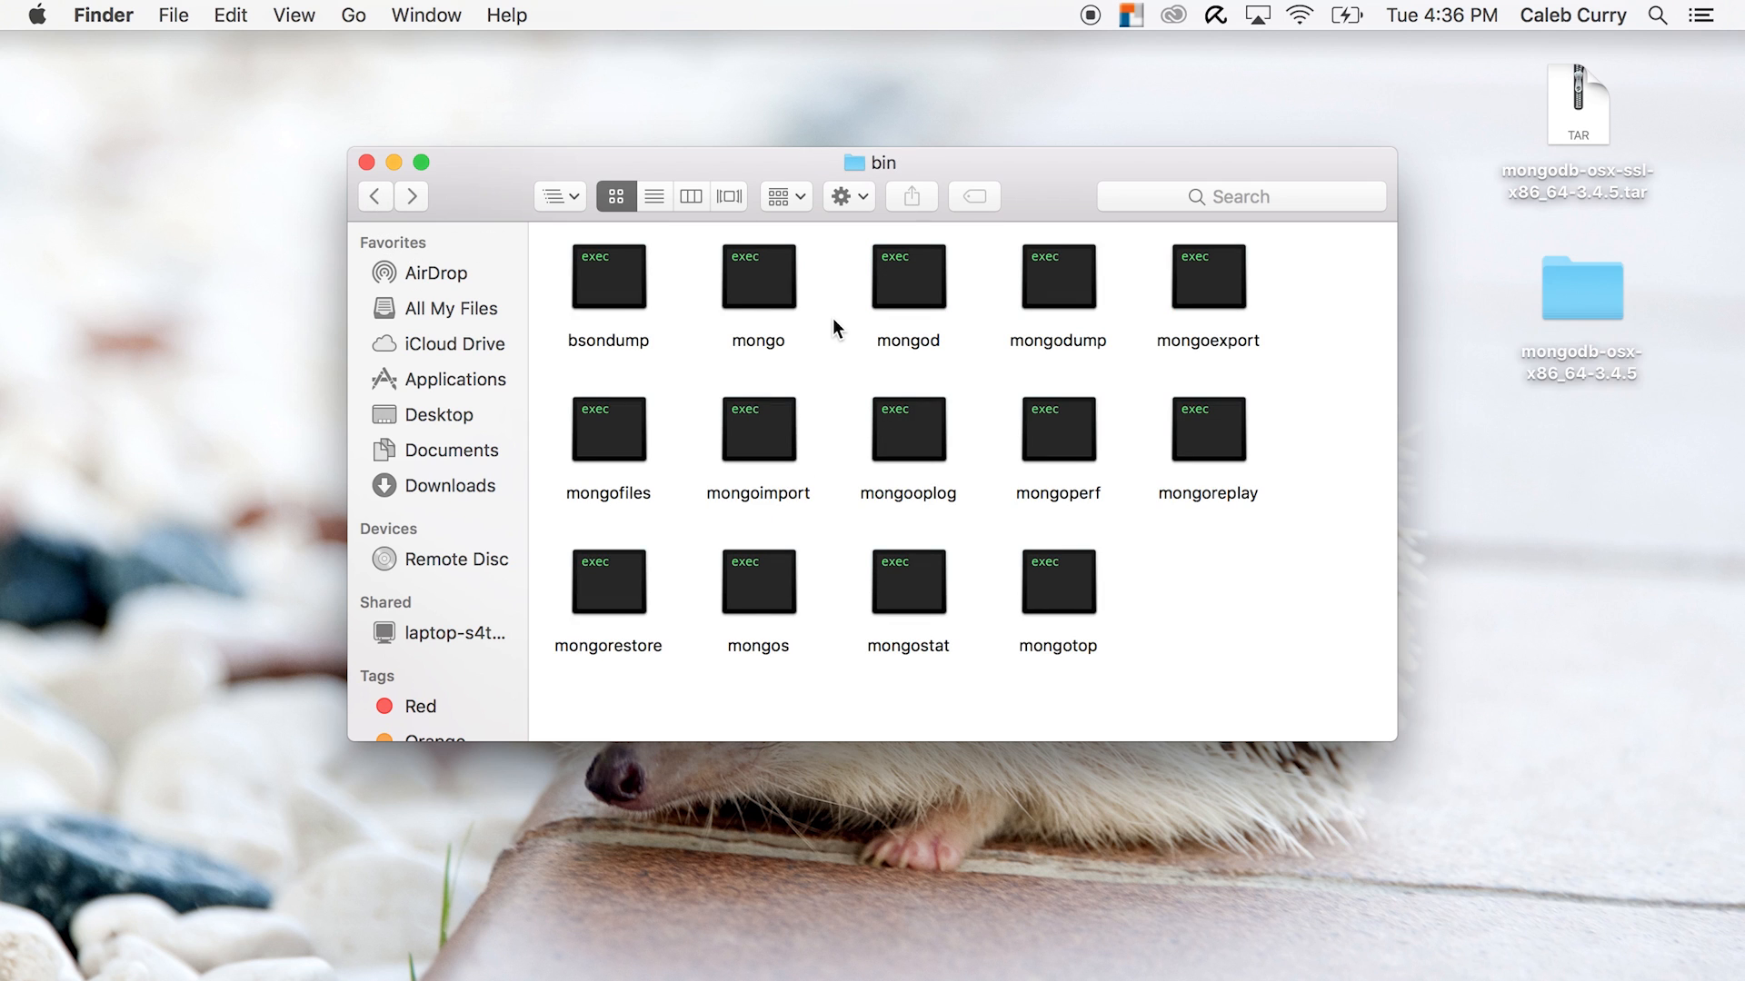
pyautogui.moveTo(929, 278)
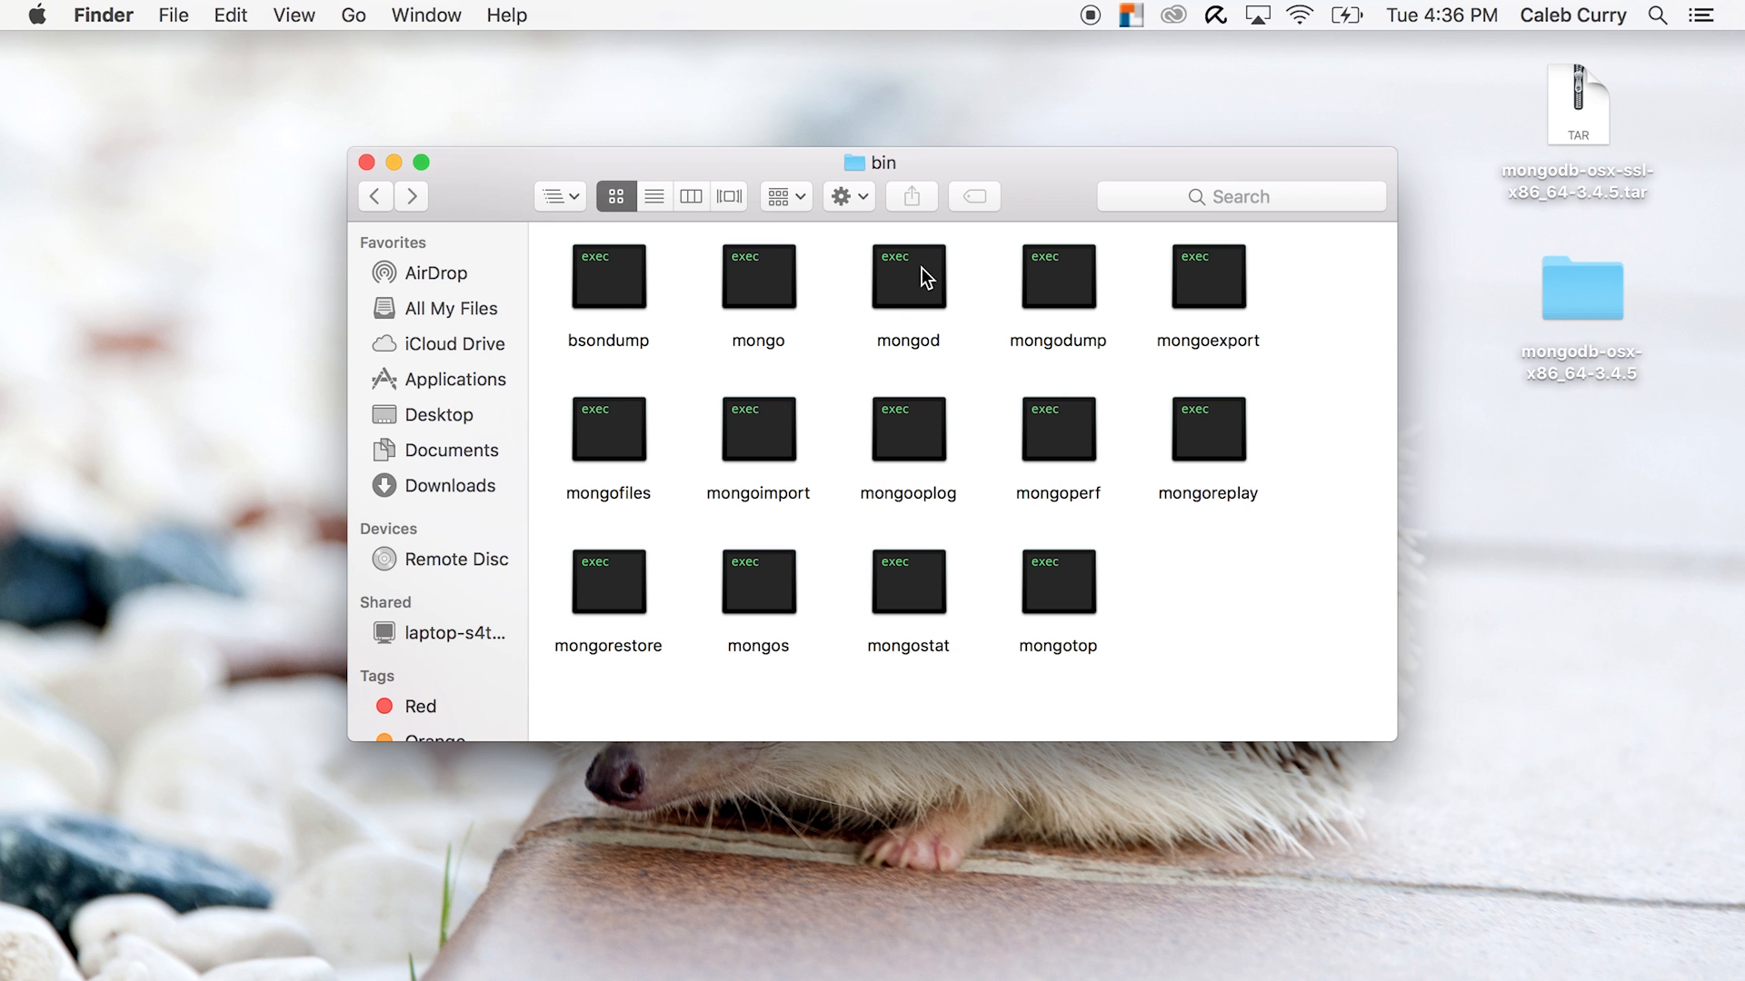
# - Start the mongod server from bin, then launch the mongo shell via right-click Open
pyautogui.doubleClick(909, 275)
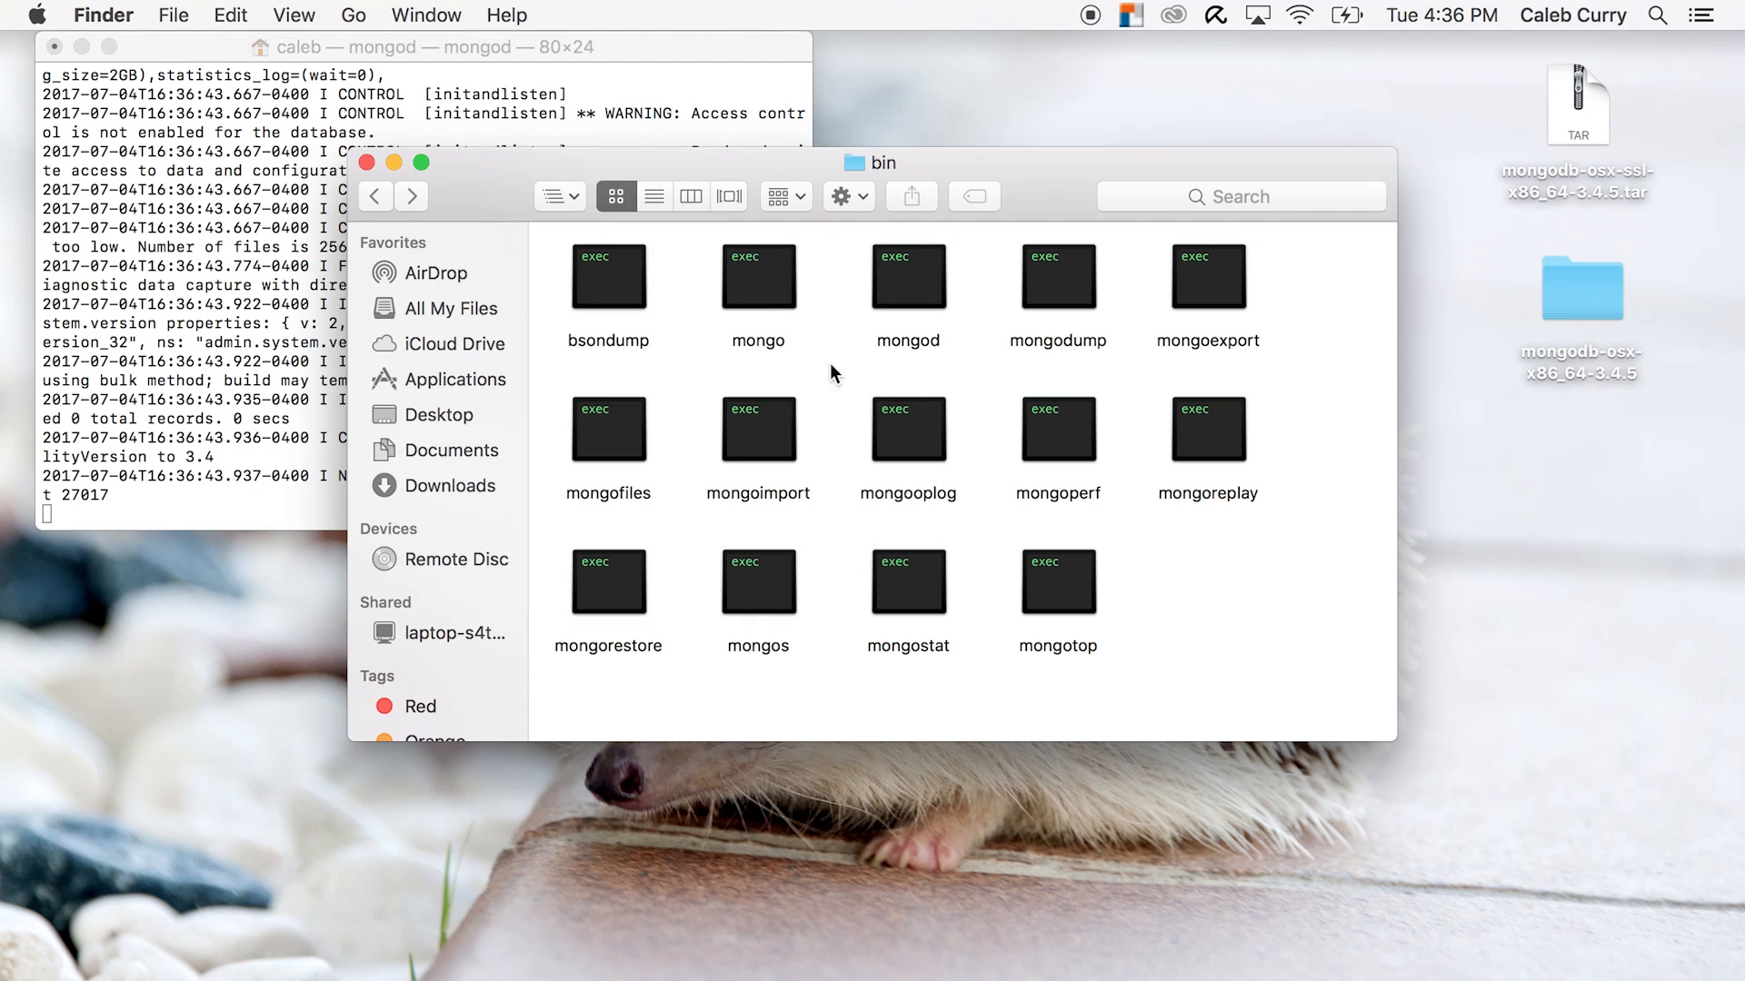
pyautogui.rightClick(758, 276)
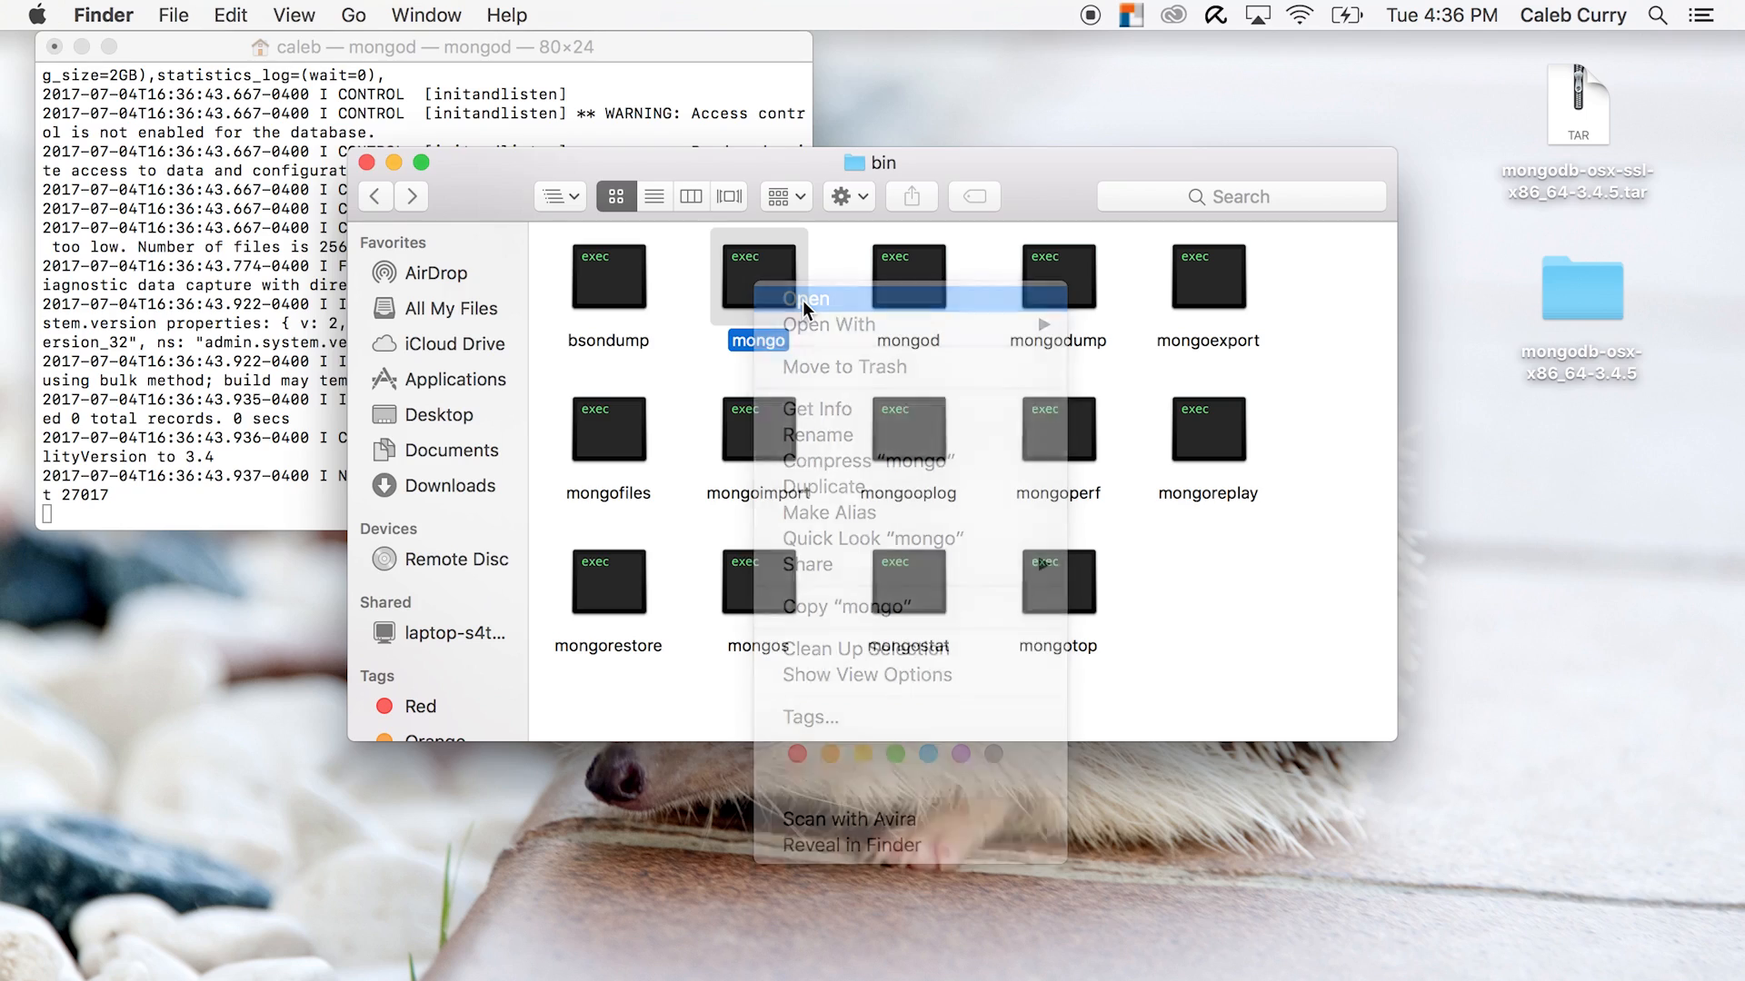
pyautogui.click(805, 298)
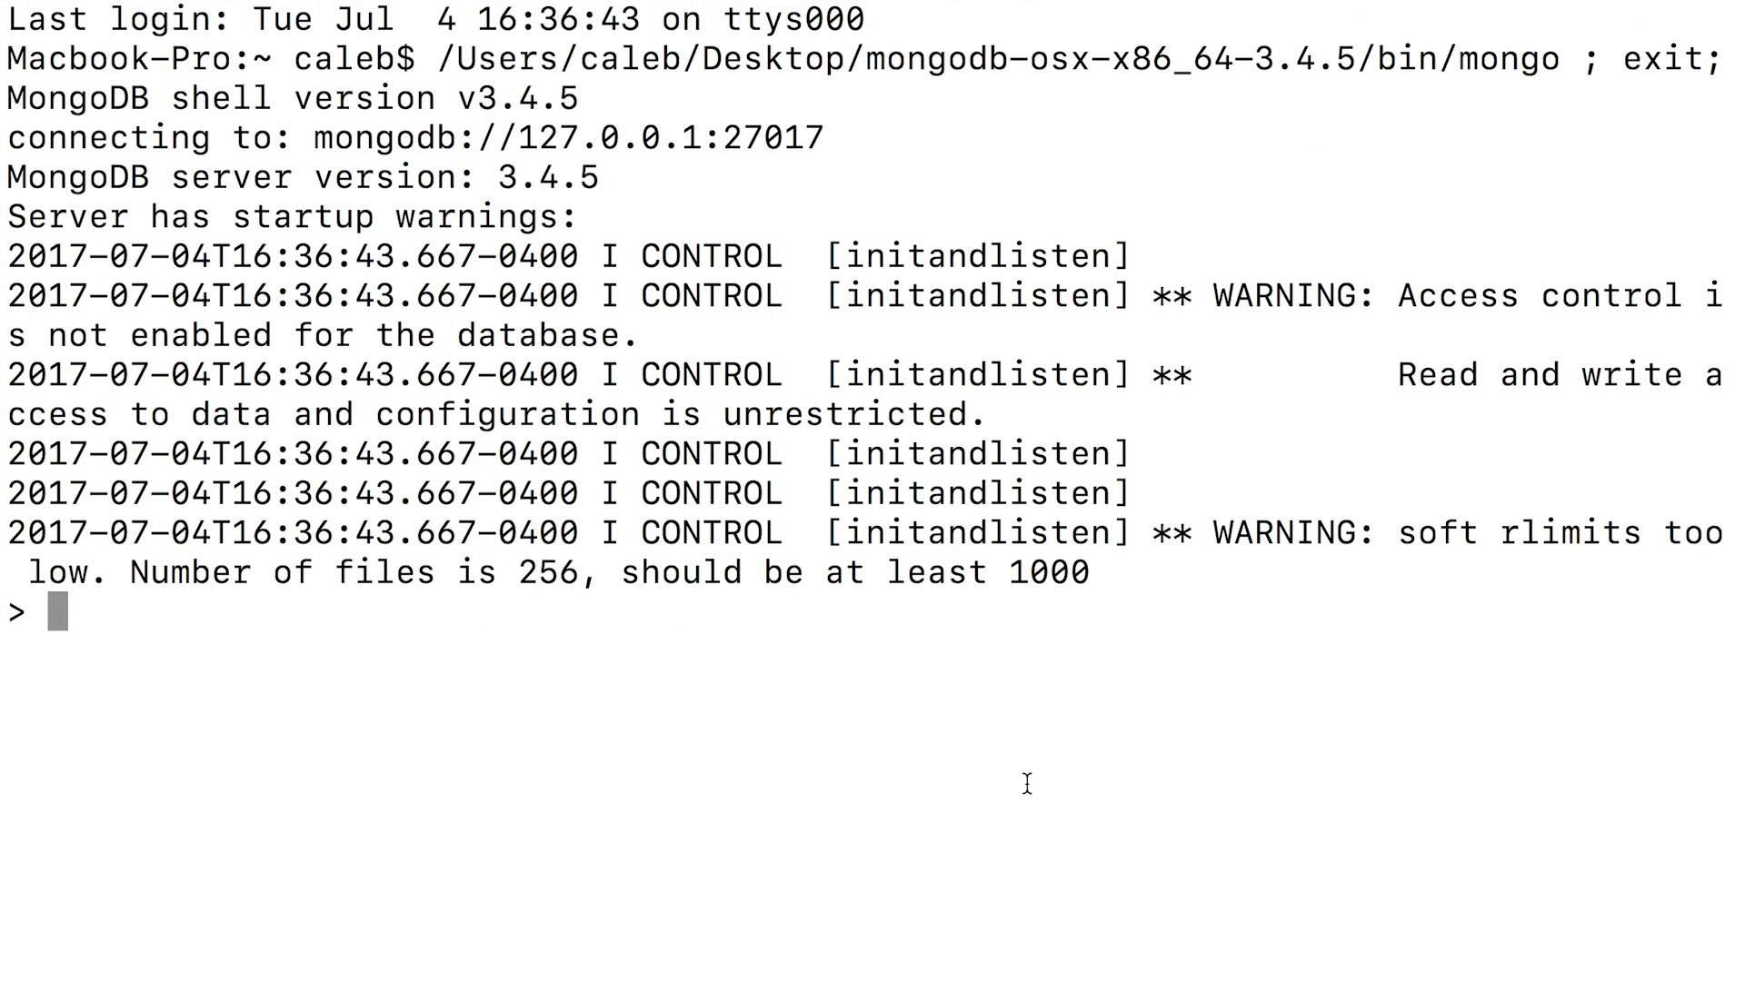
# - Clear the mongo shell screen before switching to the subscribe database
pyautogui.write('cls')
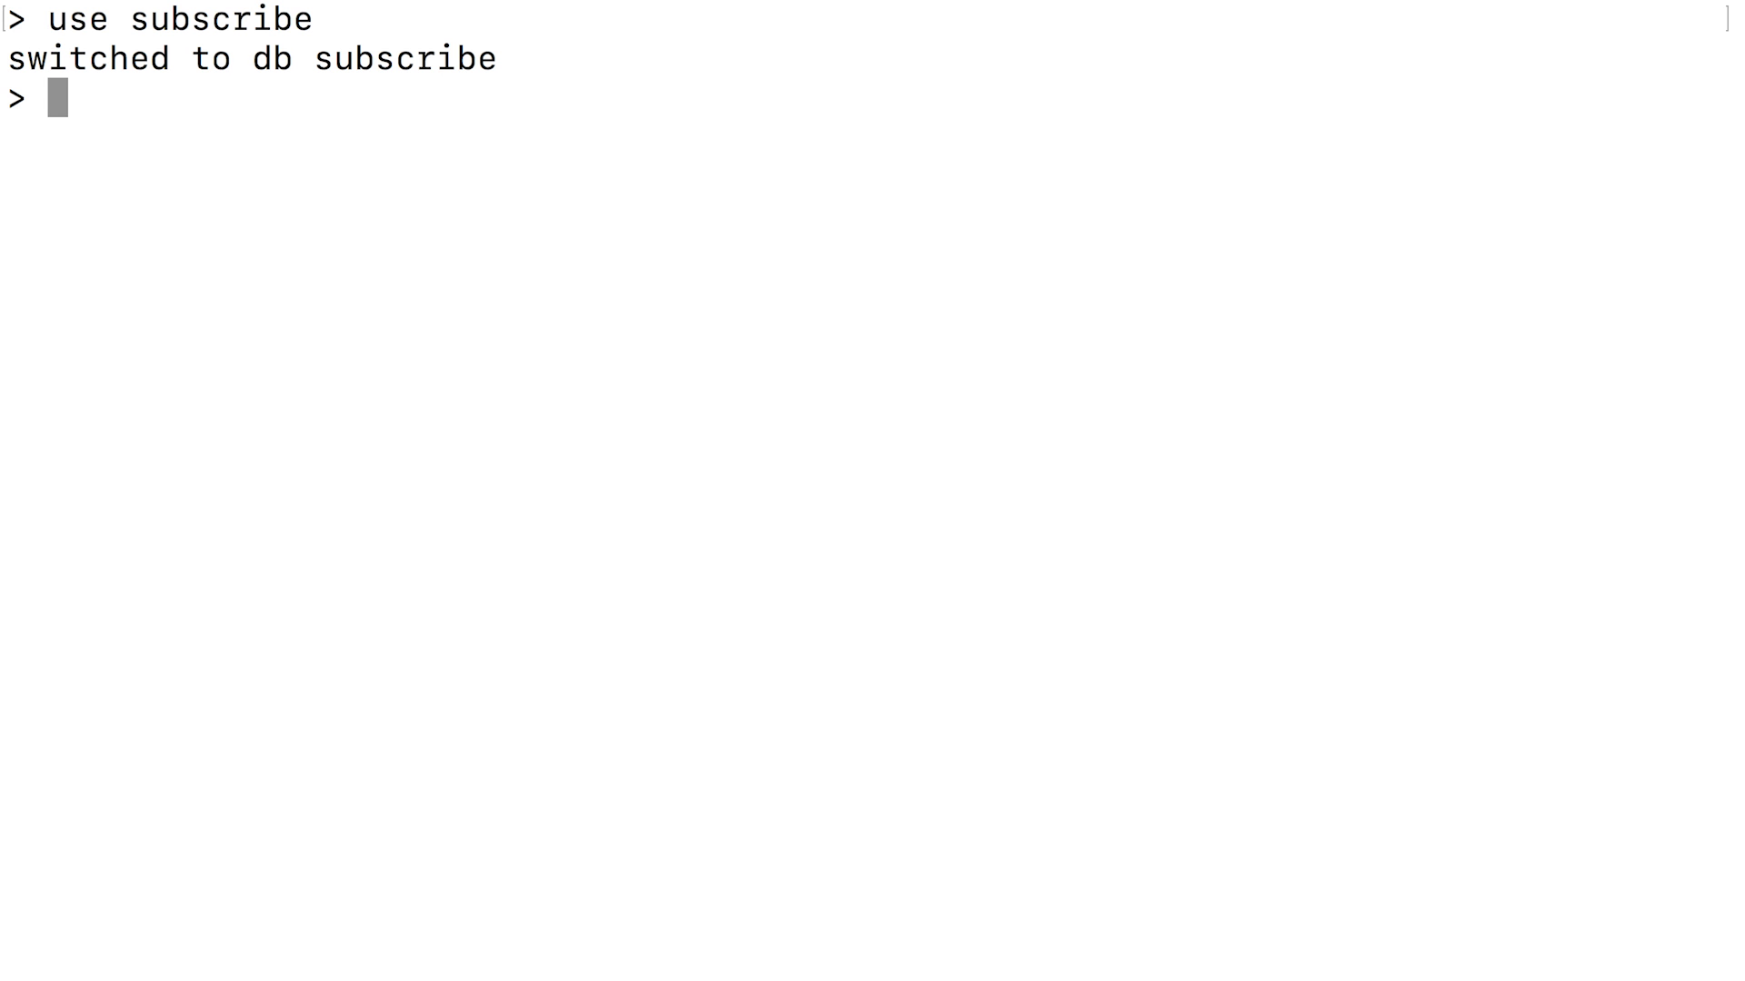
# - Enter db.users.insertOne() at the prompt, then back off to draft it in a note
pyautogui.write('d')
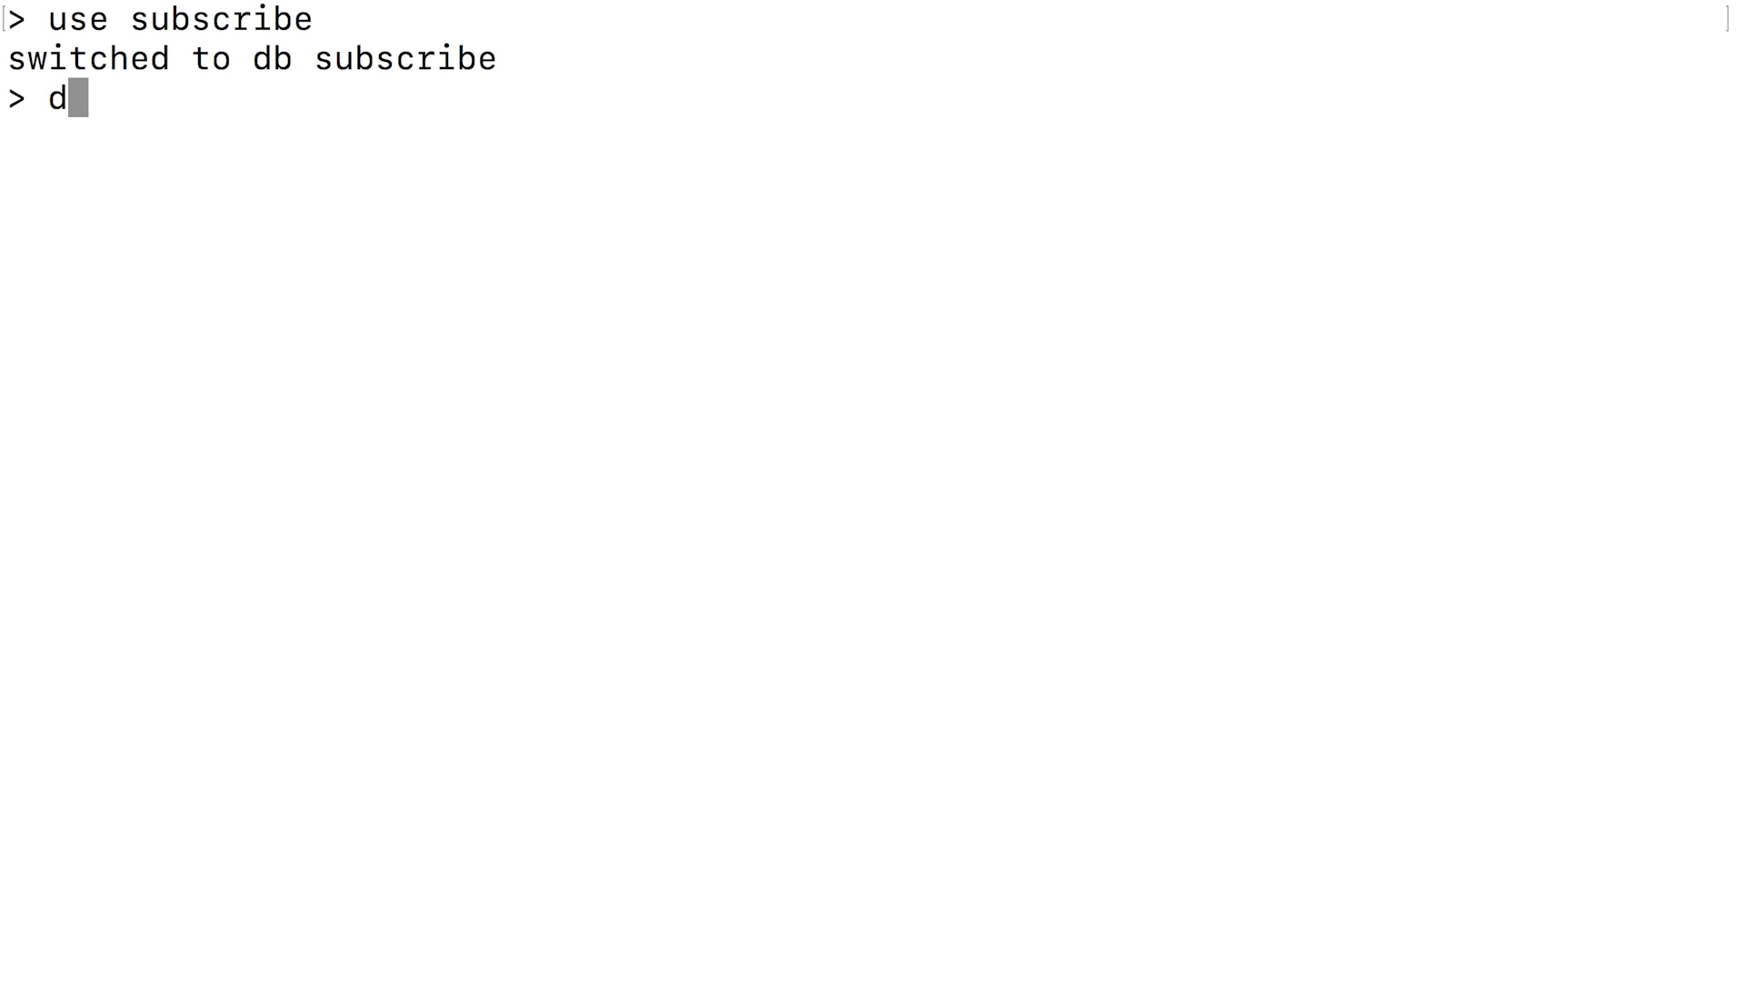
pyautogui.write('b.')
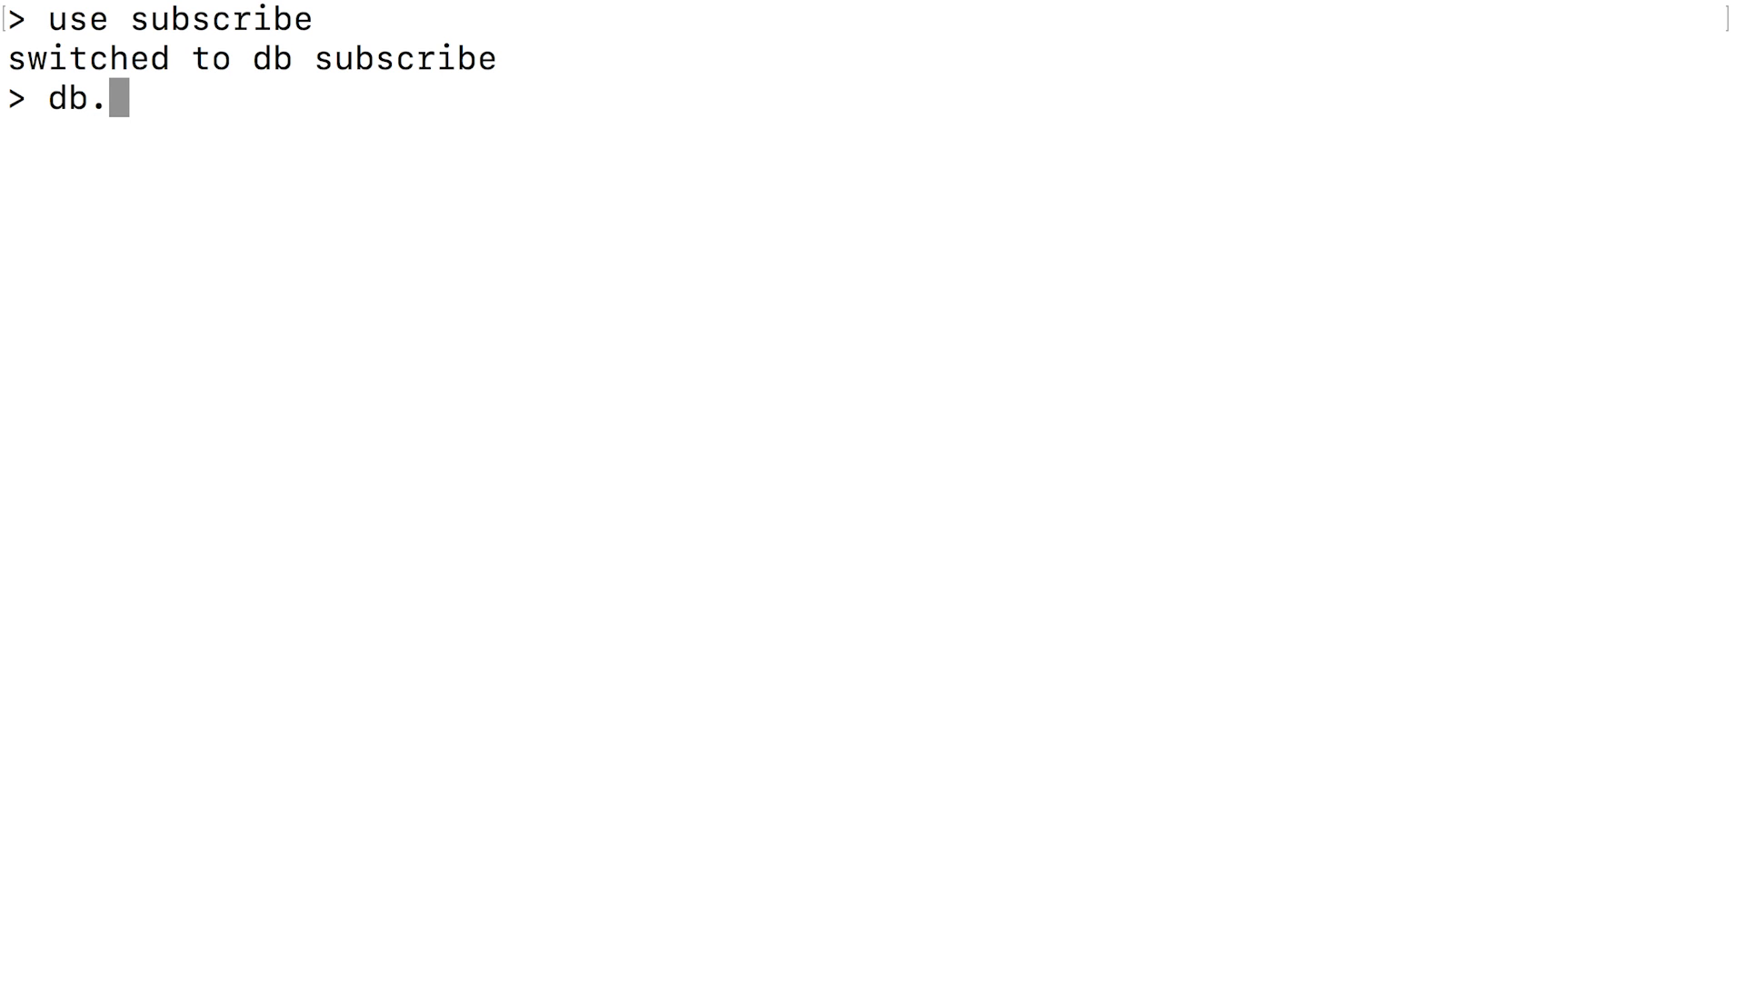
pyautogui.write('users')
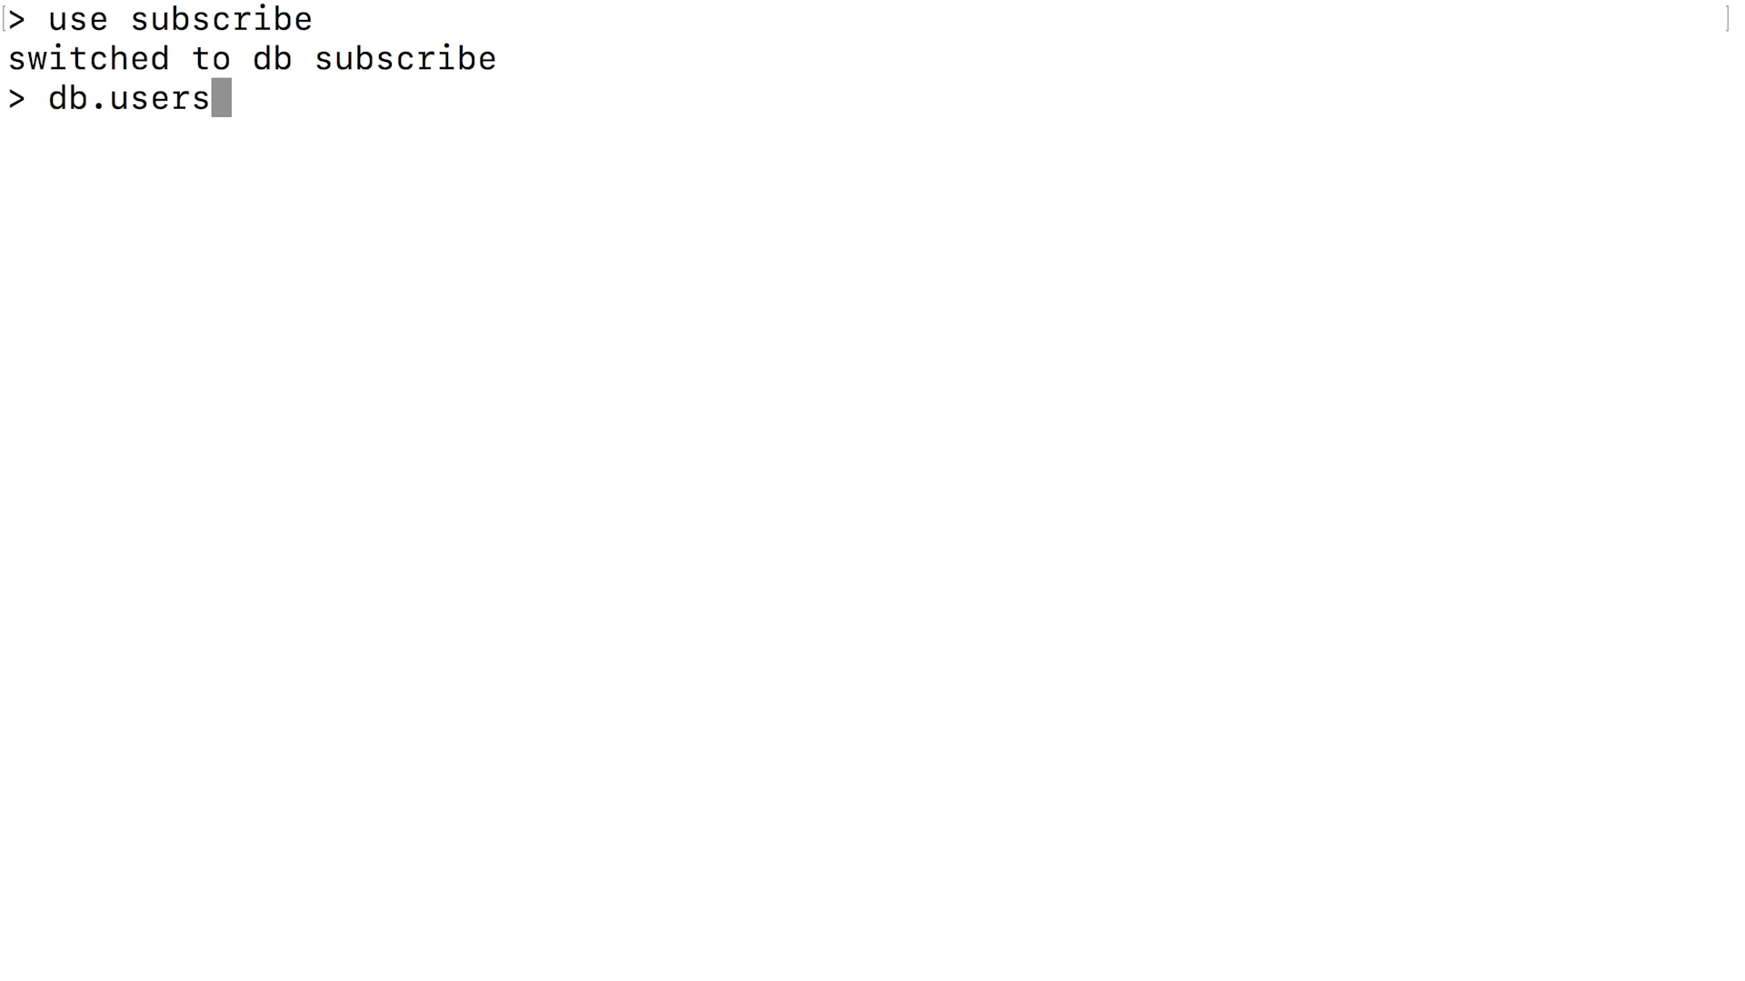
pyautogui.write('.')
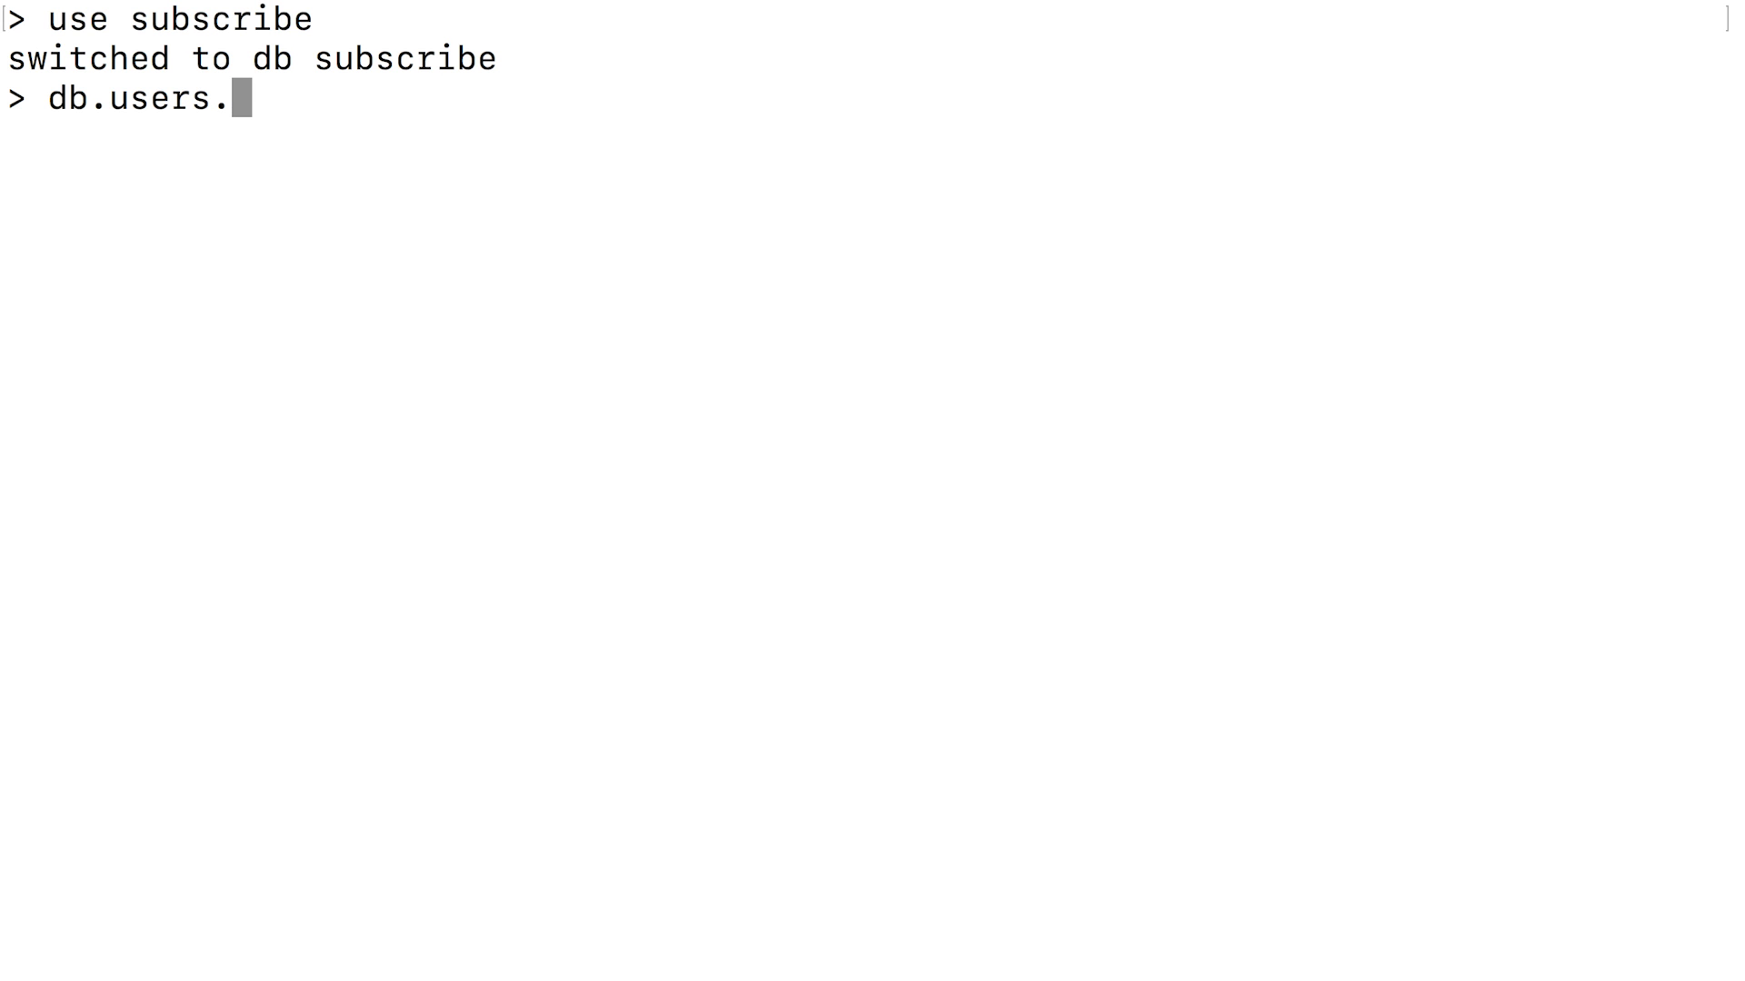
pyautogui.write('insert')
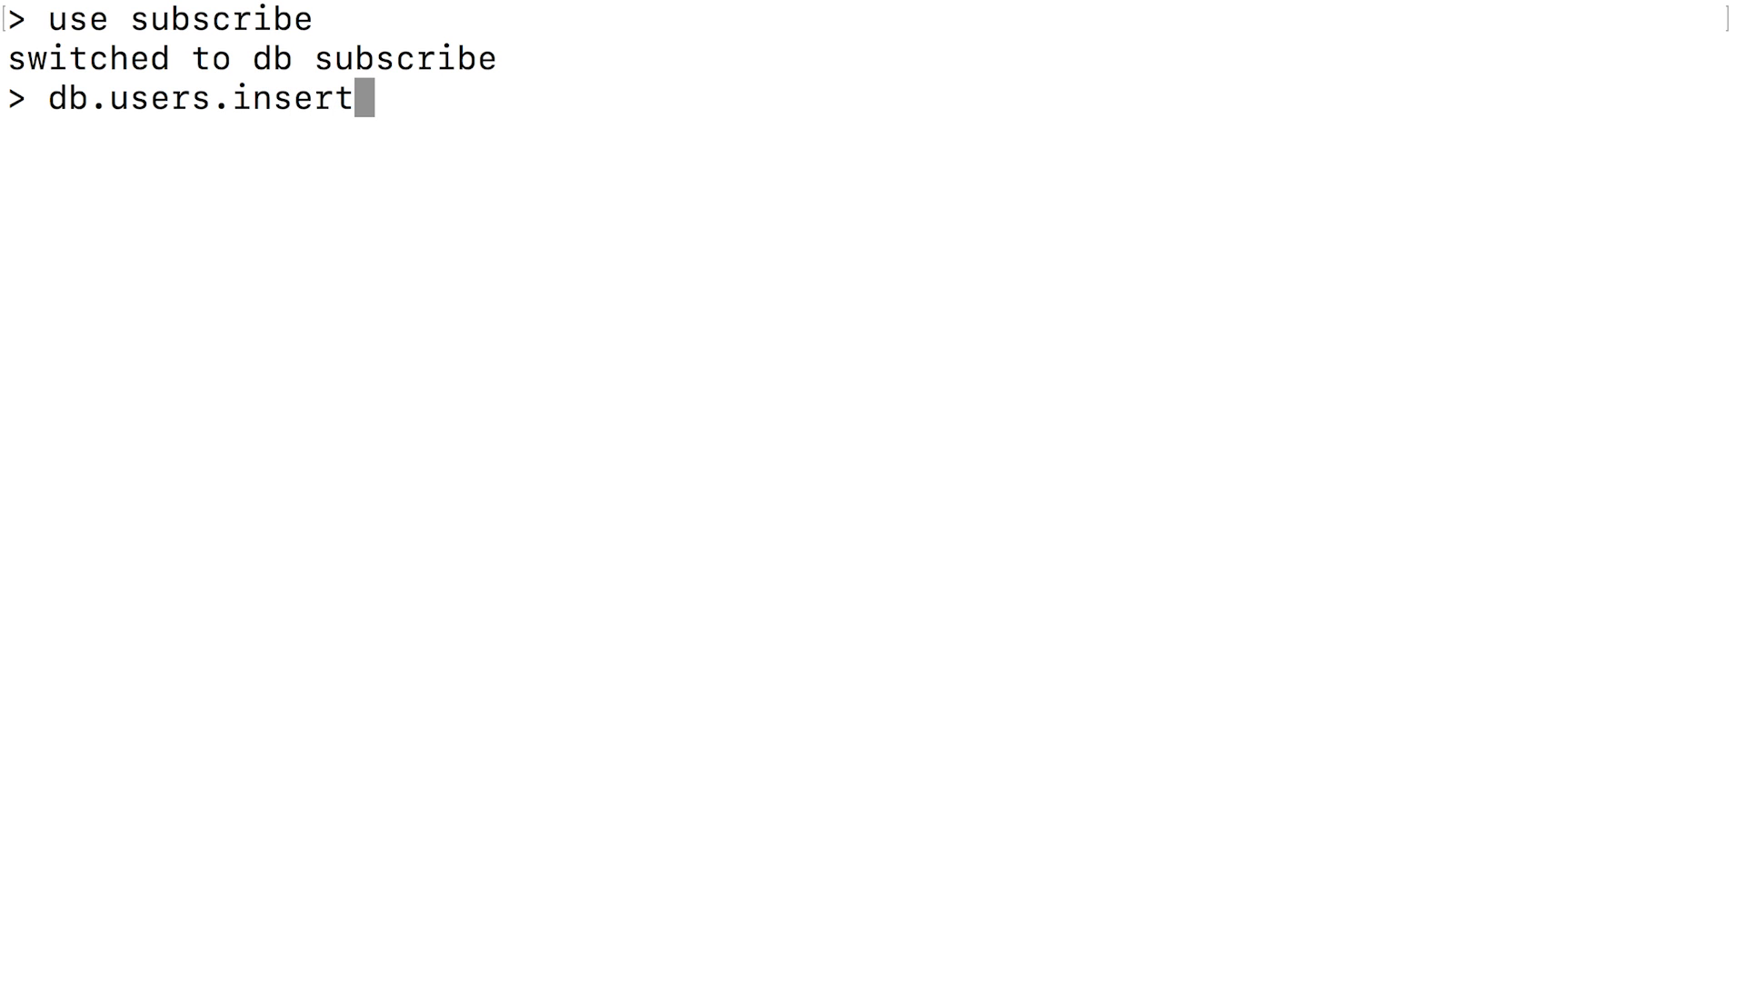
pyautogui.write('One')
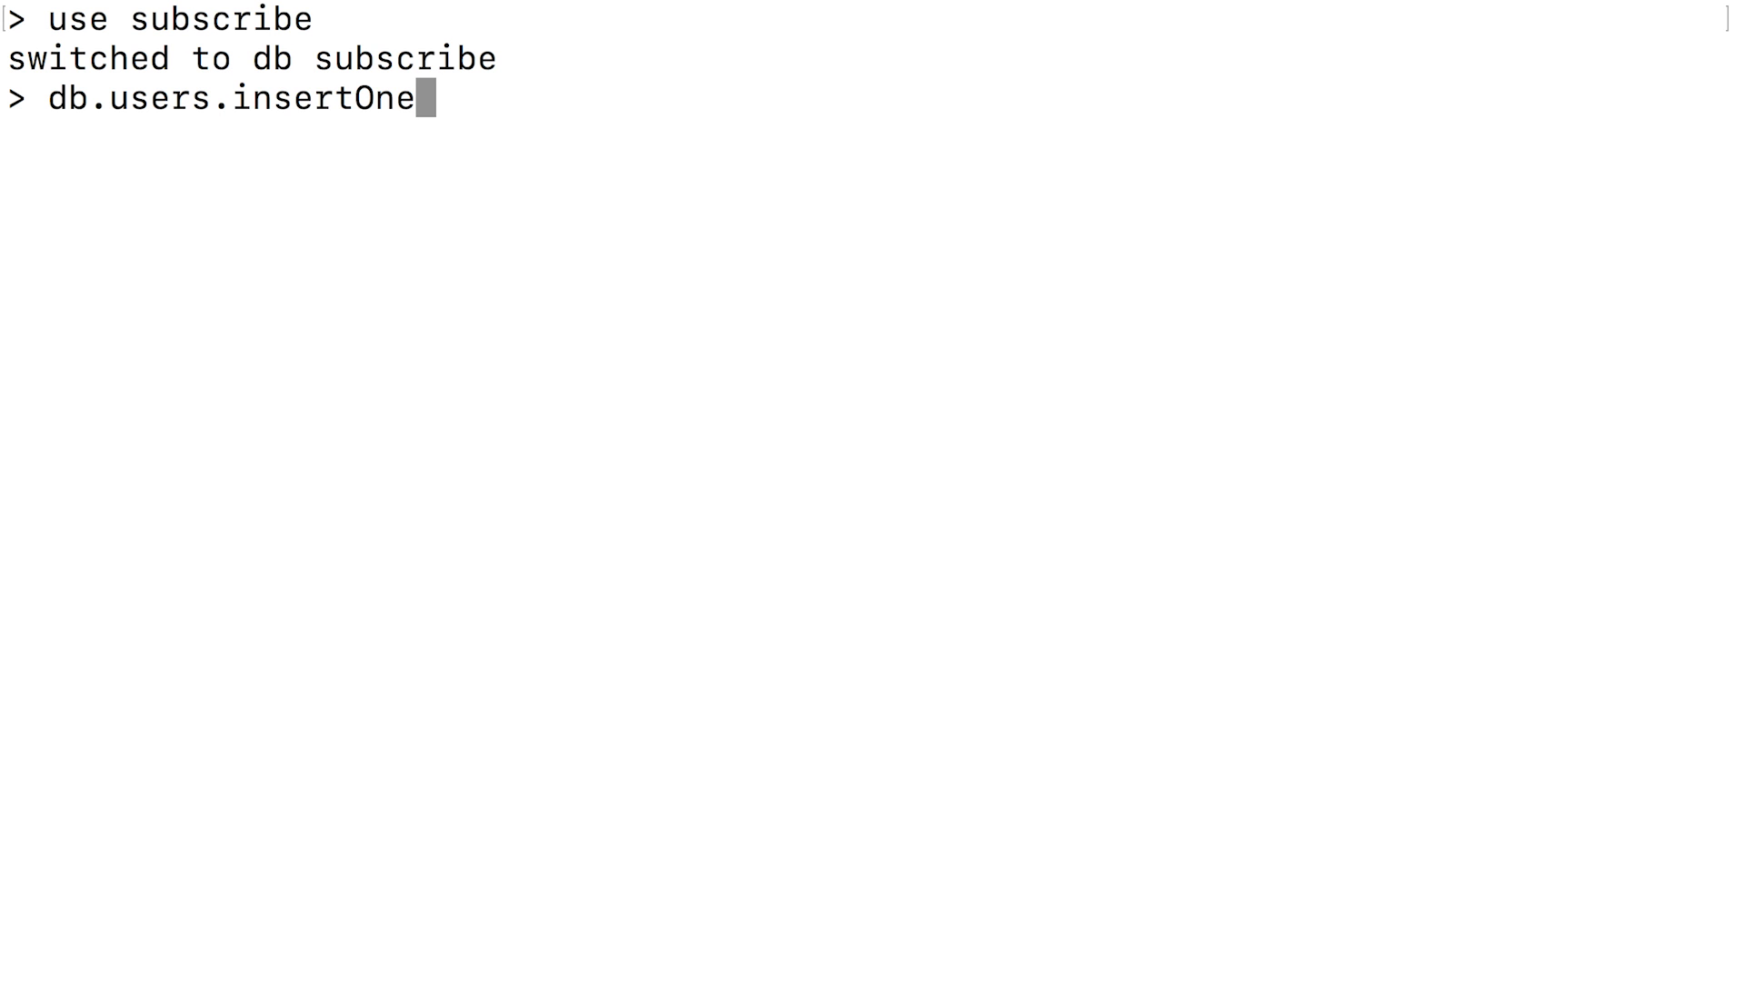
pyautogui.write('()')
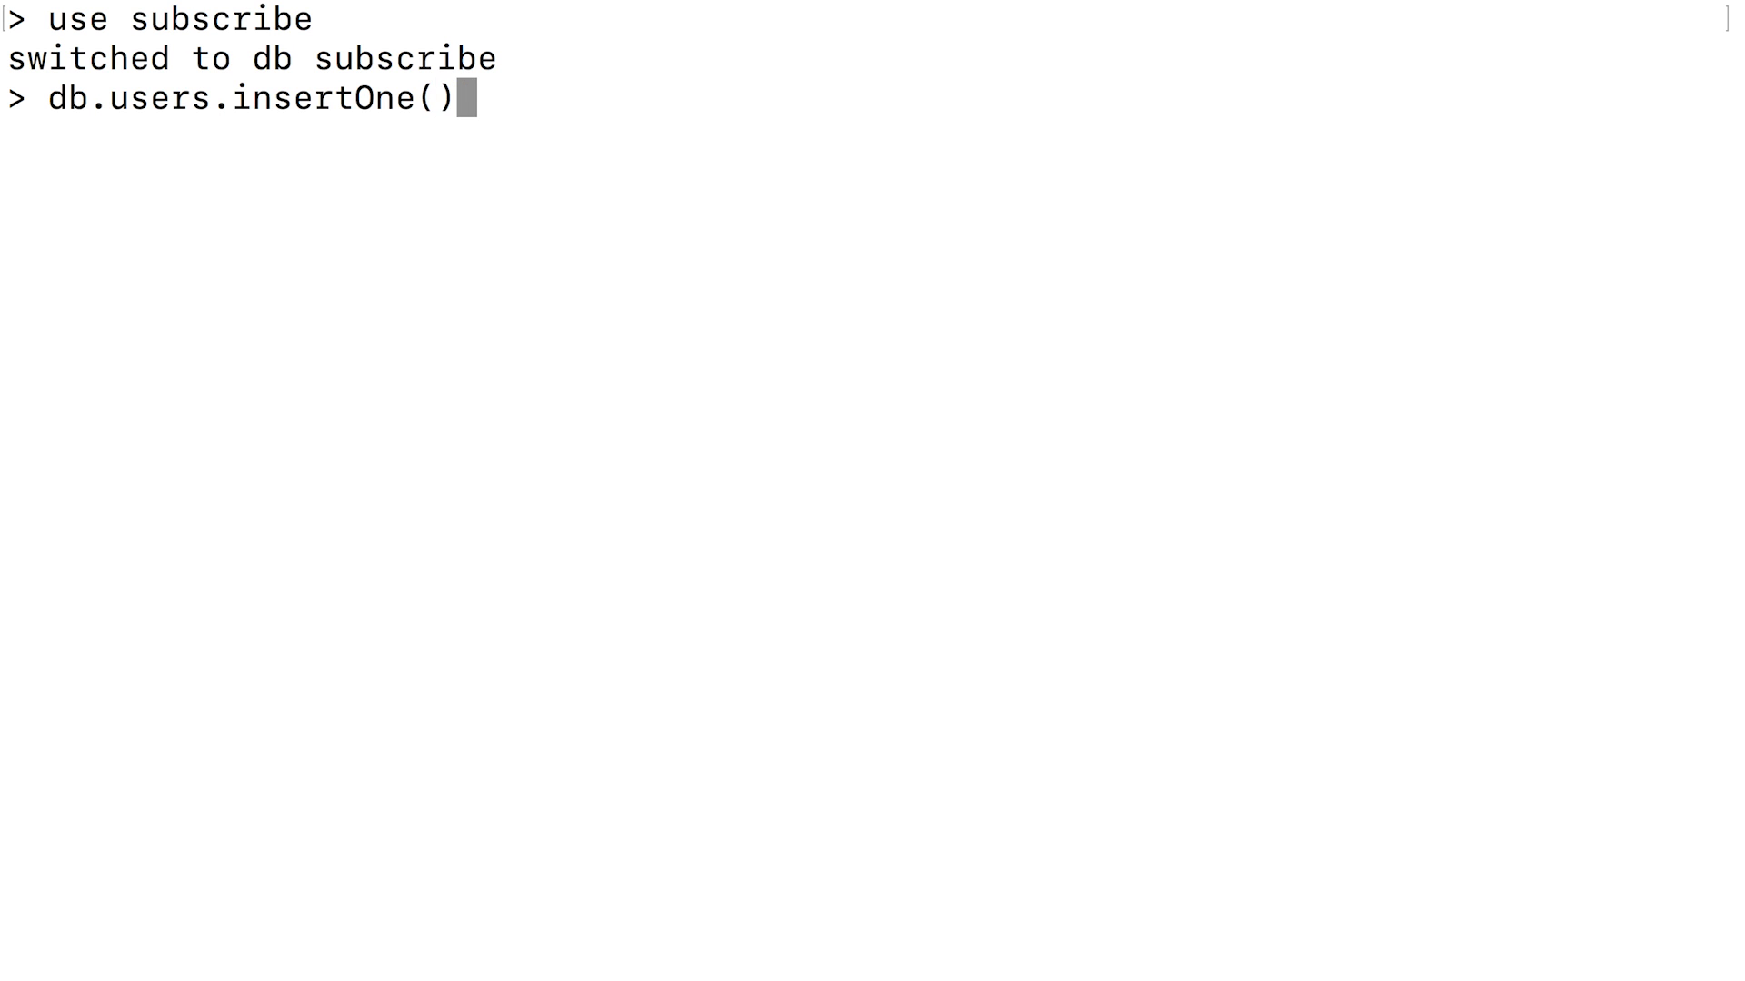
pyautogui.press('Backspace')
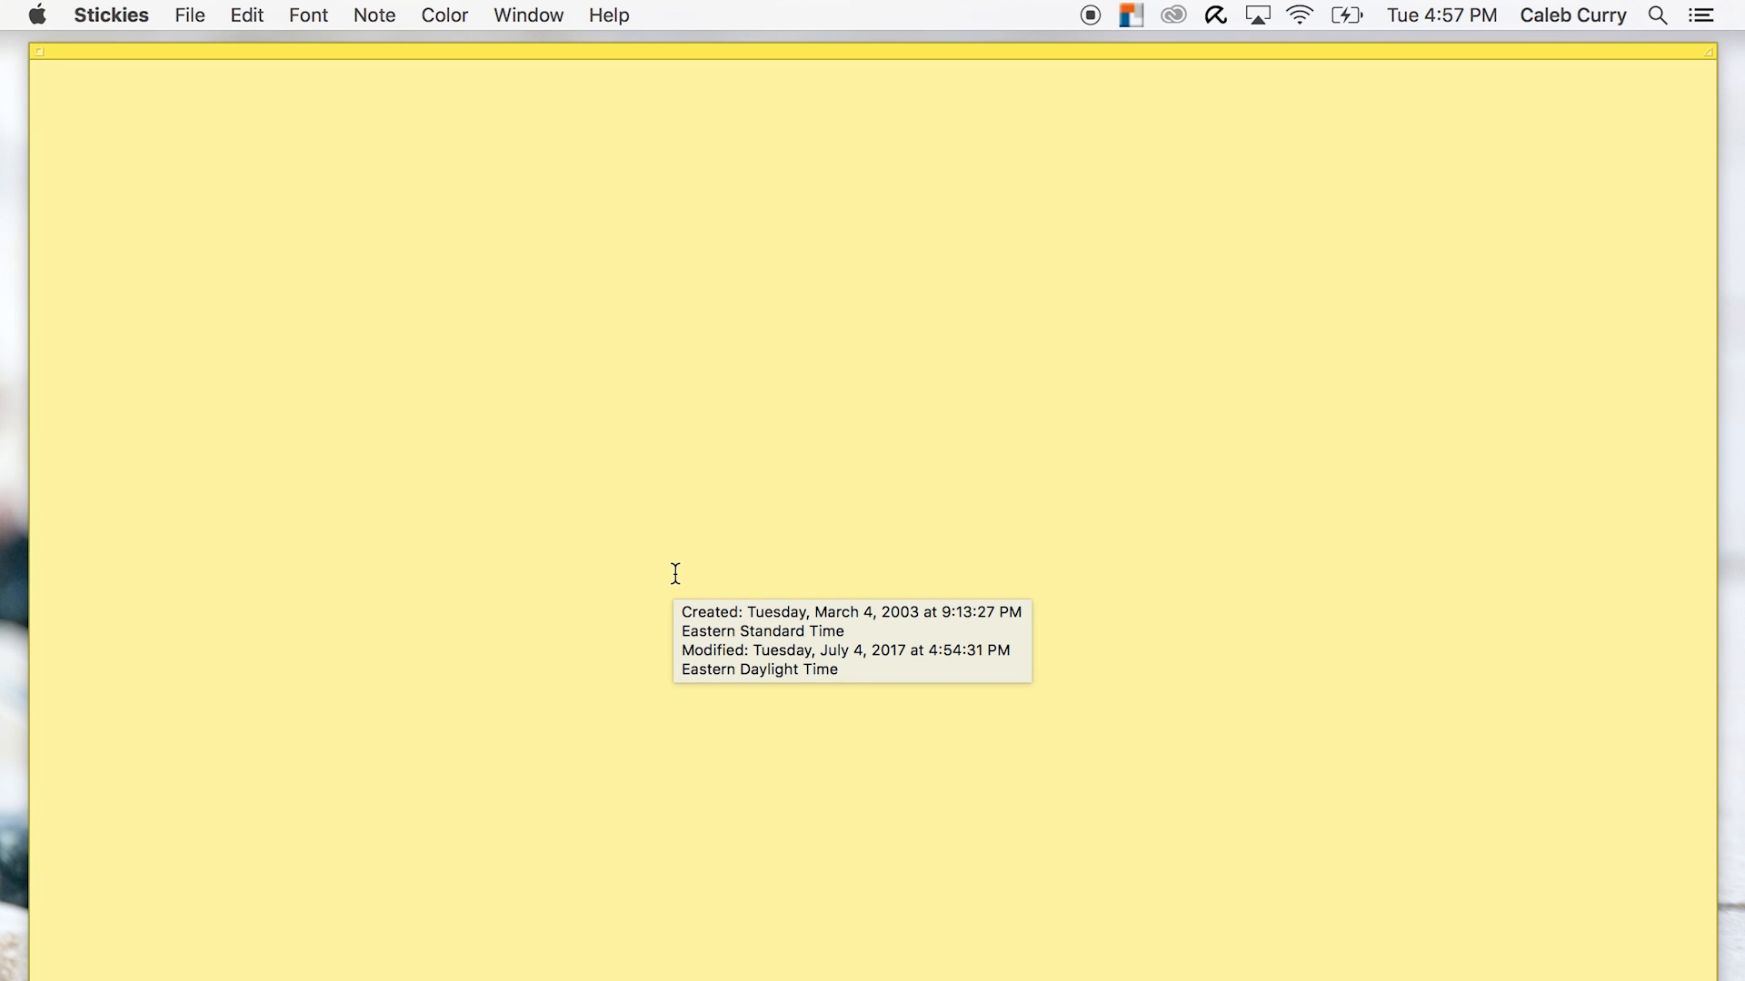
# - Write db.users.insertOne({ with name: "amy", age: 23 and status: "A" fields in the note
pyautogui.write('db')
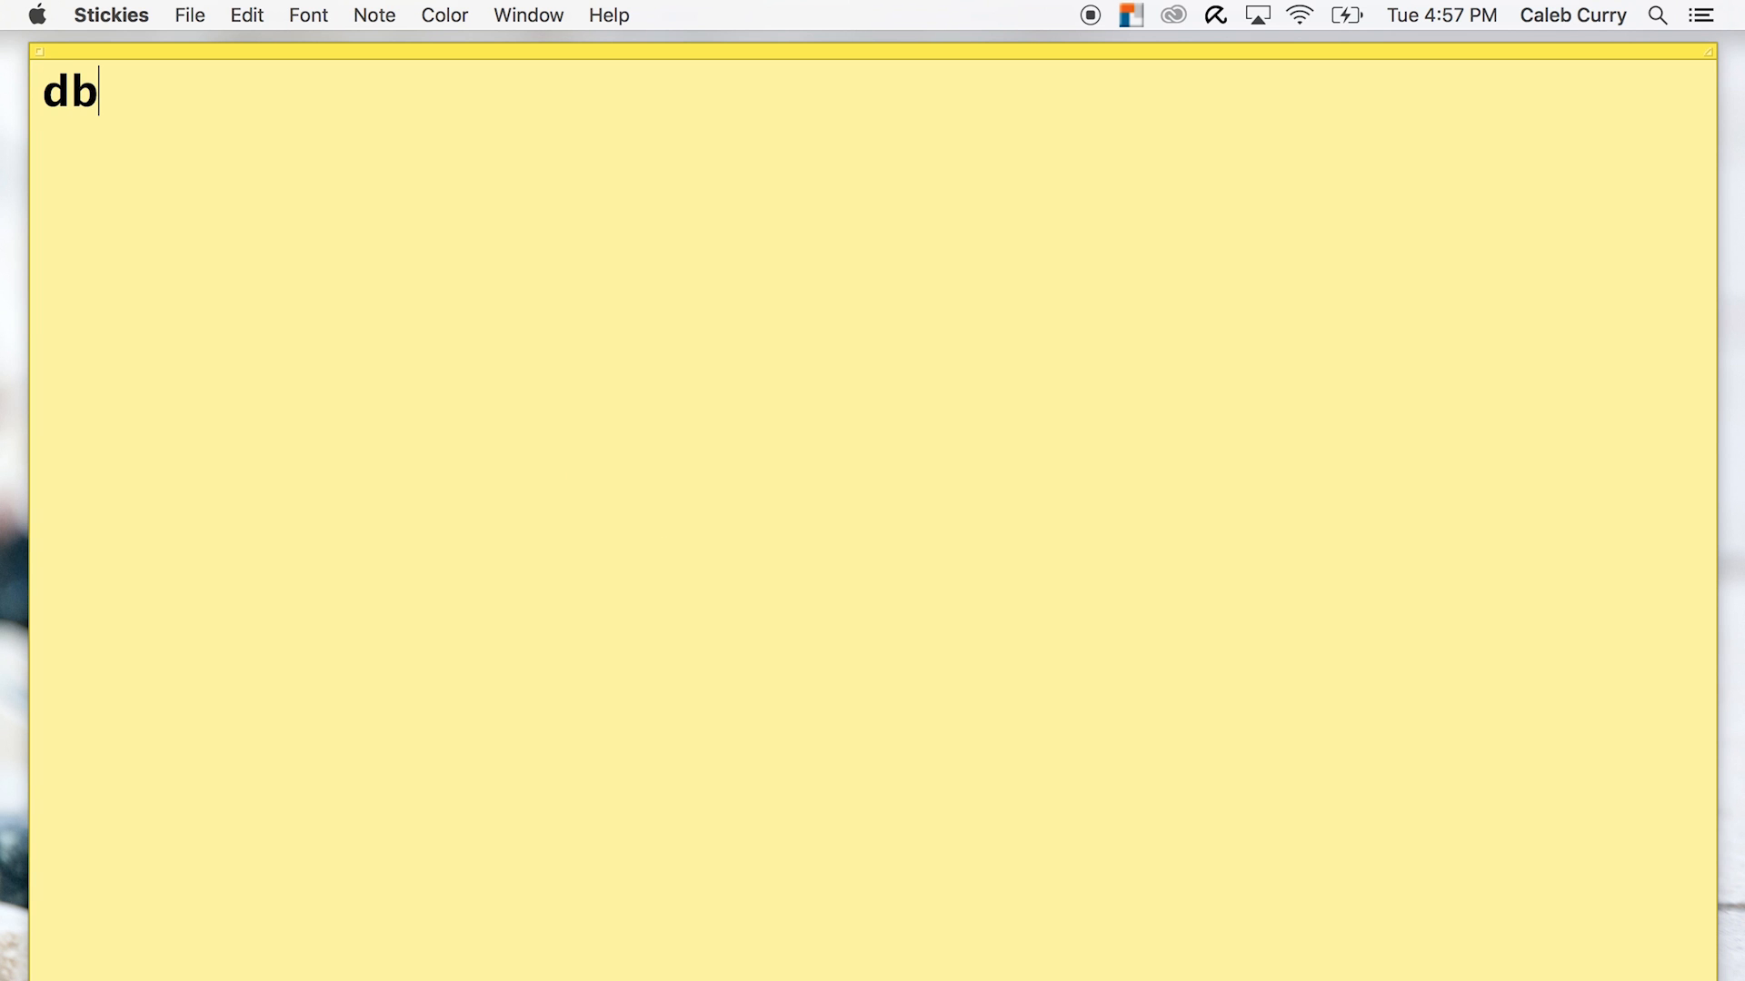
pyautogui.write('.users.inse')
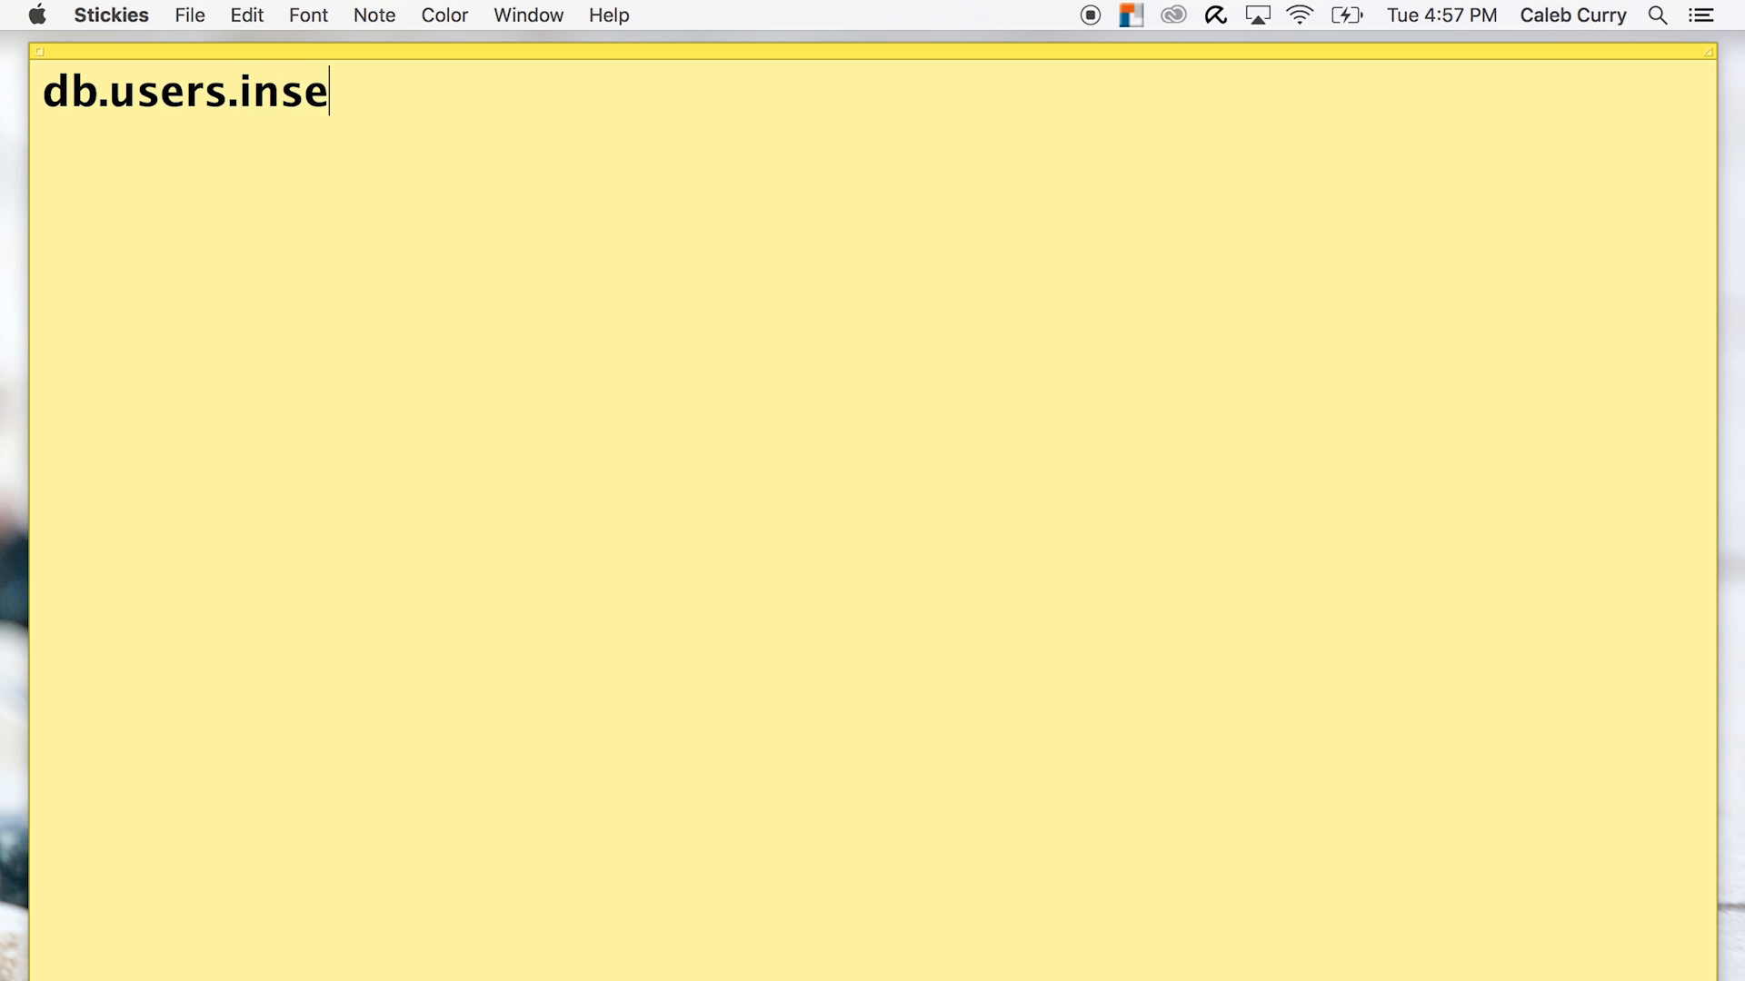
pyautogui.write('rtOne(')
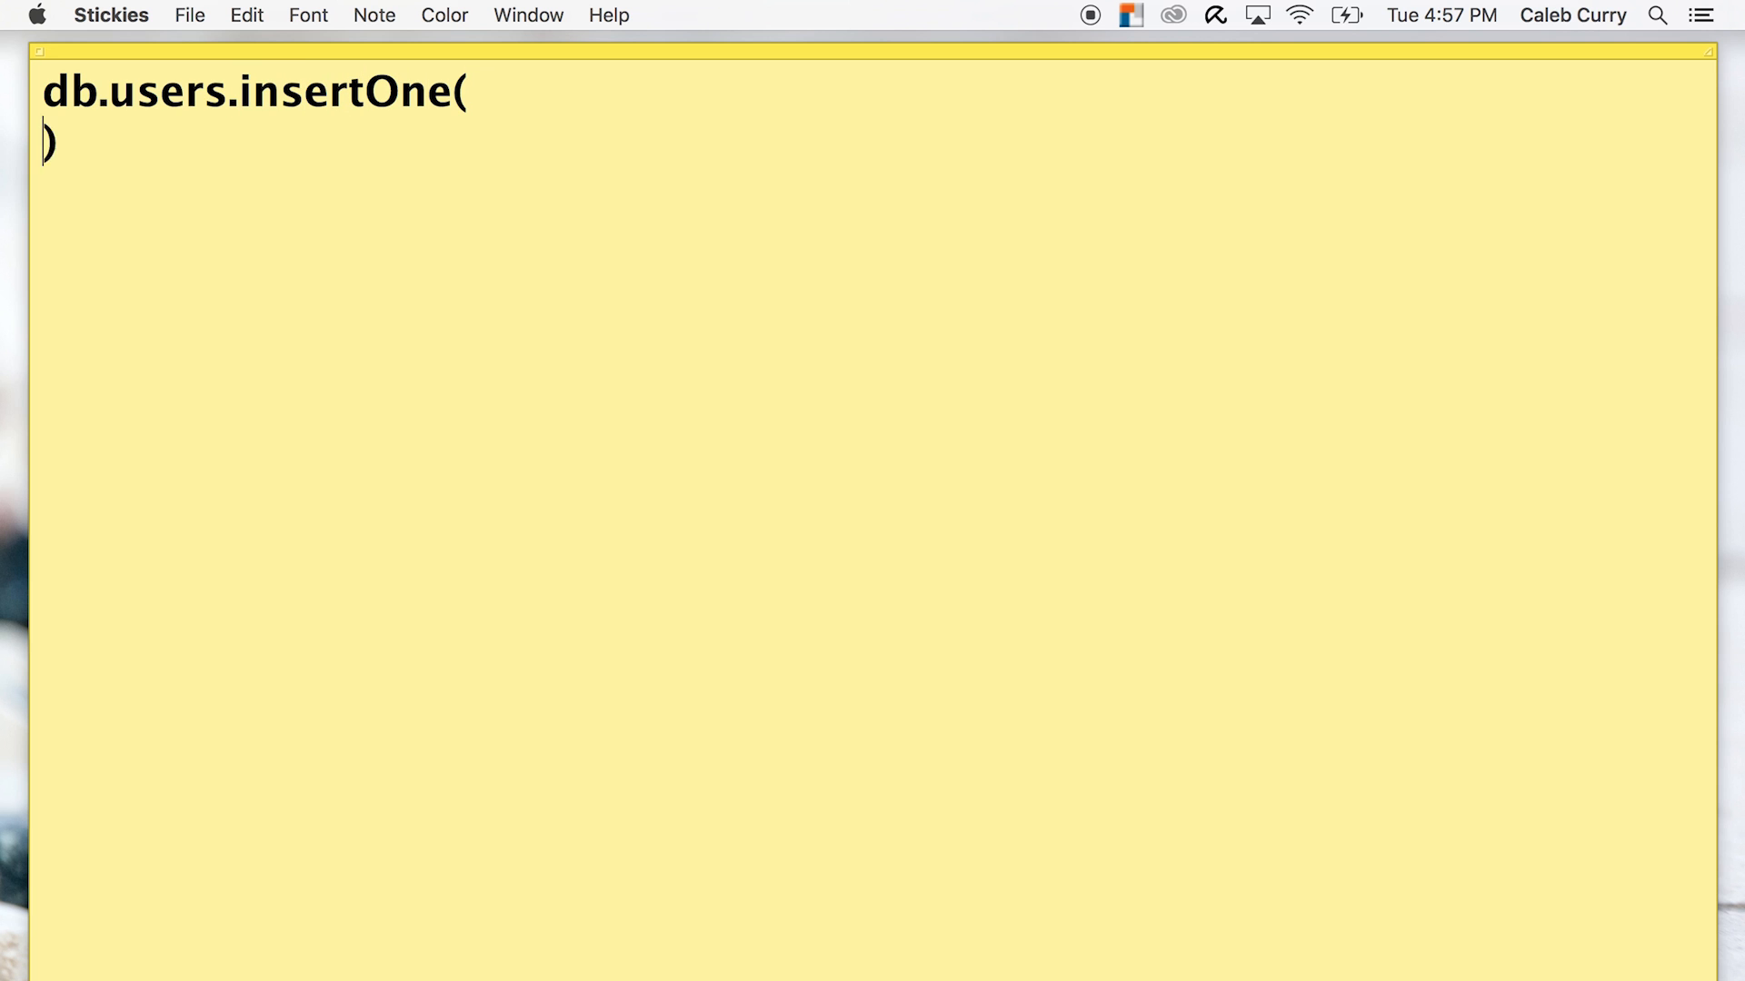
pyautogui.press('enter')
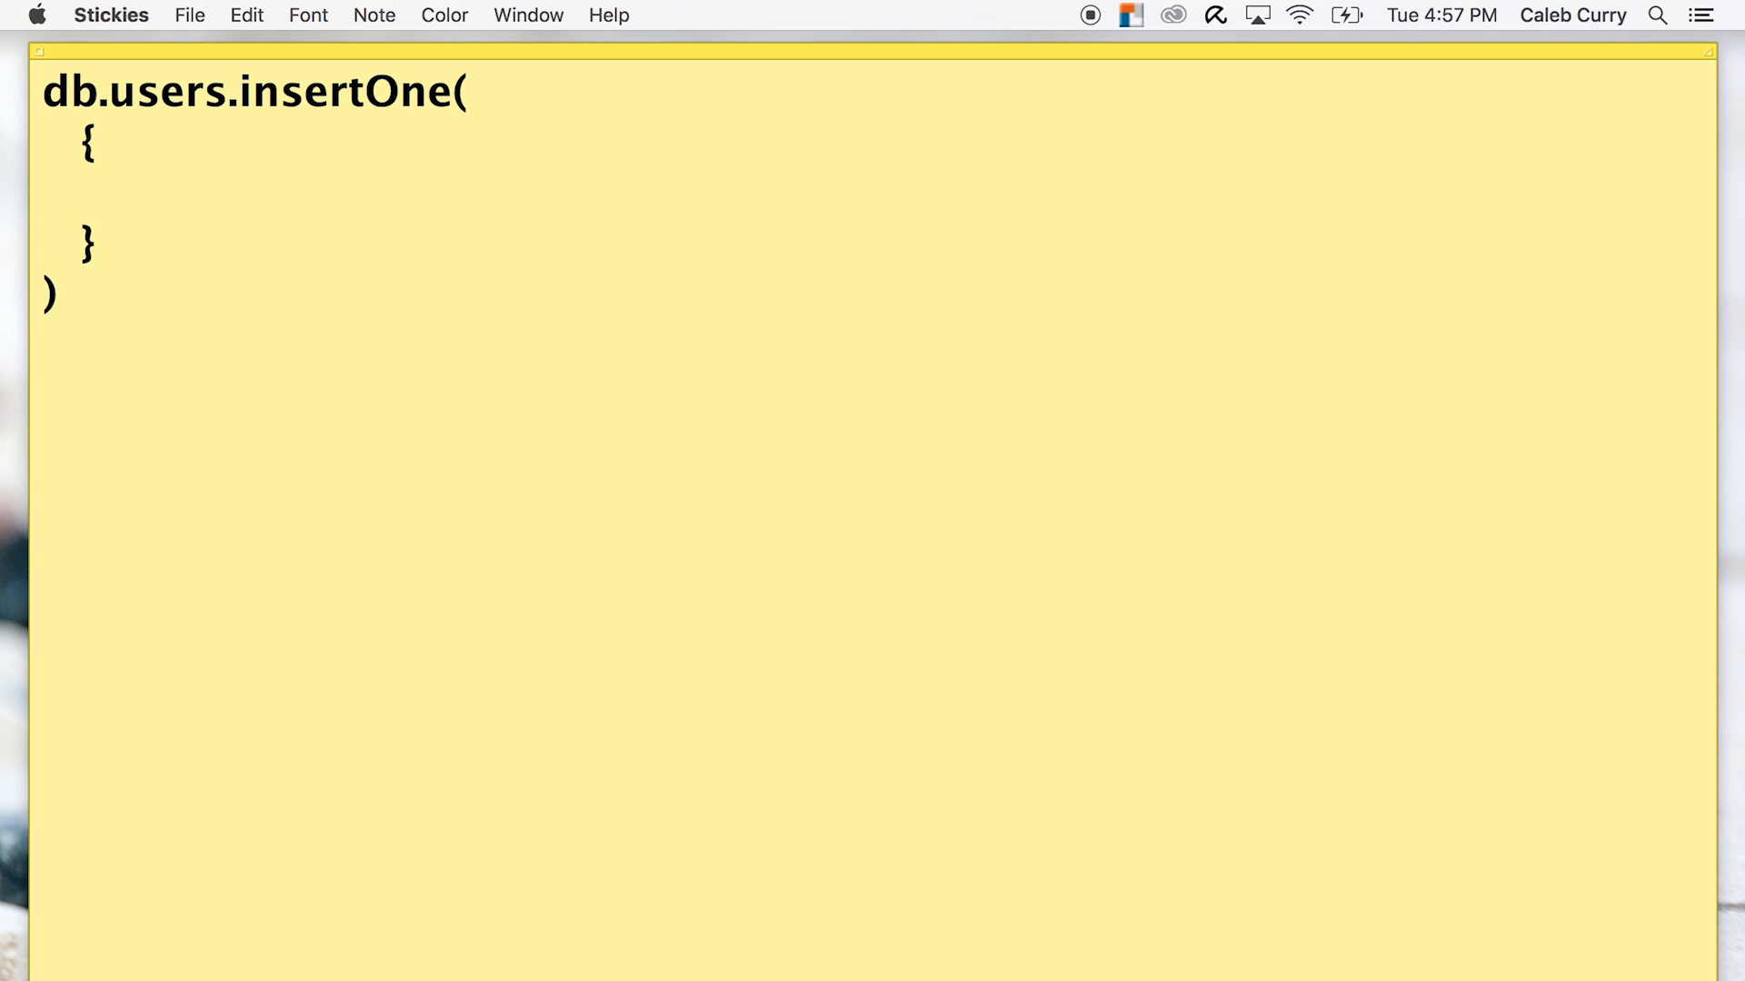
pyautogui.write('name')
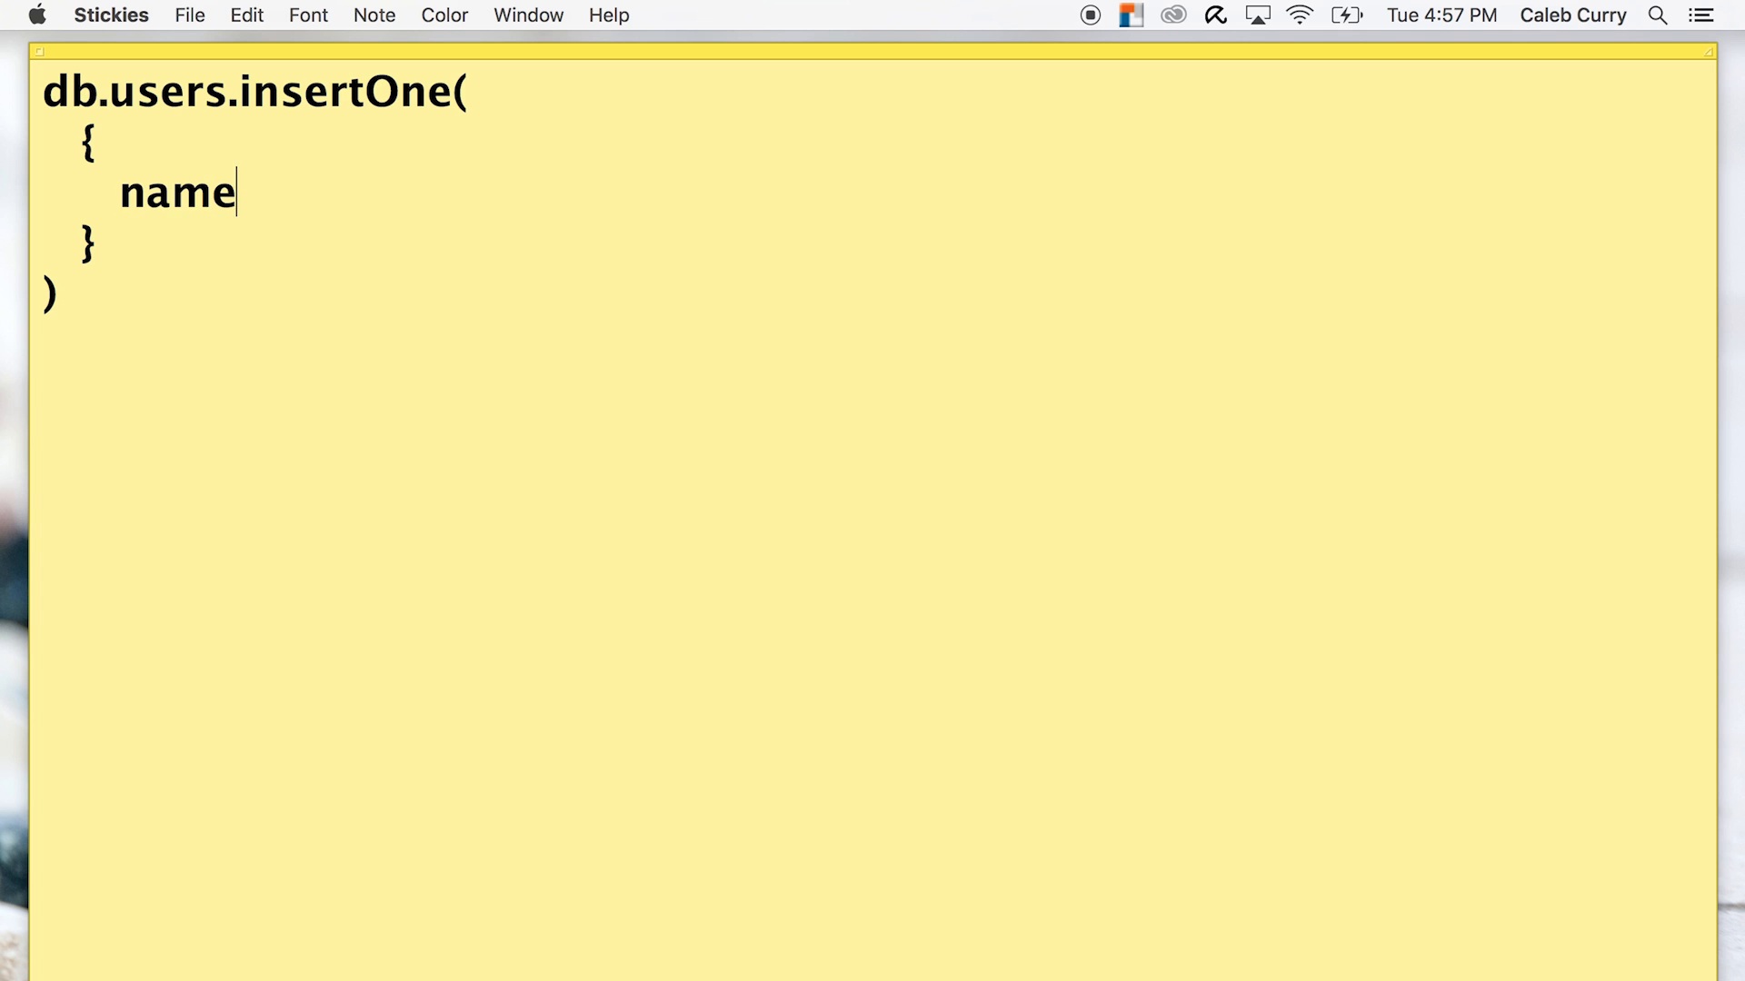
pyautogui.write(': ""')
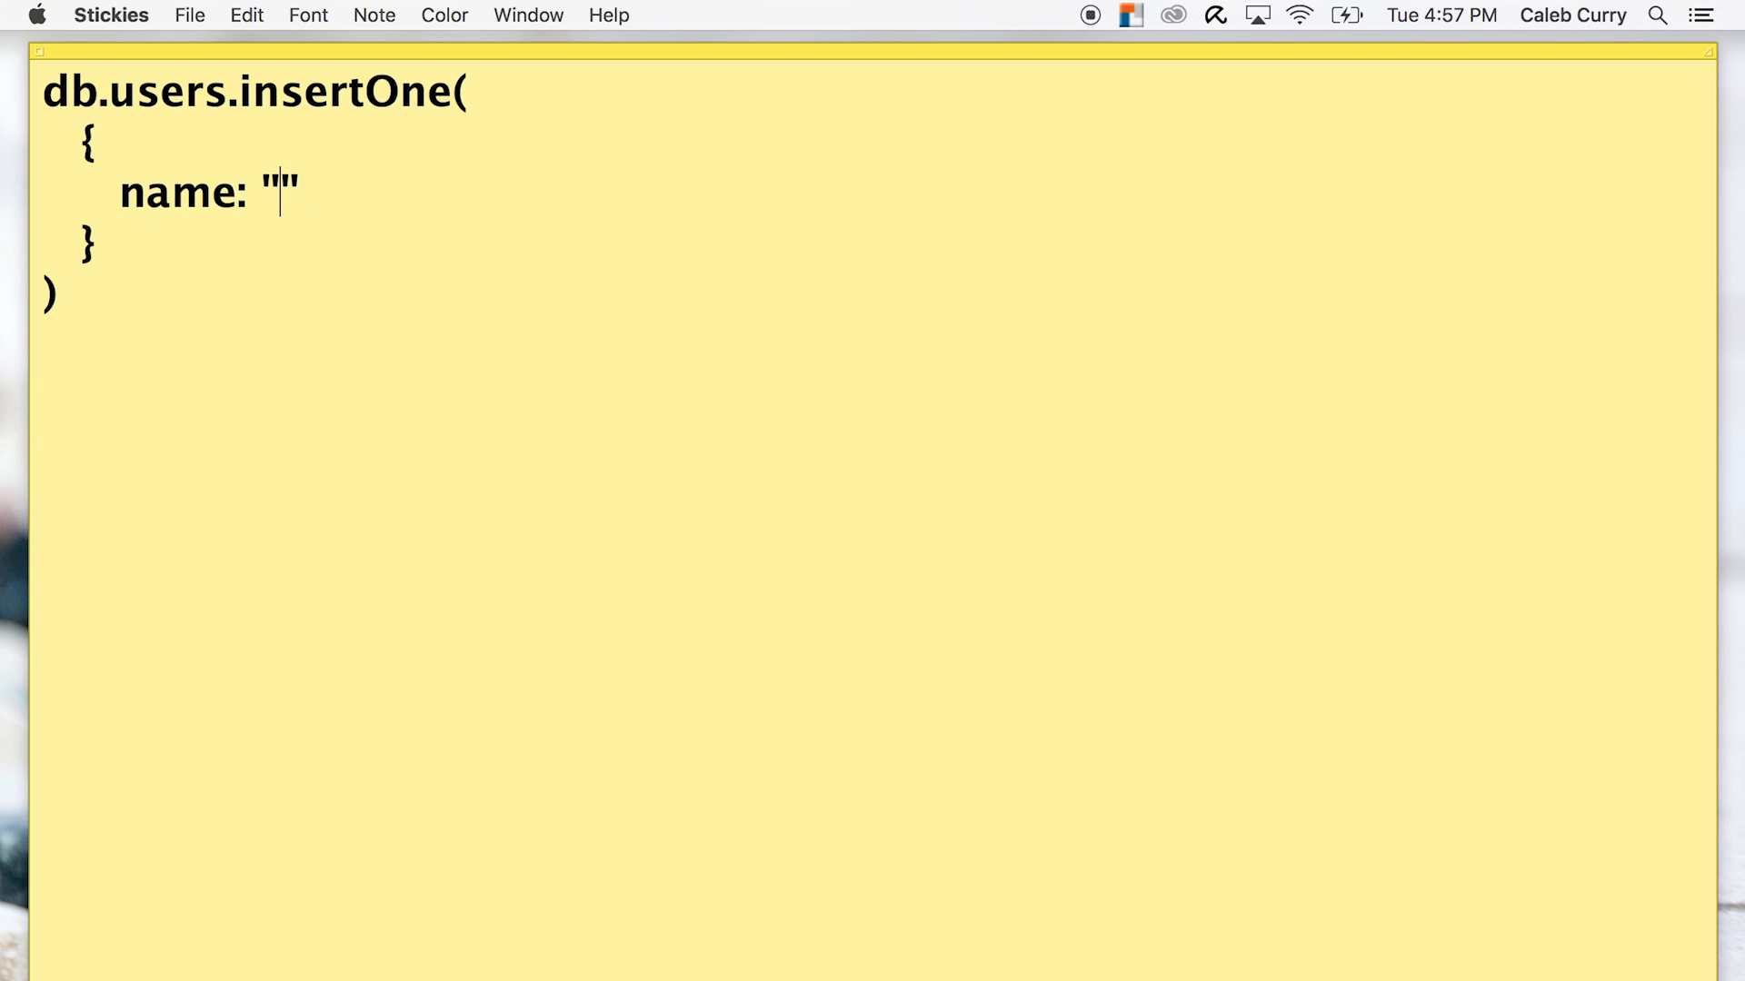
pyautogui.write('amy,')
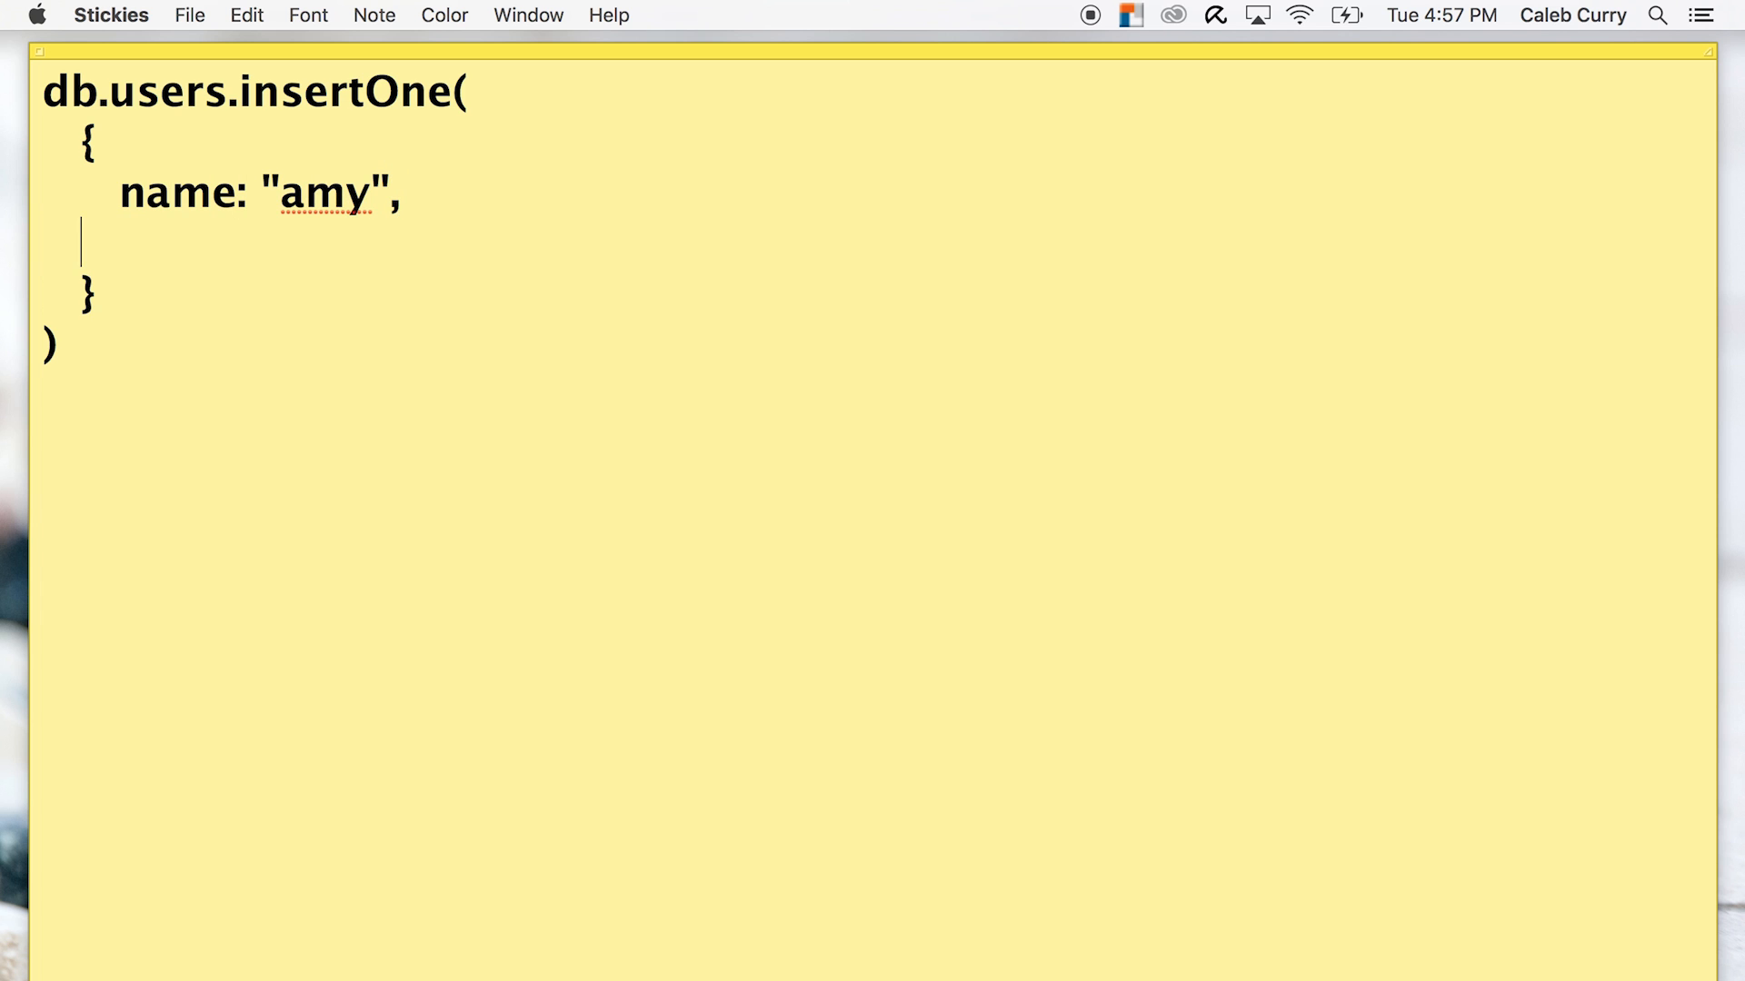
pyautogui.write('age: "23",')
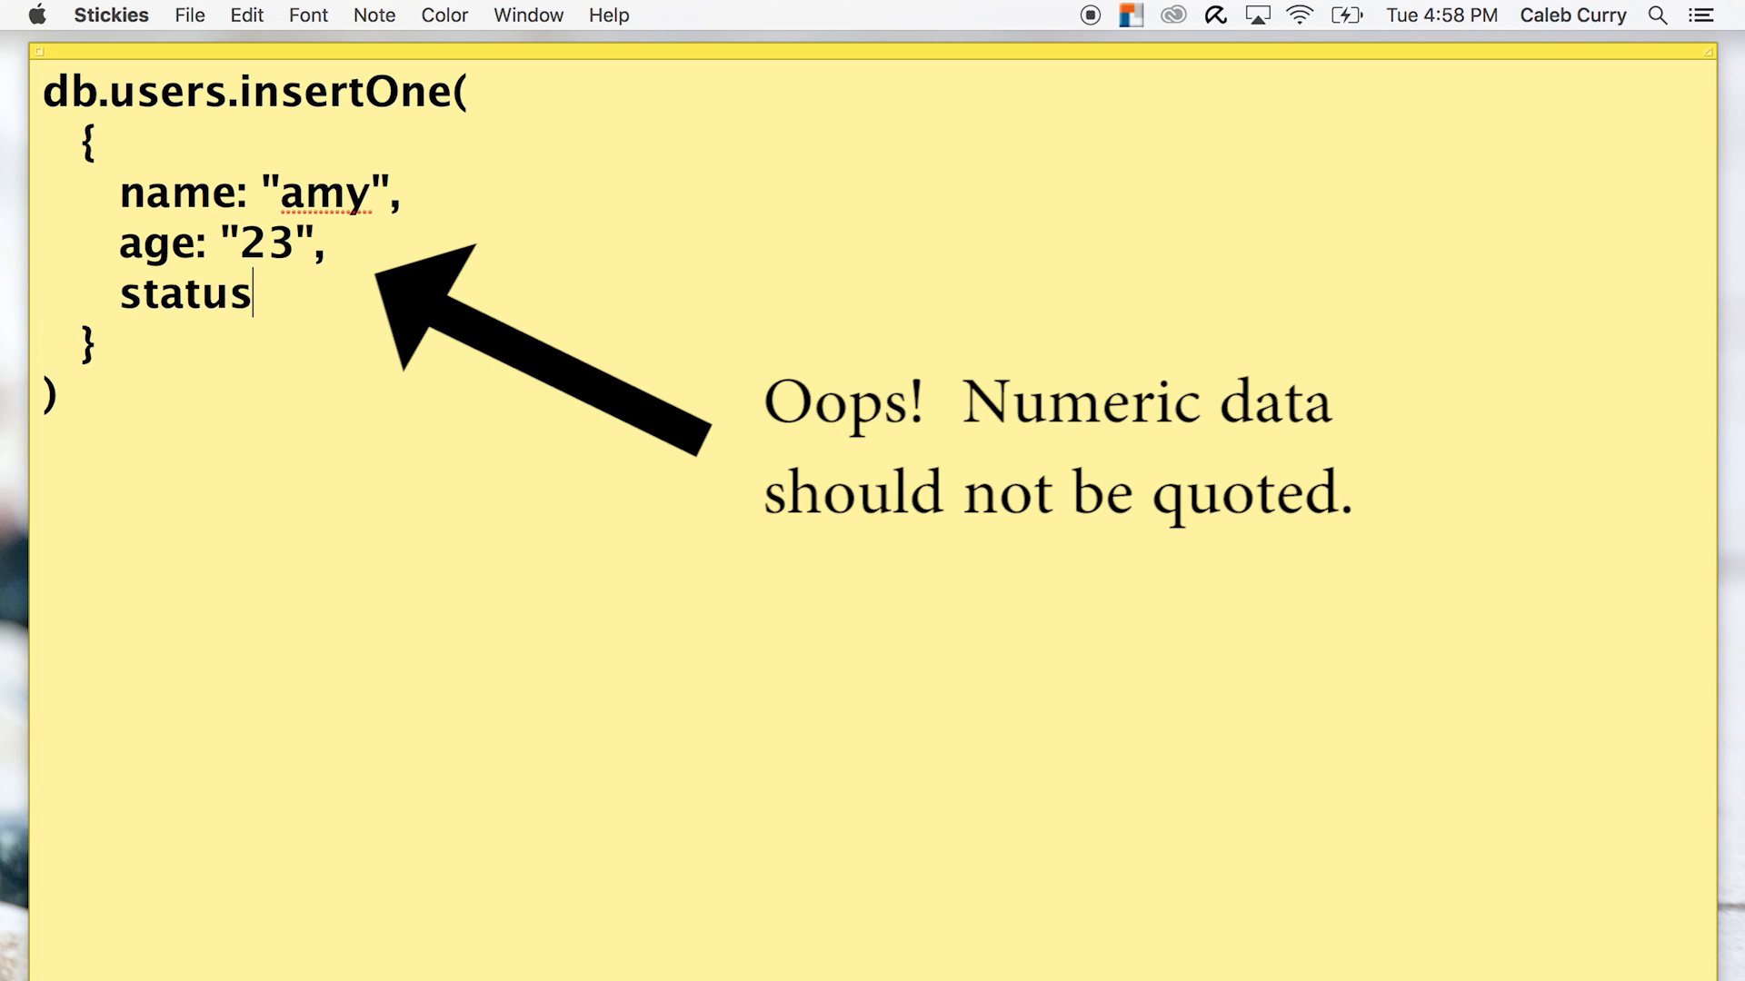
pyautogui.write(': "A",')
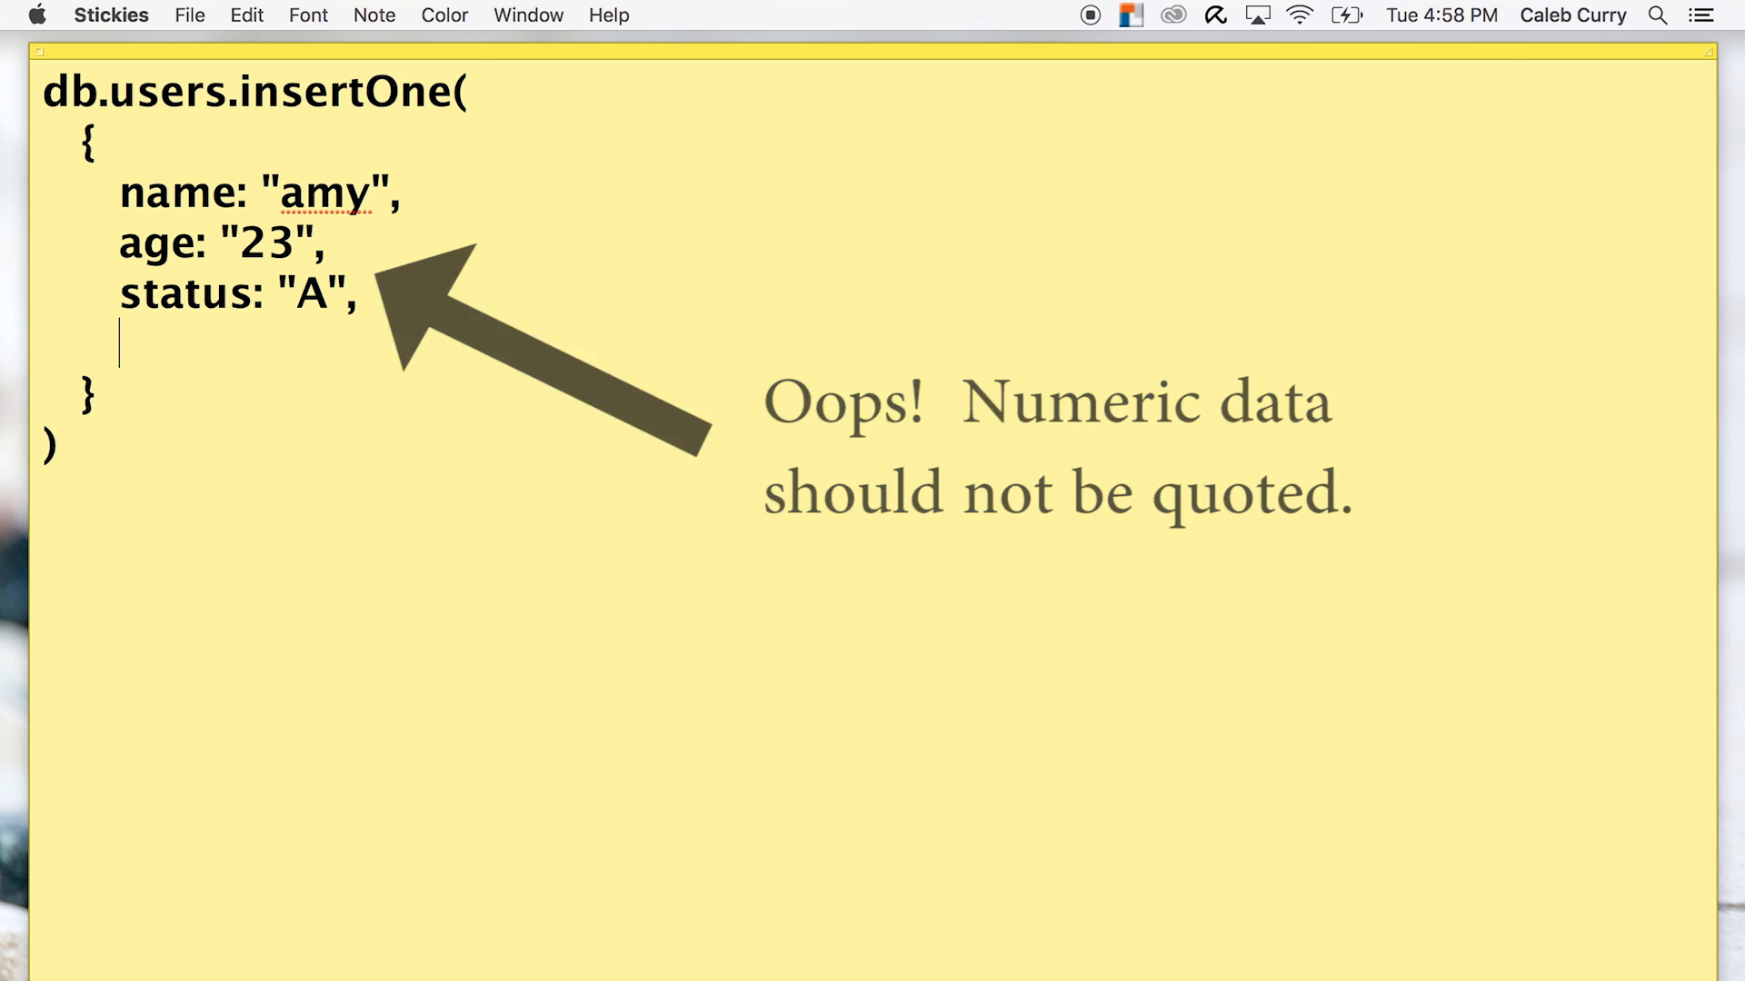
# - Add the groups: ["editor", "manager"] array and highlight it to point it out
pyautogui.write('groups: []')
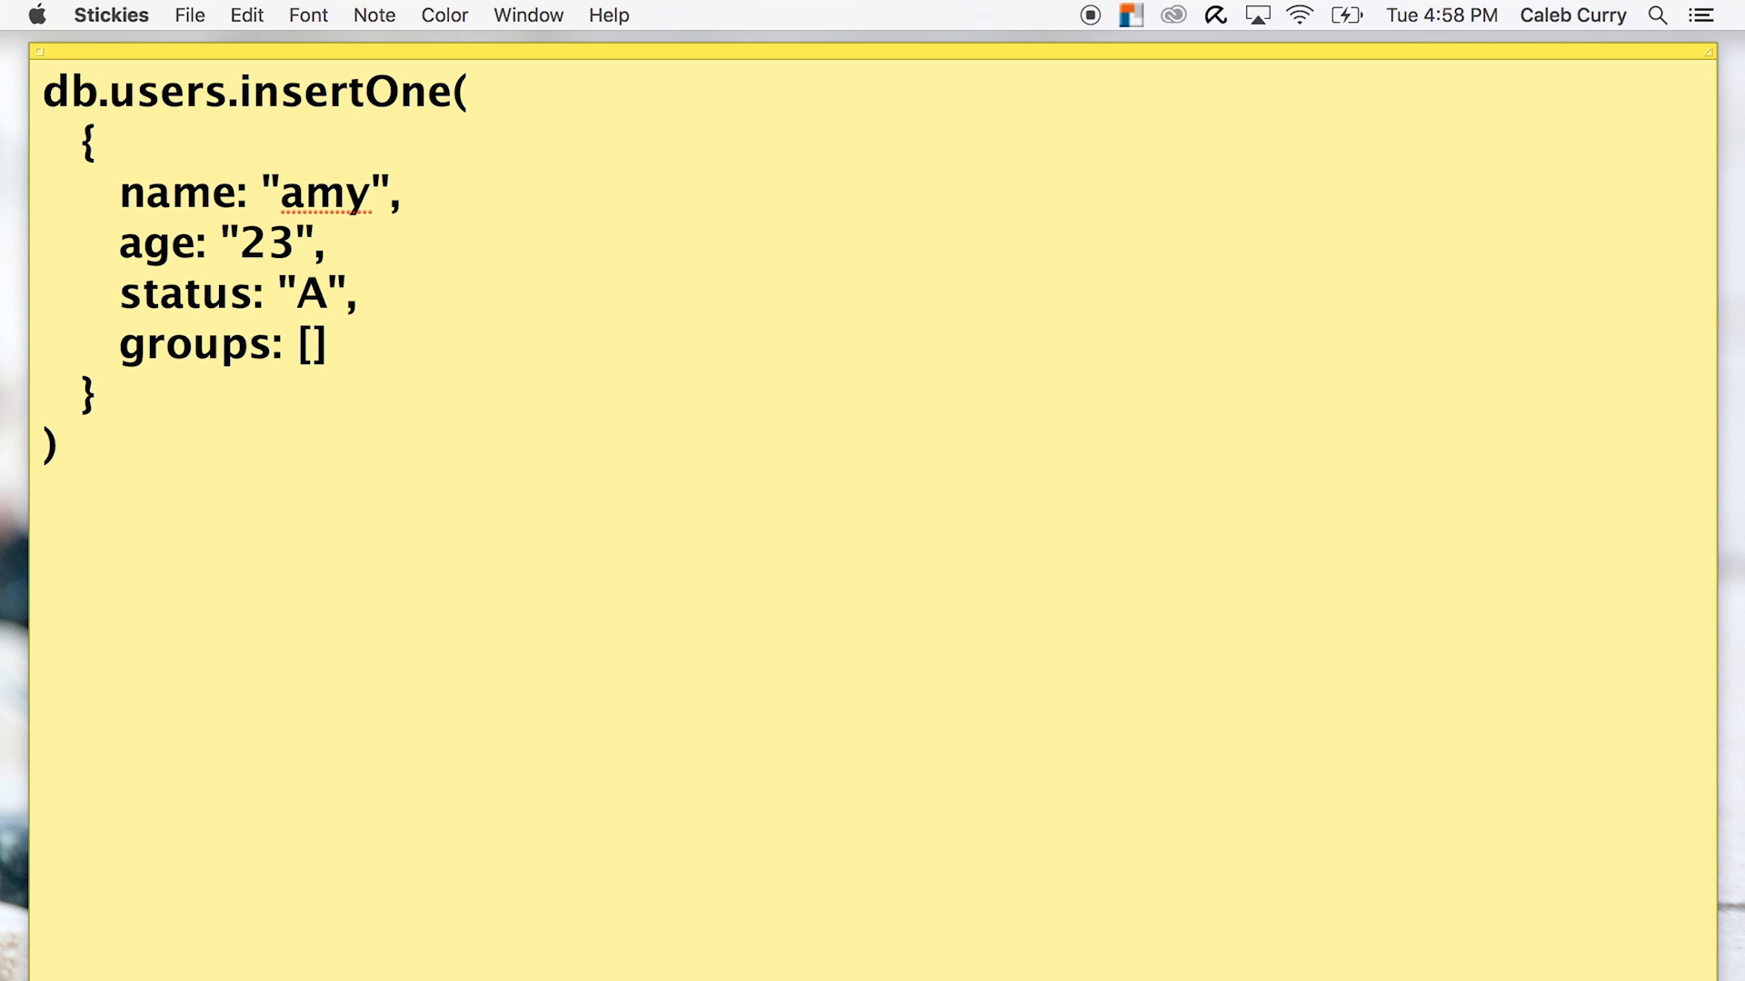
pyautogui.write('""')
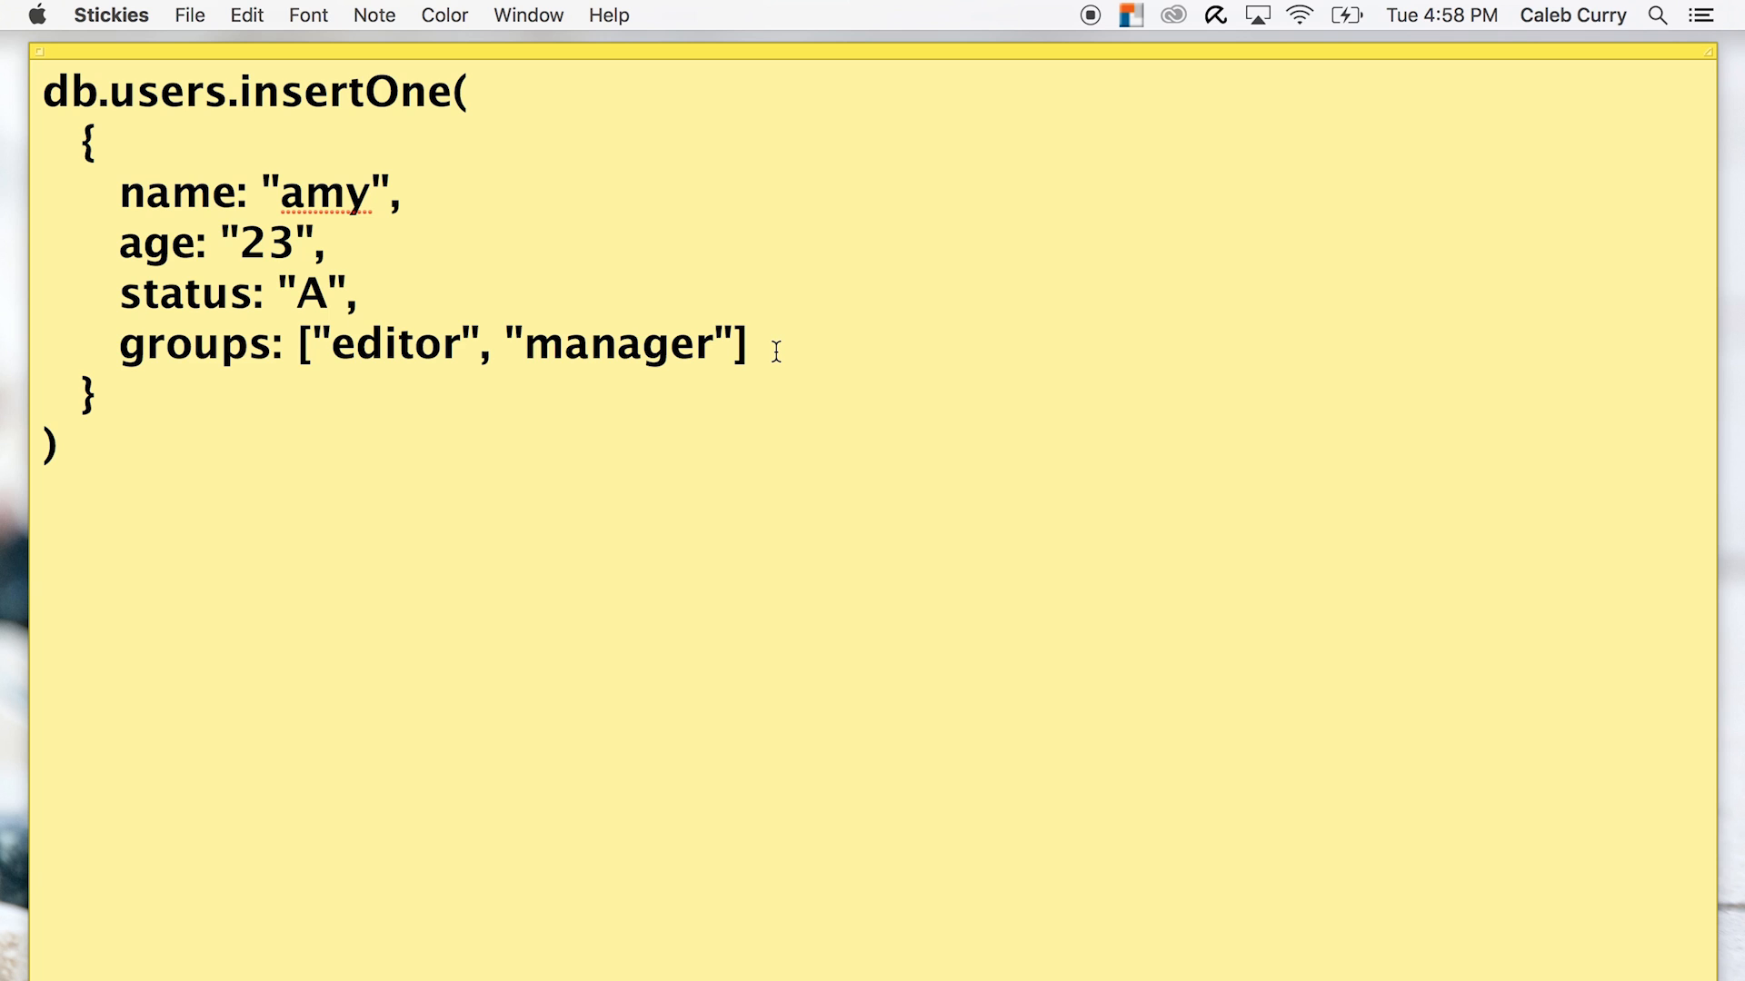
pyautogui.click(712, 344)
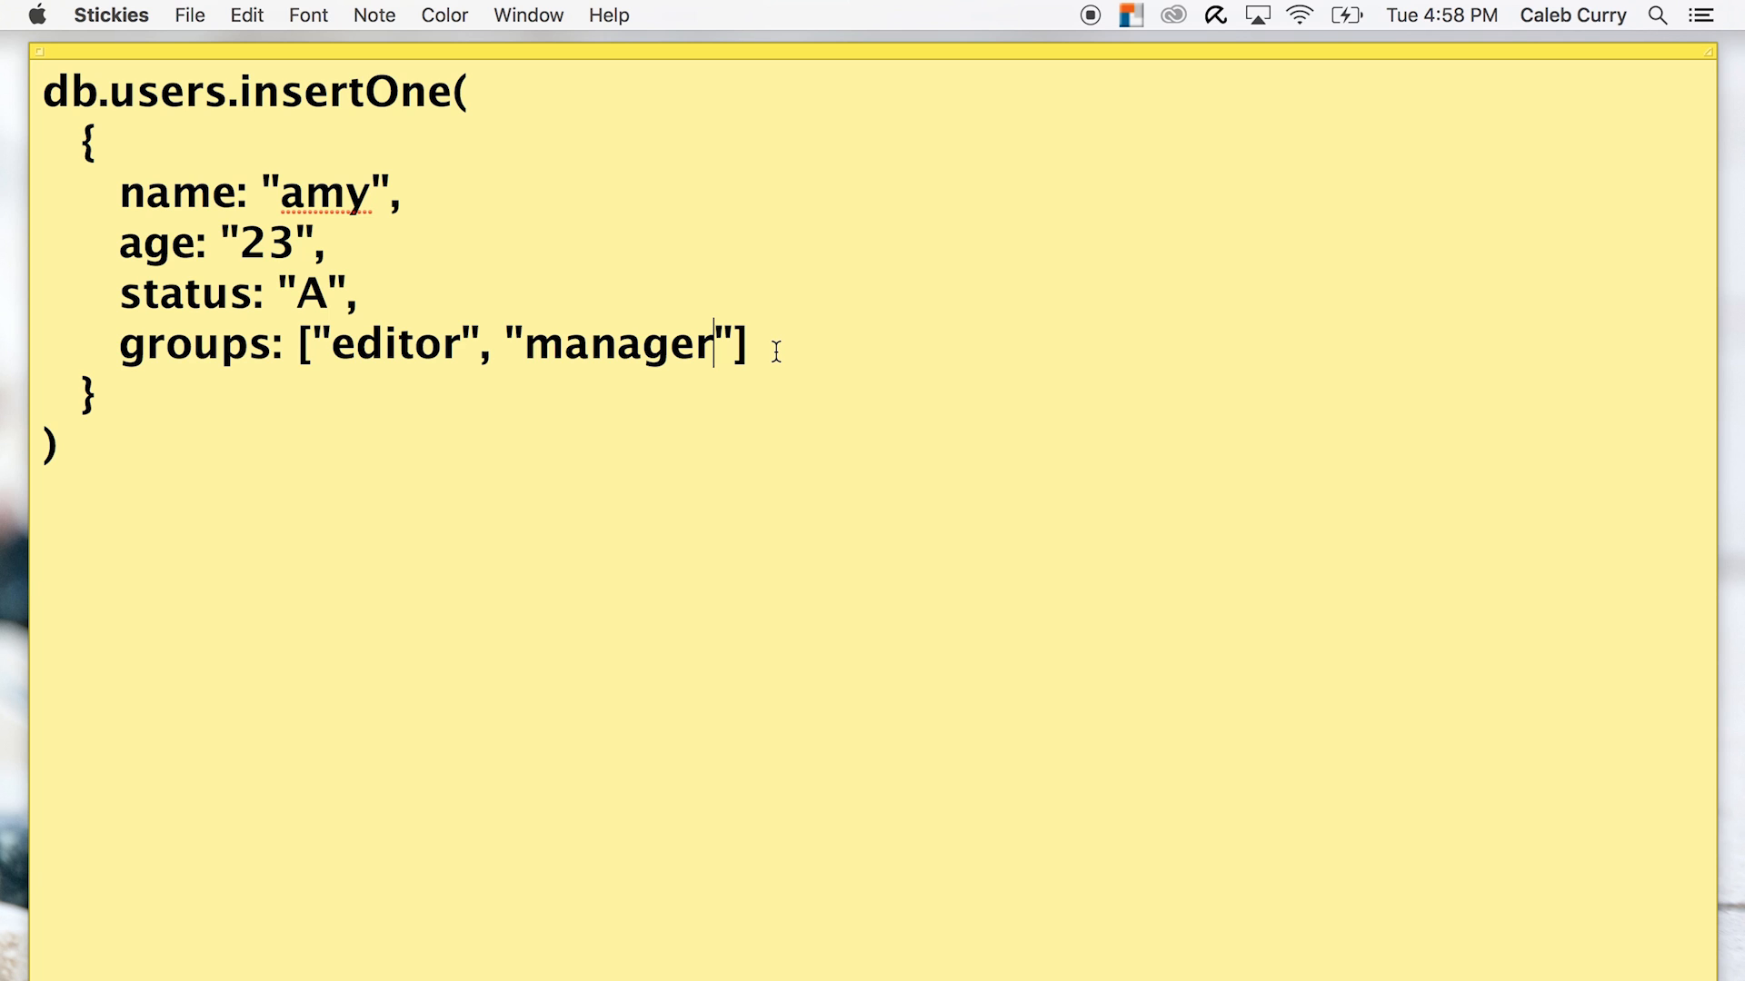
pyautogui.moveTo(572, 350)
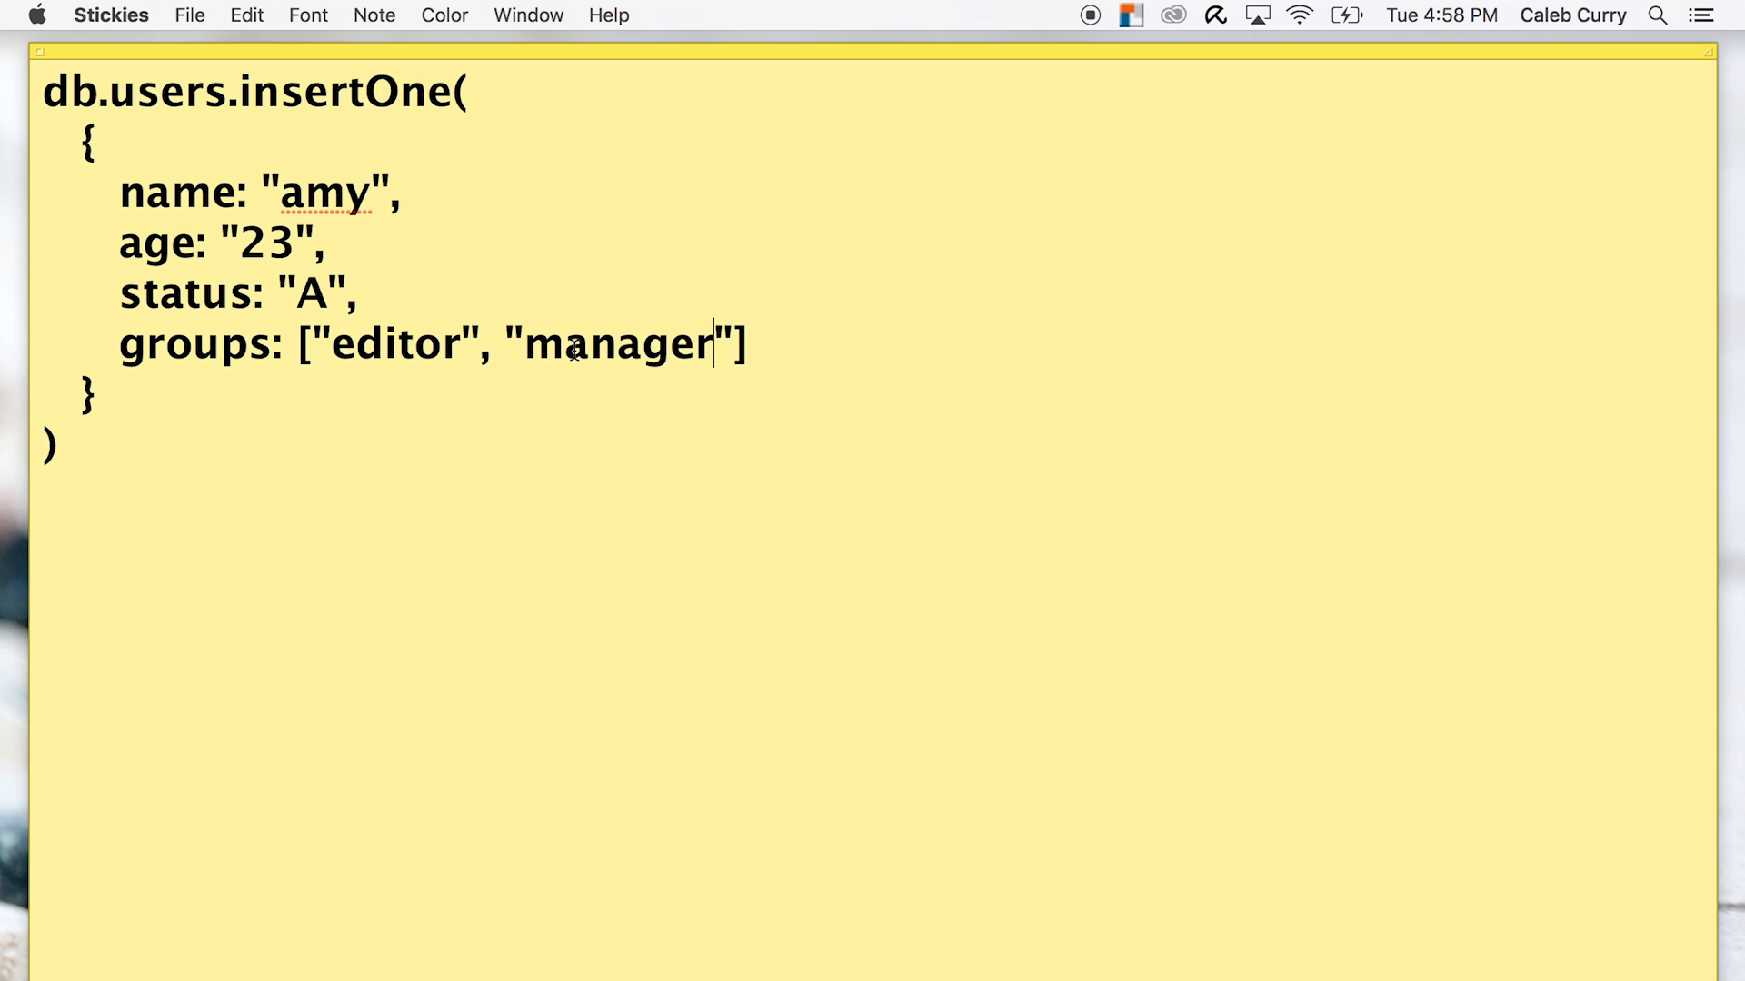
pyautogui.moveTo(782, 354)
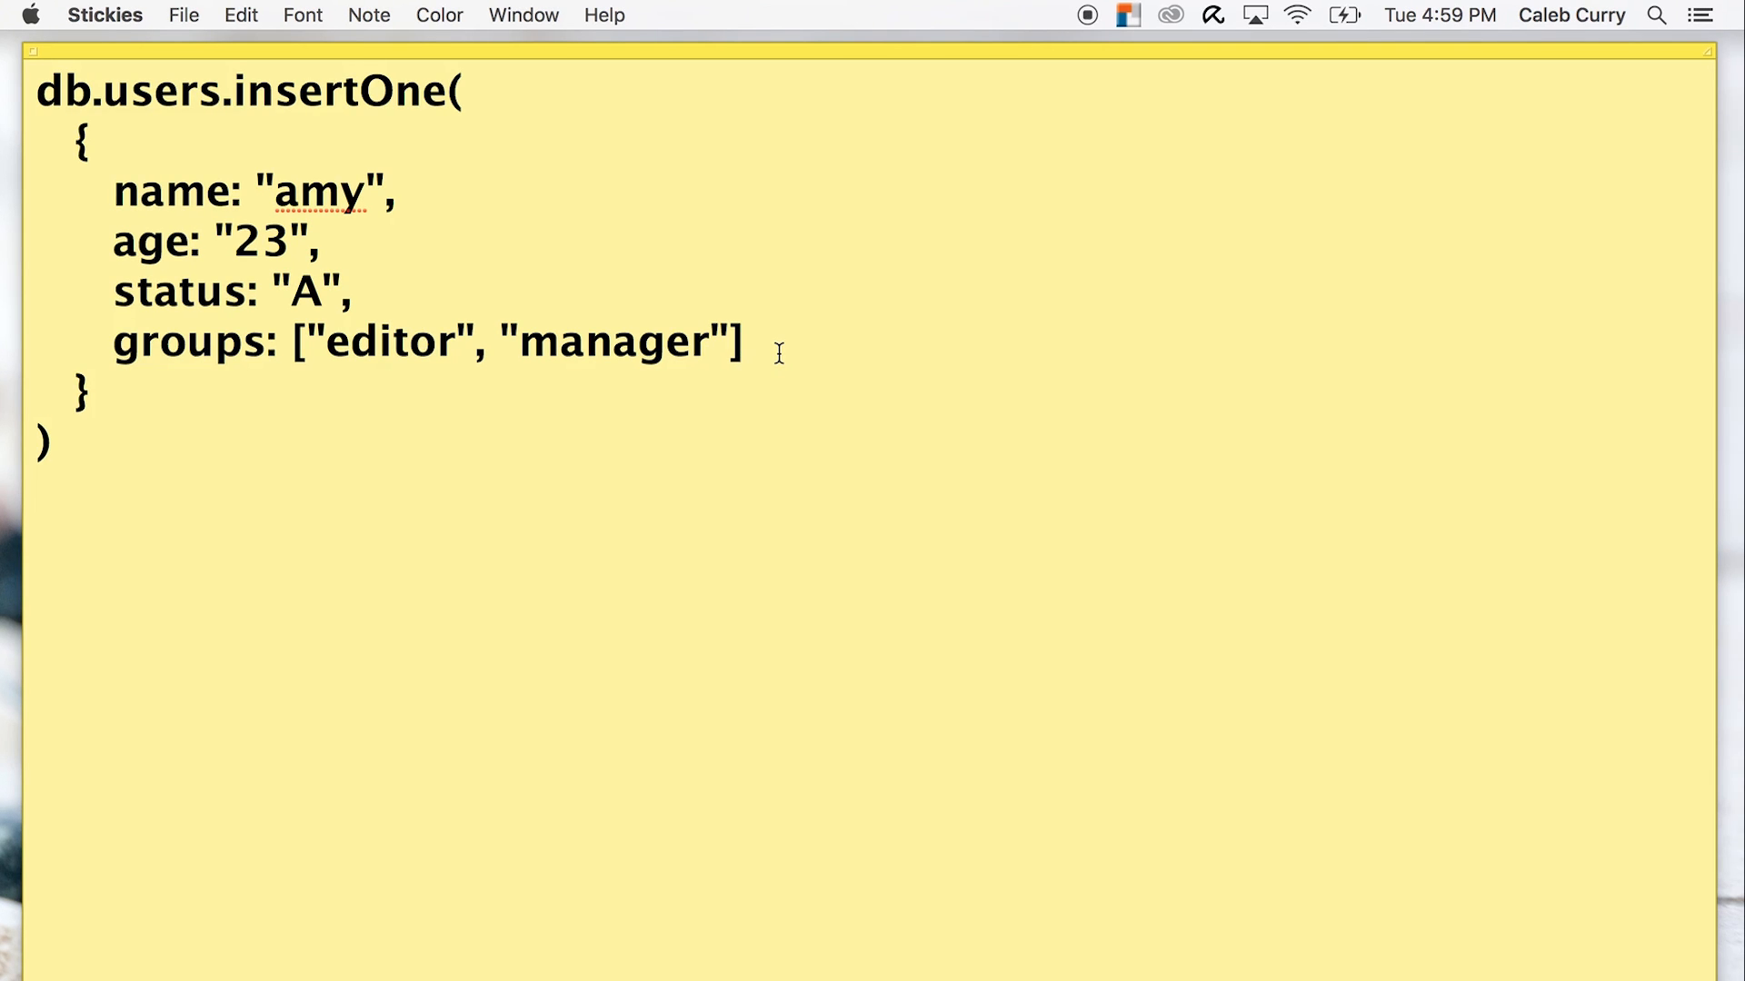
pyautogui.click(747, 340)
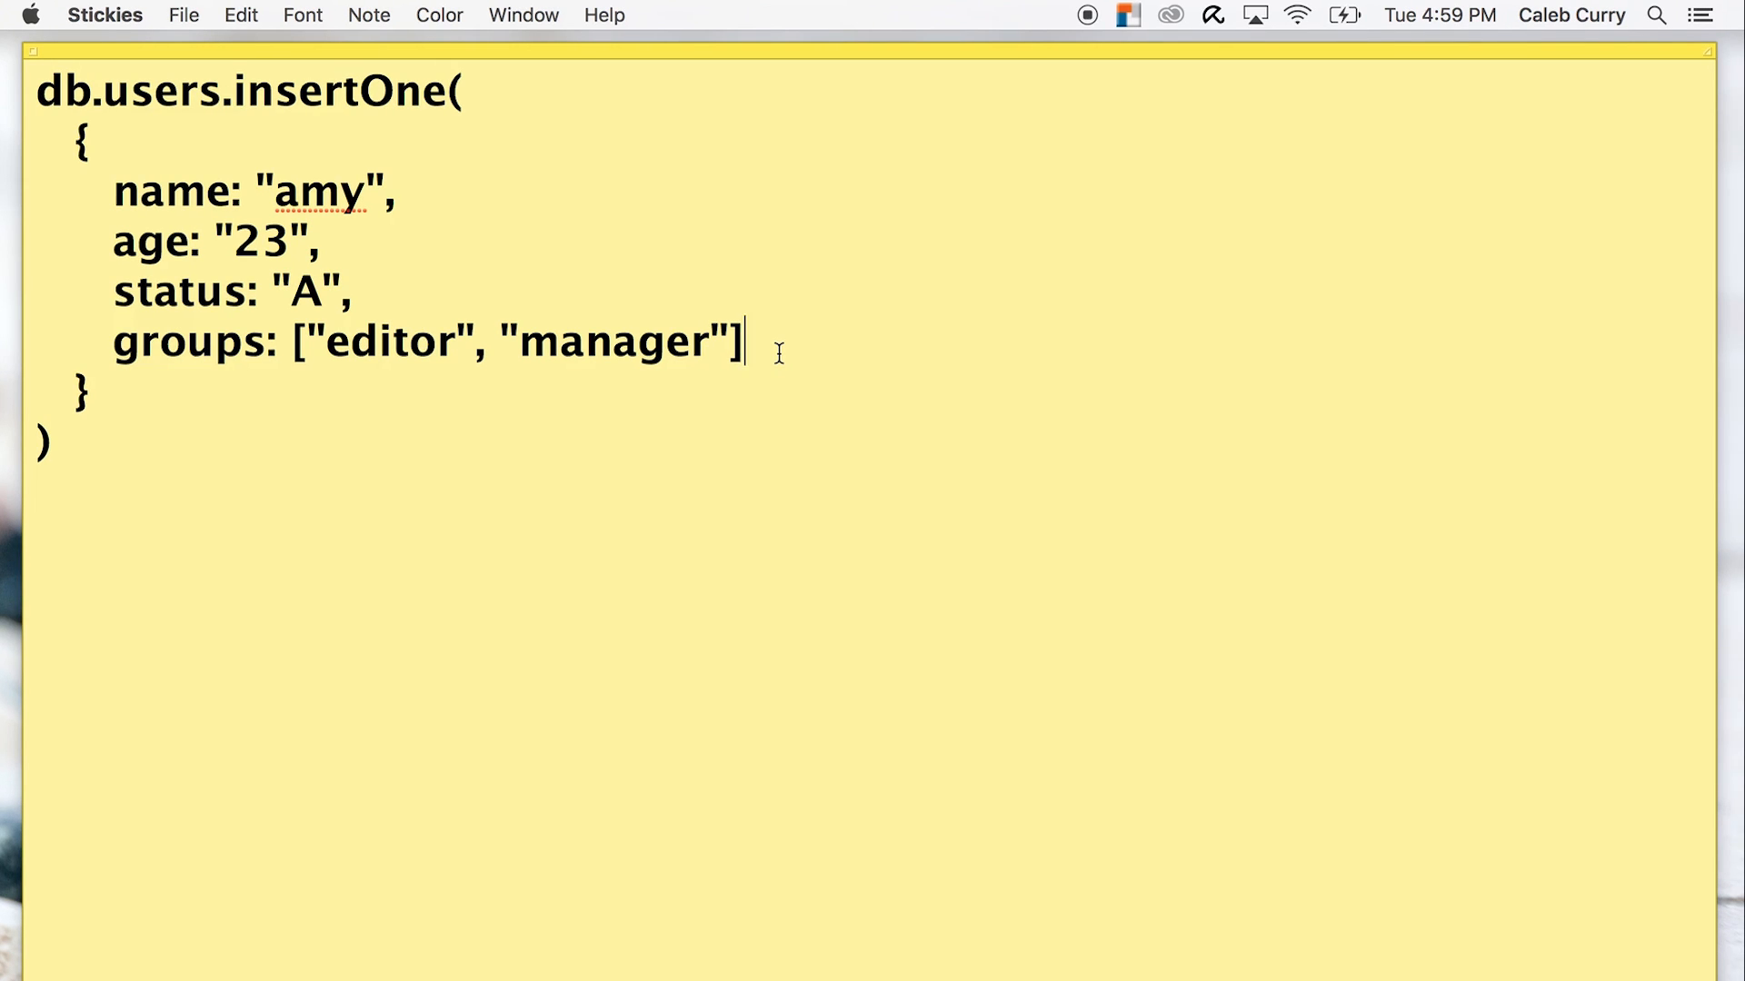
pyautogui.moveTo(746, 340); pyautogui.dragTo(287, 340)
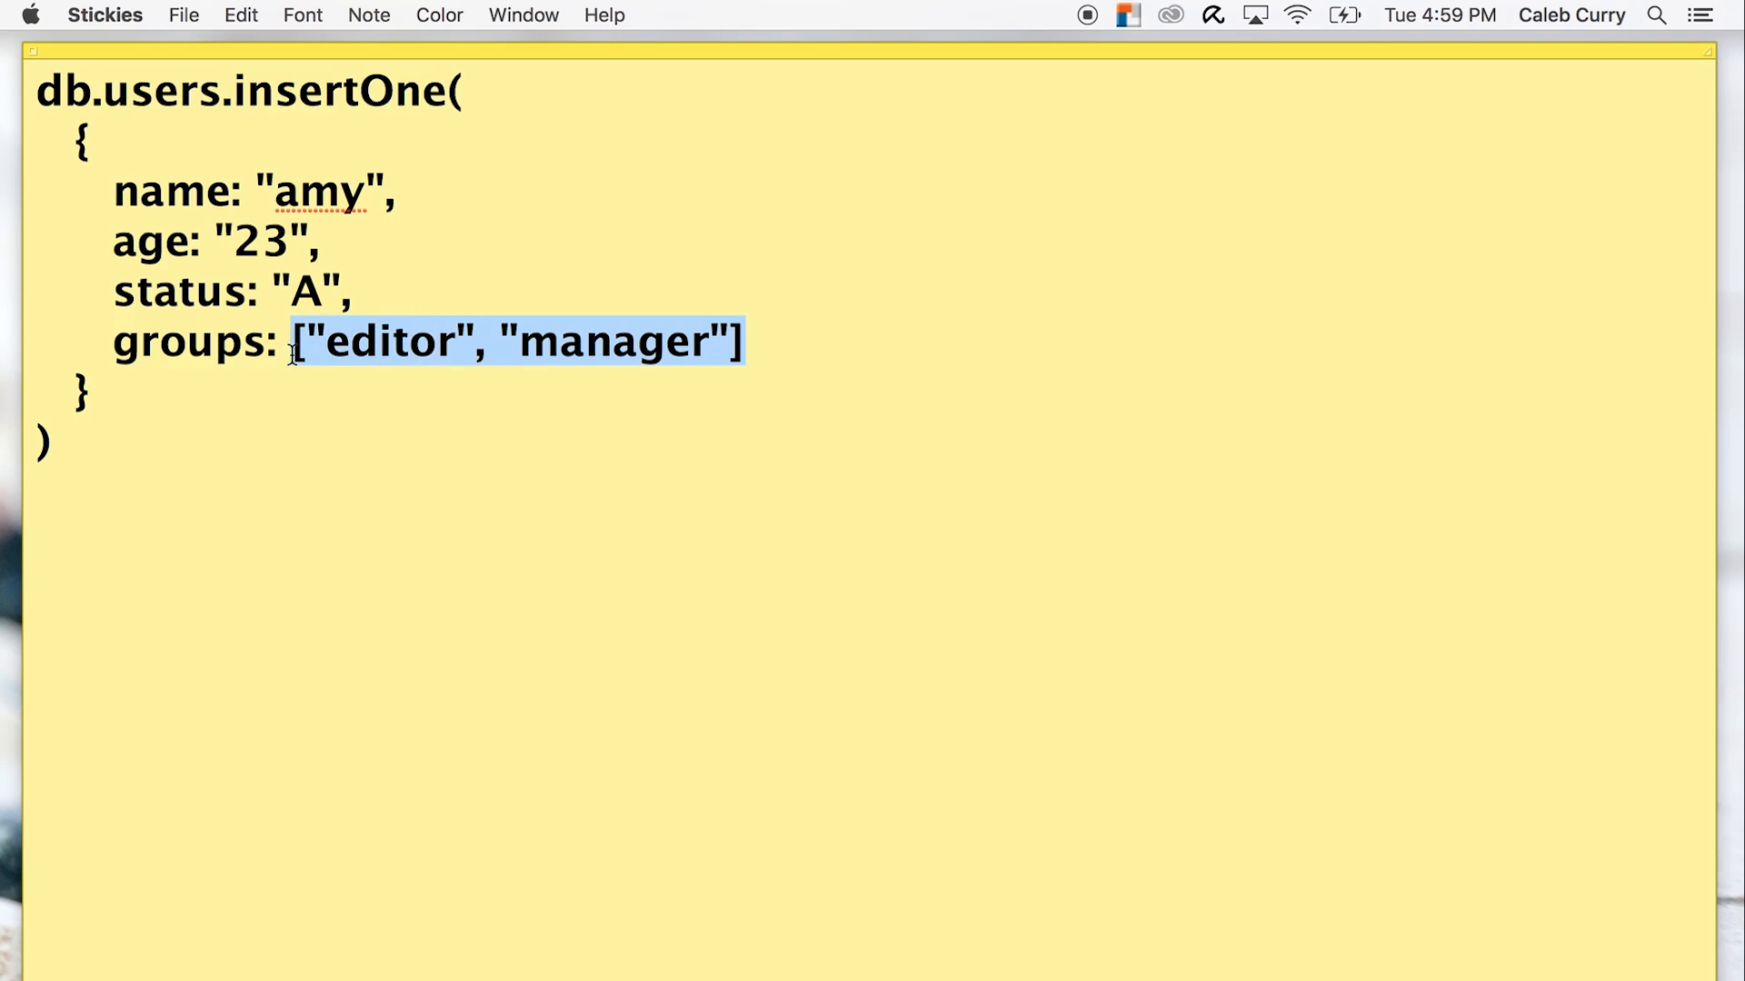
pyautogui.click(760, 342)
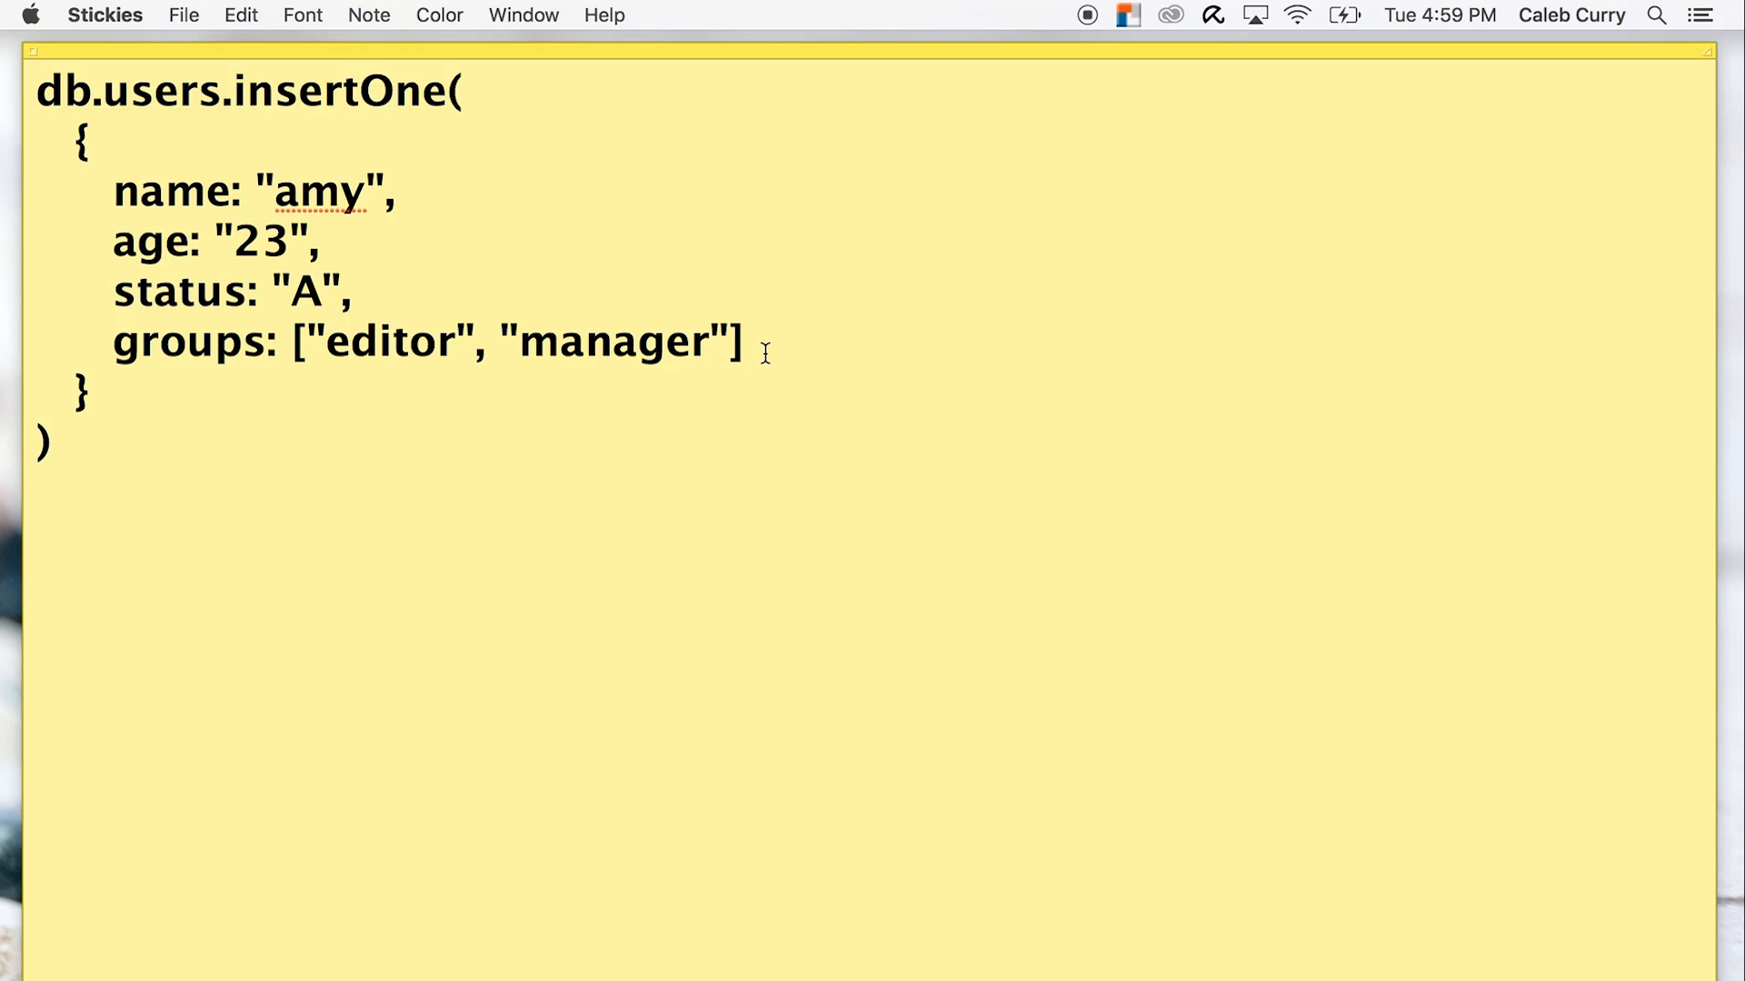
pyautogui.click(747, 340)
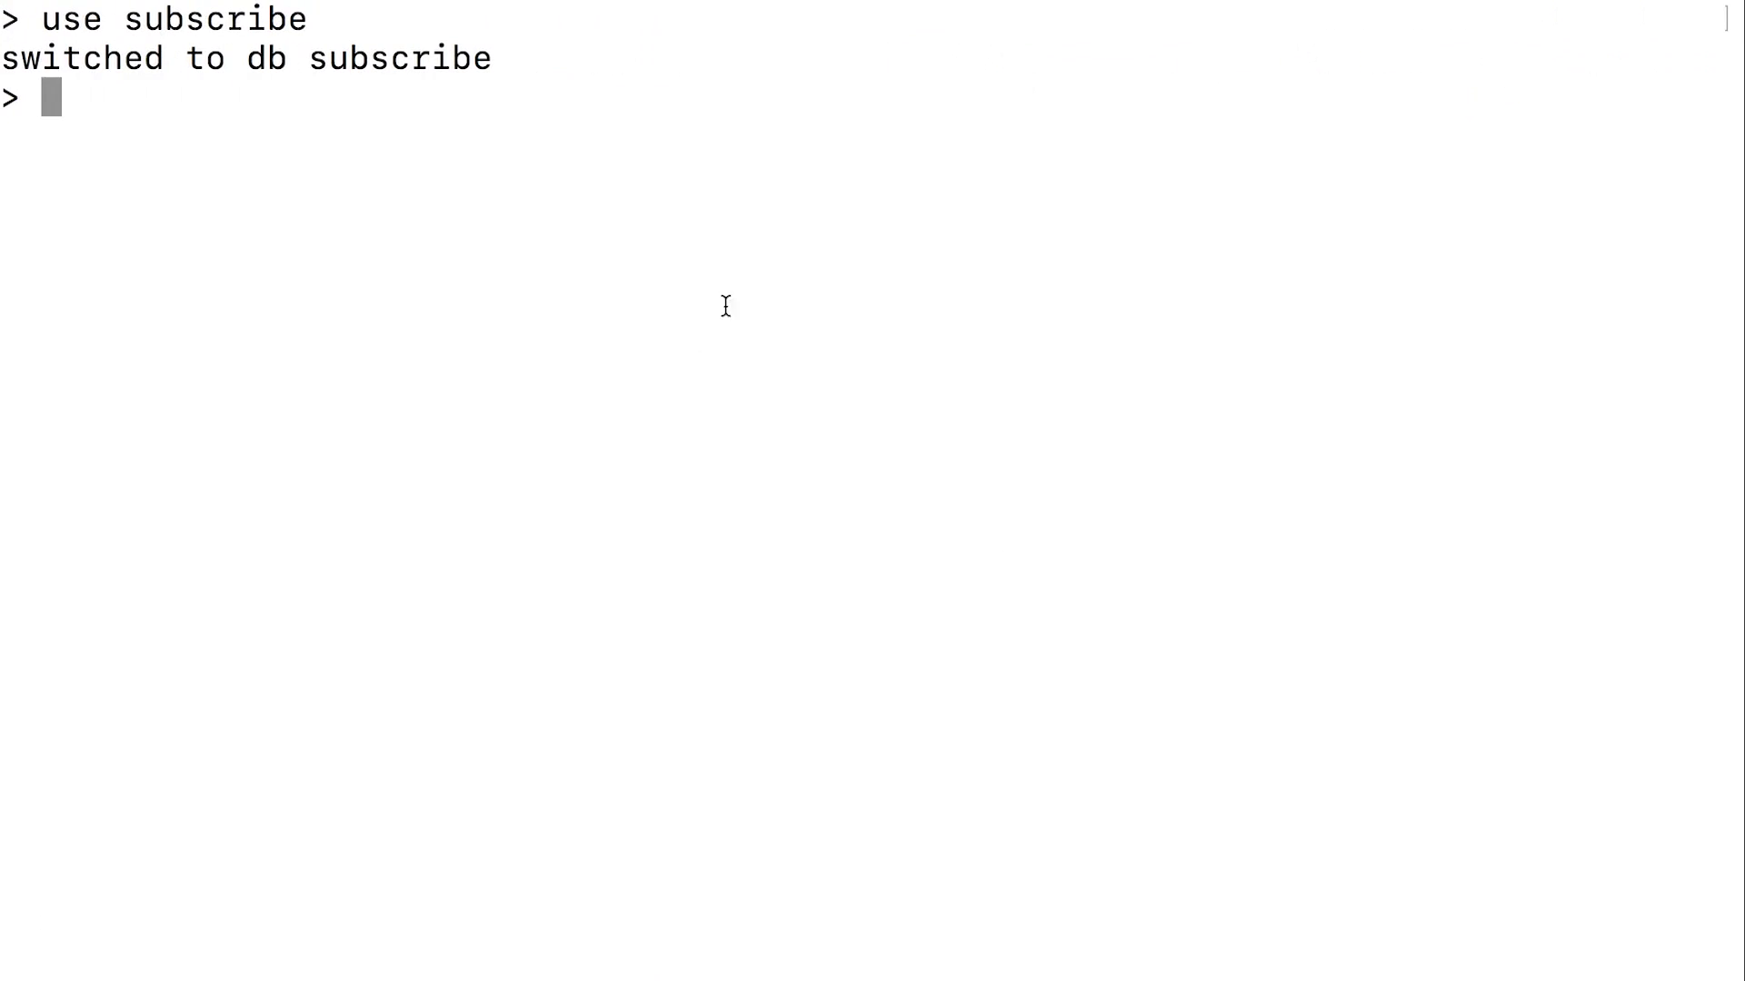
# - Run the insertOne command for amy and highlight the acknowledged insertedId ObjectId
pyautogui.write('db.users.insertOne(')
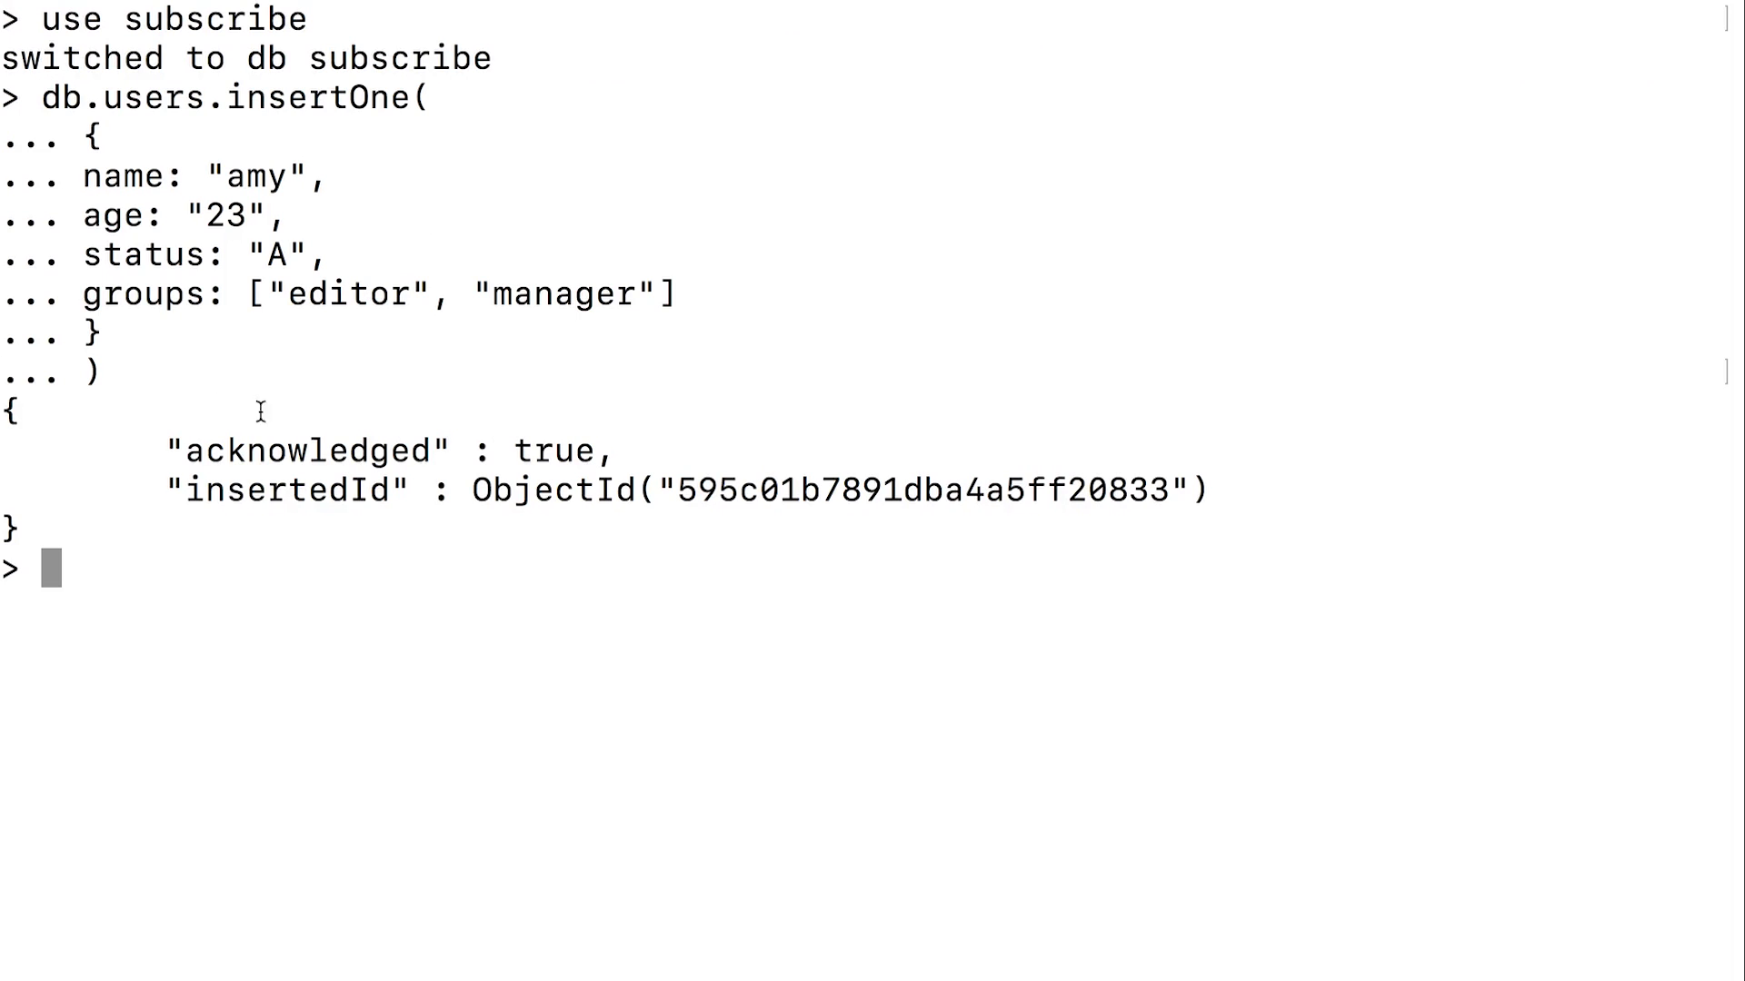
pyautogui.moveTo(650, 494)
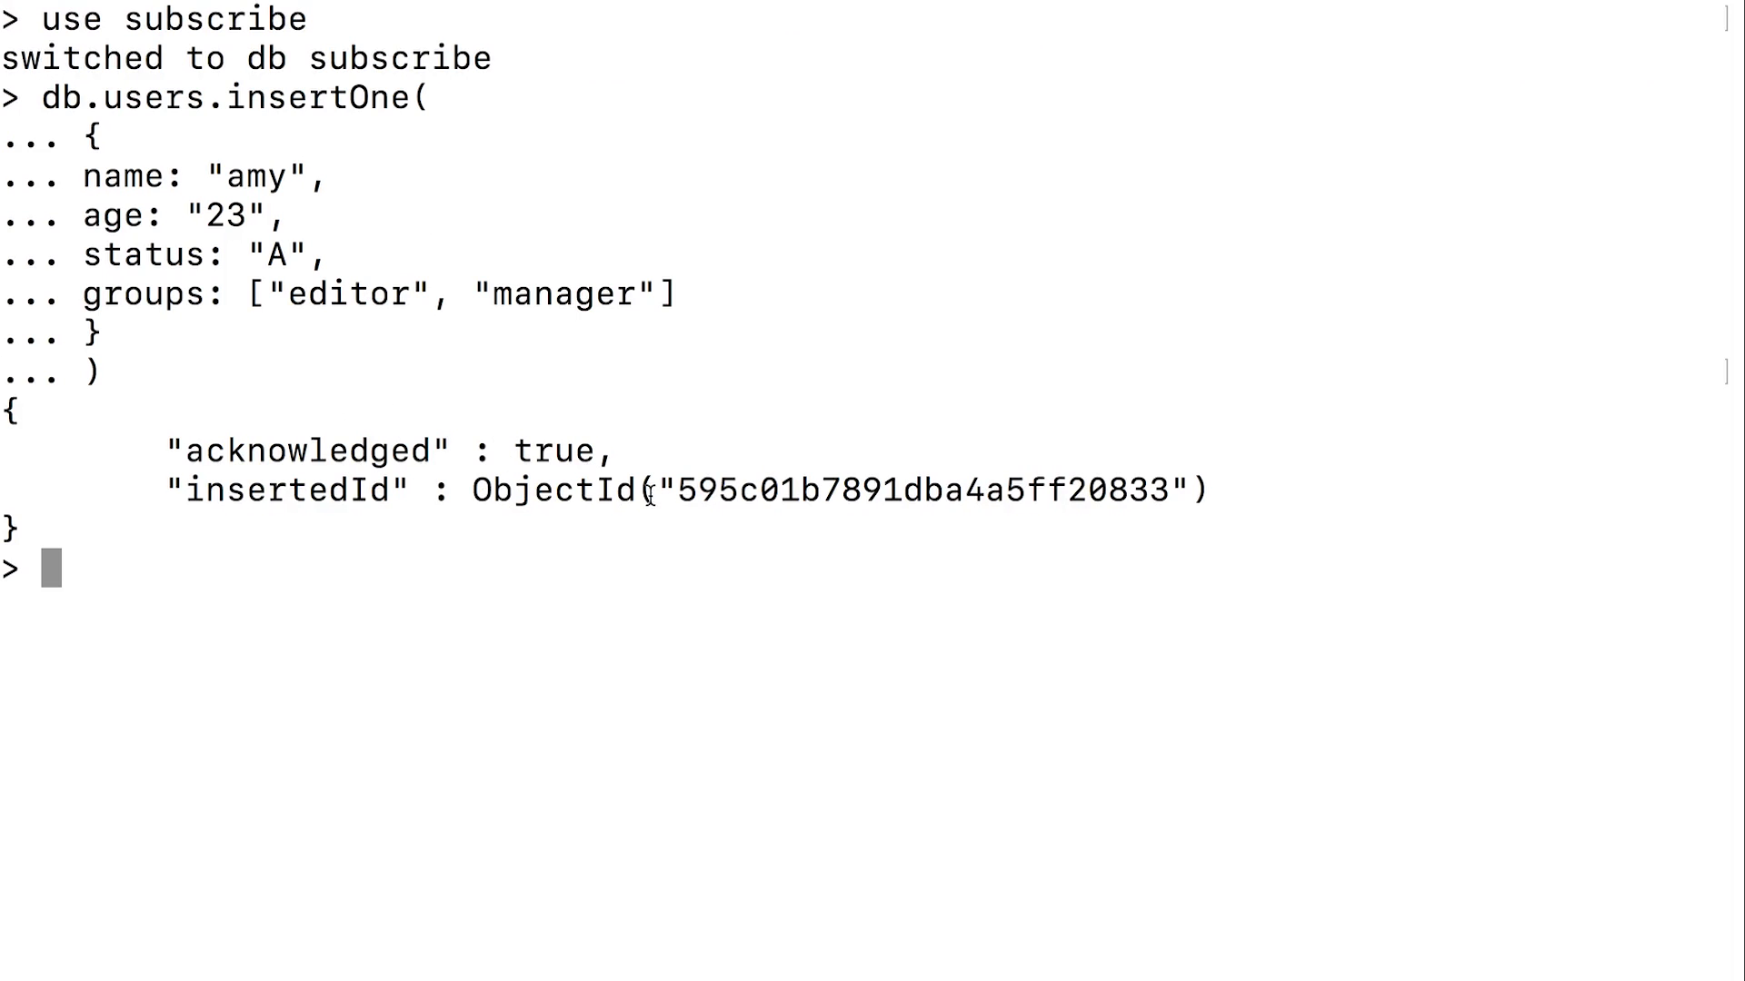
pyautogui.moveTo(679, 489); pyautogui.dragTo(1163, 489)
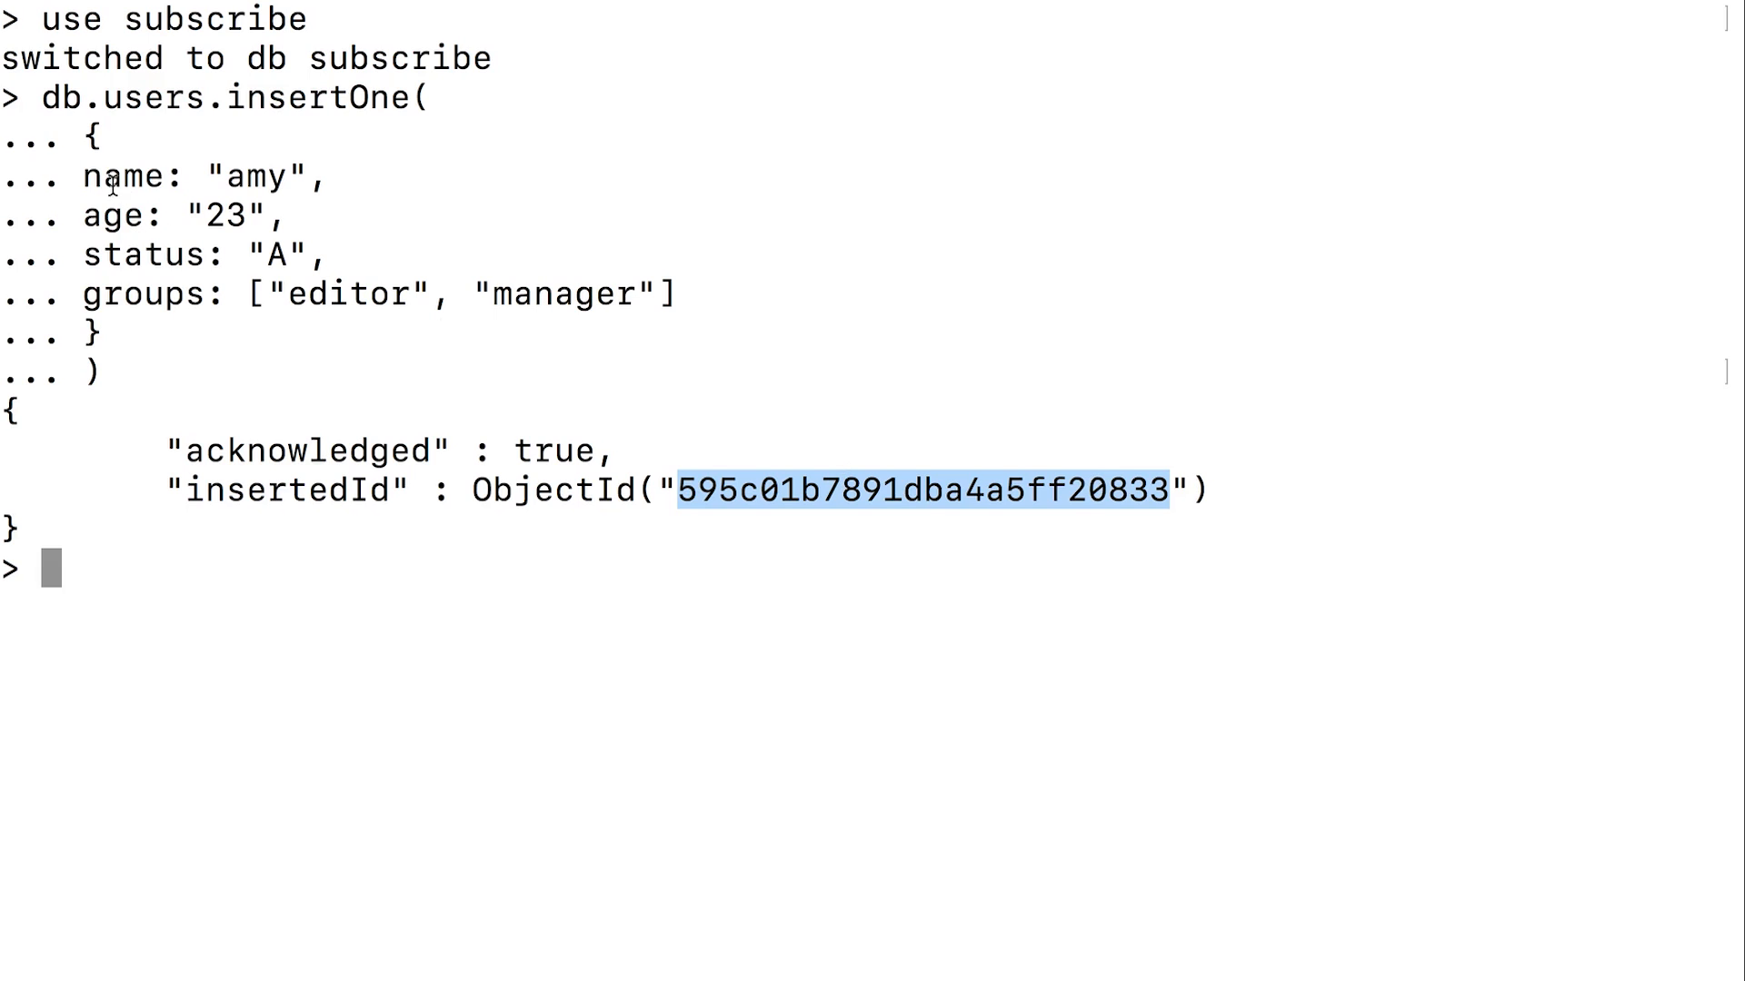
pyautogui.moveTo(903, 371)
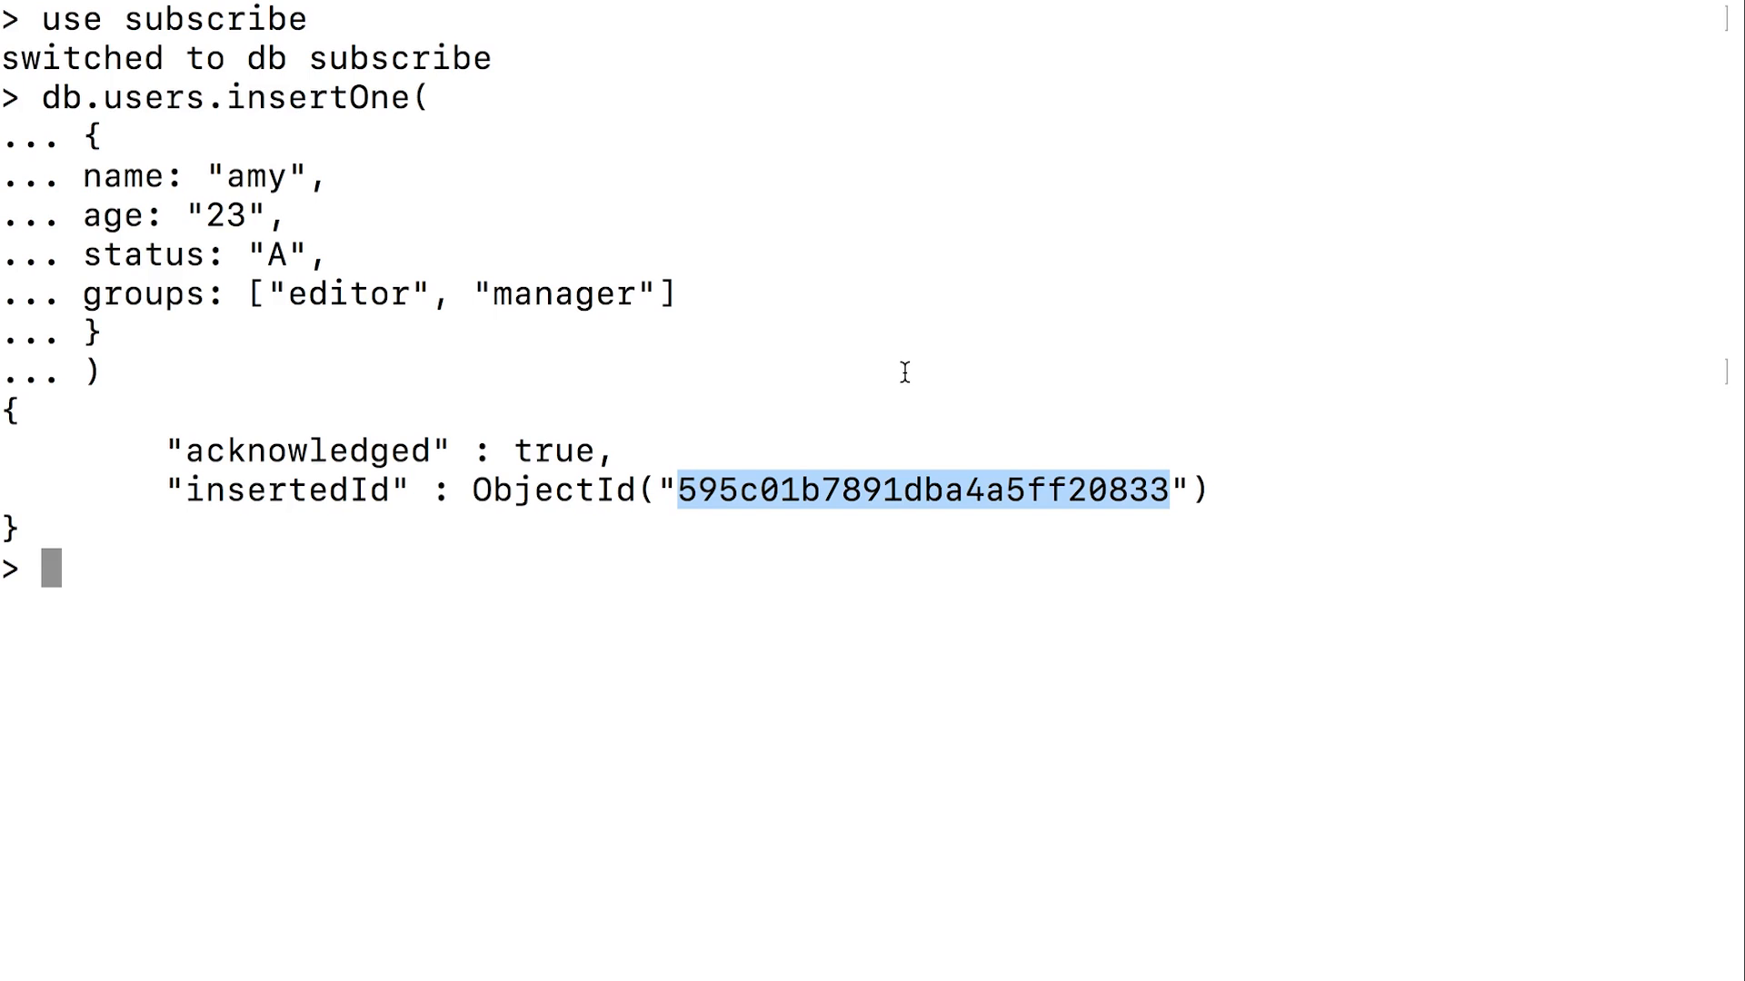
pyautogui.moveTo(1015, 592)
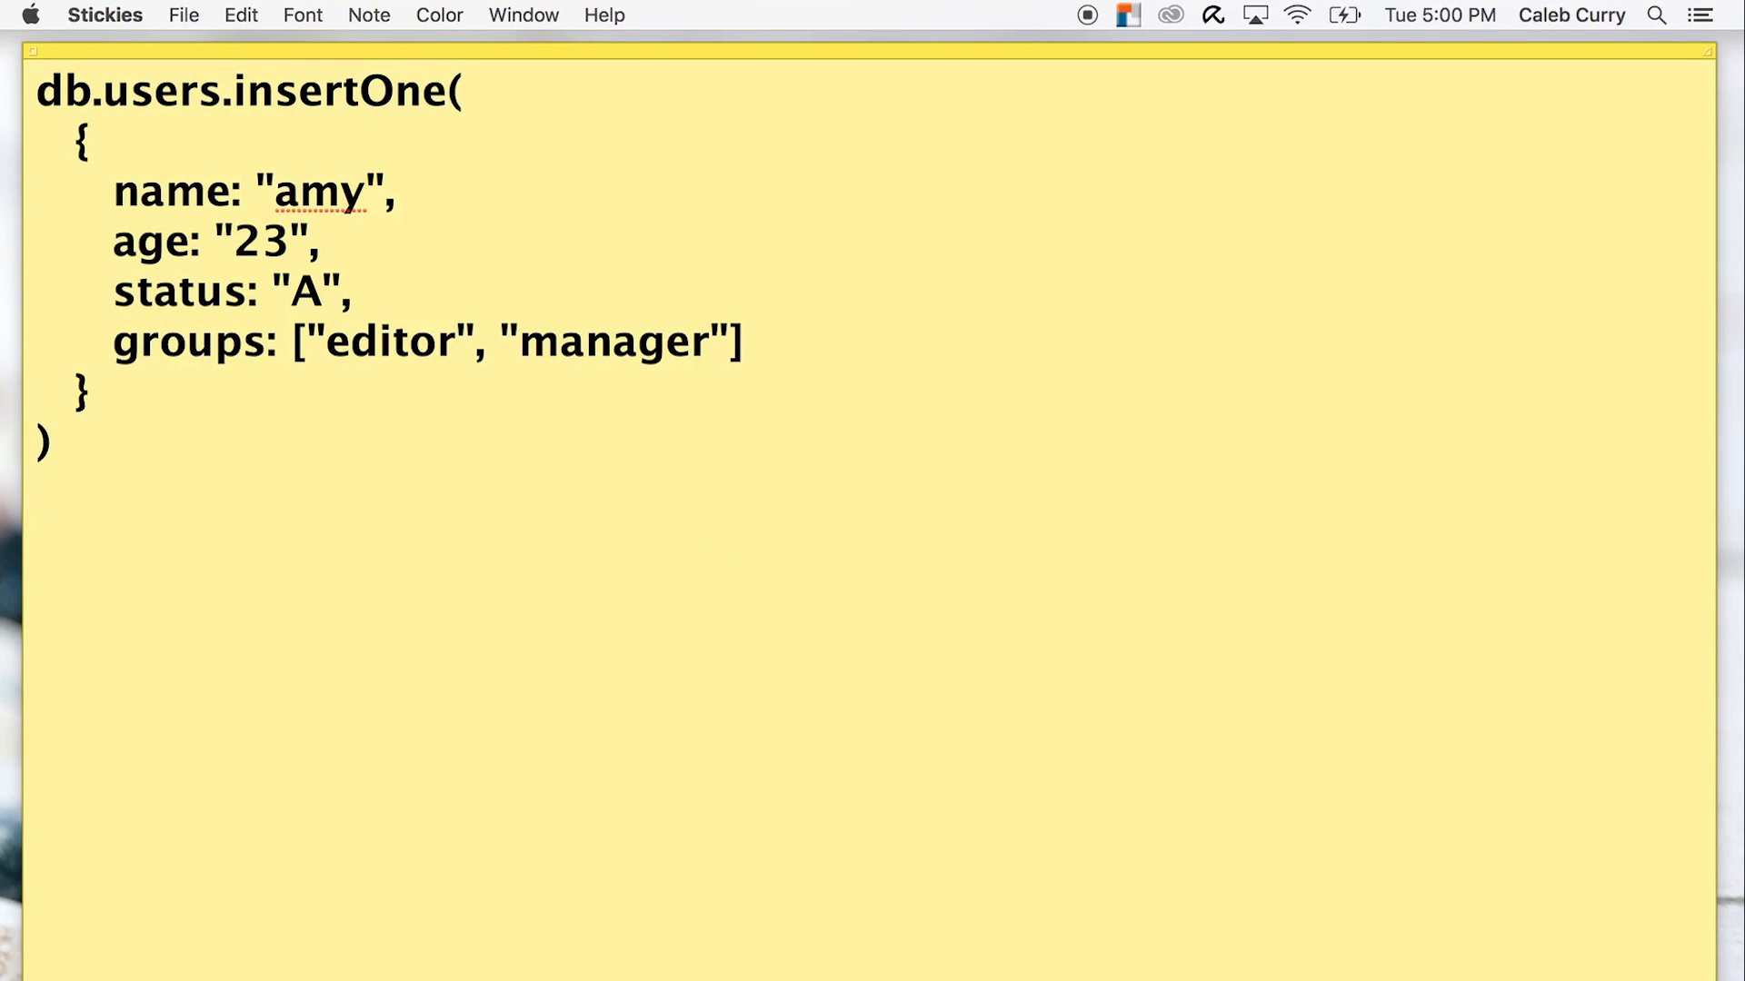
# - Note db.users.find() -- SELECT * FROM users, then select the find command to copy
pyautogui.write('db.')
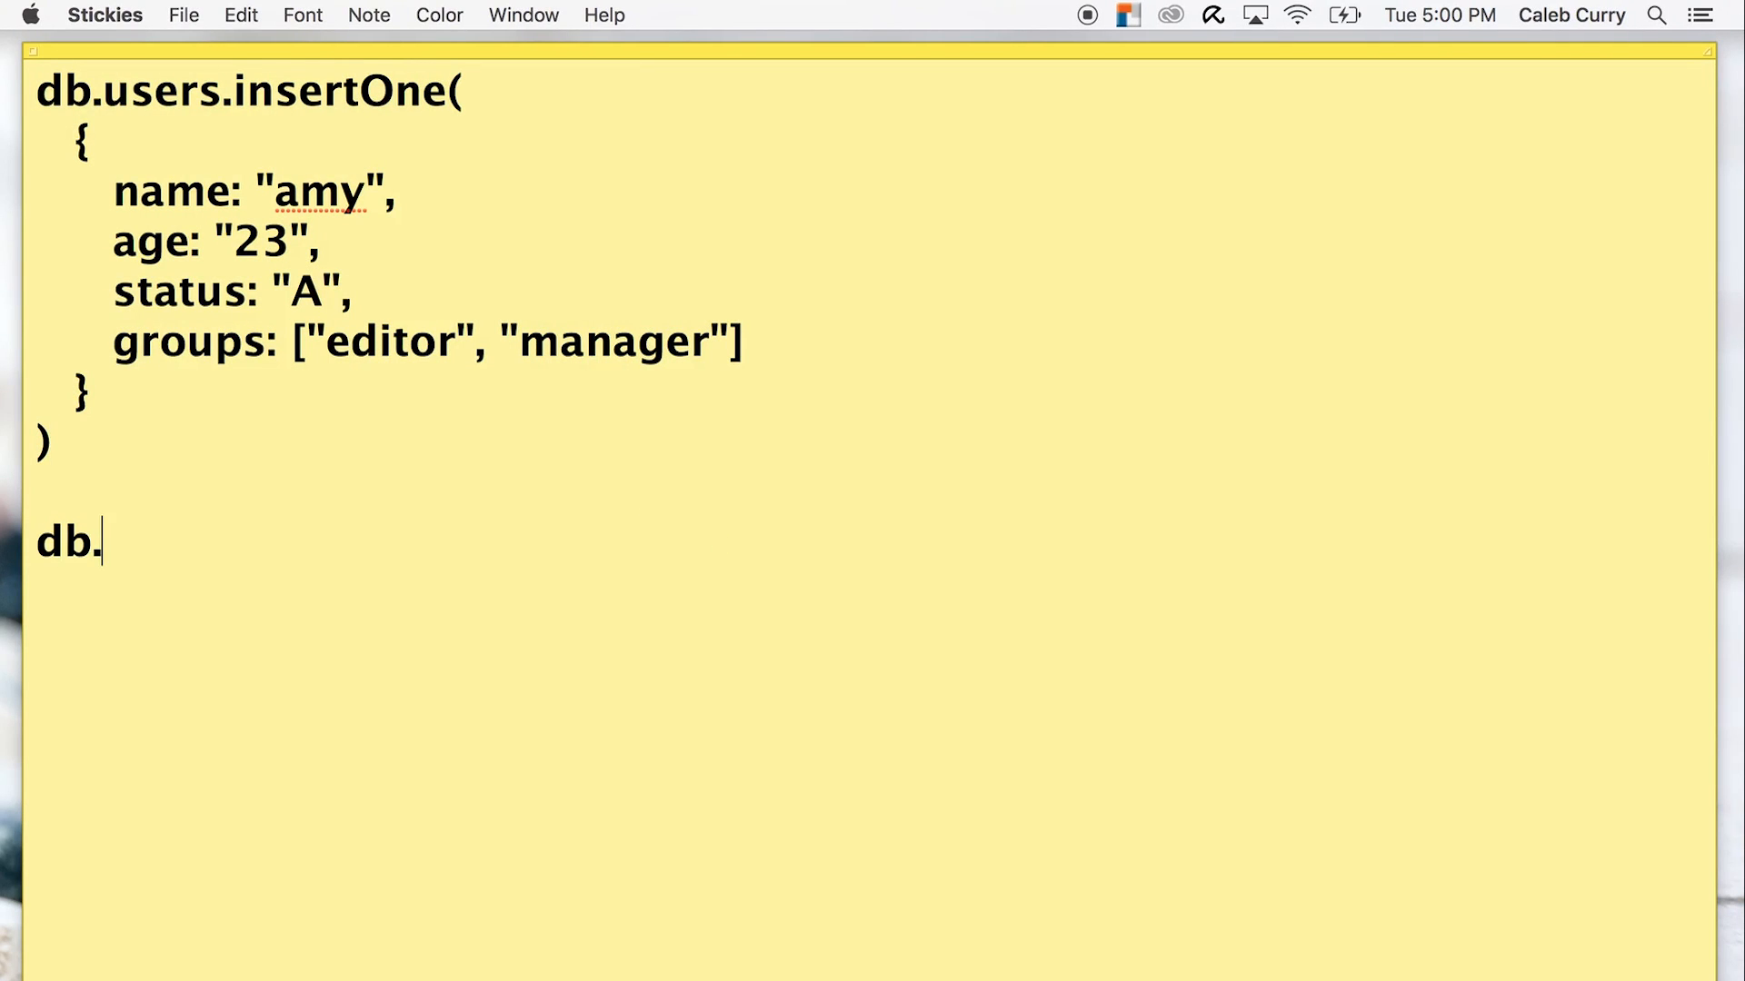
pyautogui.write('users')
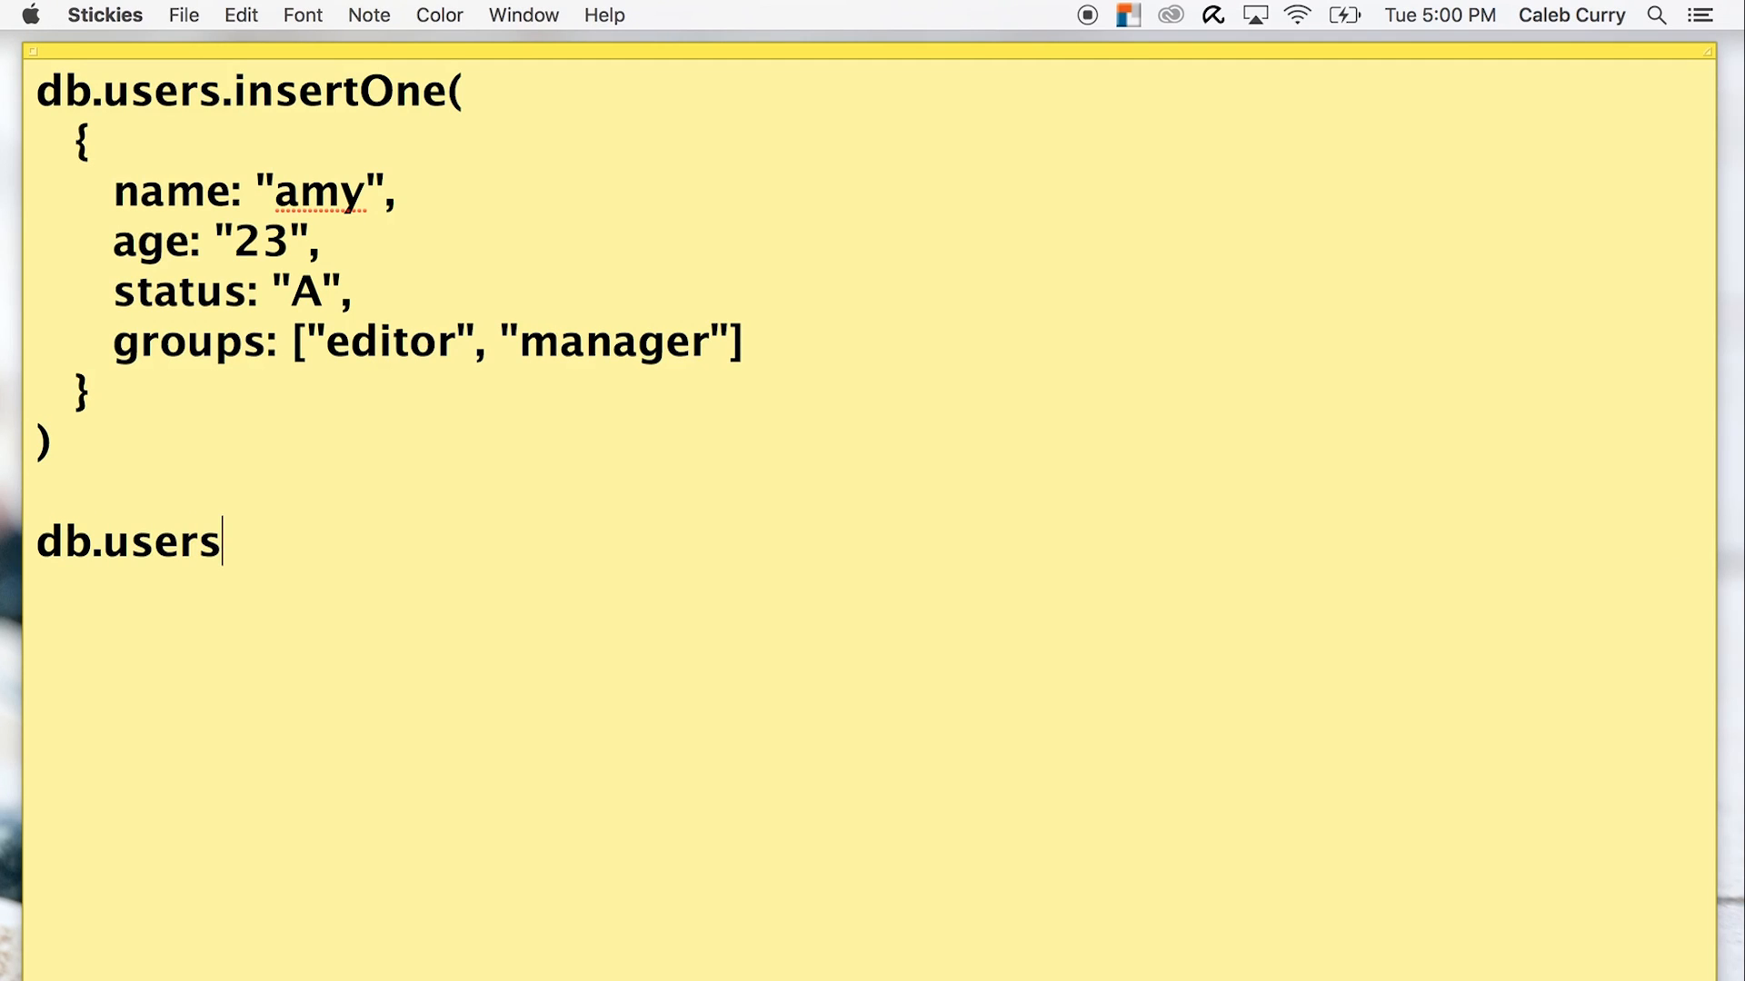
pyautogui.write('.find()')
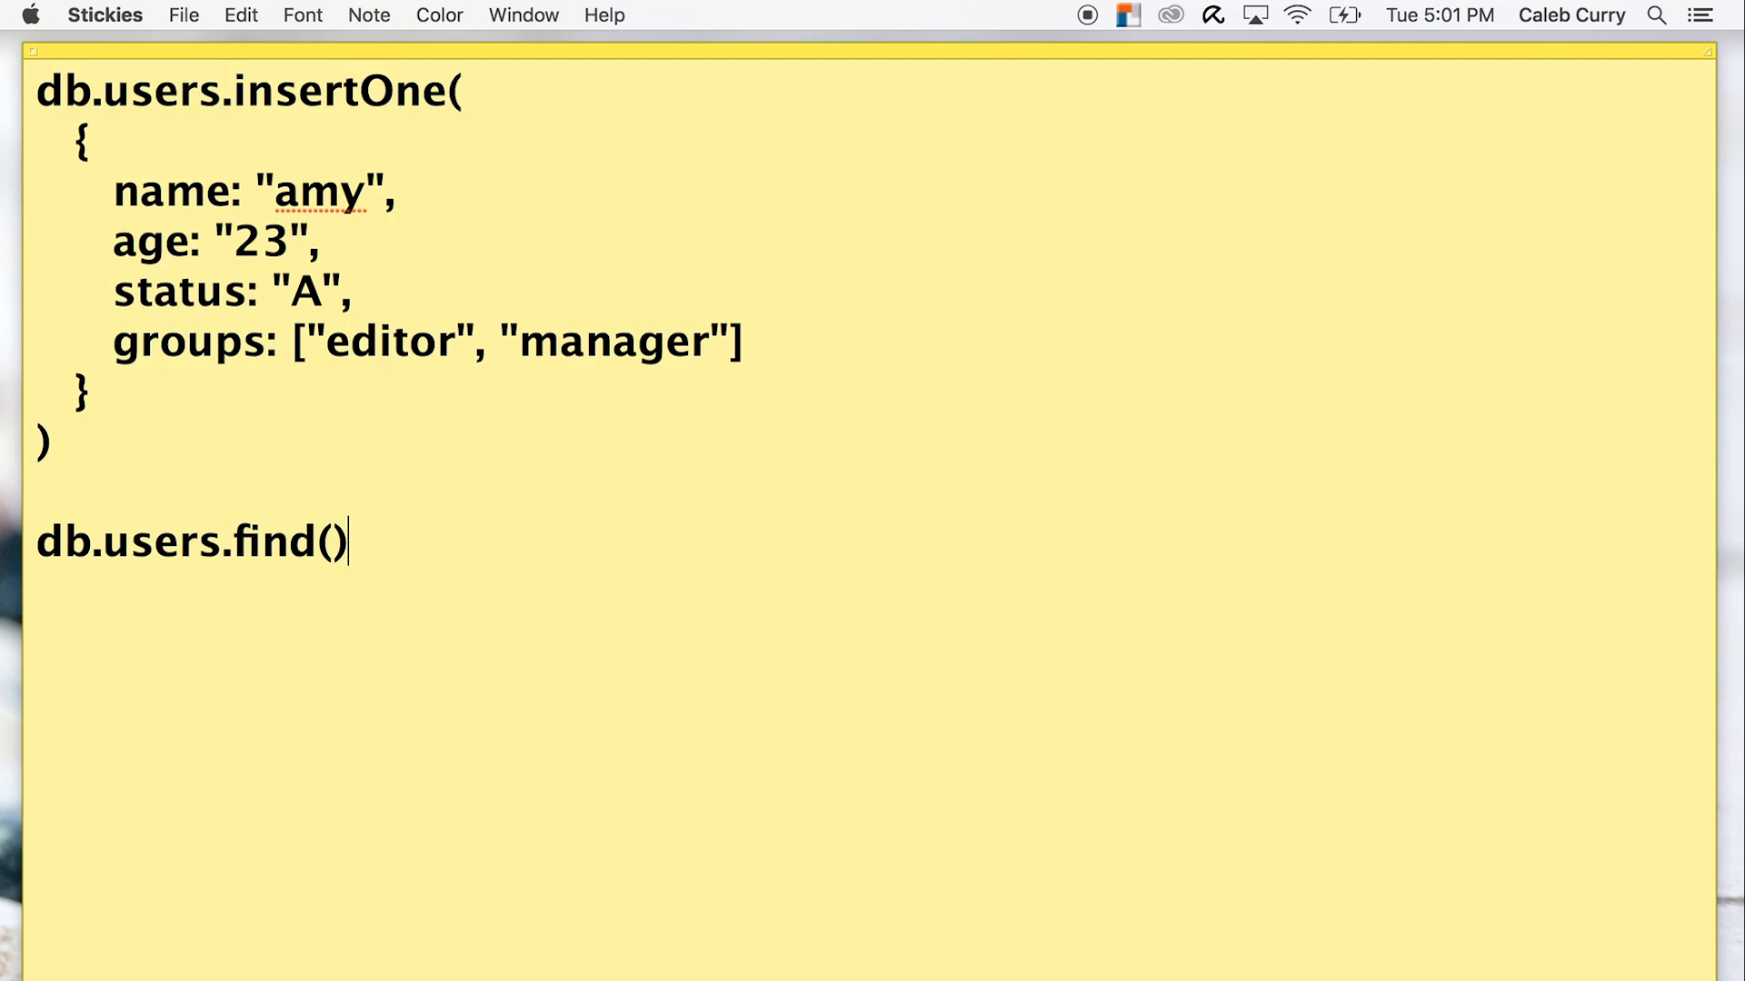
pyautogui.write('--')
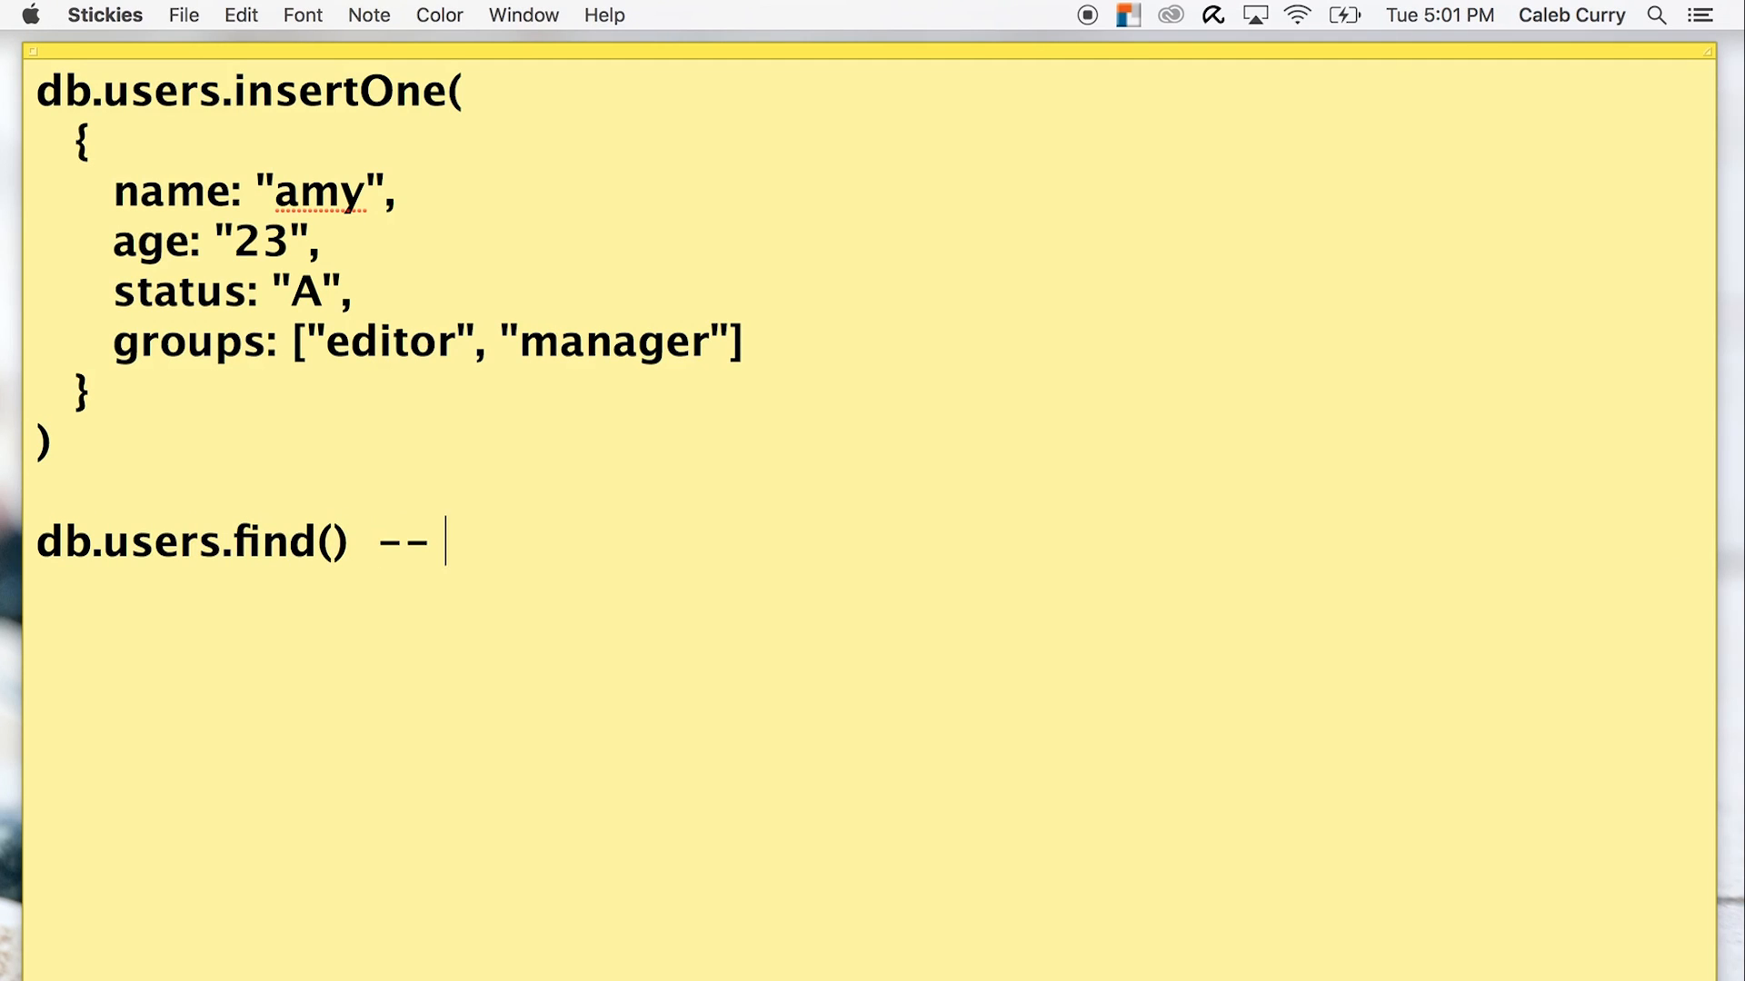
pyautogui.write('SELECT *')
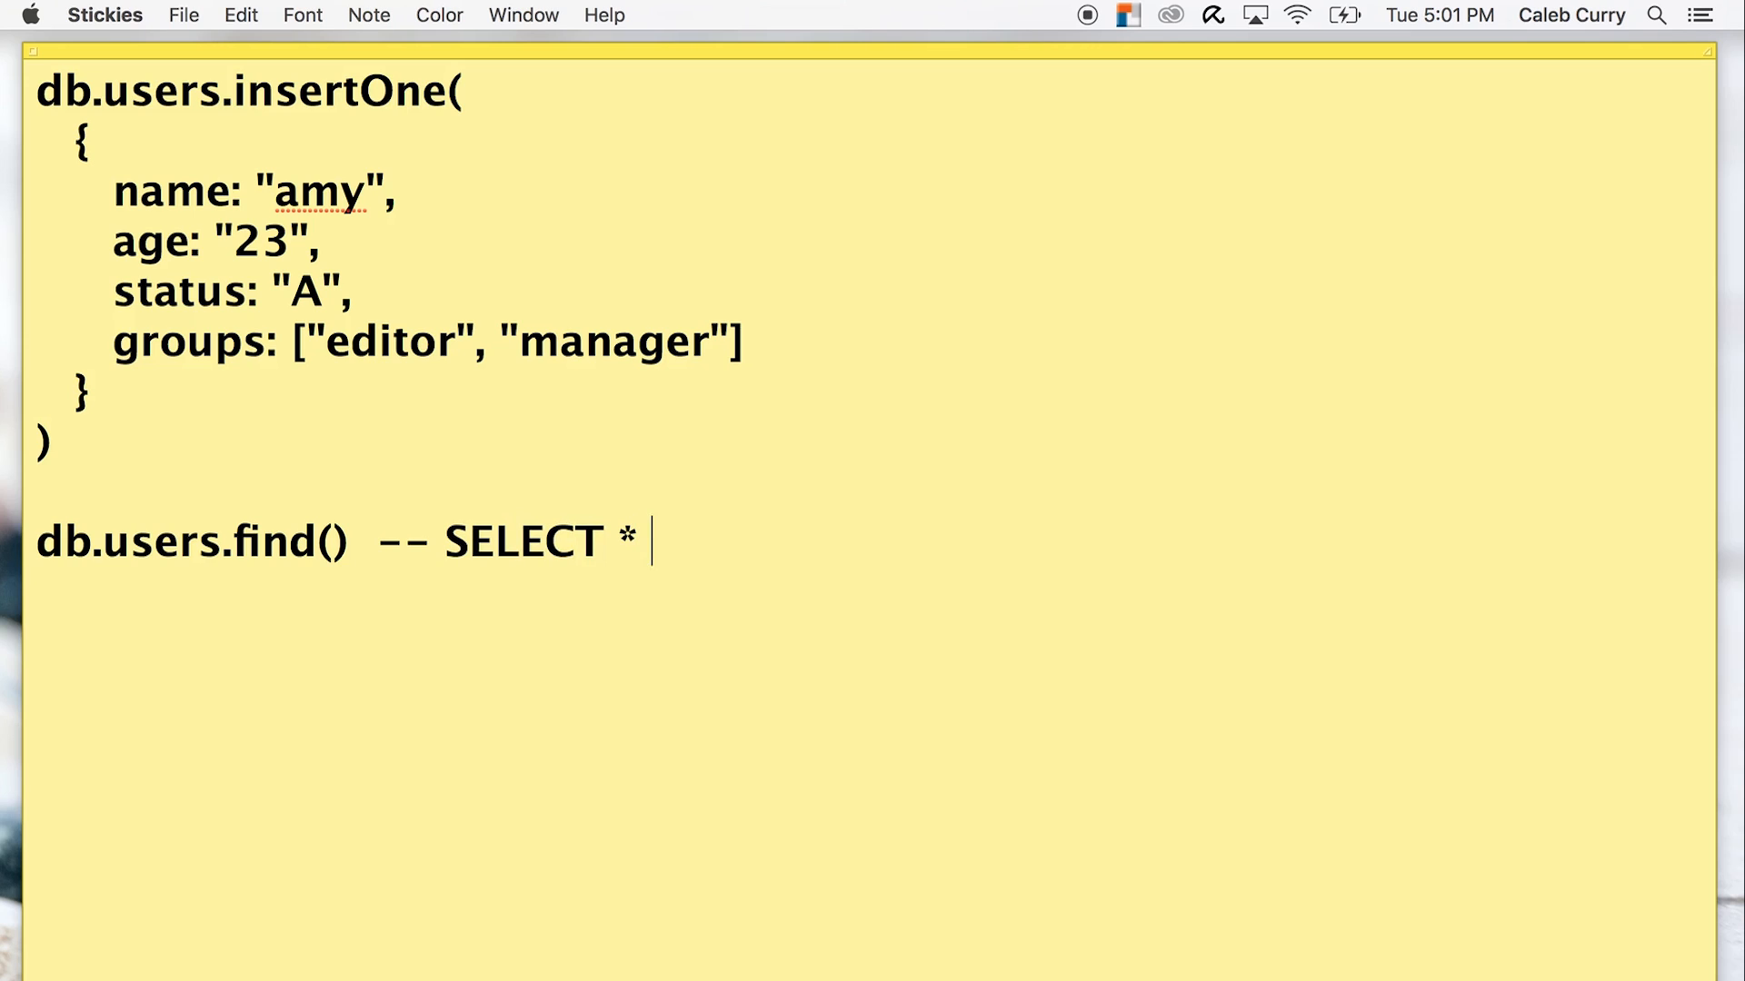
pyautogui.write('FROM users')
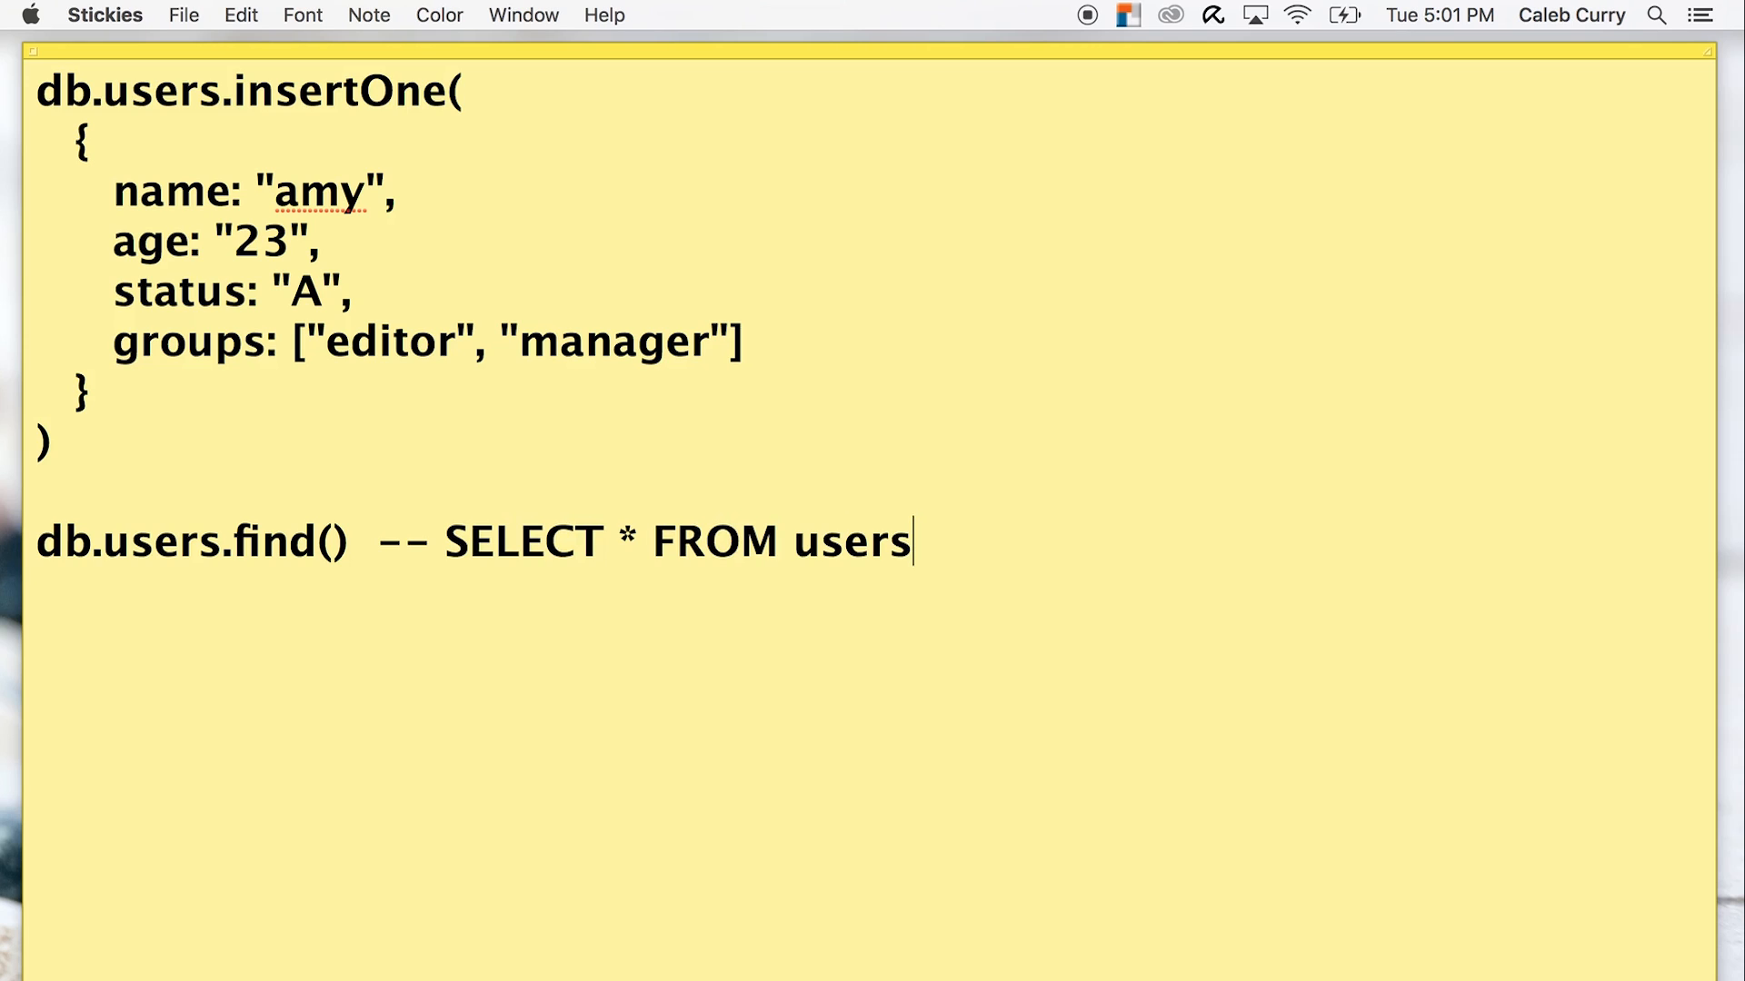
pyautogui.moveTo(92, 518)
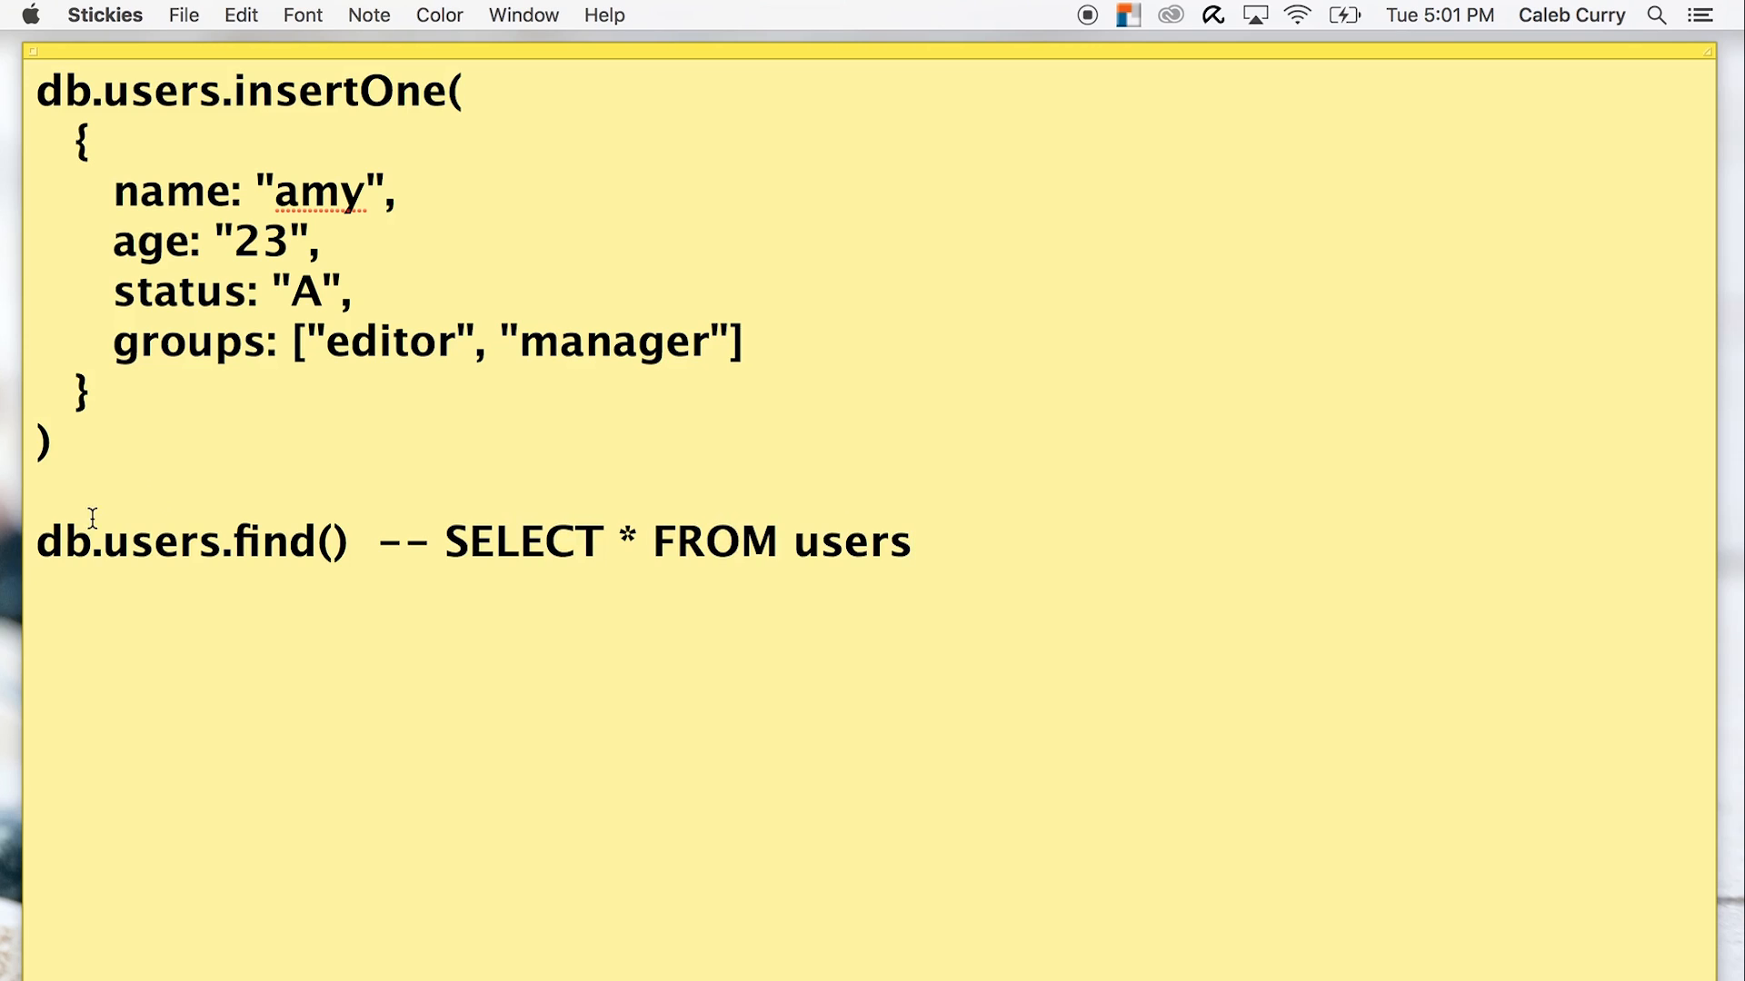
pyautogui.moveTo(220, 544)
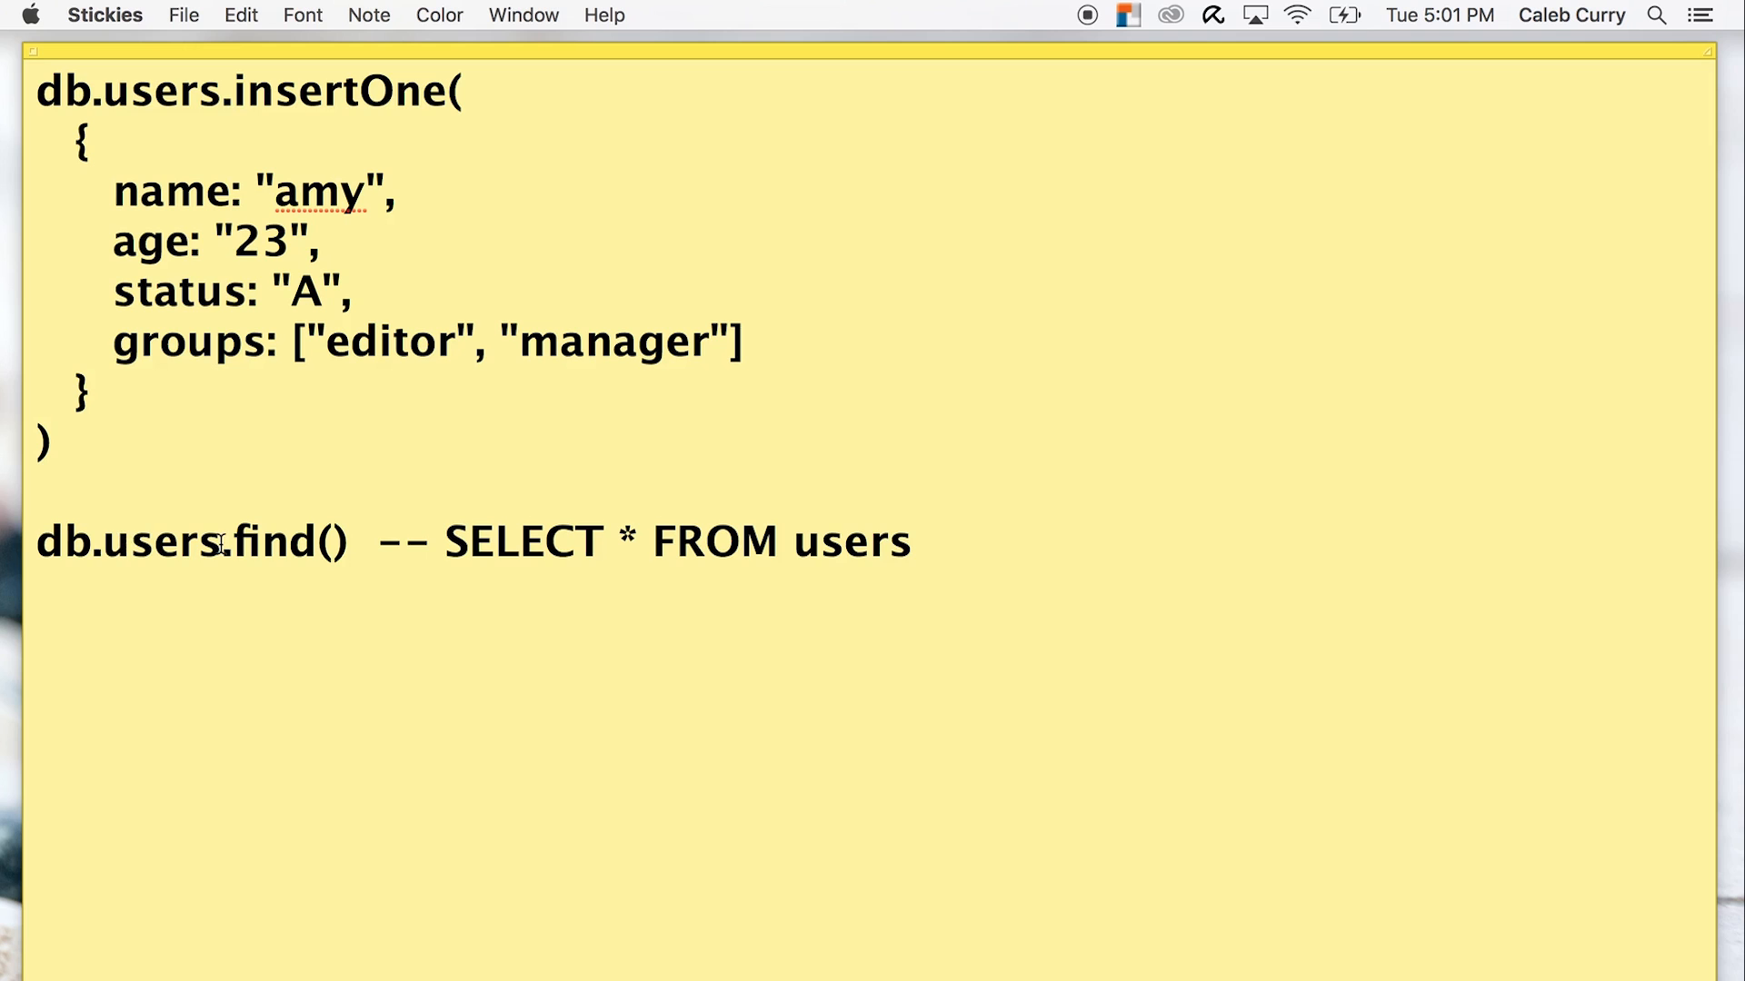
pyautogui.doubleClick(200, 542)
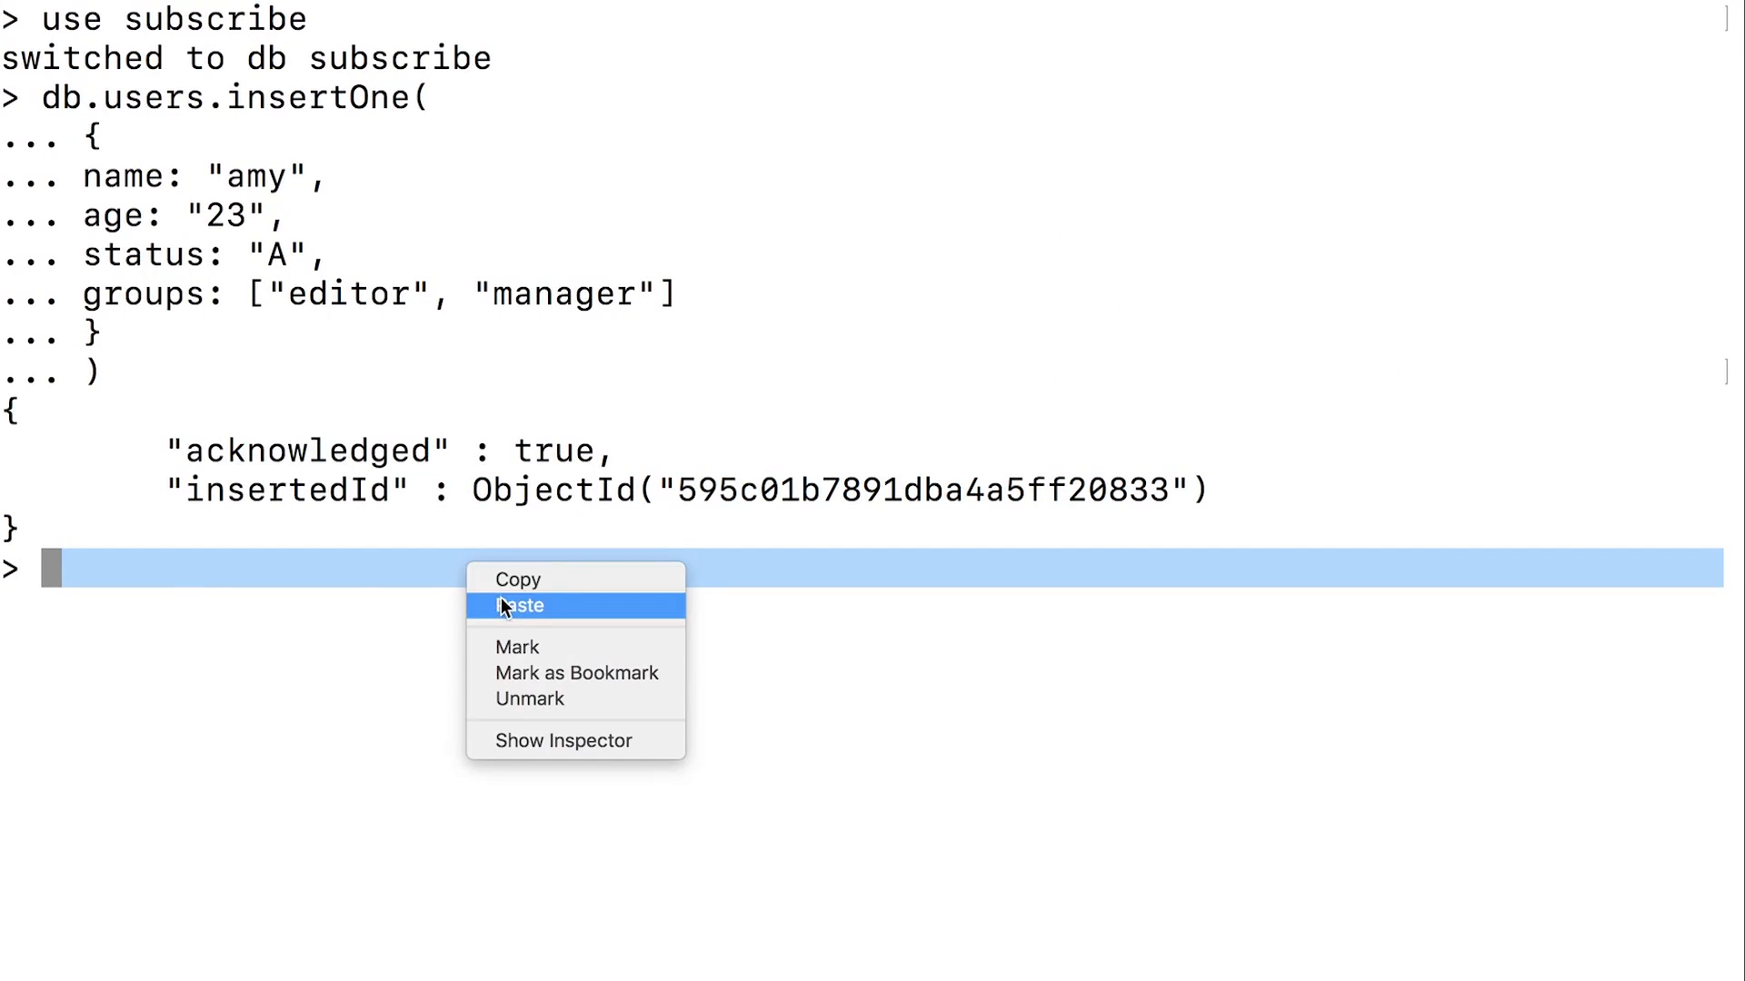
# - Run db.users.find() showing amy's document, then type a one-line insertOne for a second amy user
pyautogui.click(516, 605)
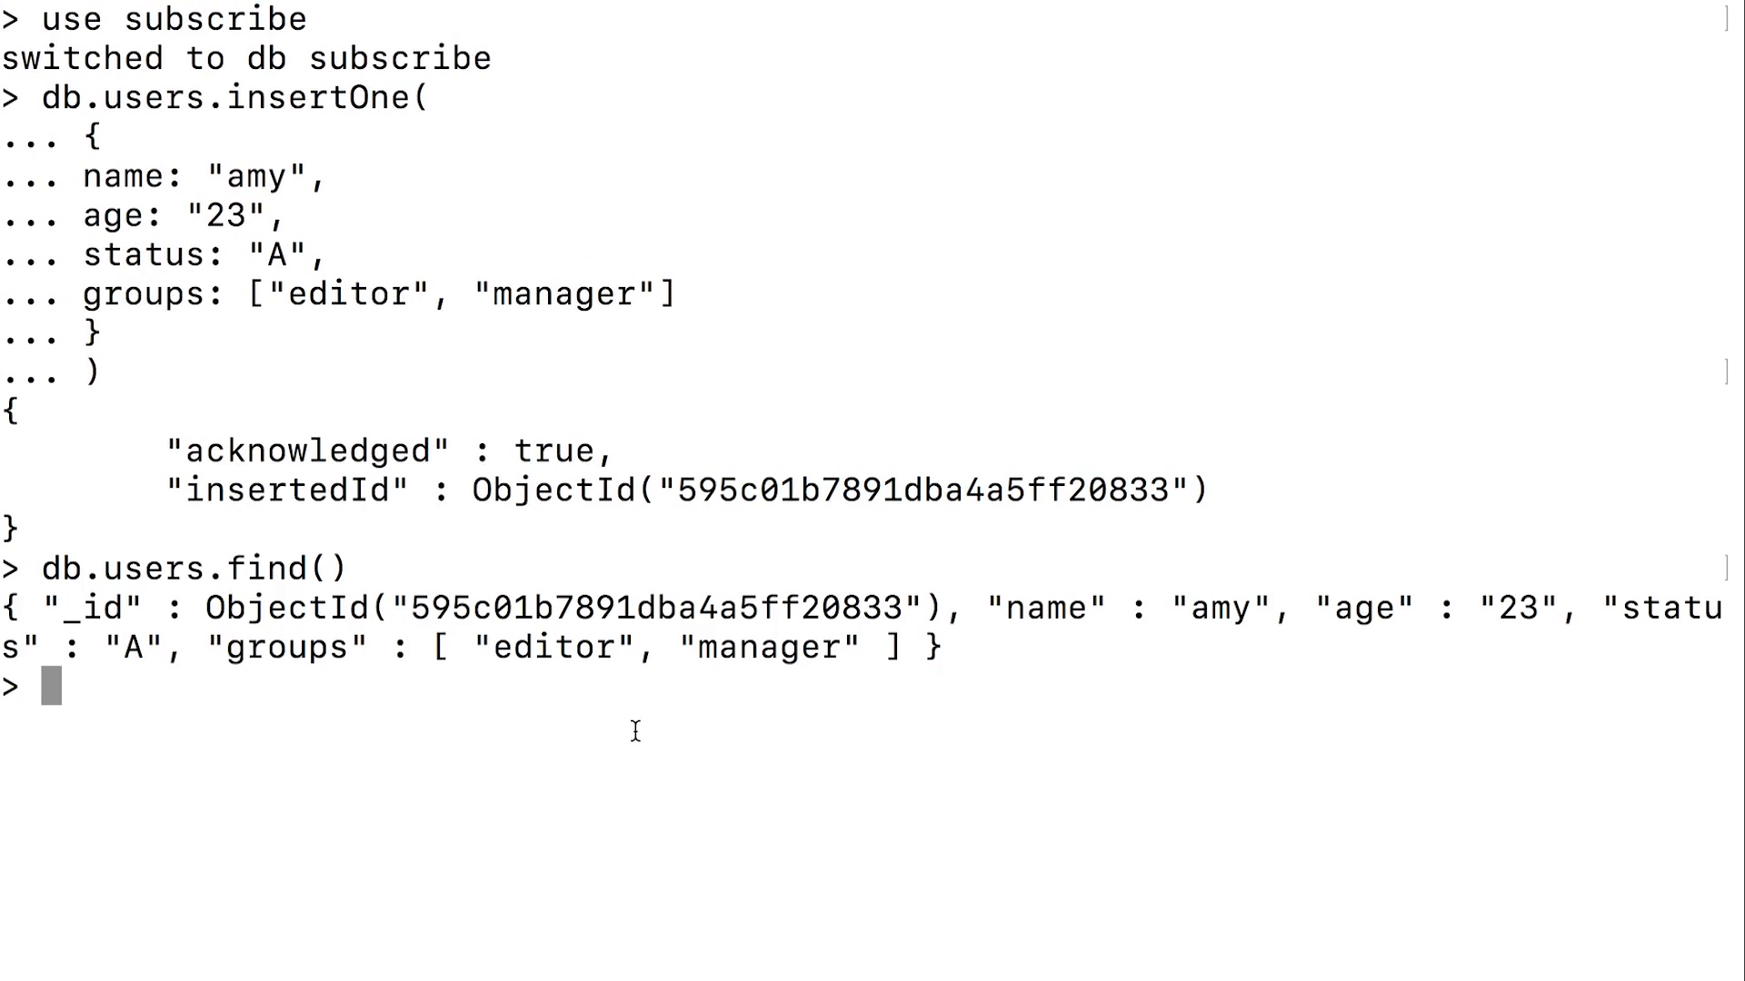
pyautogui.moveTo(72, 607)
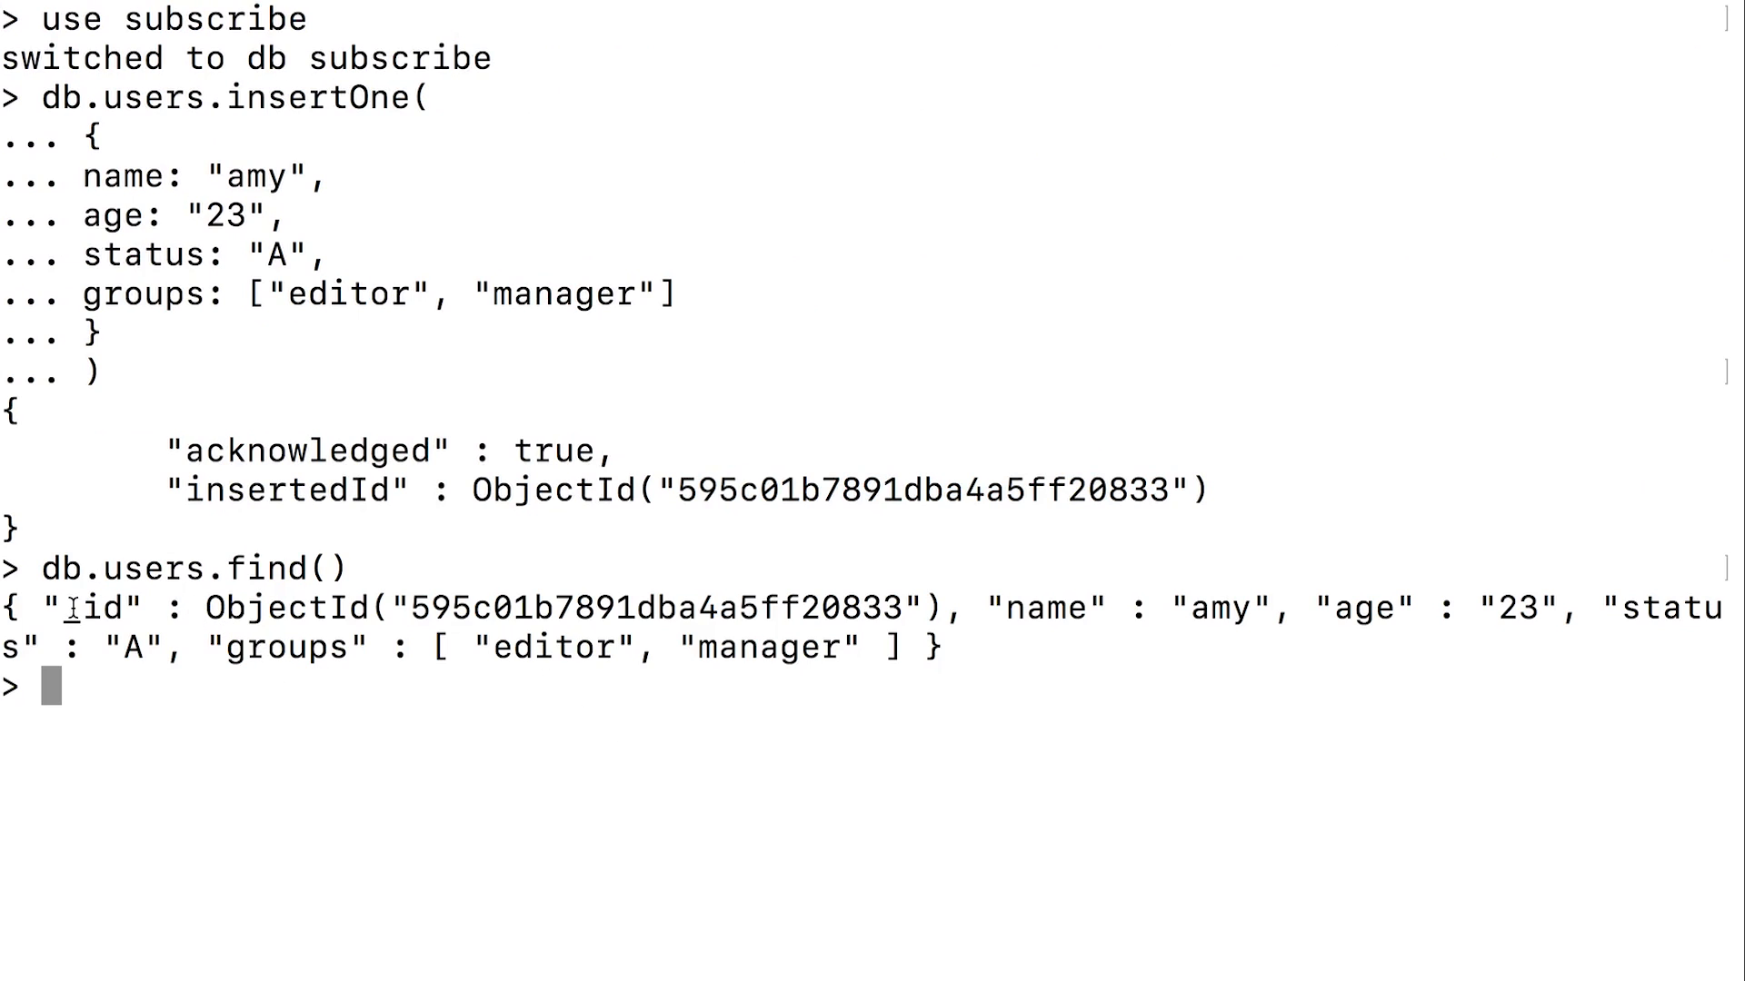
pyautogui.doubleClick(95, 609)
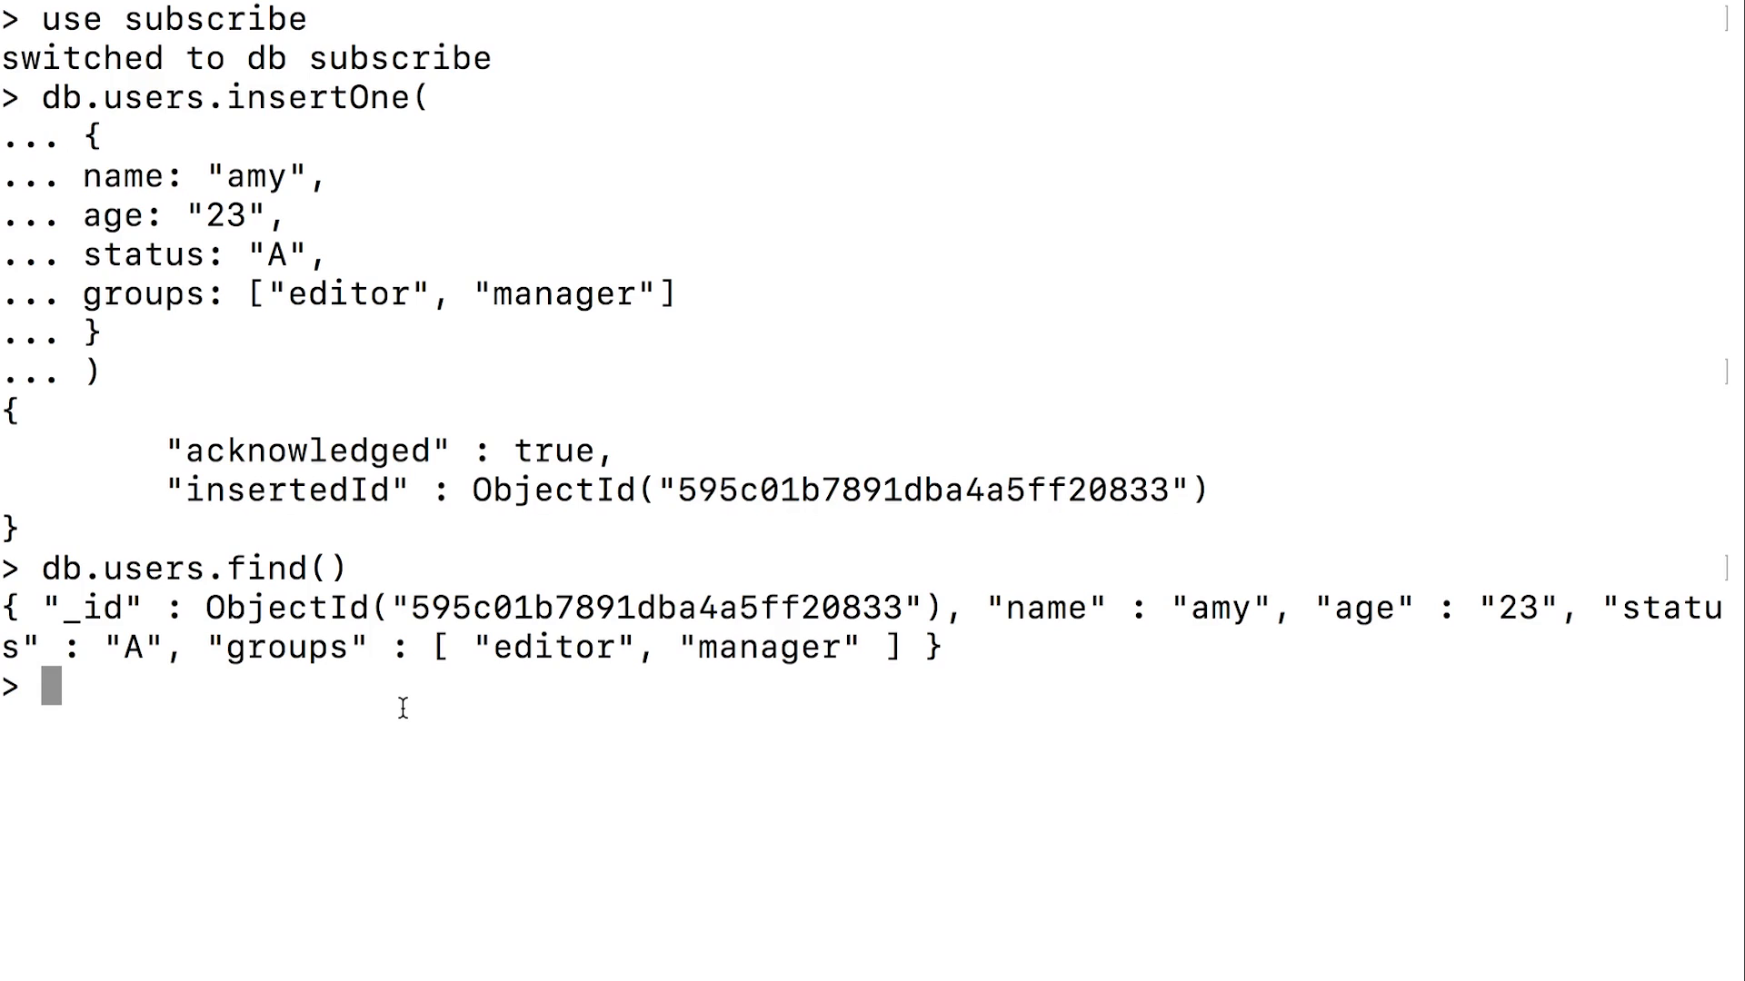
pyautogui.write('db.users.insertOne( { name: "amy", age: "23", status: "A", groups: ["editor", "manager"] } )')
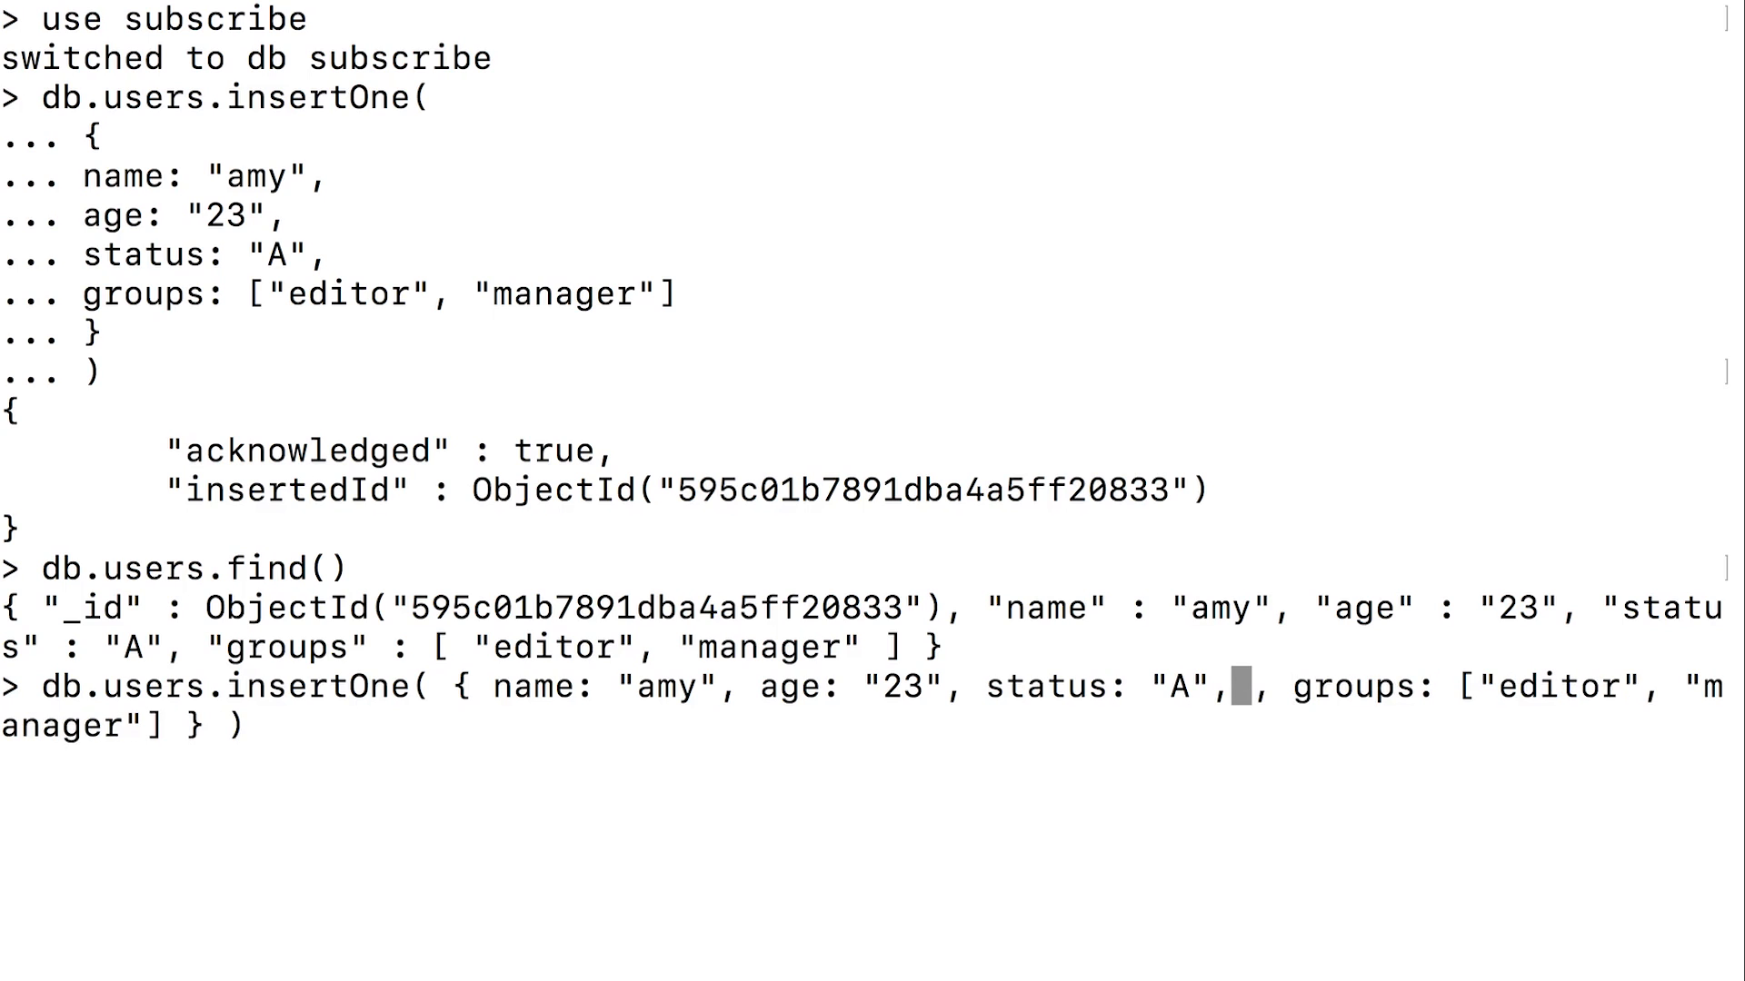
pyautogui.write('email')
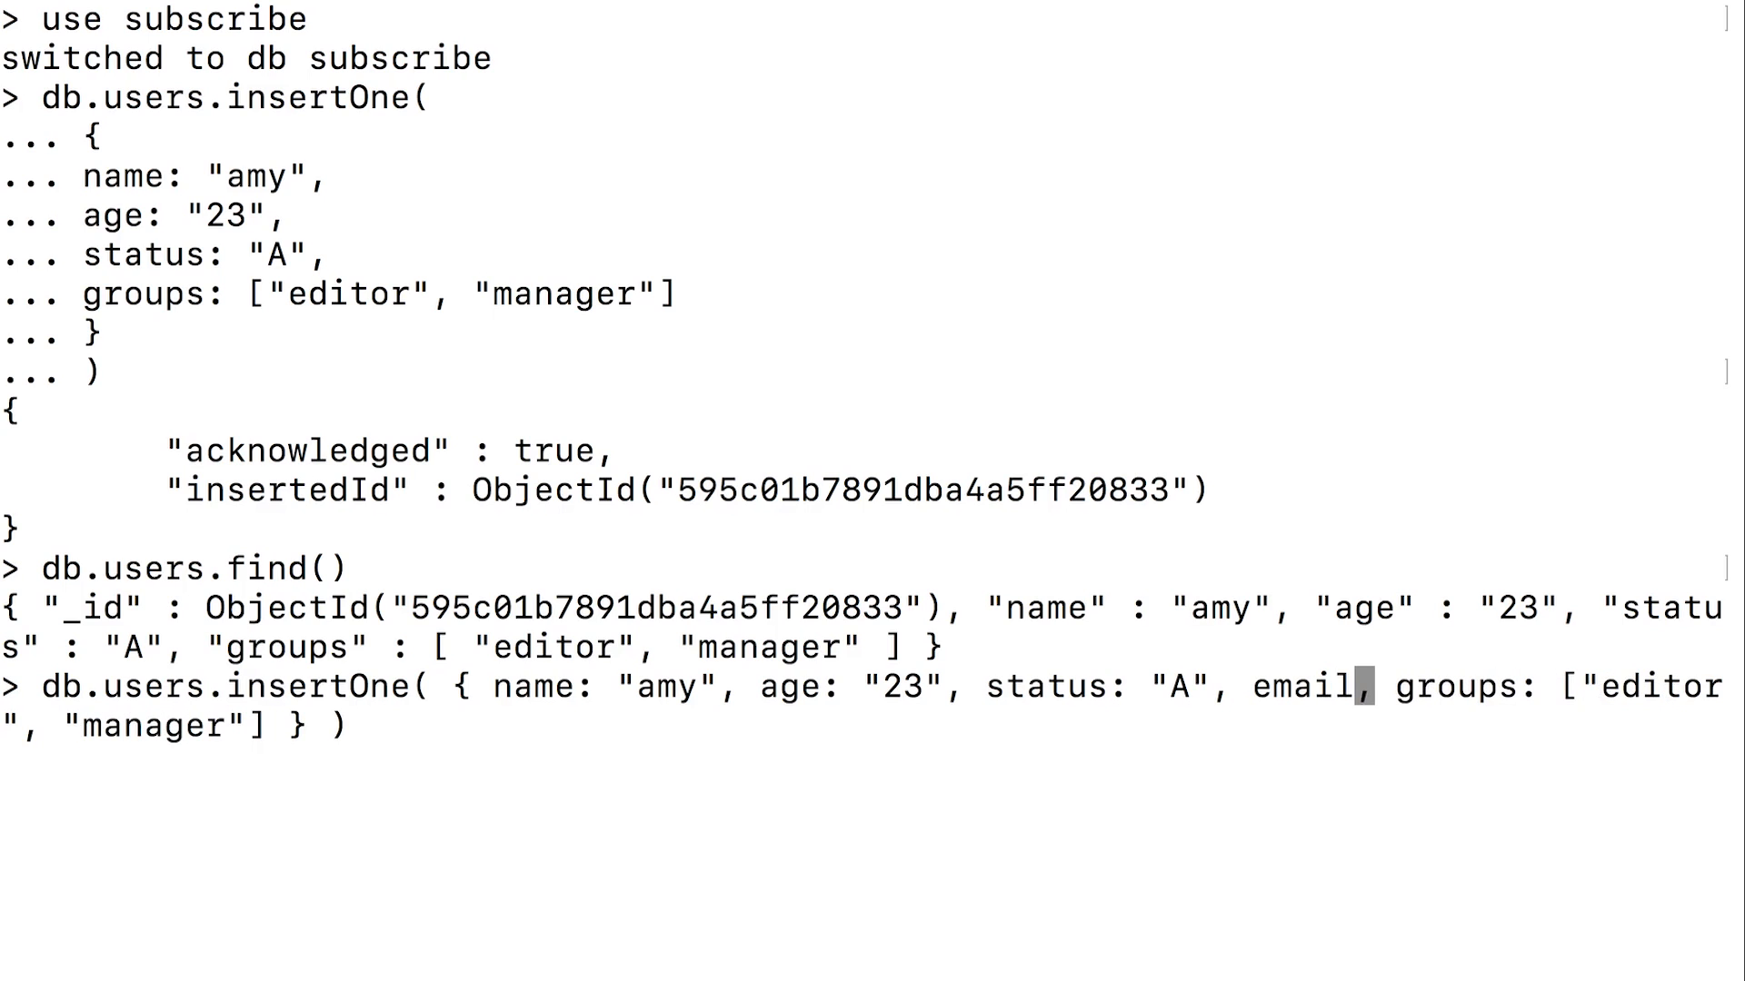
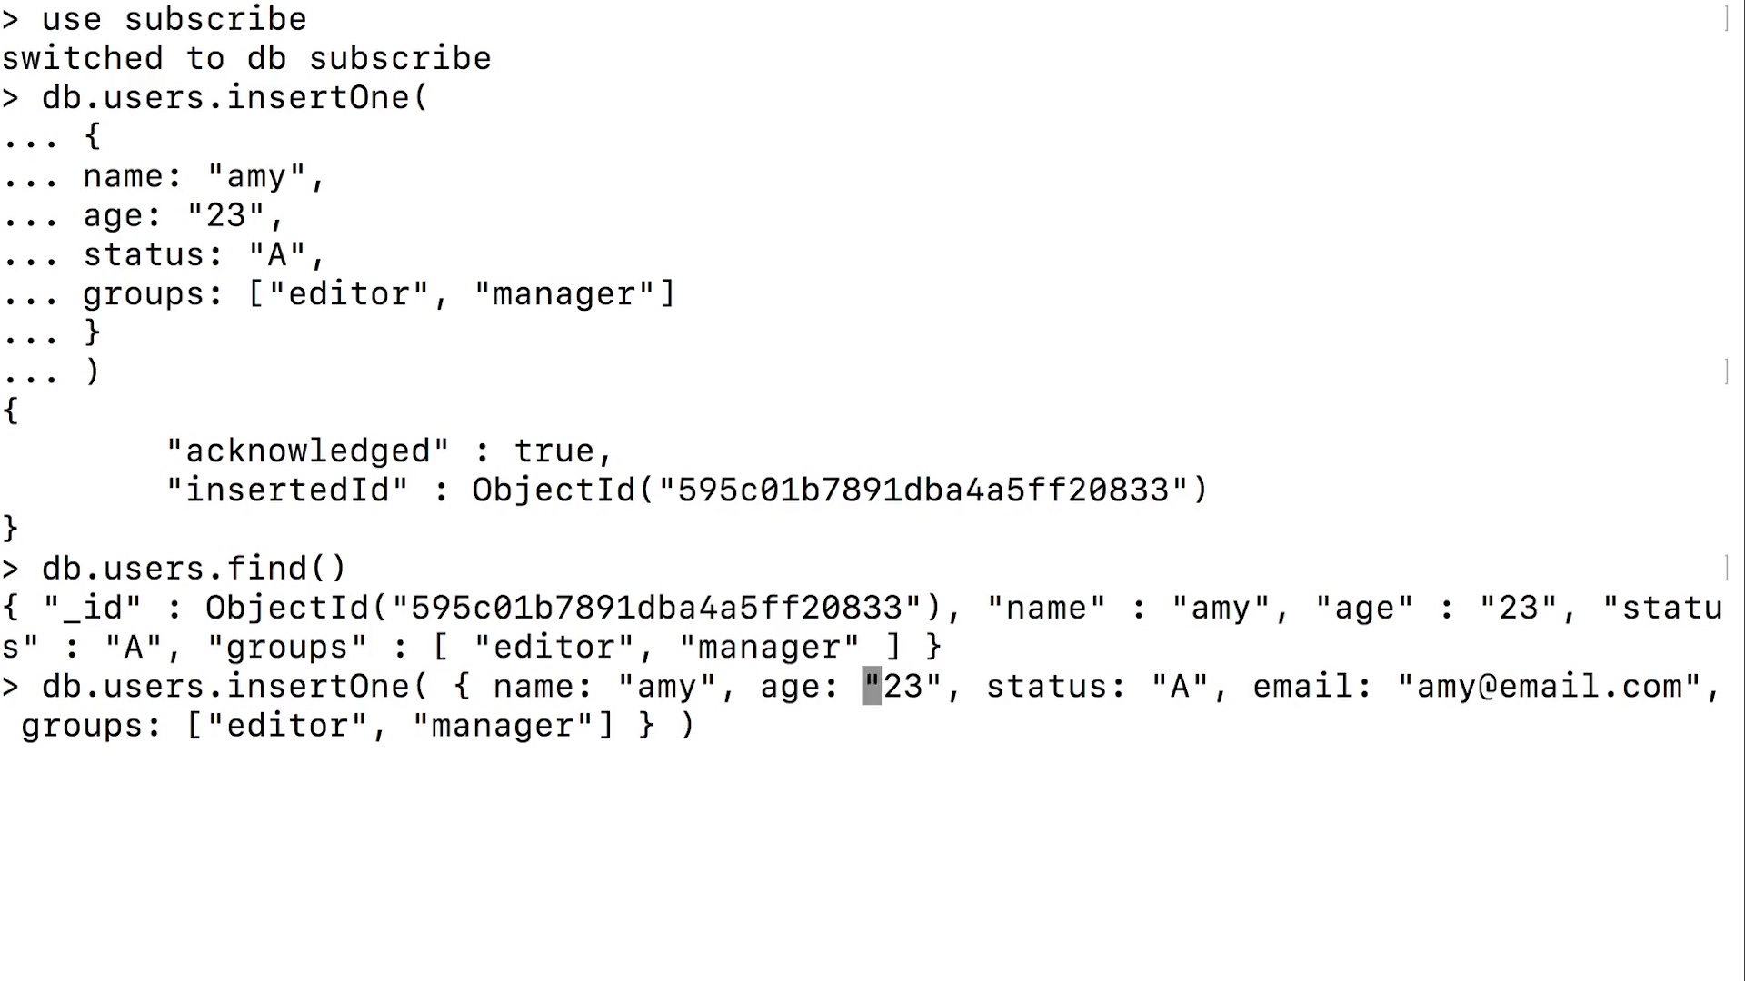
pyautogui.write('yyy')
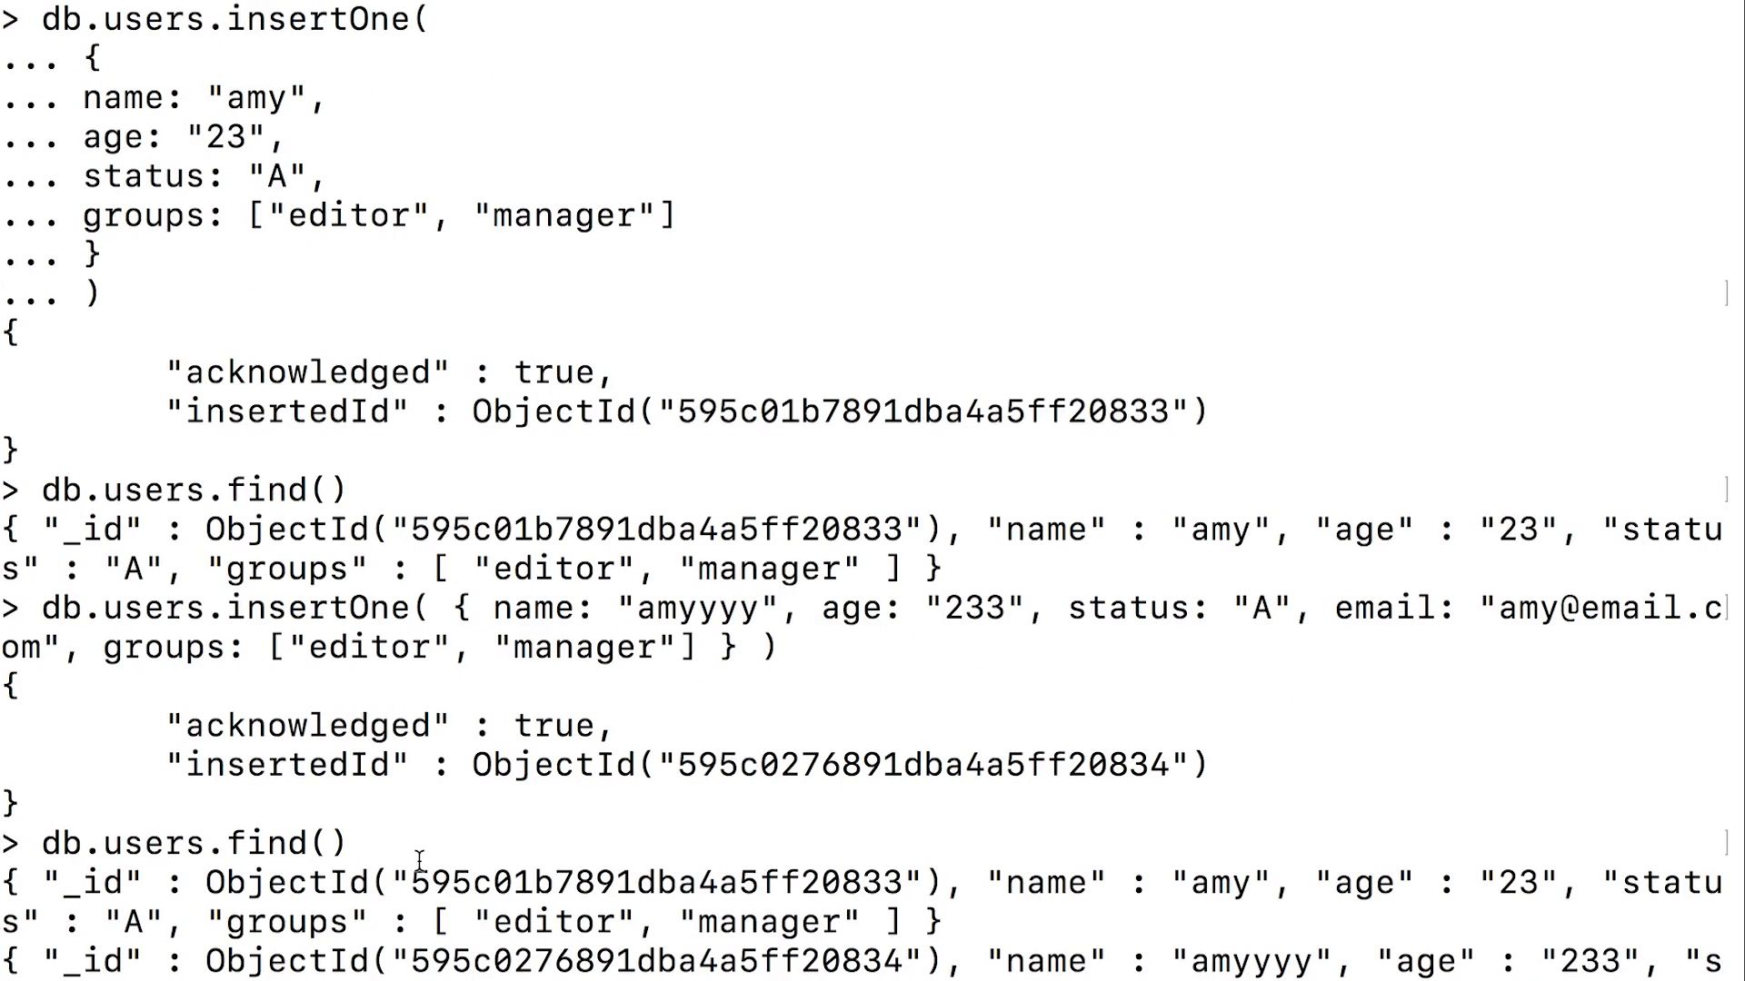
pyautogui.scroll(-3)
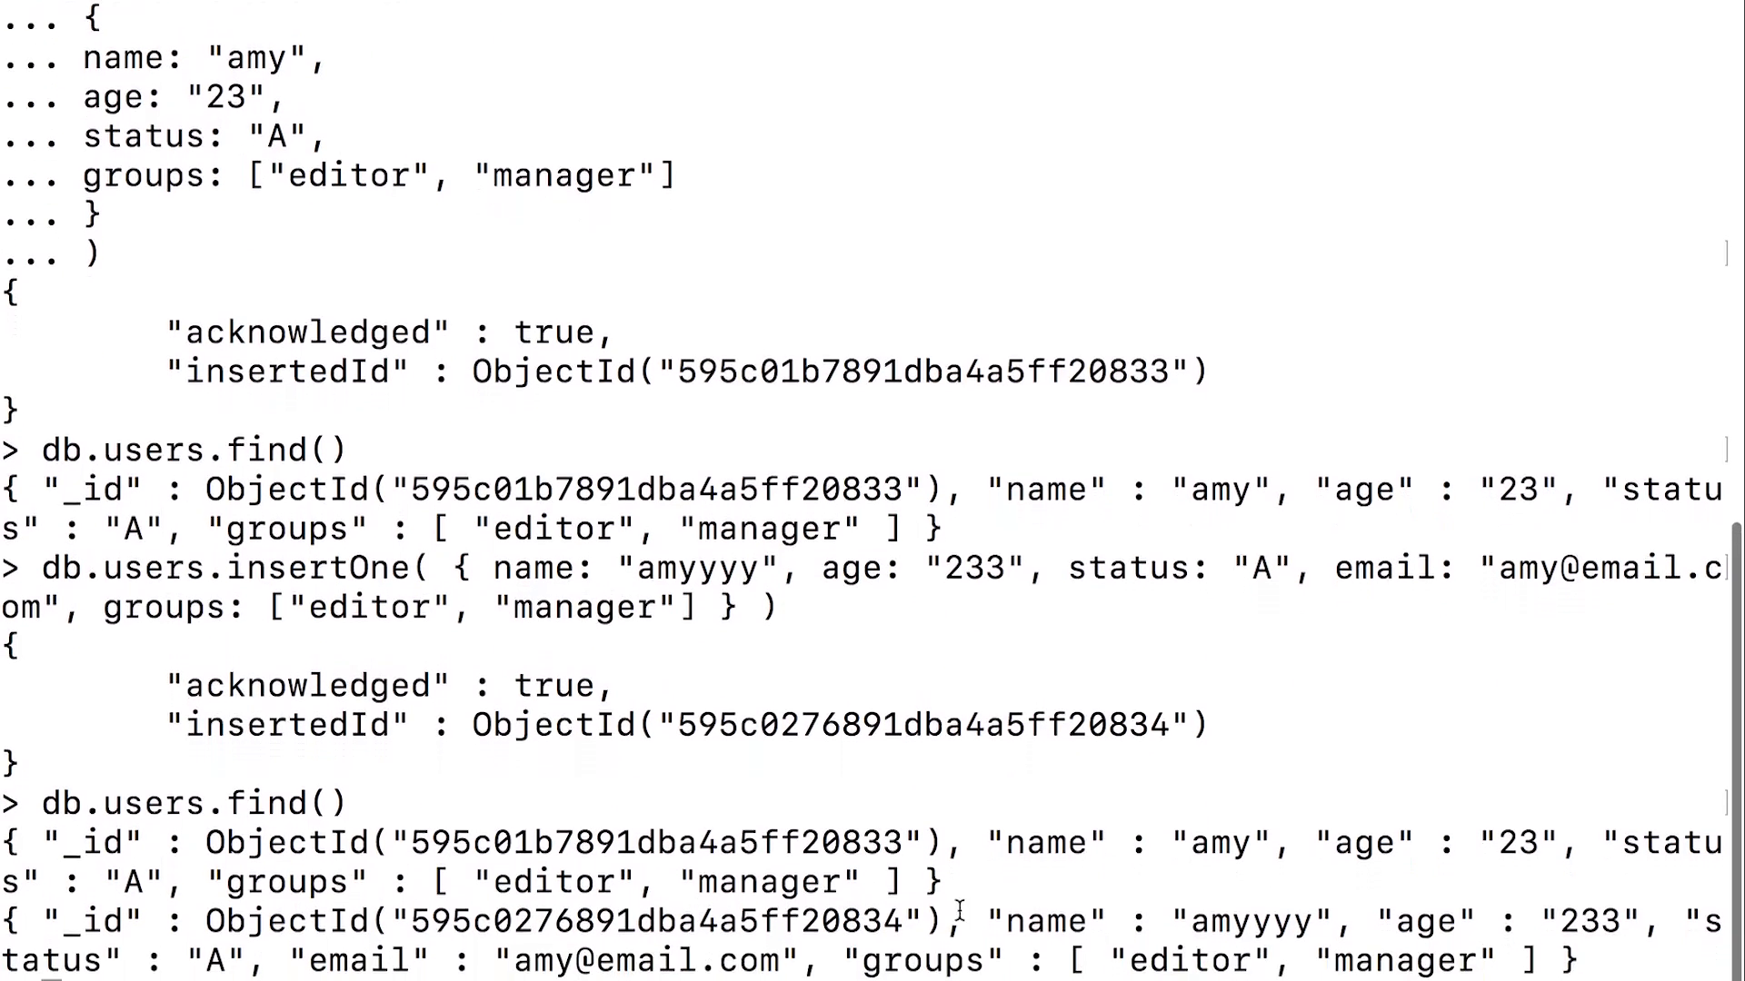
pyautogui.doubleClick(634, 958)
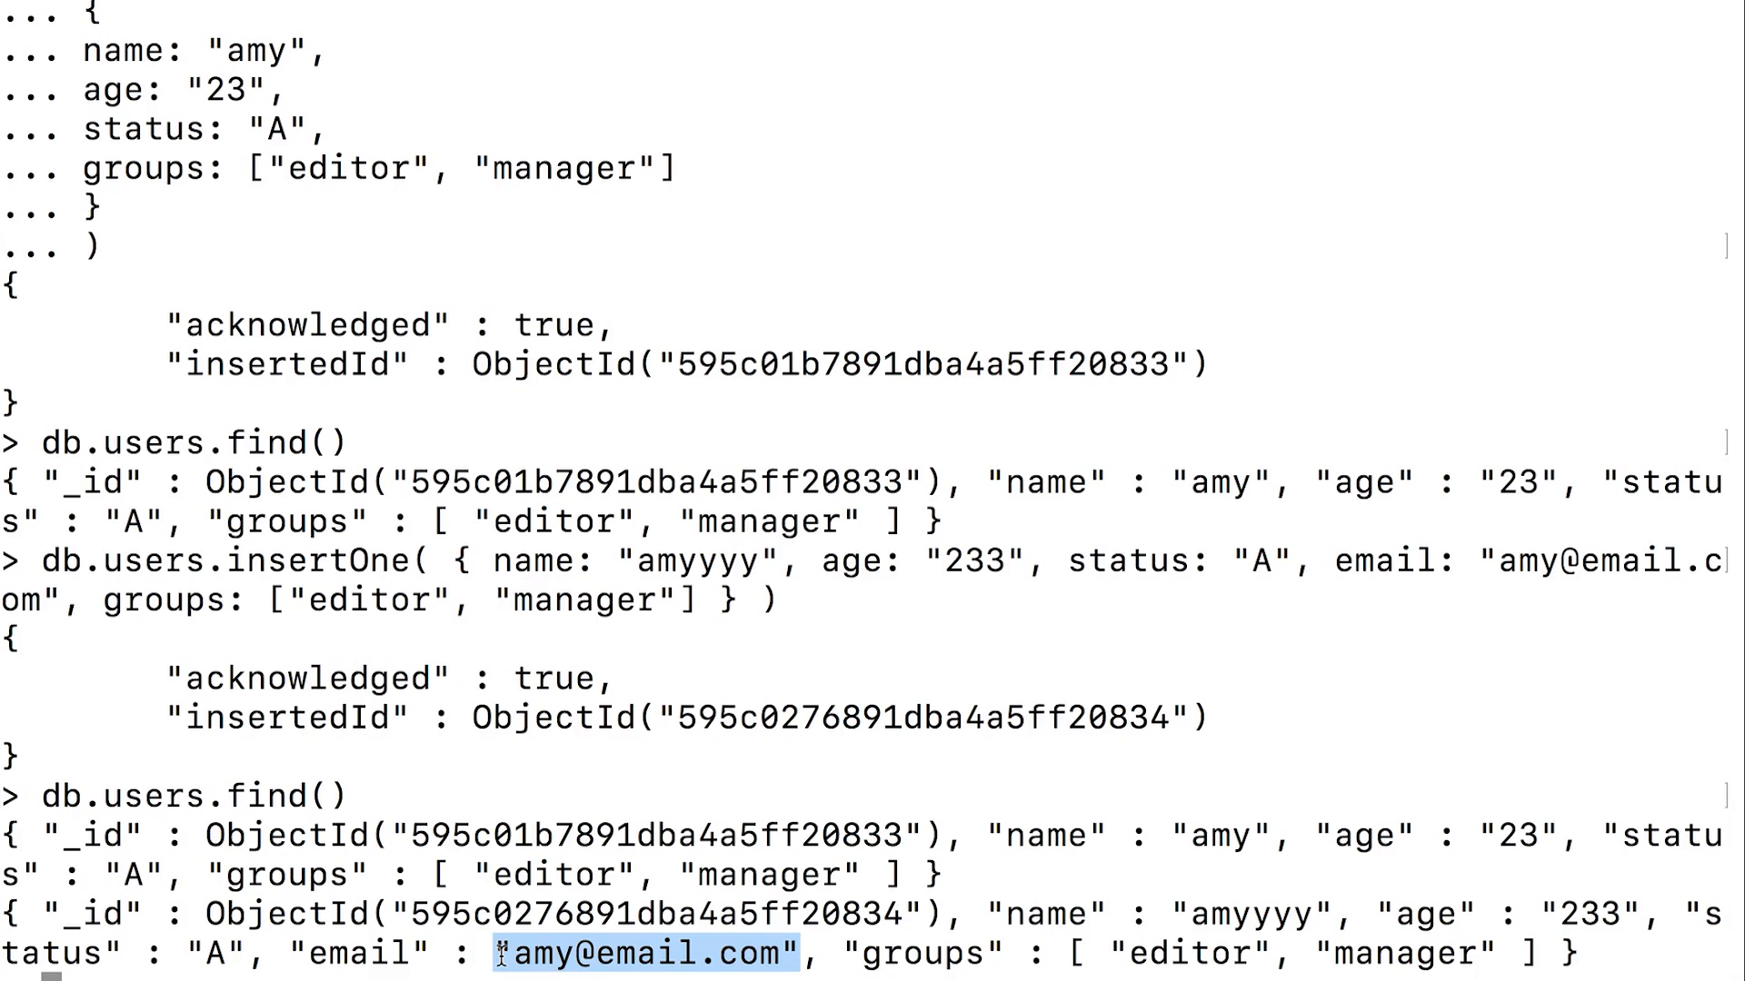
pyautogui.scroll(-3)
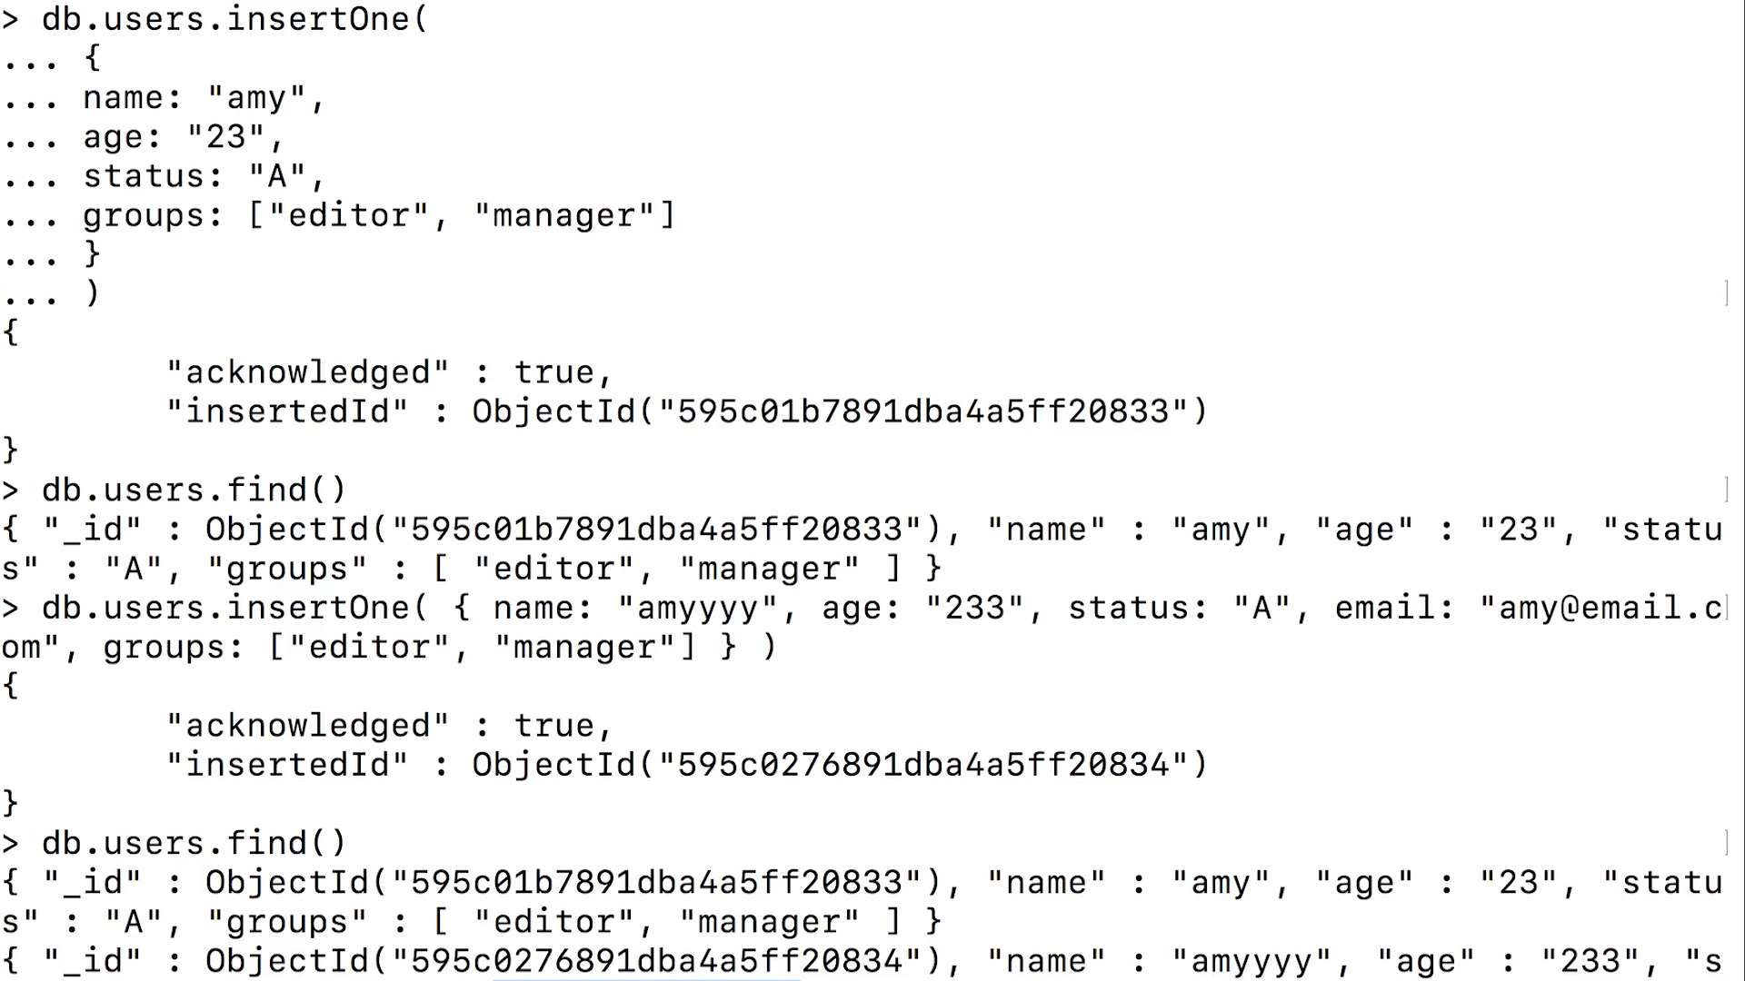
pyautogui.scroll(-3)
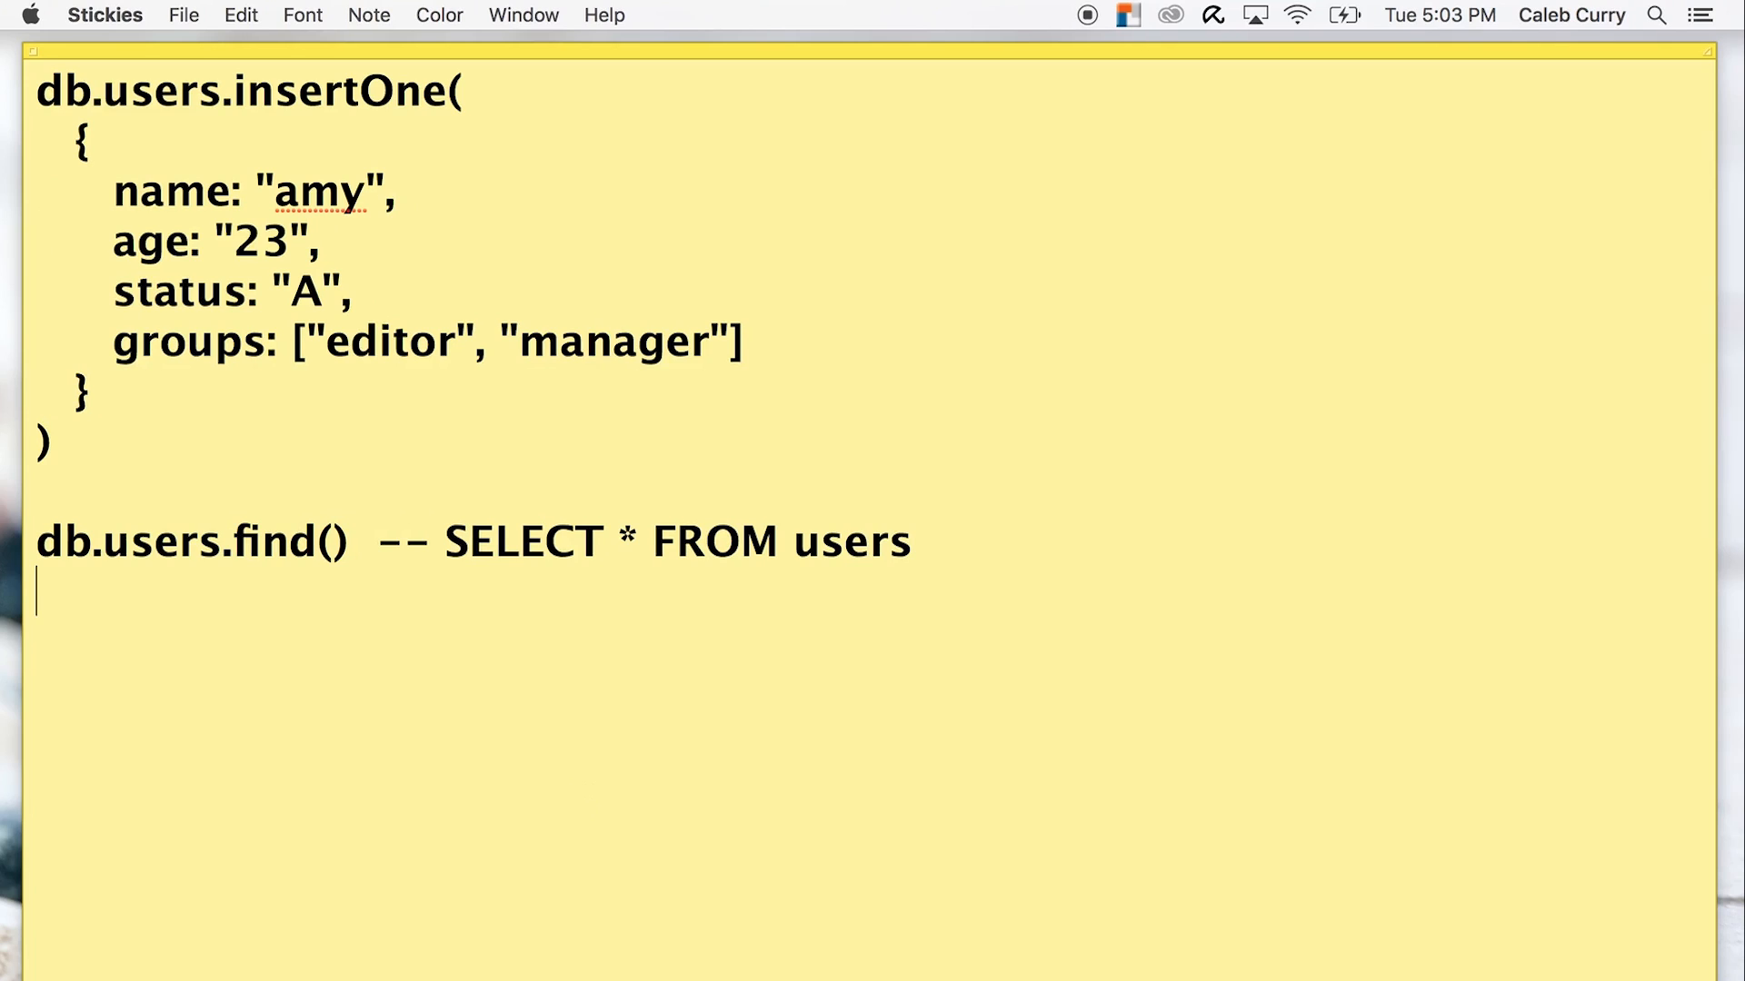
# - Draft a WHERE note and db.users.find({name: "amy"}), then select the command for copying
pyautogui.write('WHER')
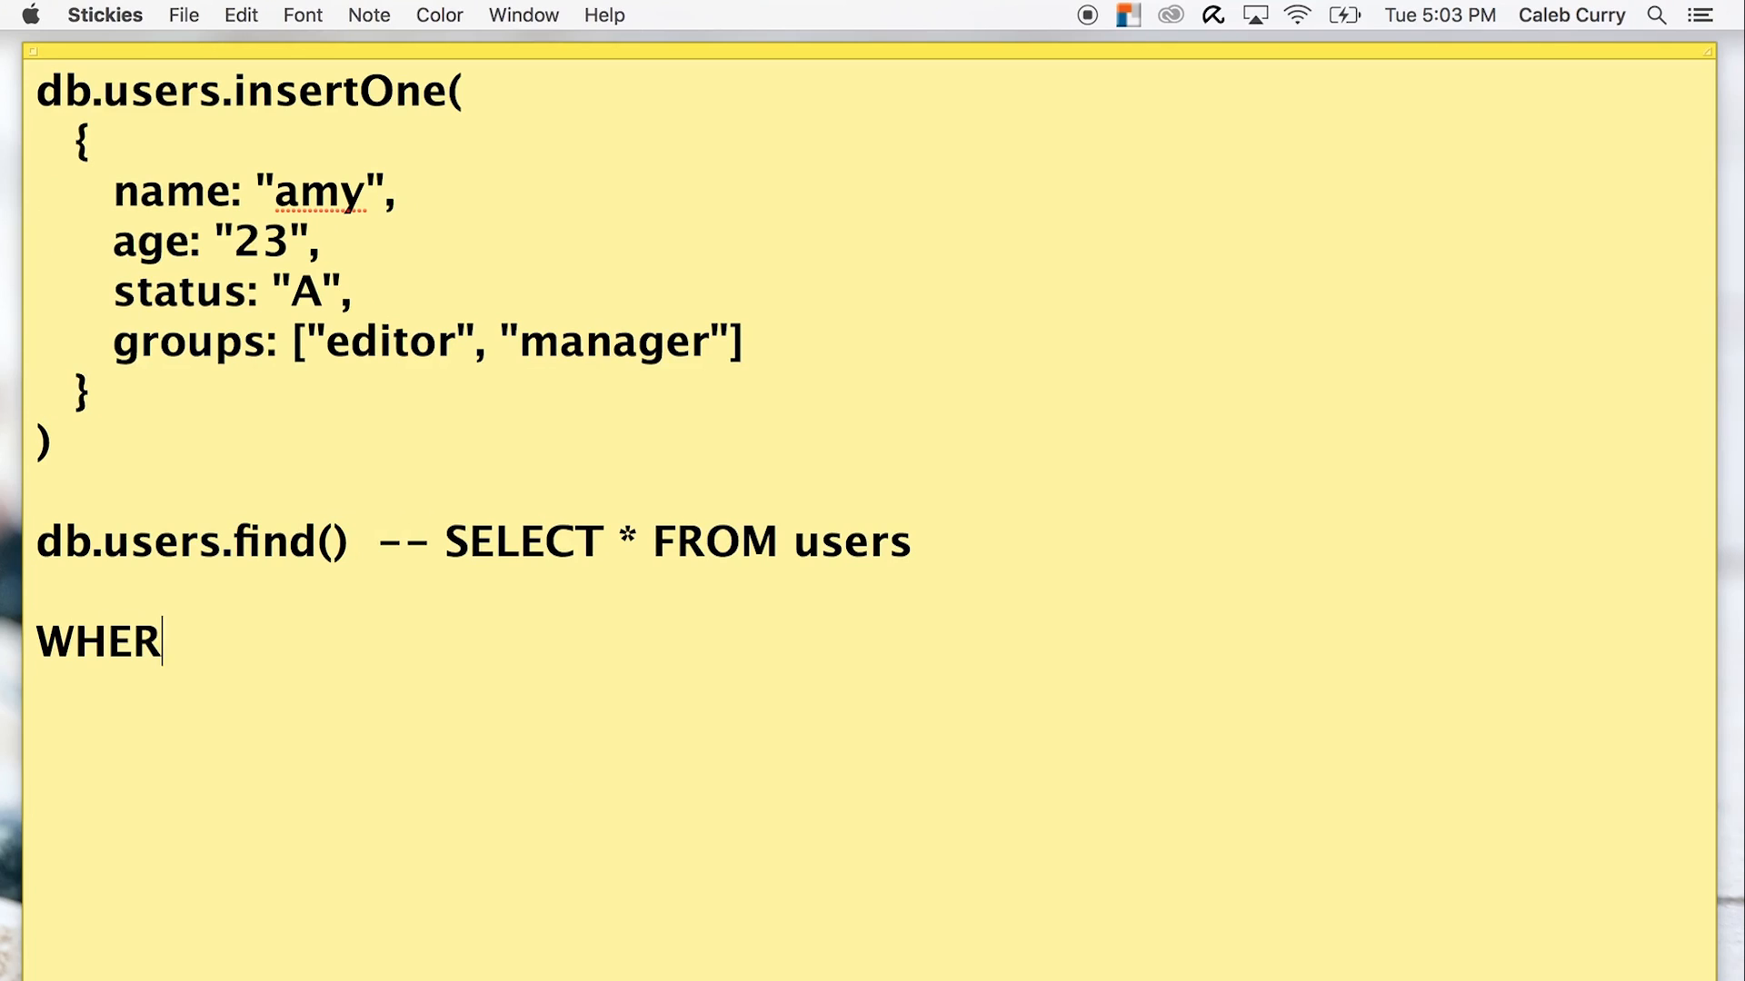
pyautogui.write('E')
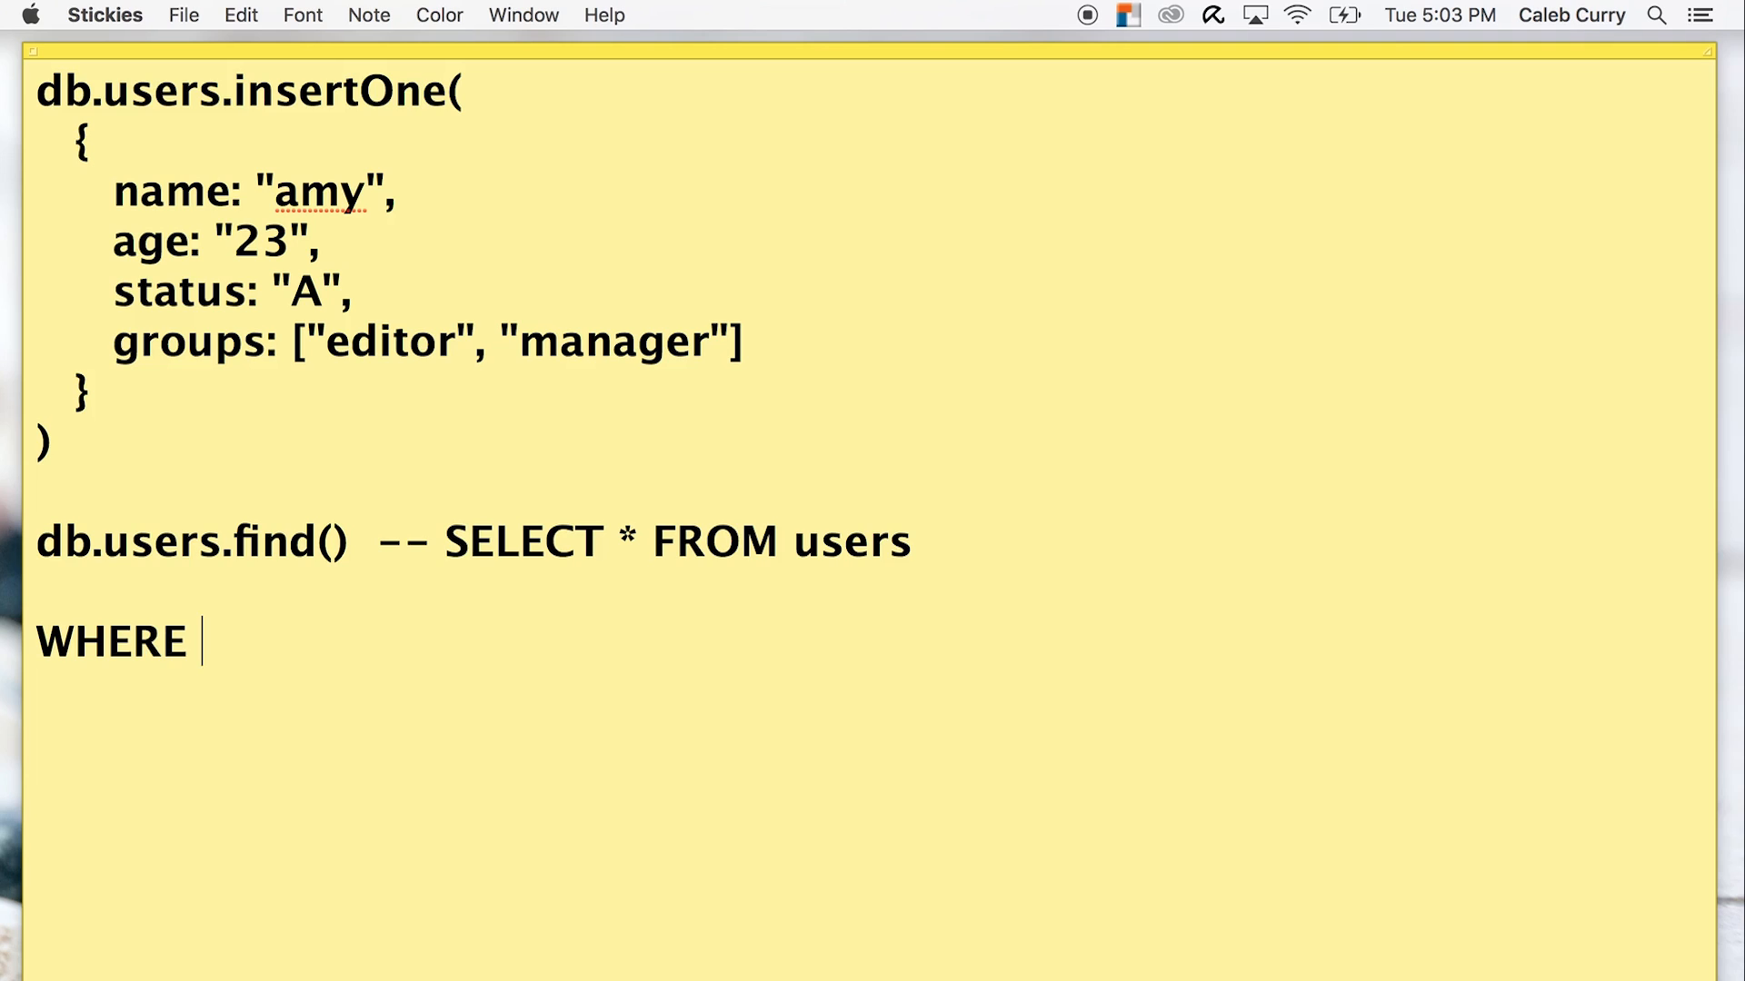
pyautogui.write('db.use')
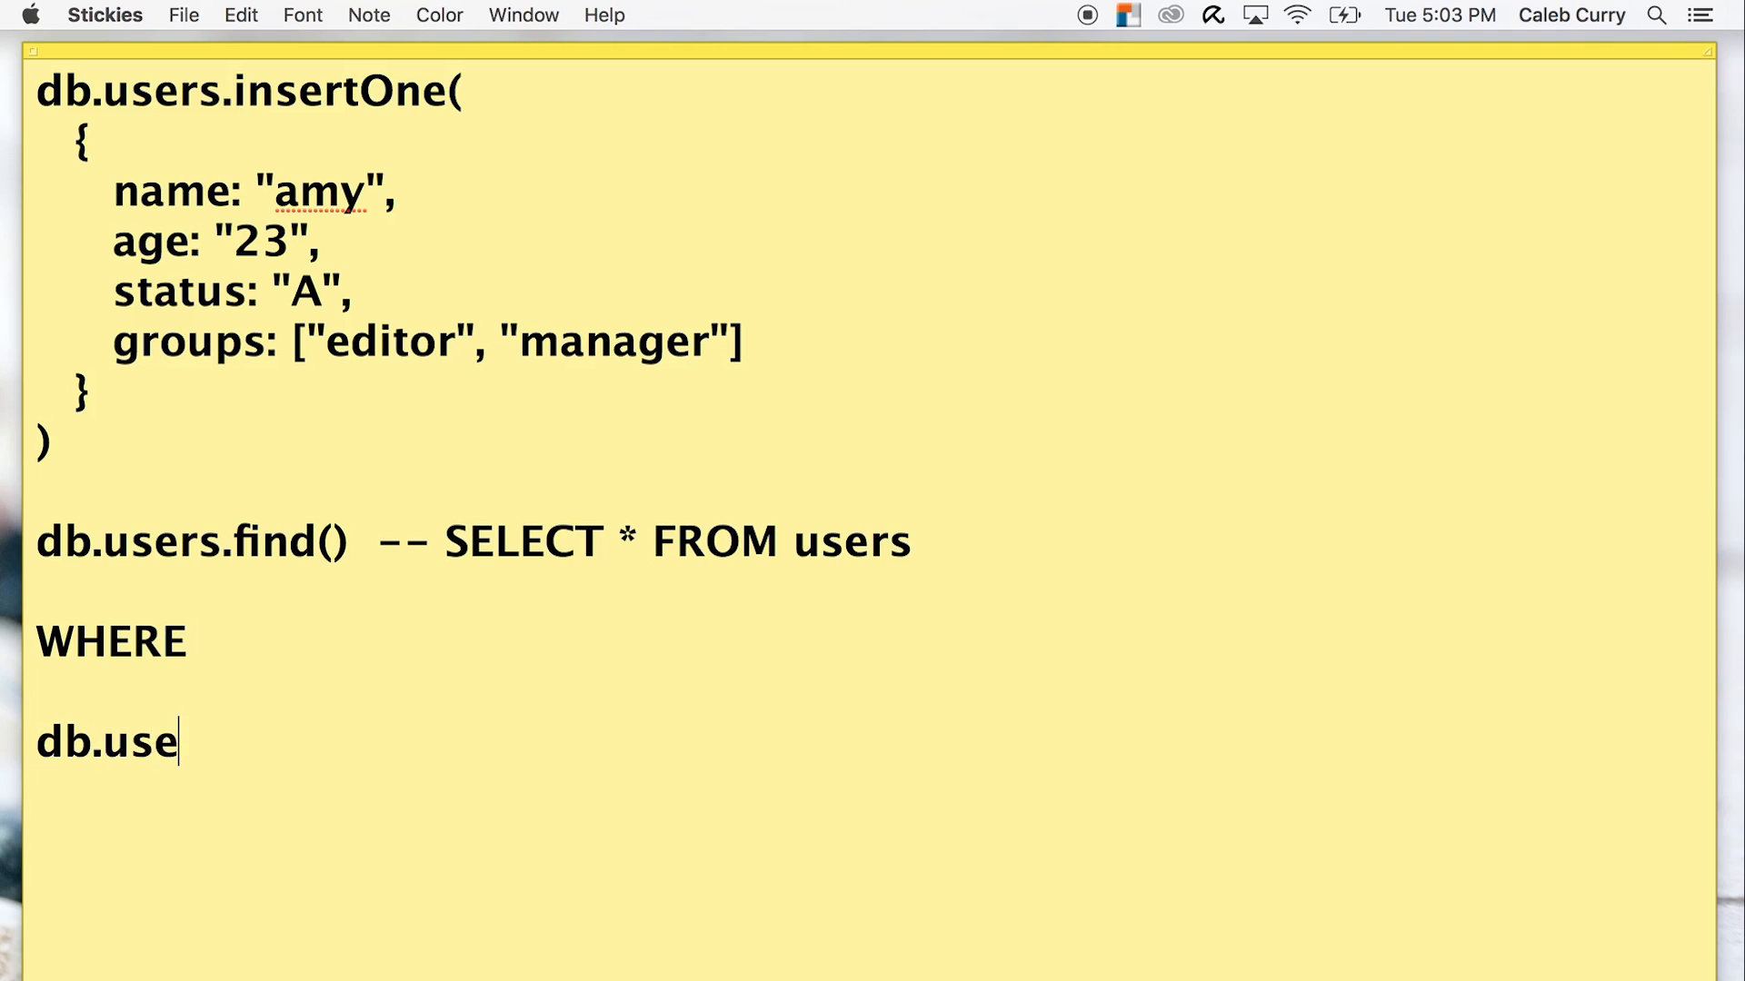
pyautogui.write('rs.find()')
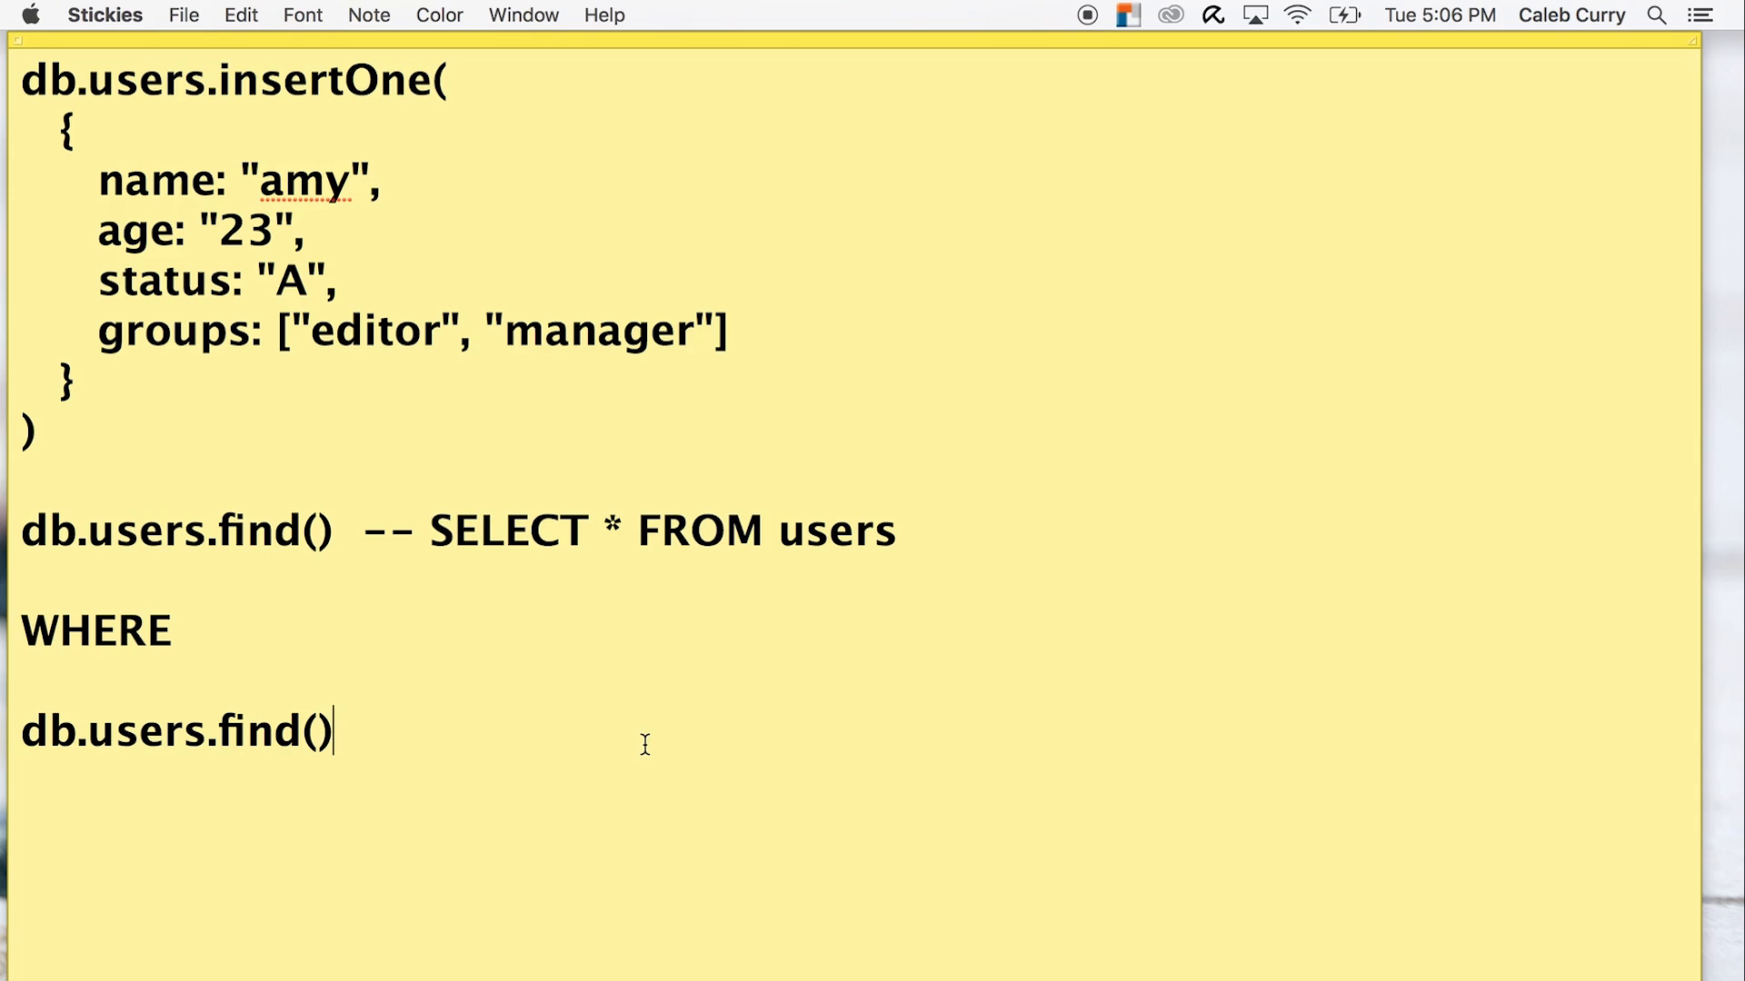
pyautogui.write('{}')
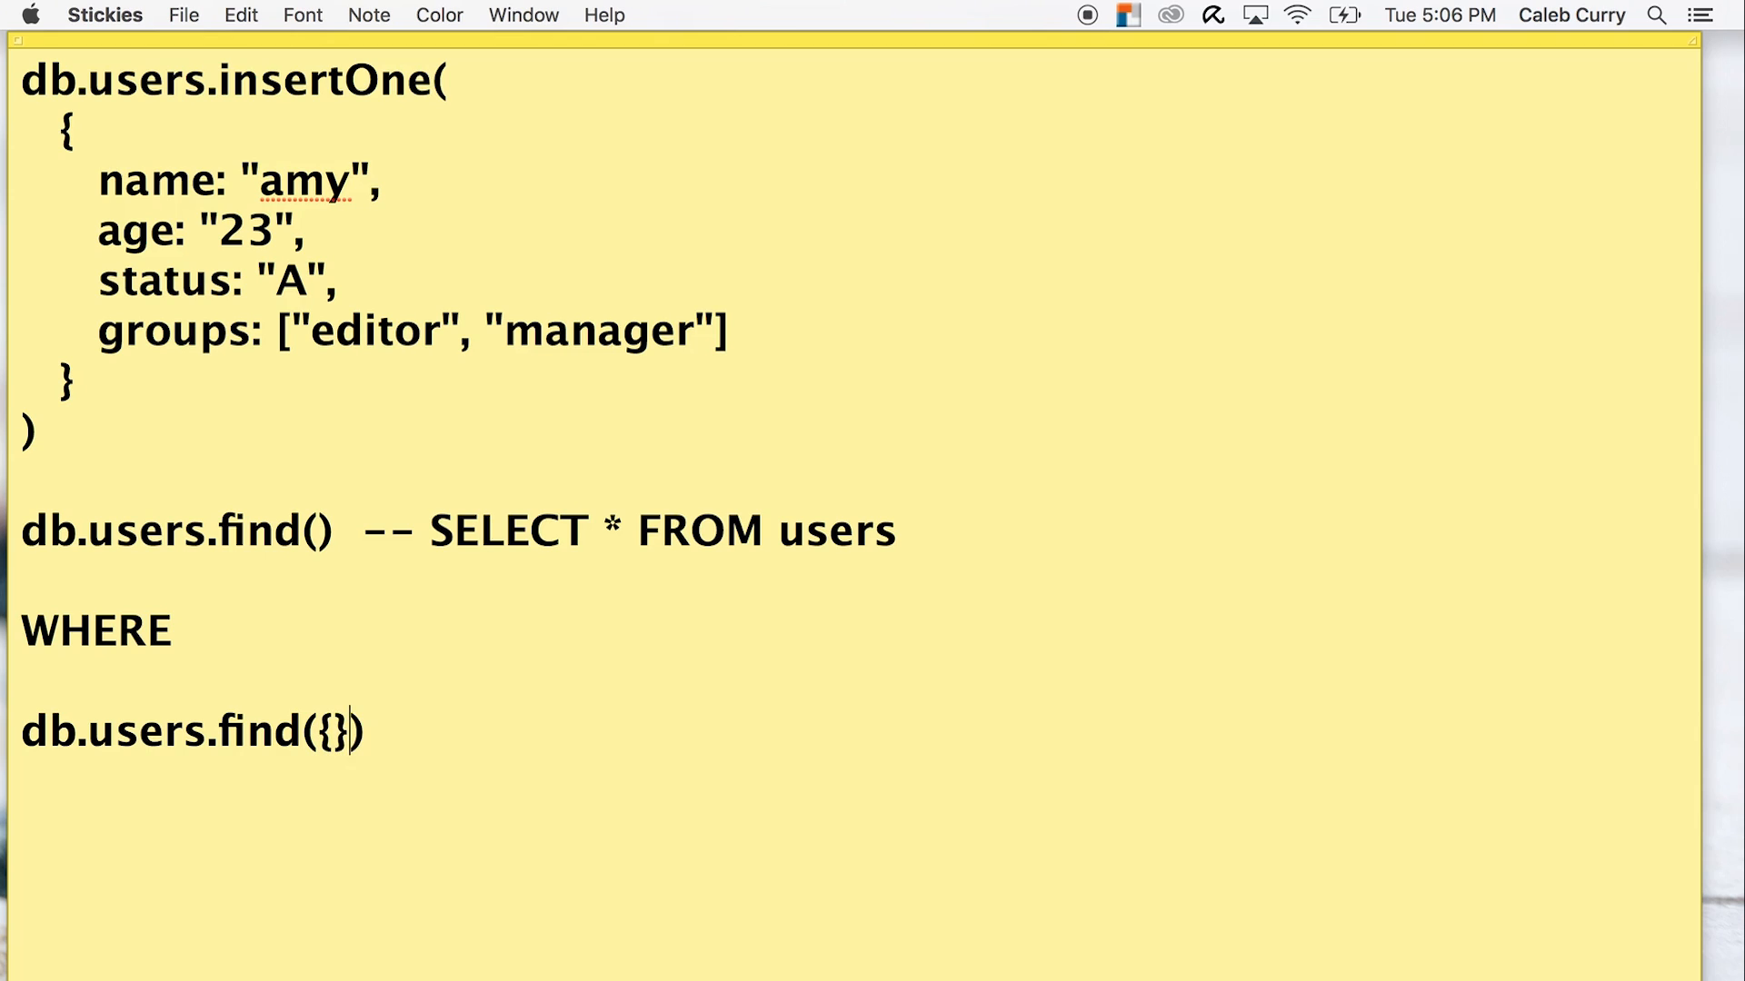
pyautogui.write('name')
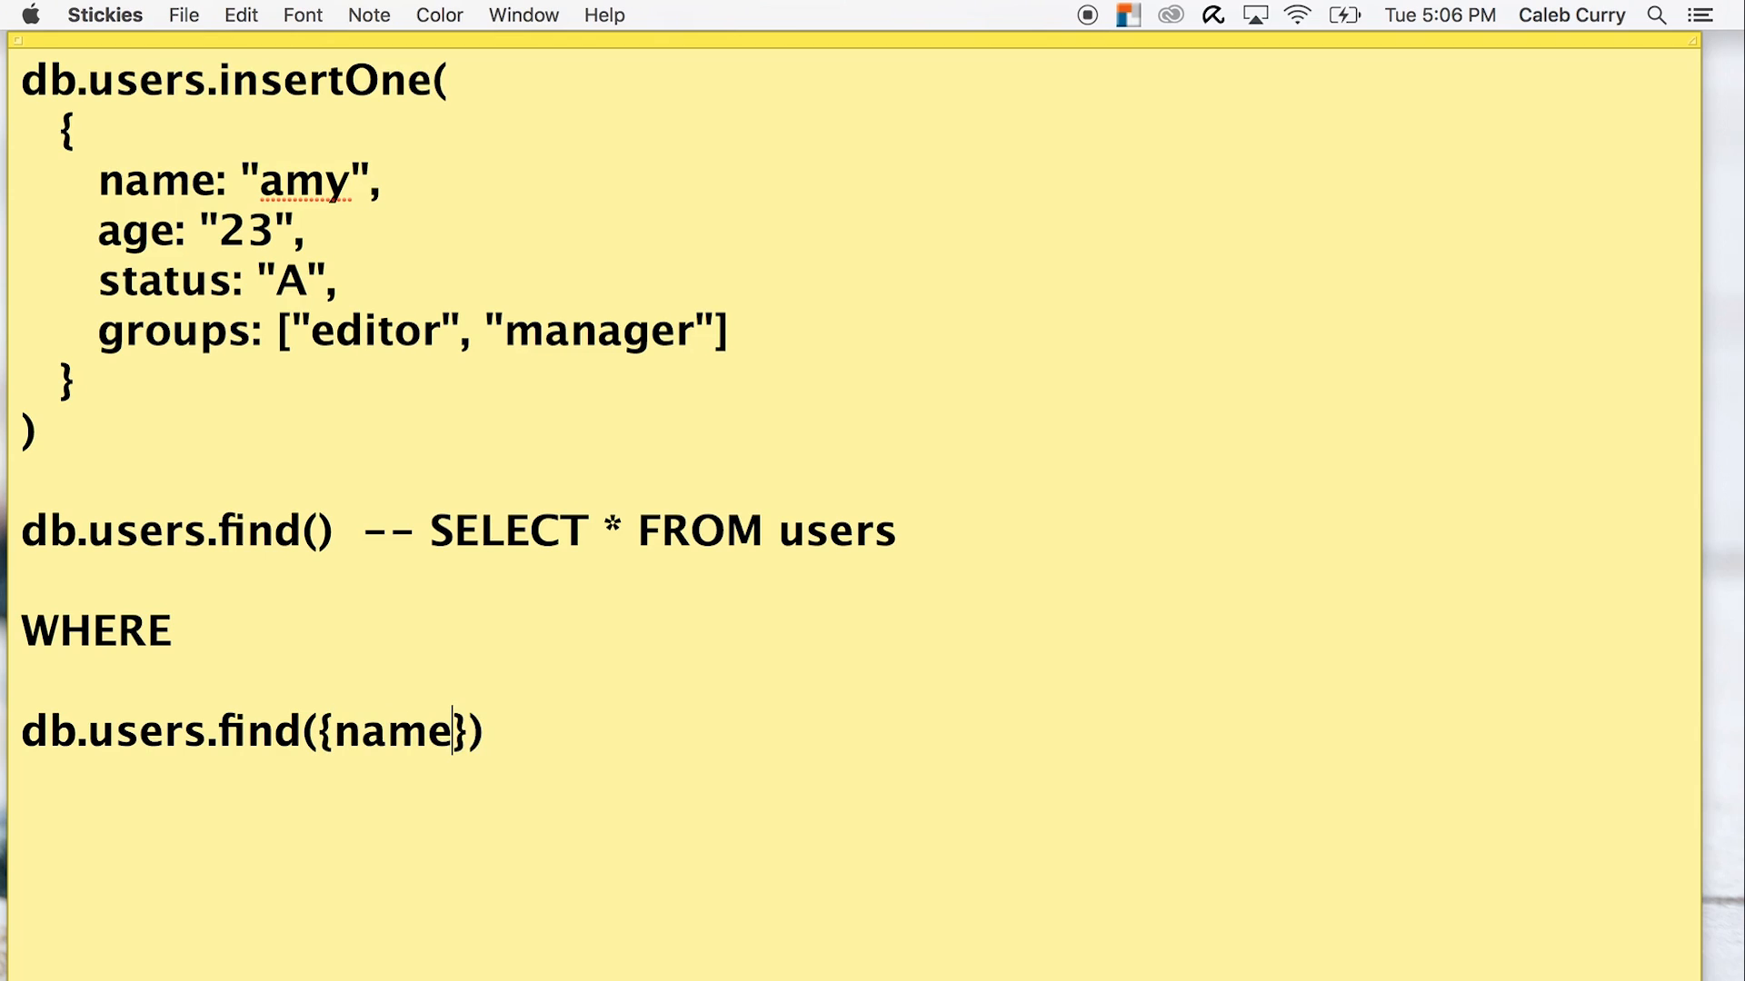
pyautogui.write(': ""')
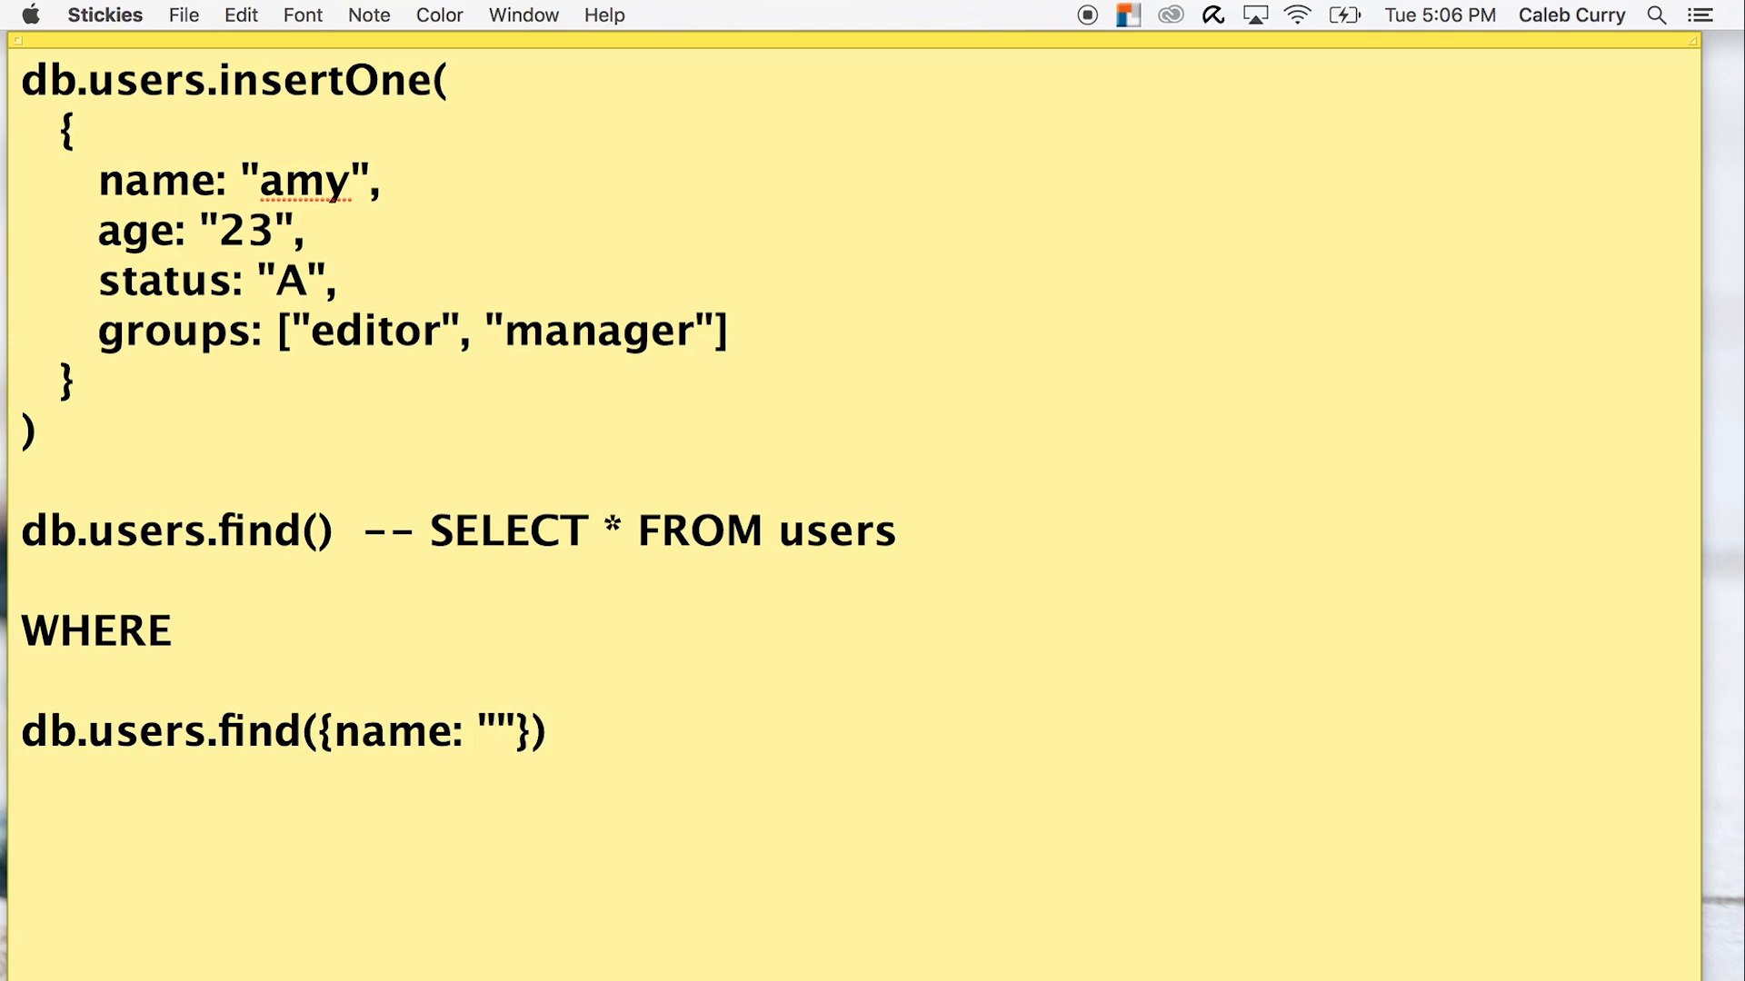
pyautogui.write('amy')
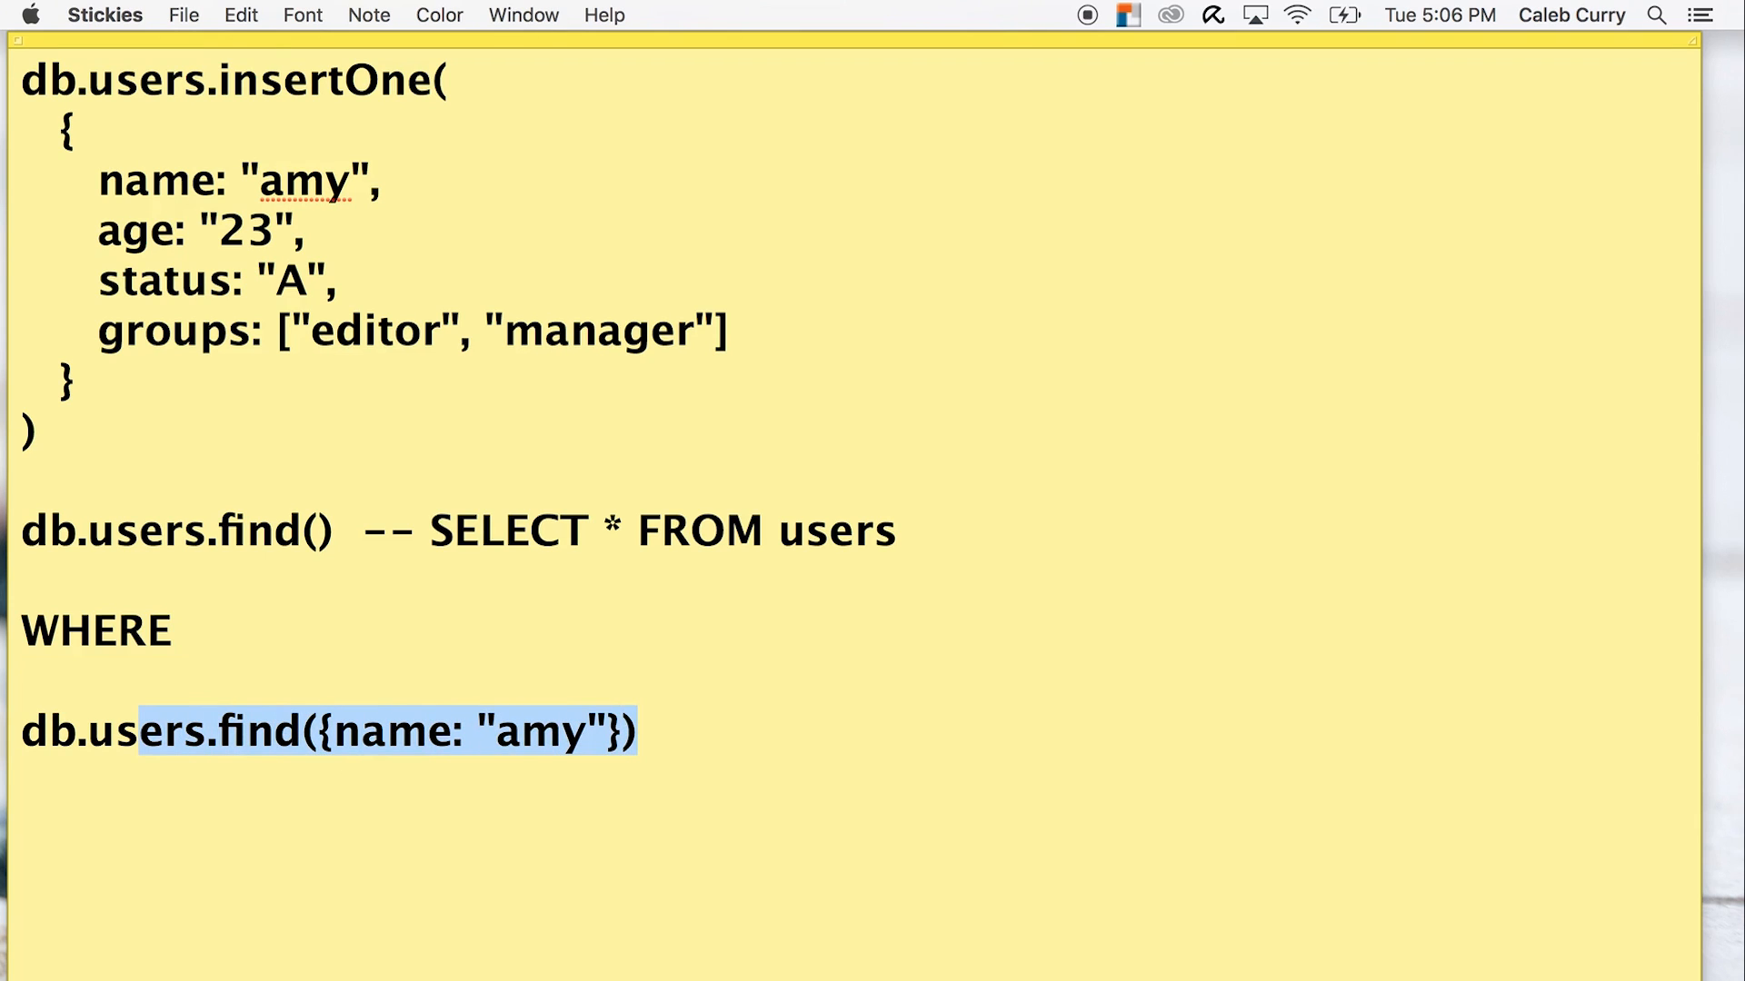
pyautogui.moveTo(140, 732); pyautogui.dragTo(22, 733)
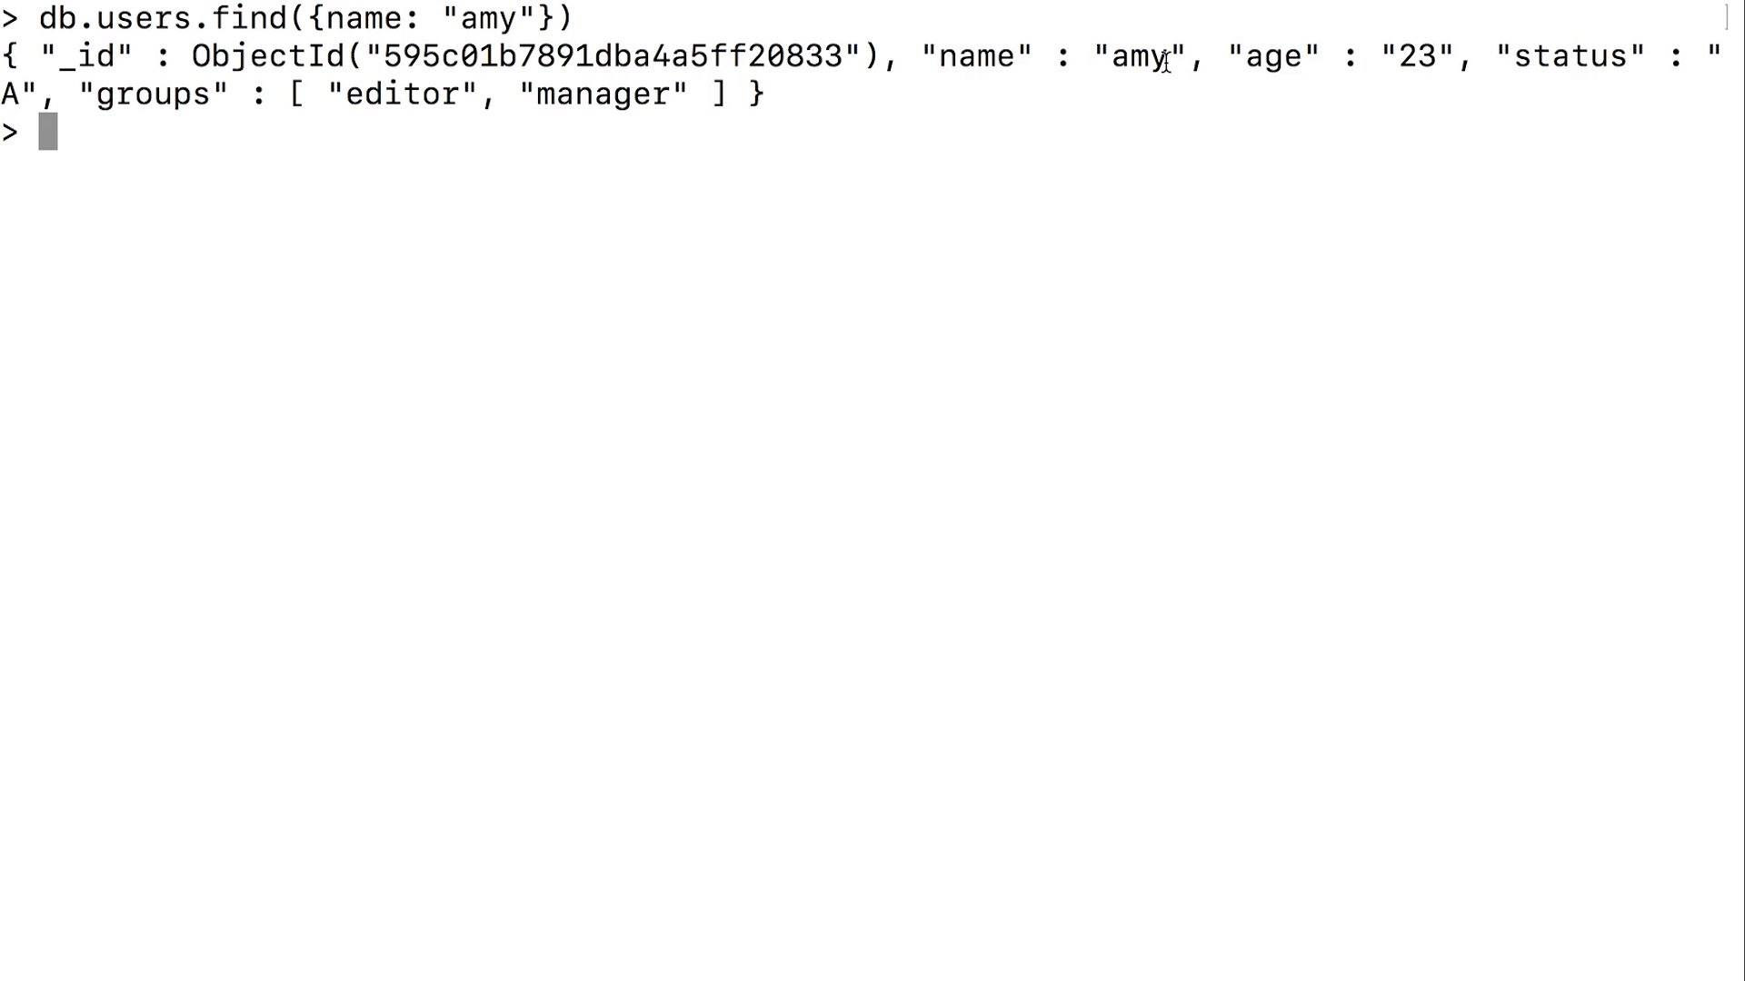
pyautogui.moveTo(1439, 73)
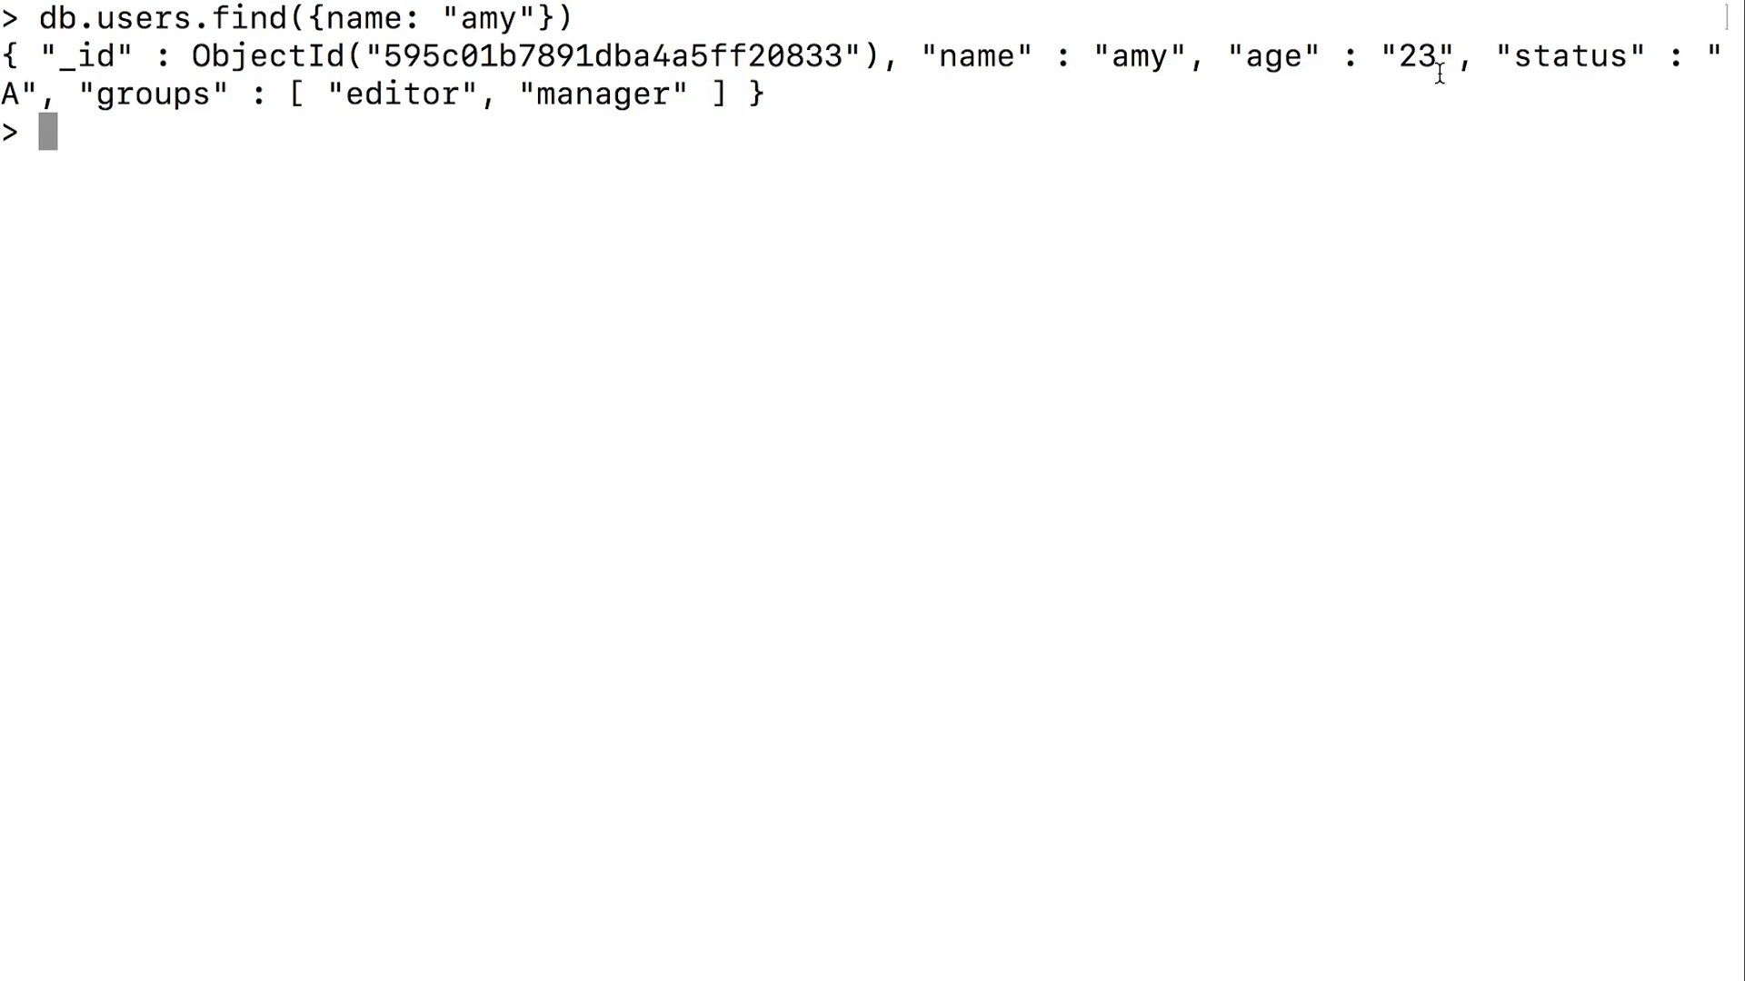
pyautogui.moveTo(630, 494)
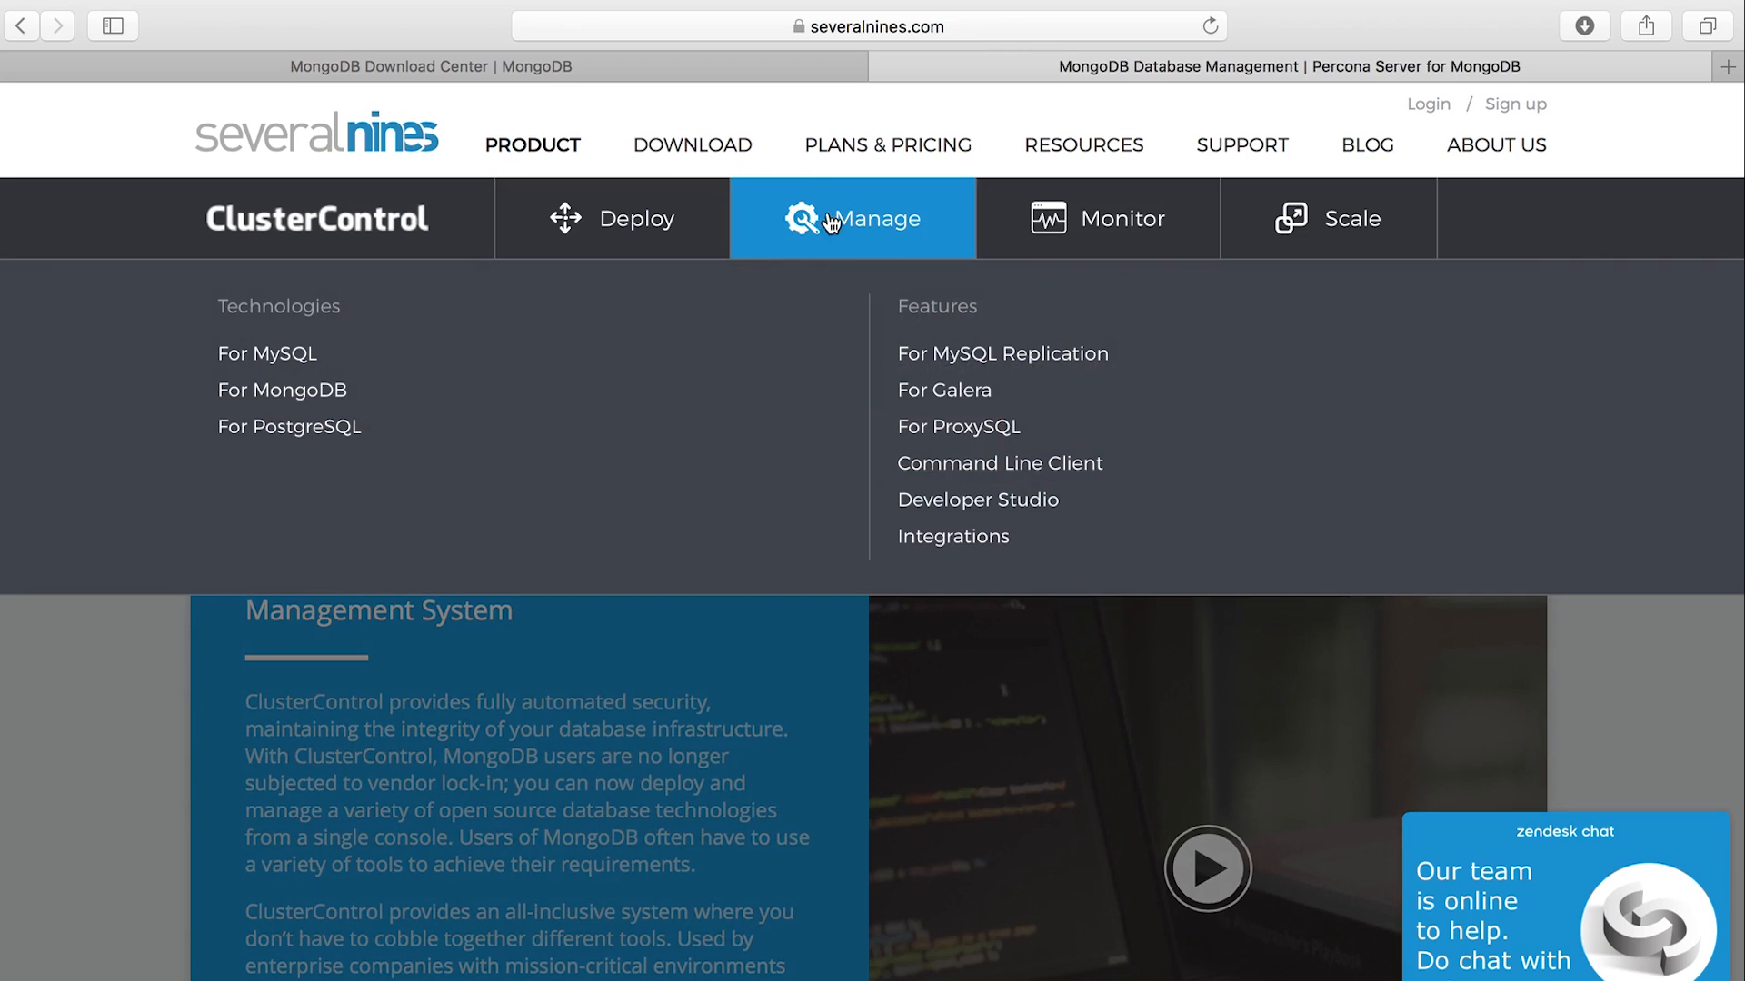
pyautogui.moveTo(1326, 218)
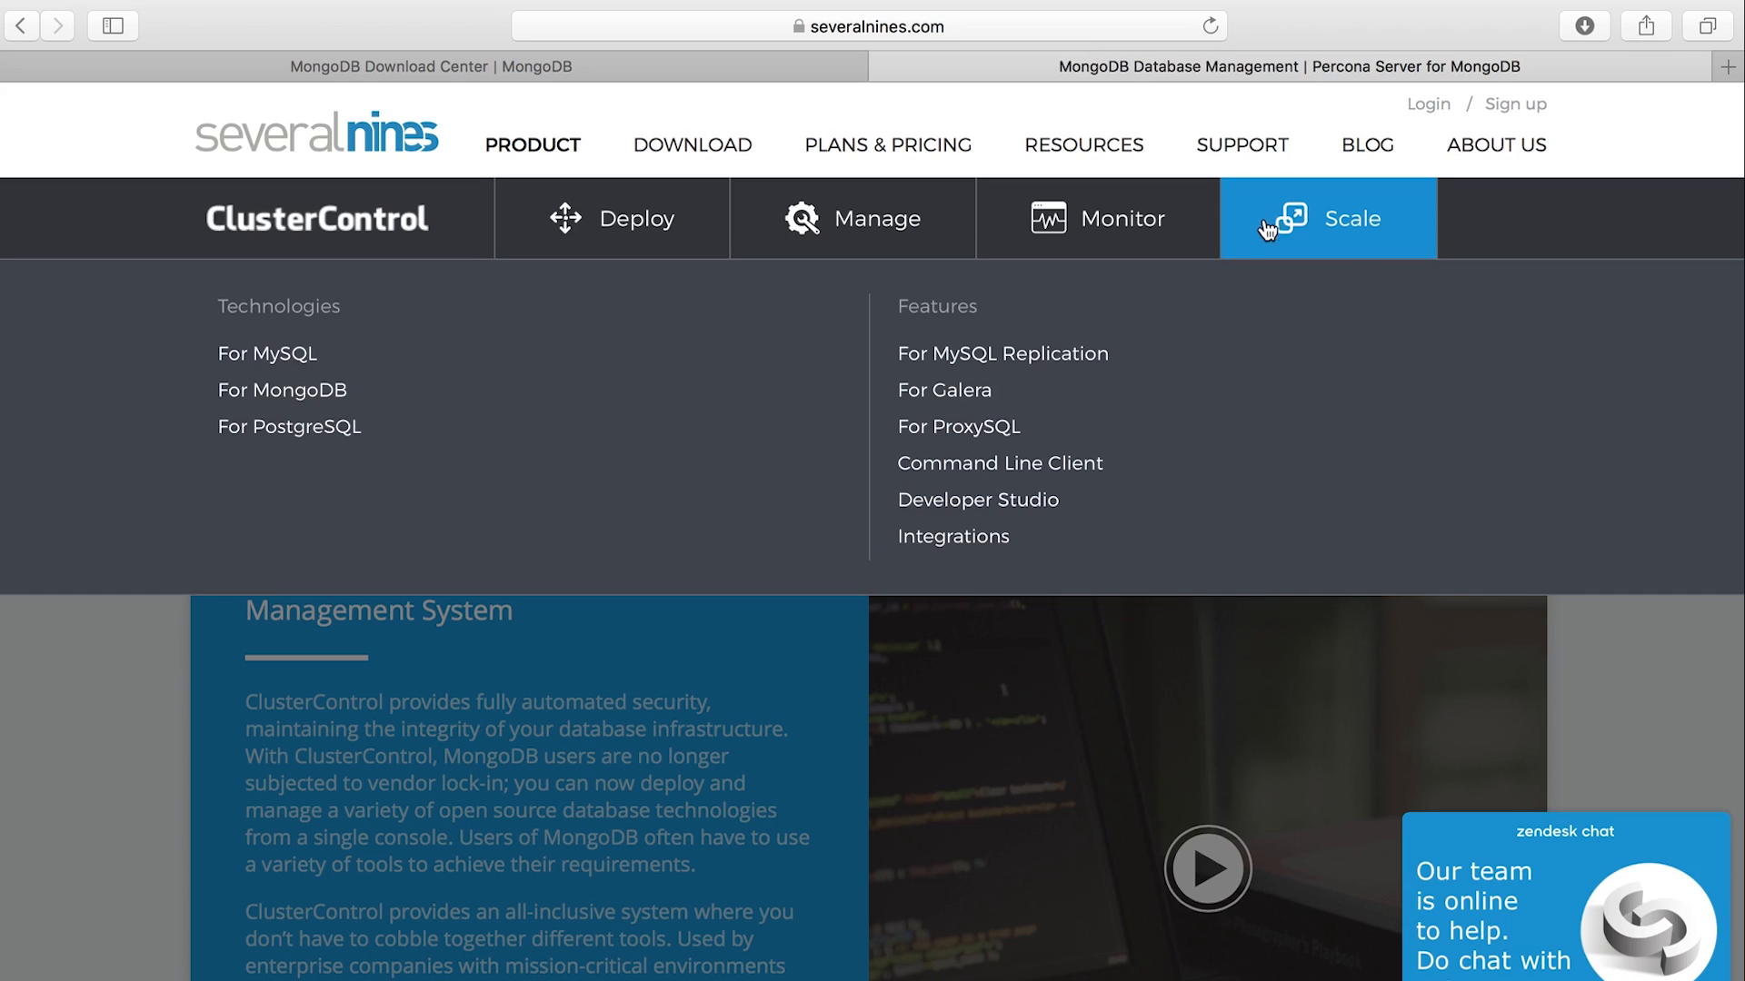
pyautogui.moveTo(430, 493)
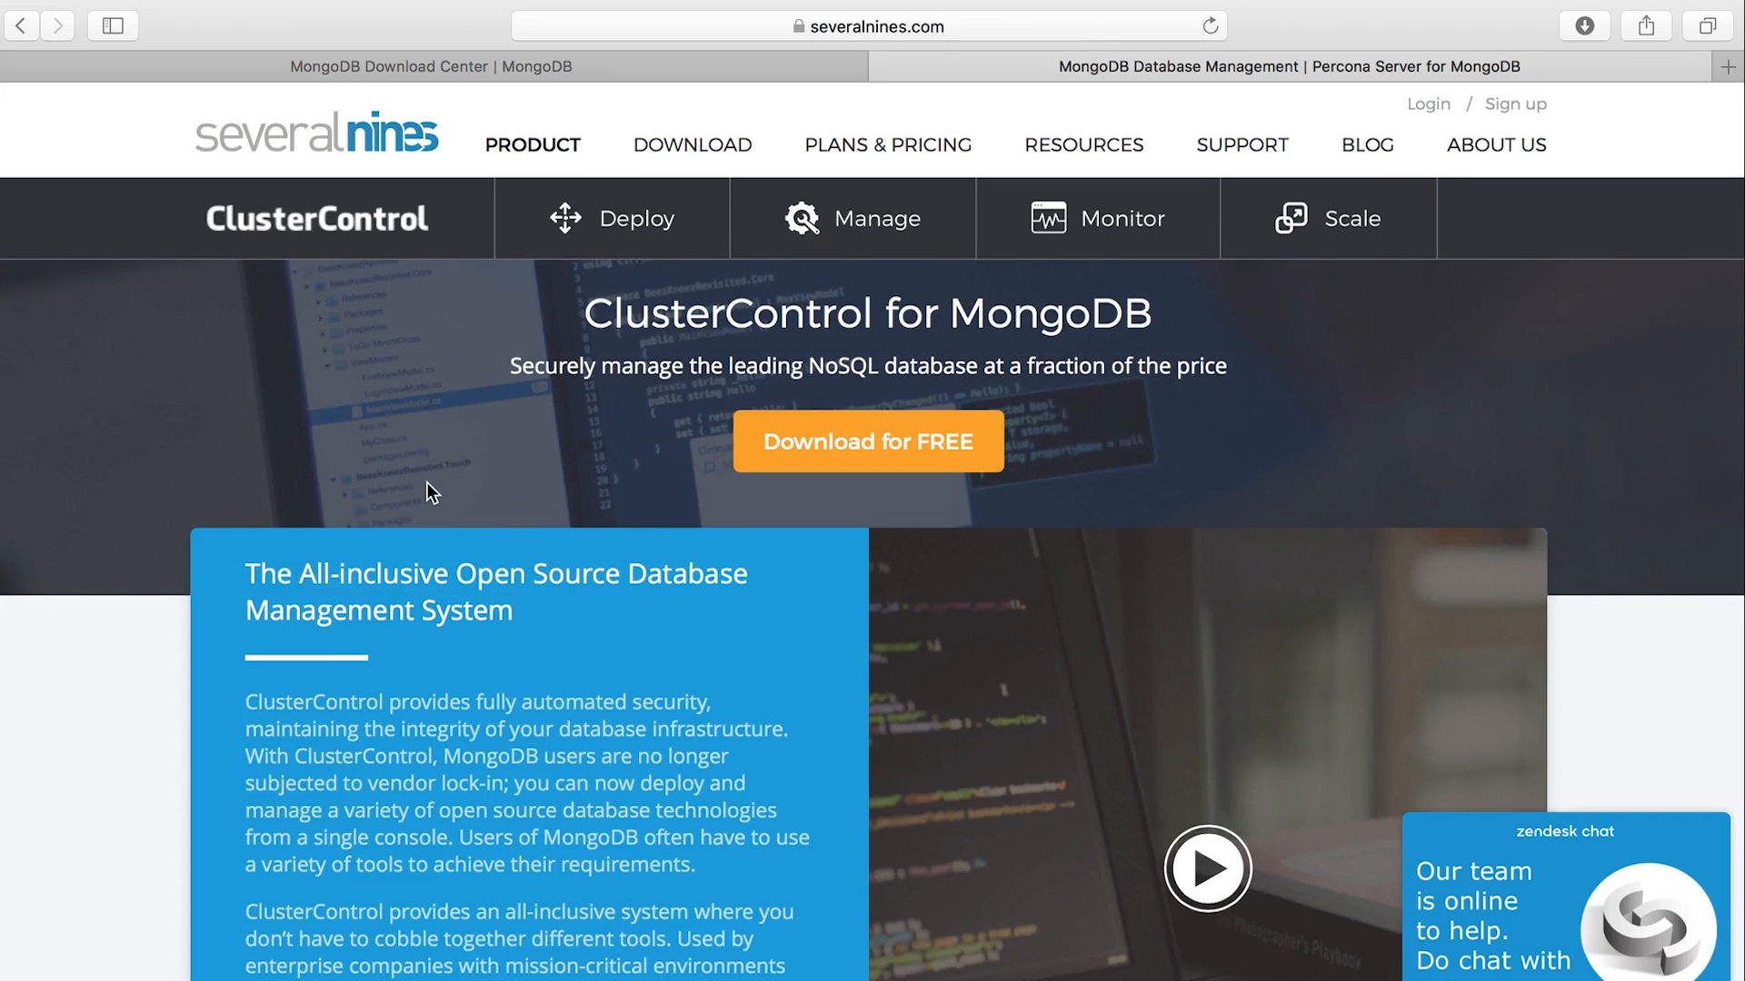
pyautogui.moveTo(514, 417)
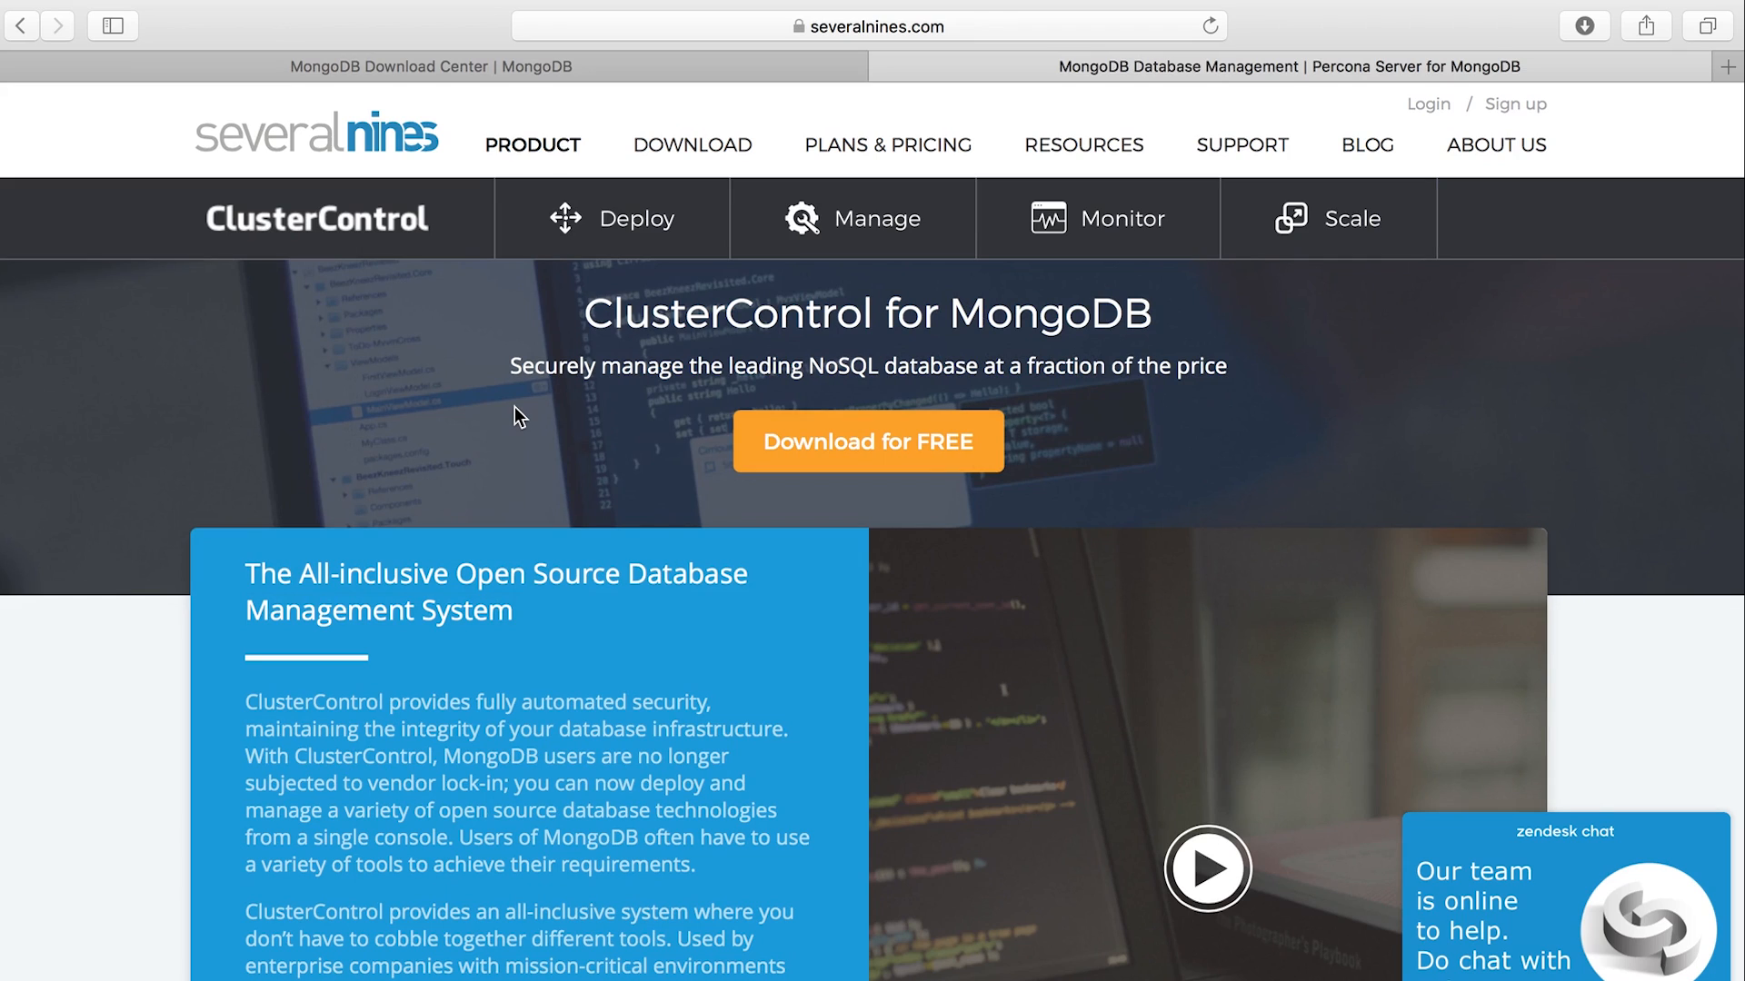